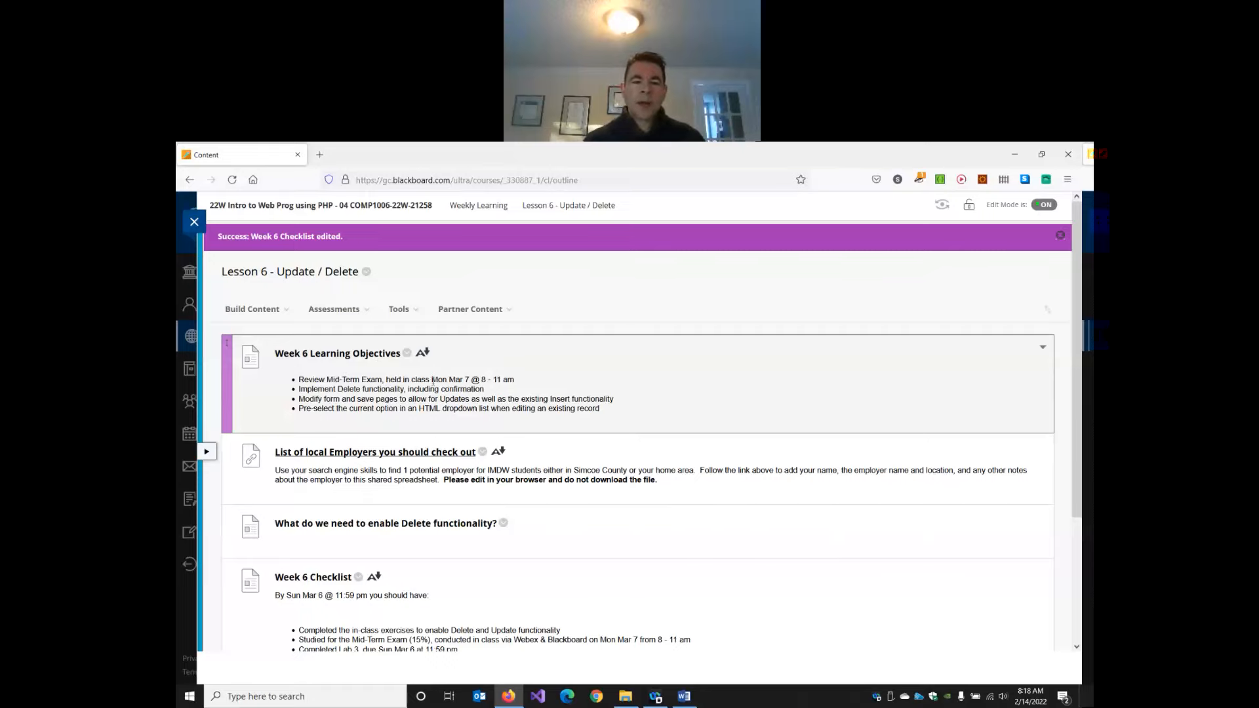
# - Review the Week 6 objectives about adding update functionality and the mid-term exam date
pyautogui.moveTo(430, 379); pyautogui.dragTo(514, 379)
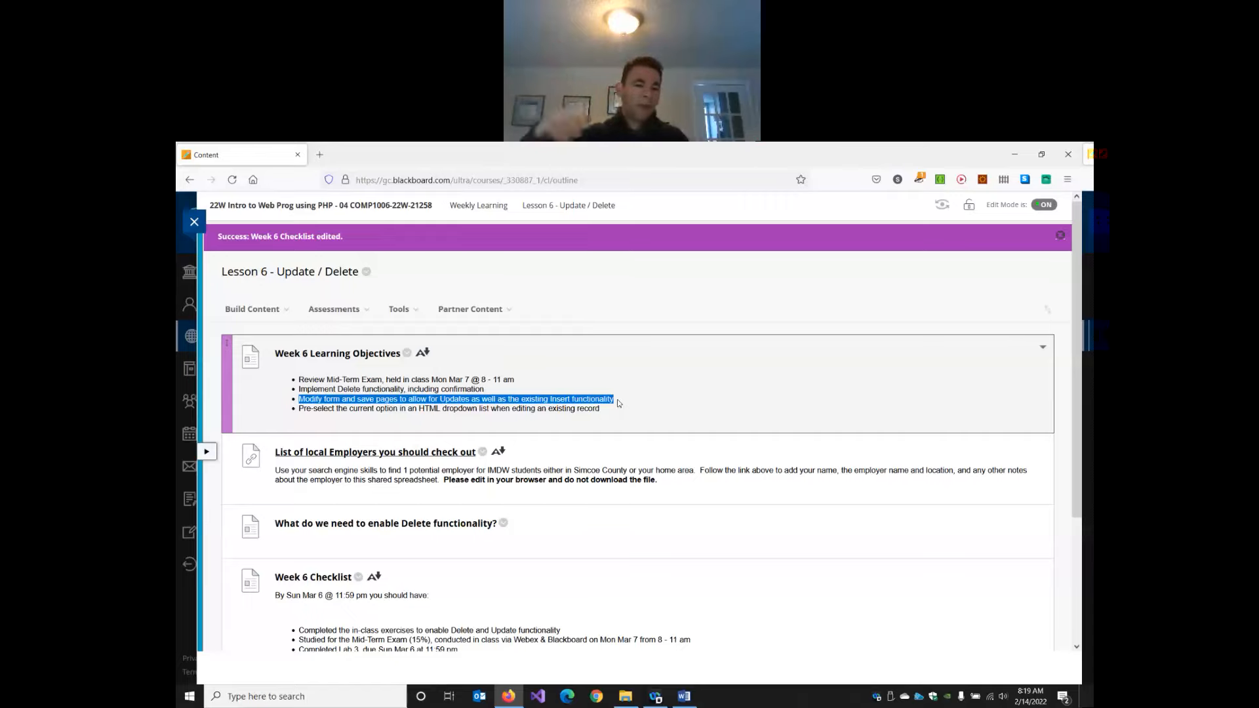
pyautogui.moveTo(558, 374)
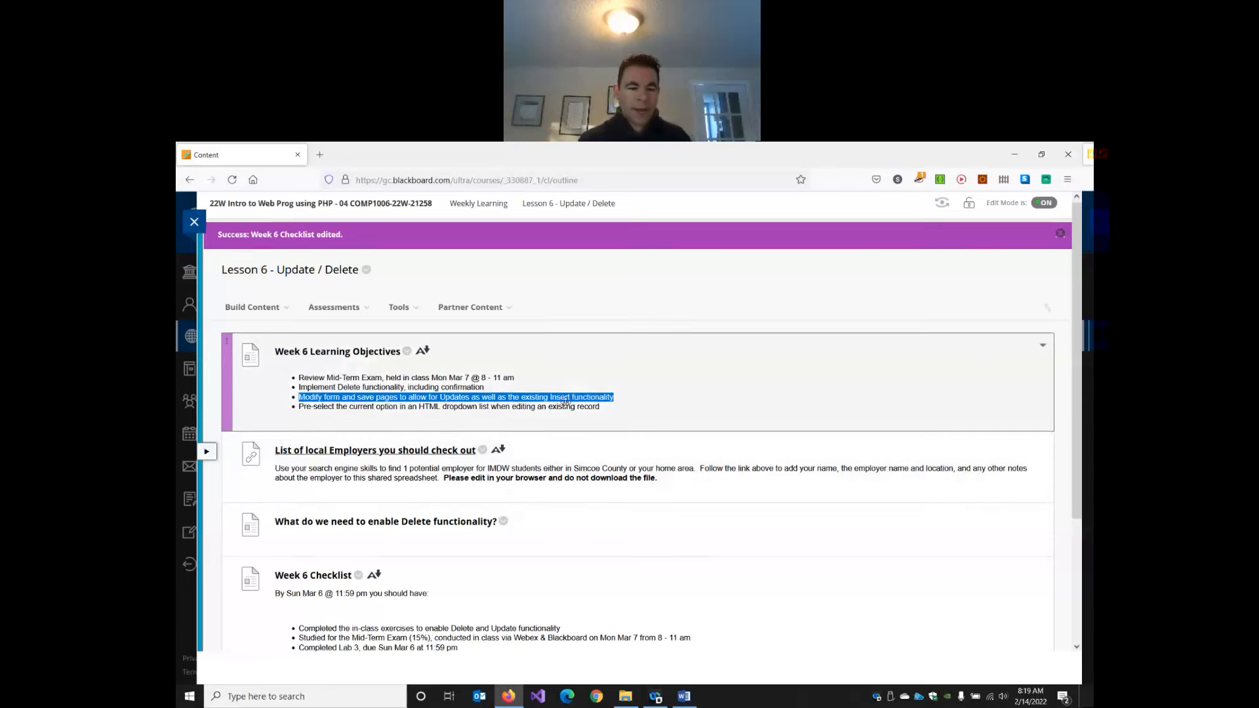
pyautogui.scroll(-3)
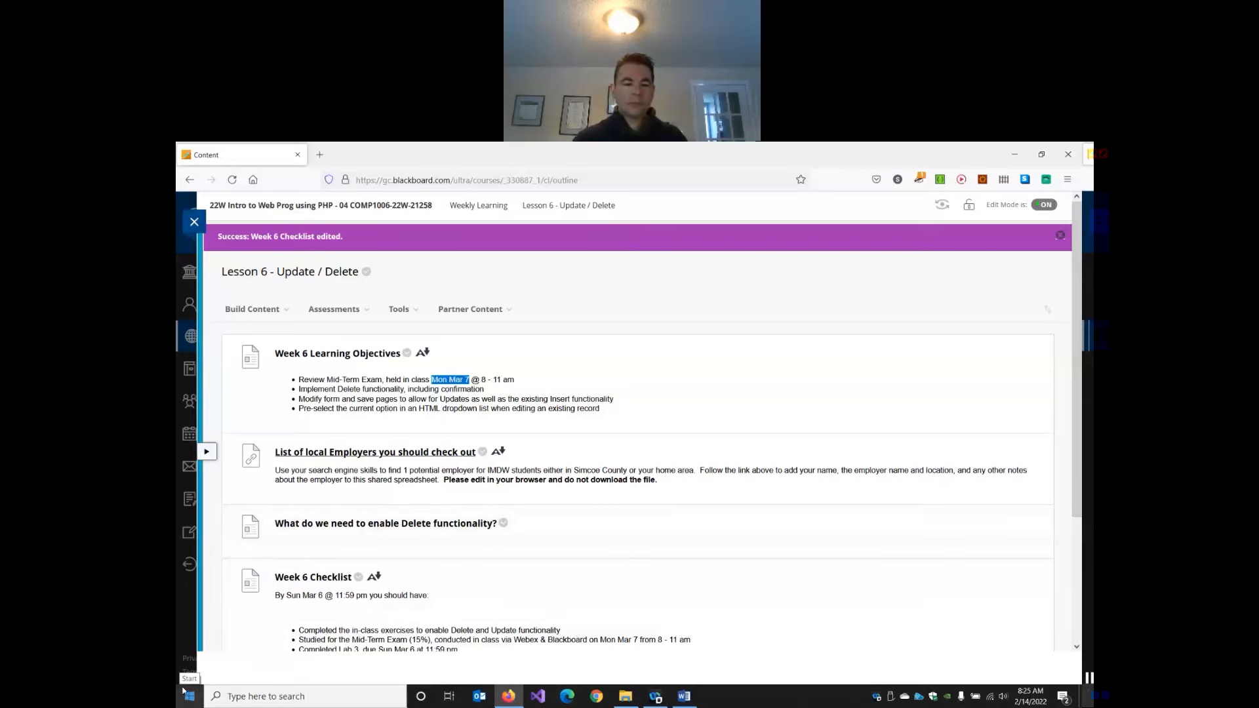
pyautogui.click(189, 695)
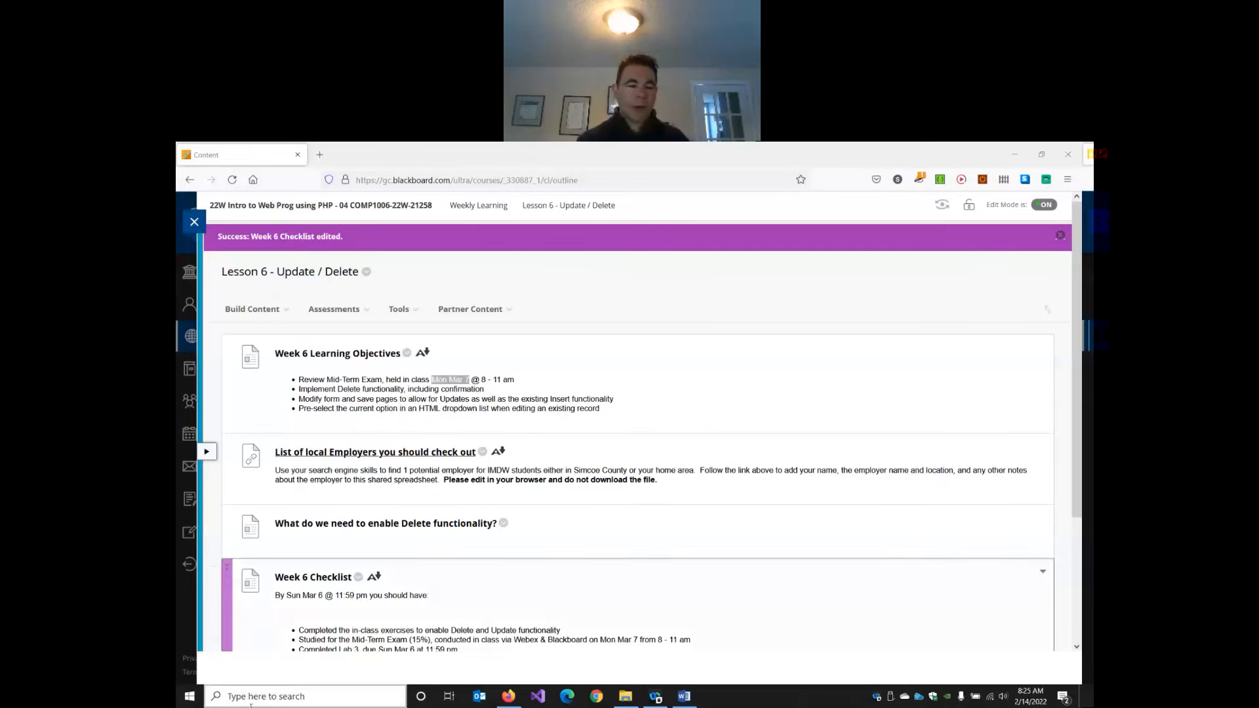
pyautogui.click(189, 697)
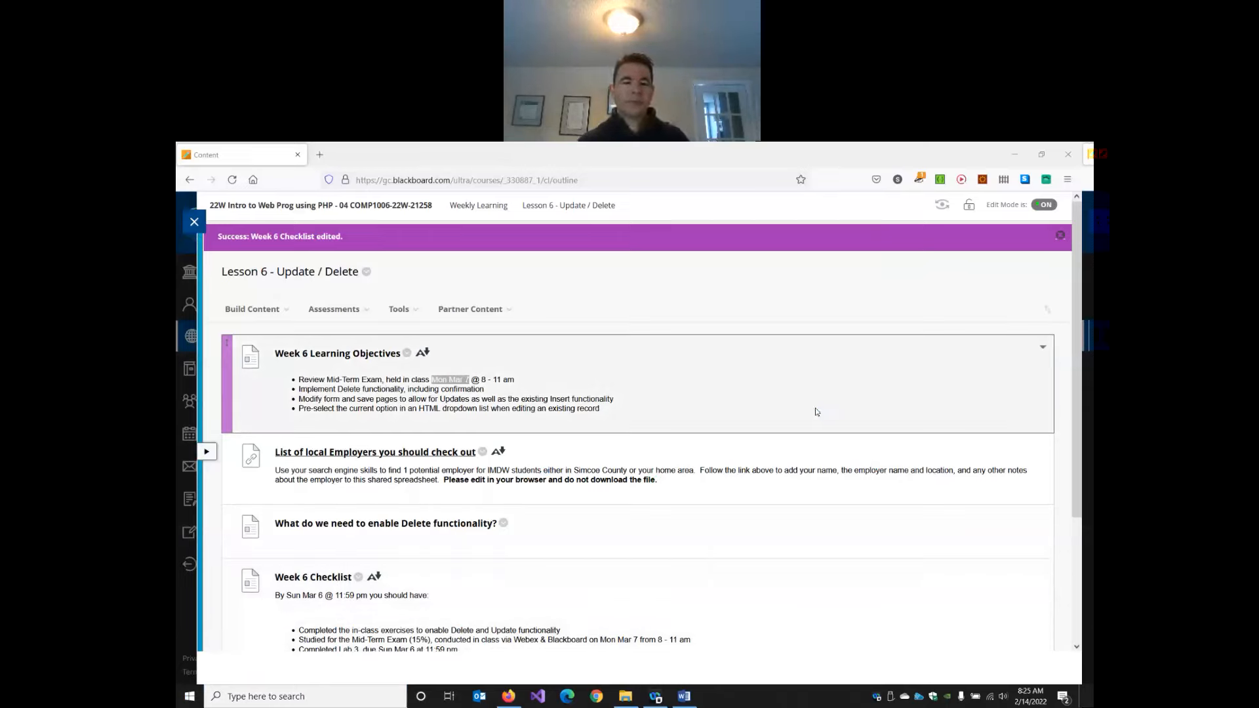
# - Connect the student OpenVPN Profile from the tray client and hide its window
pyautogui.click(710, 695)
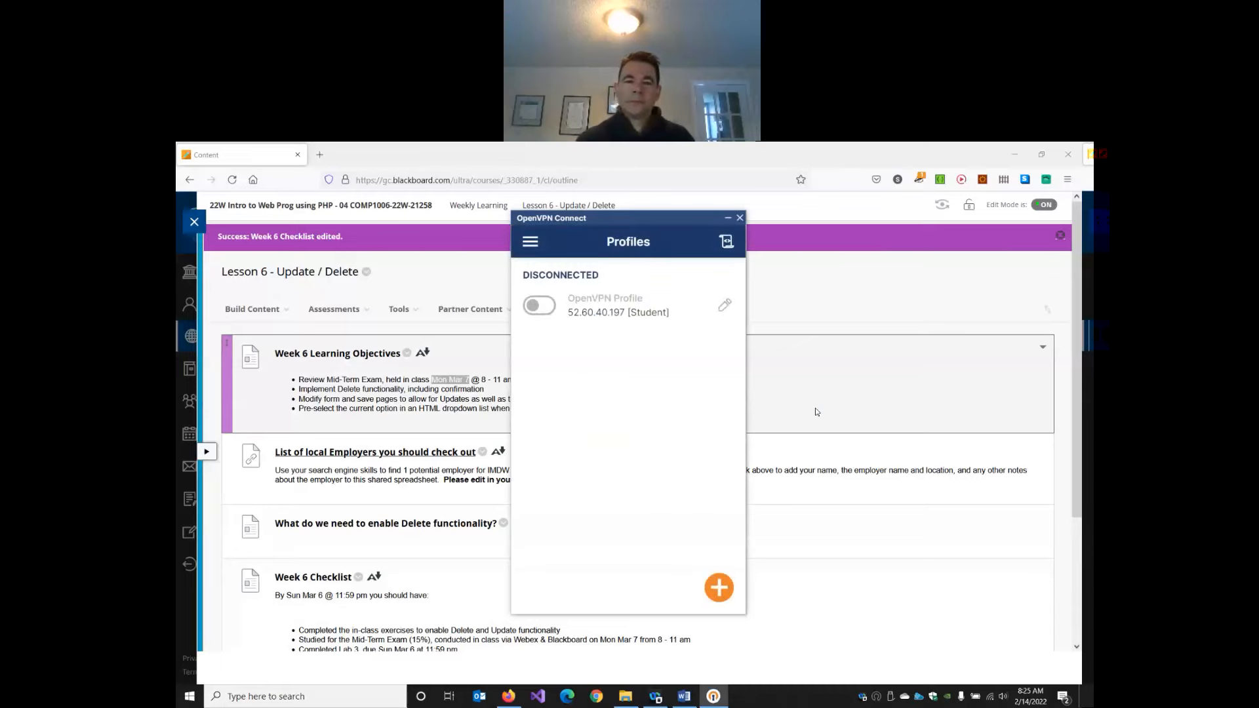
pyautogui.click(540, 307)
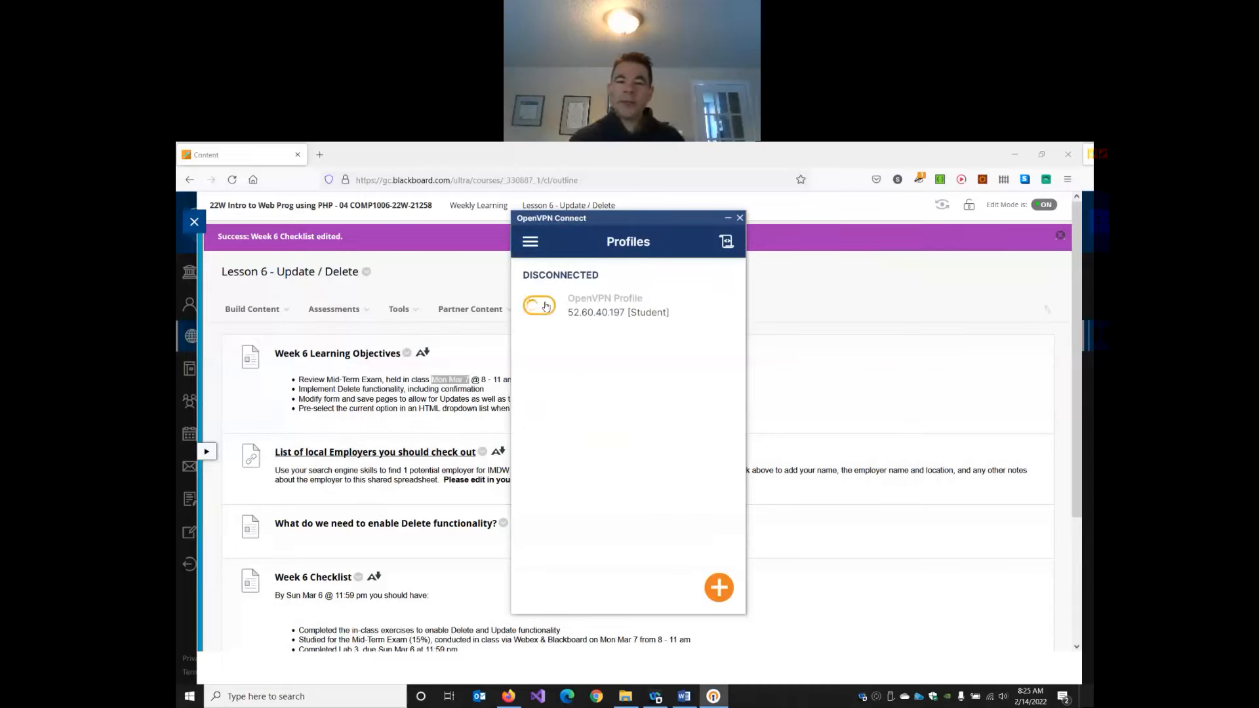
pyautogui.click(542, 305)
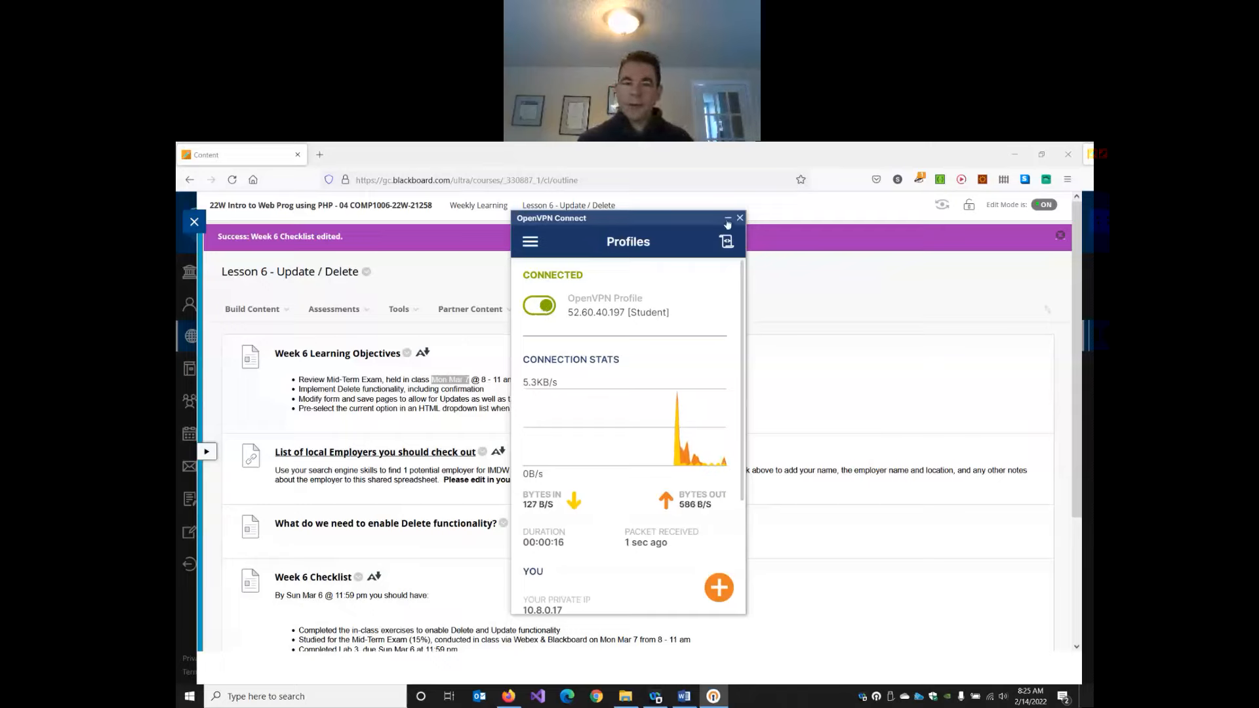
pyautogui.click(738, 218)
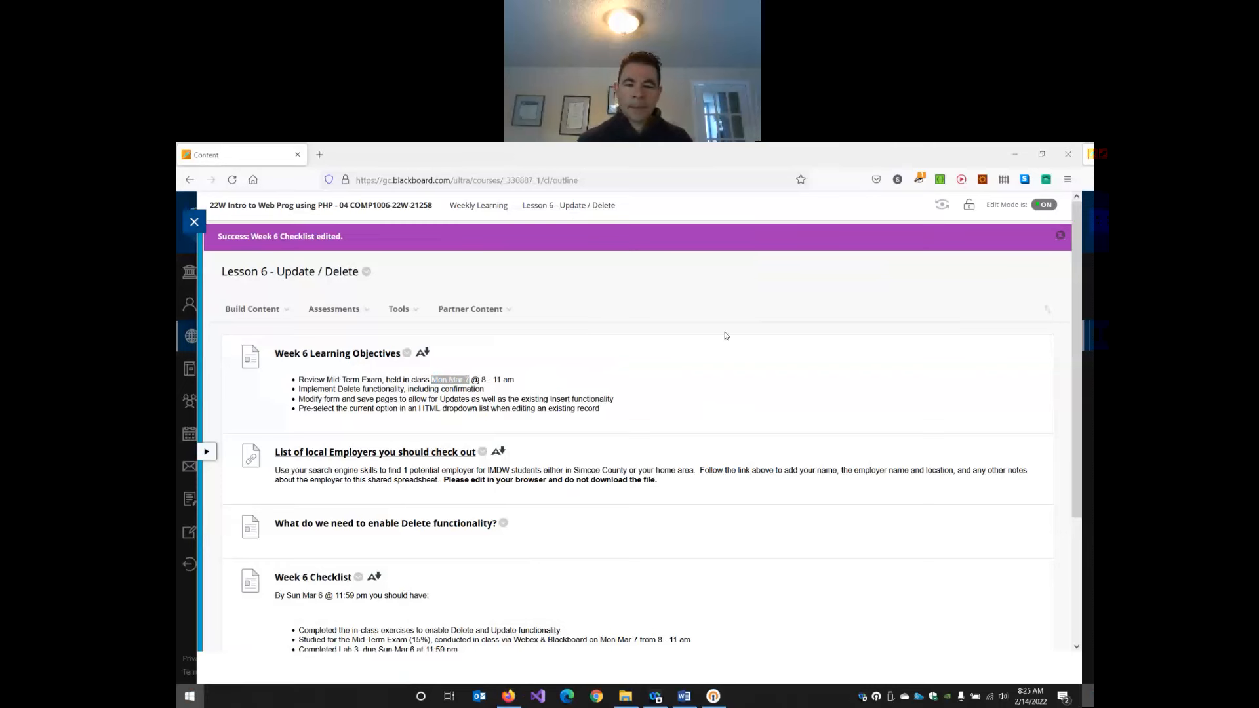
pyautogui.moveTo(771, 356)
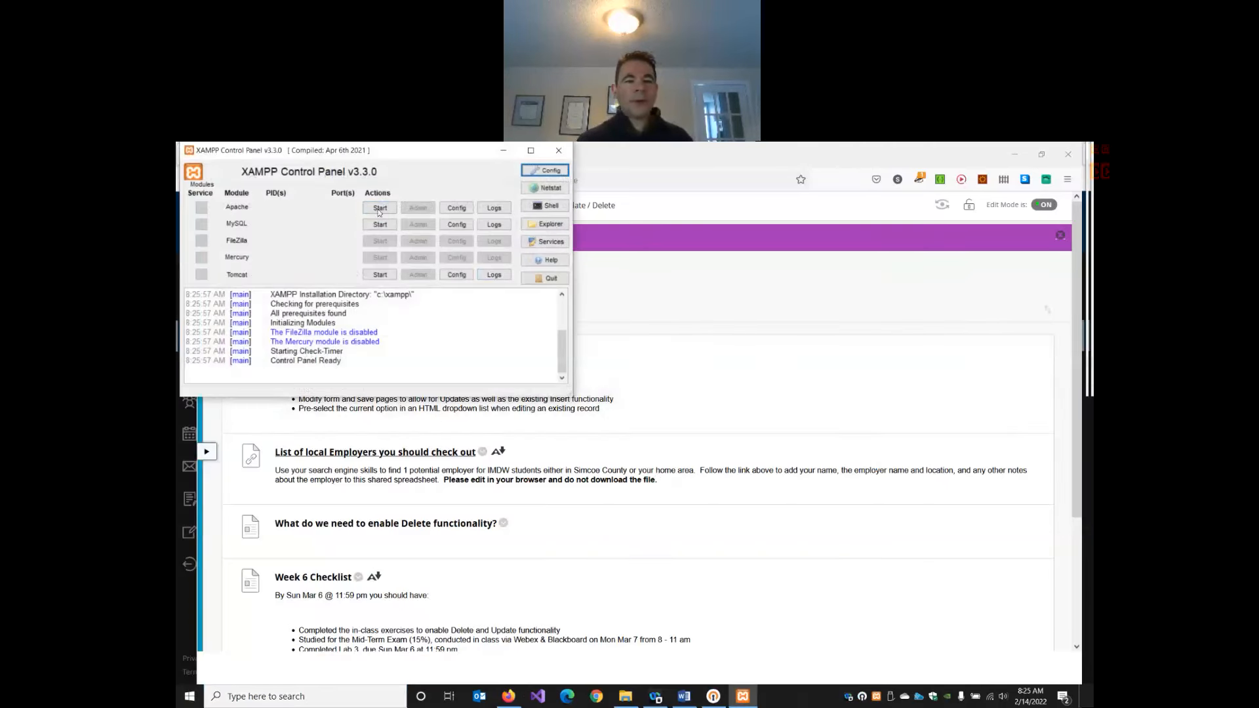
# - Start the Apache module in XAMPP so it runs on ports 80 and 443
pyautogui.click(378, 207)
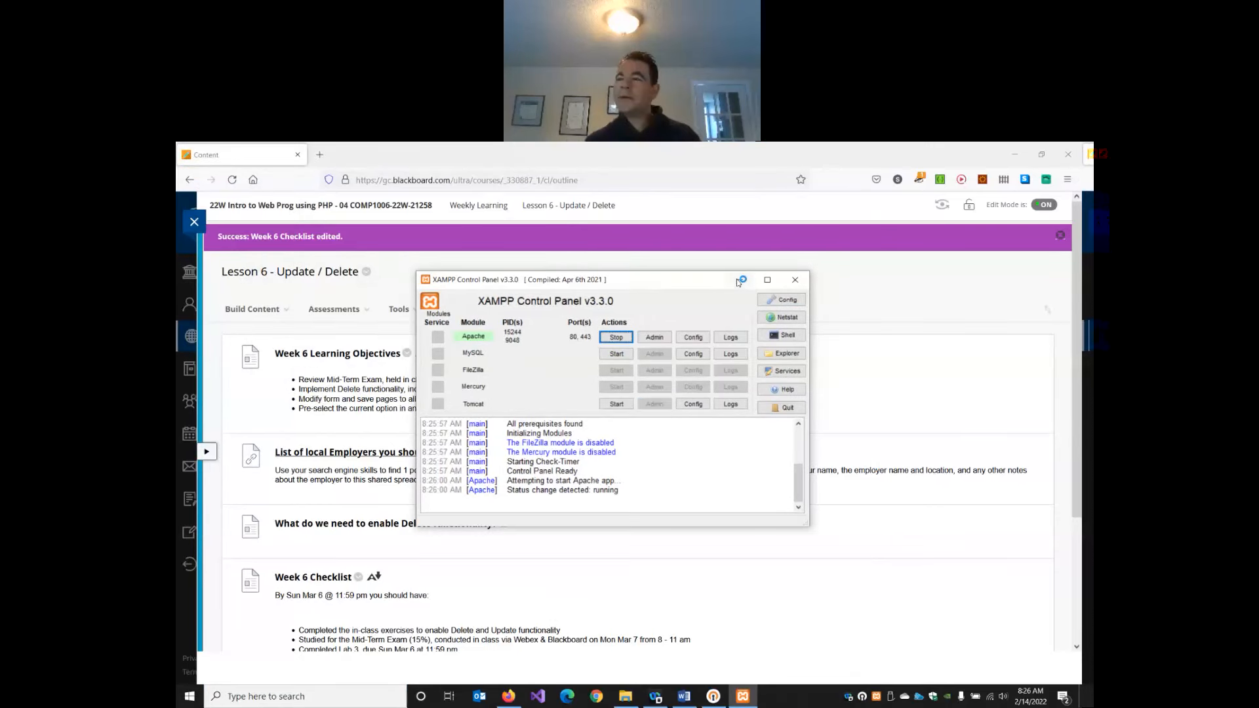
pyautogui.moveTo(744, 279)
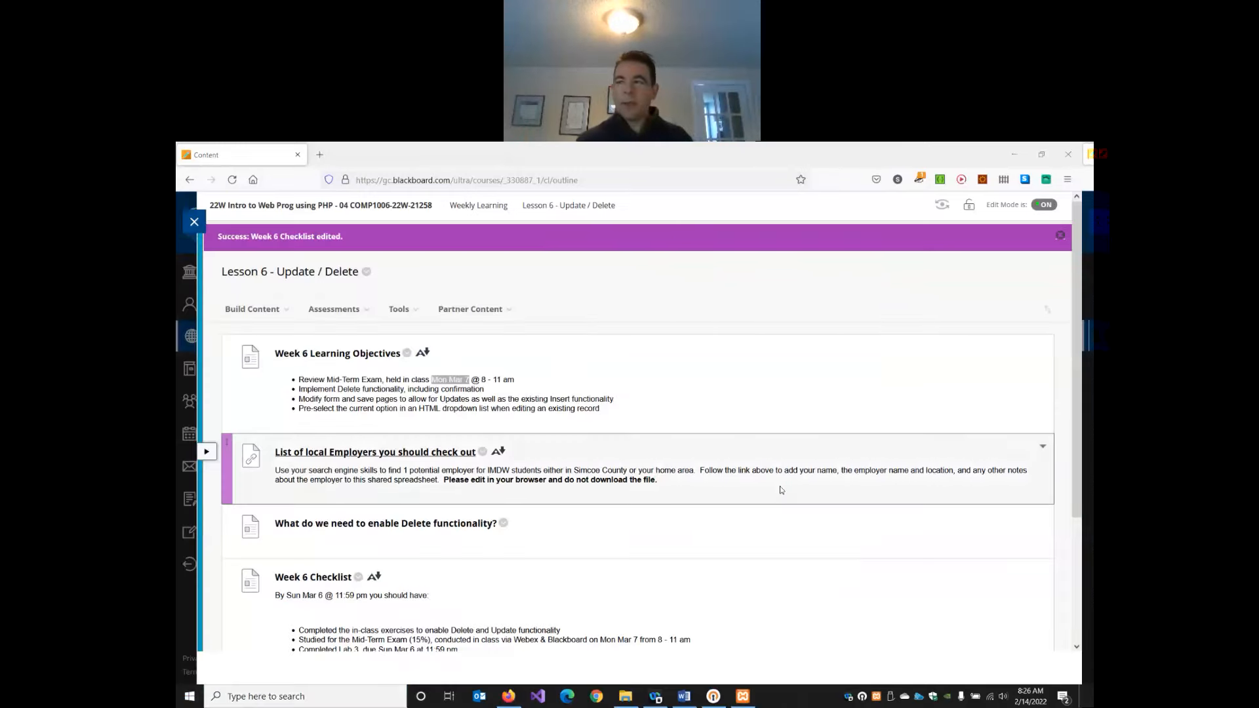
# - Load the phpflix folder from File > Open Recent with movies.php in the editor
pyautogui.click(772, 696)
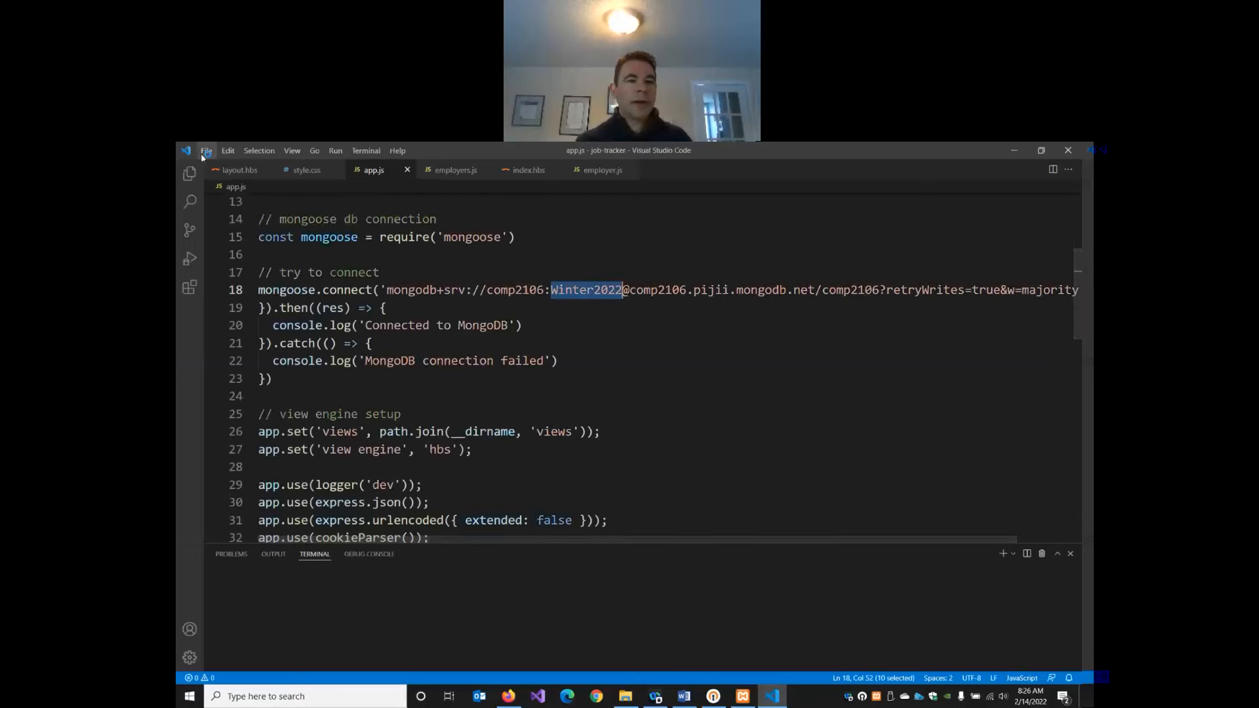
pyautogui.click(206, 149)
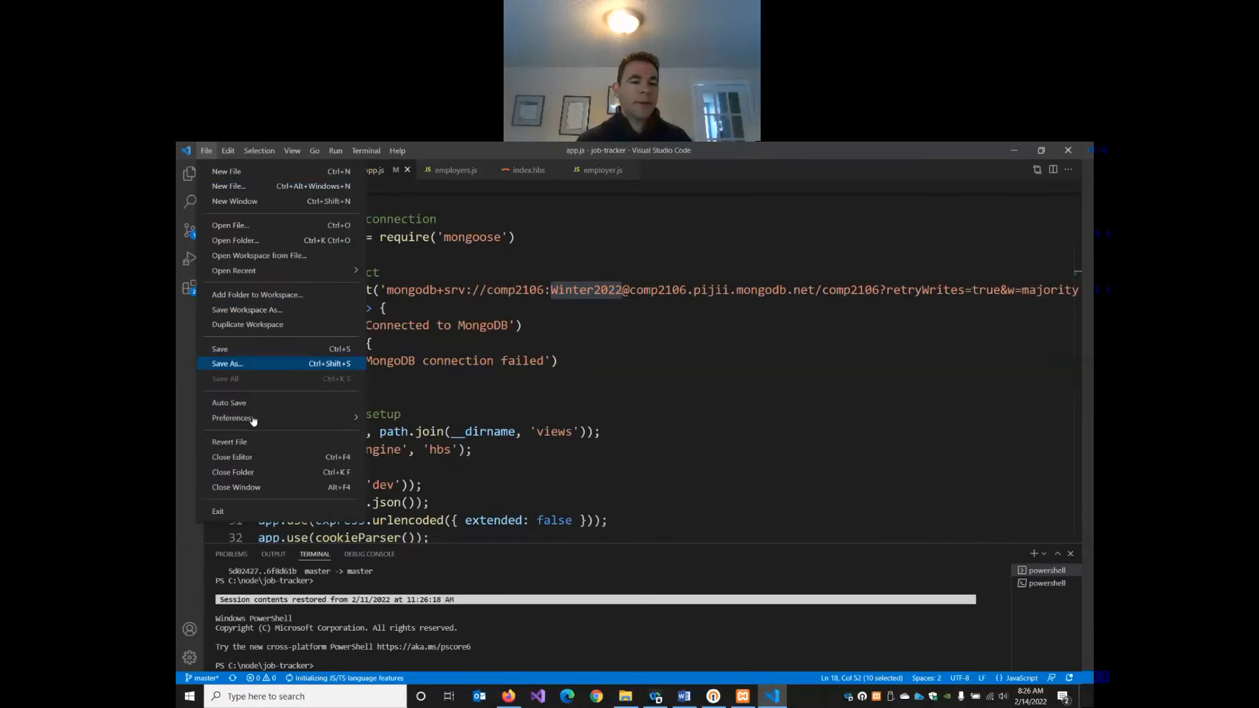
pyautogui.click(234, 271)
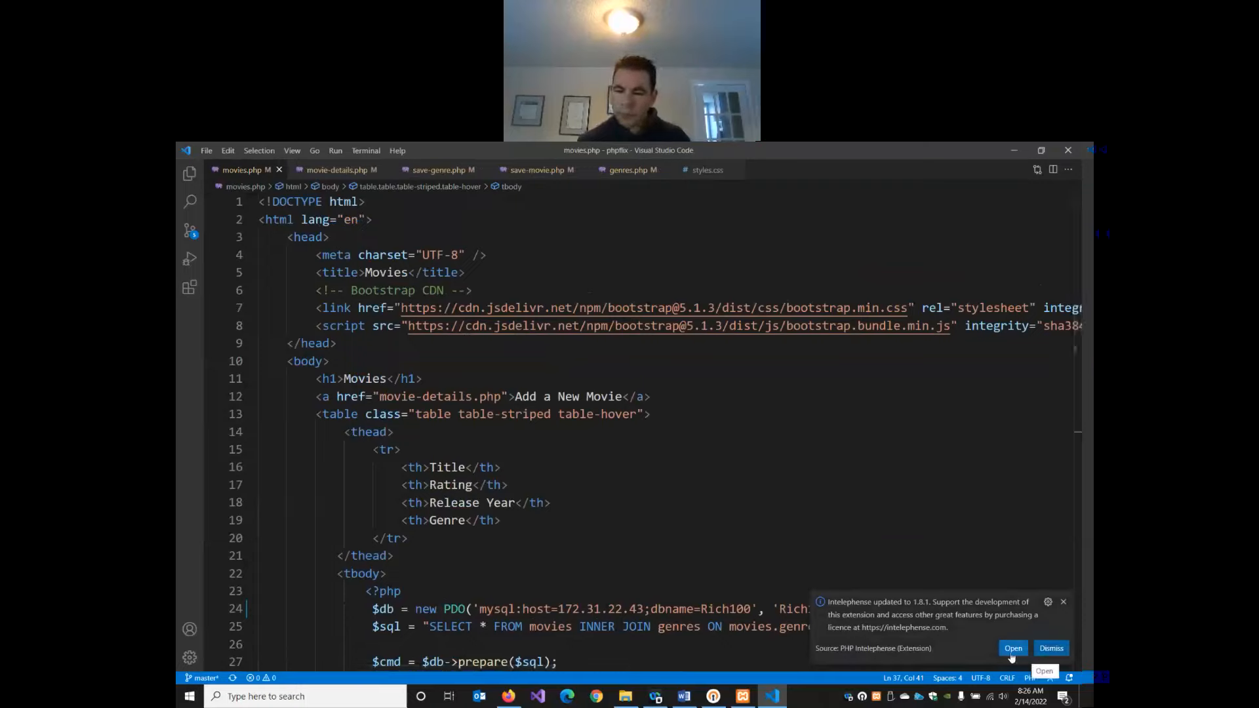
pyautogui.click(1051, 648)
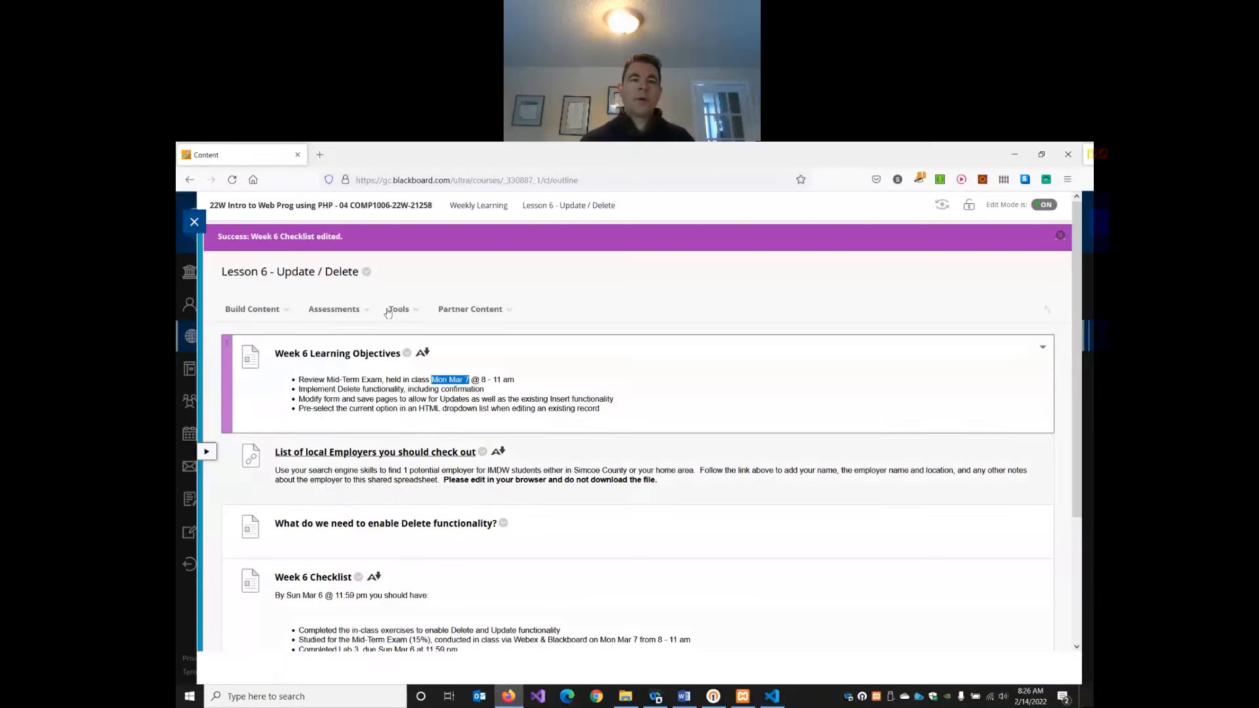
# - Browse to localhost/phpflix in a new tab to show the PHP Flix welcome page
pyautogui.click(319, 155)
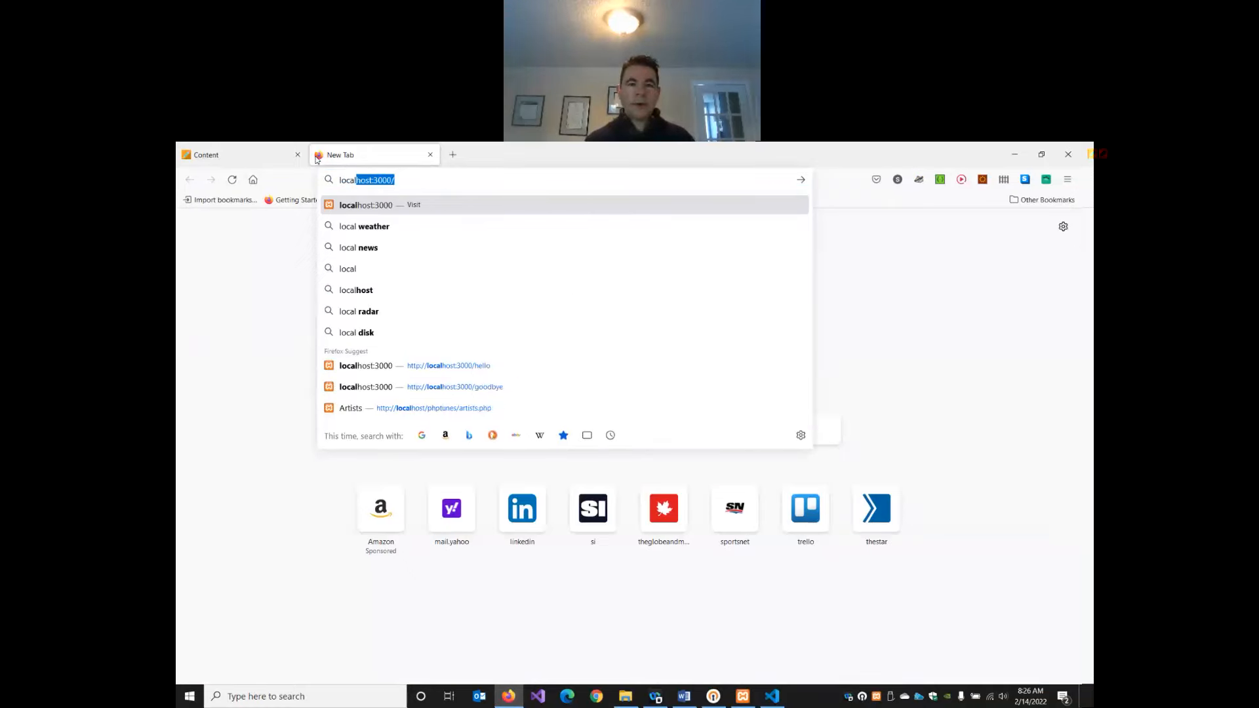
pyautogui.write('localhost/')
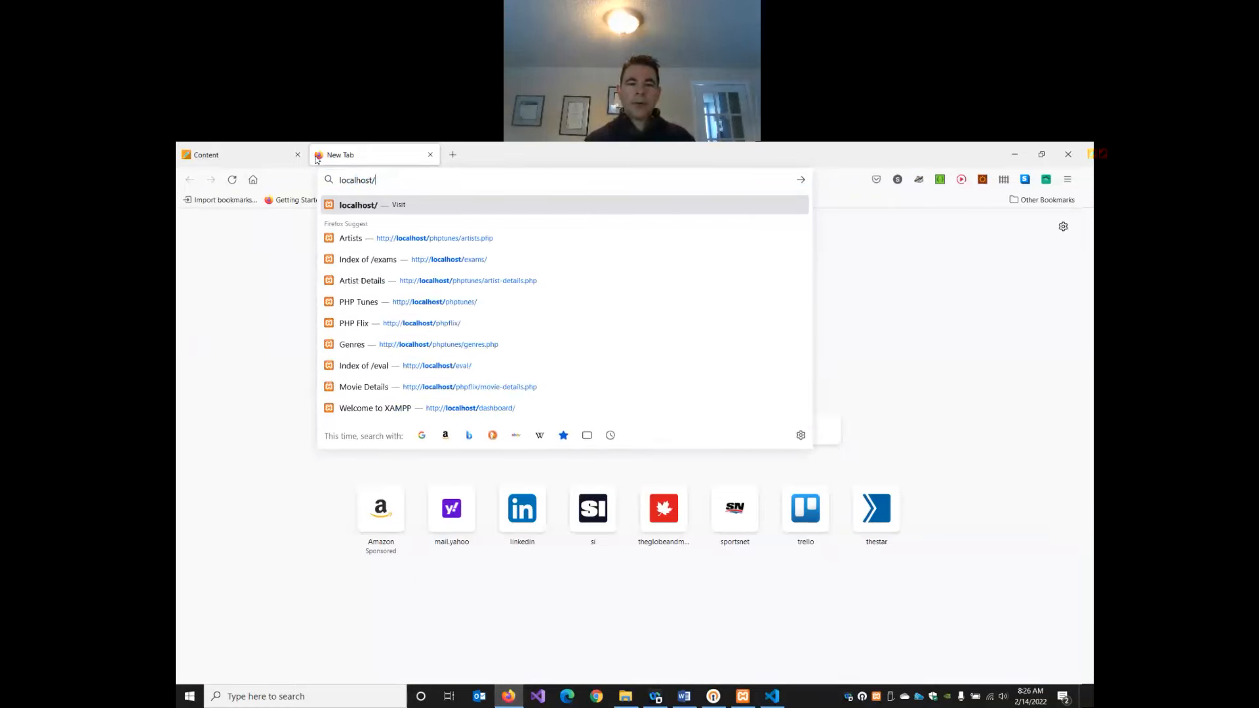
pyautogui.click(354, 322)
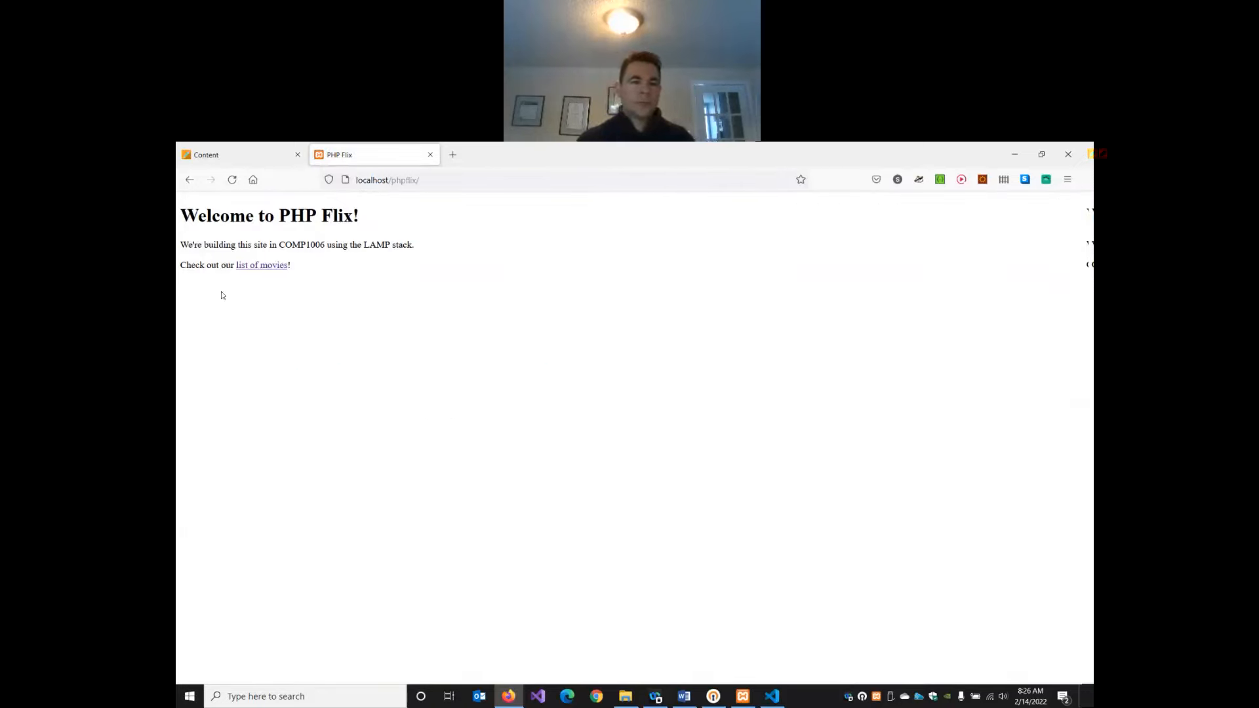
pyautogui.click(261, 265)
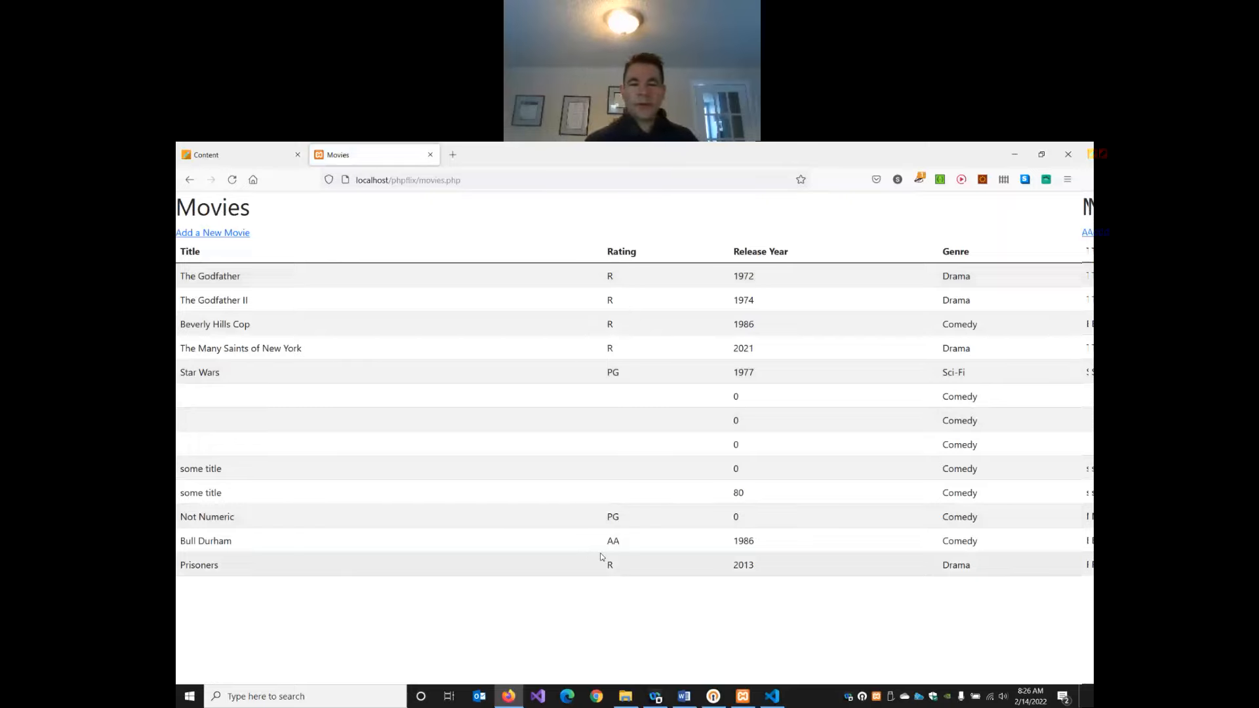
pyautogui.moveTo(484, 331)
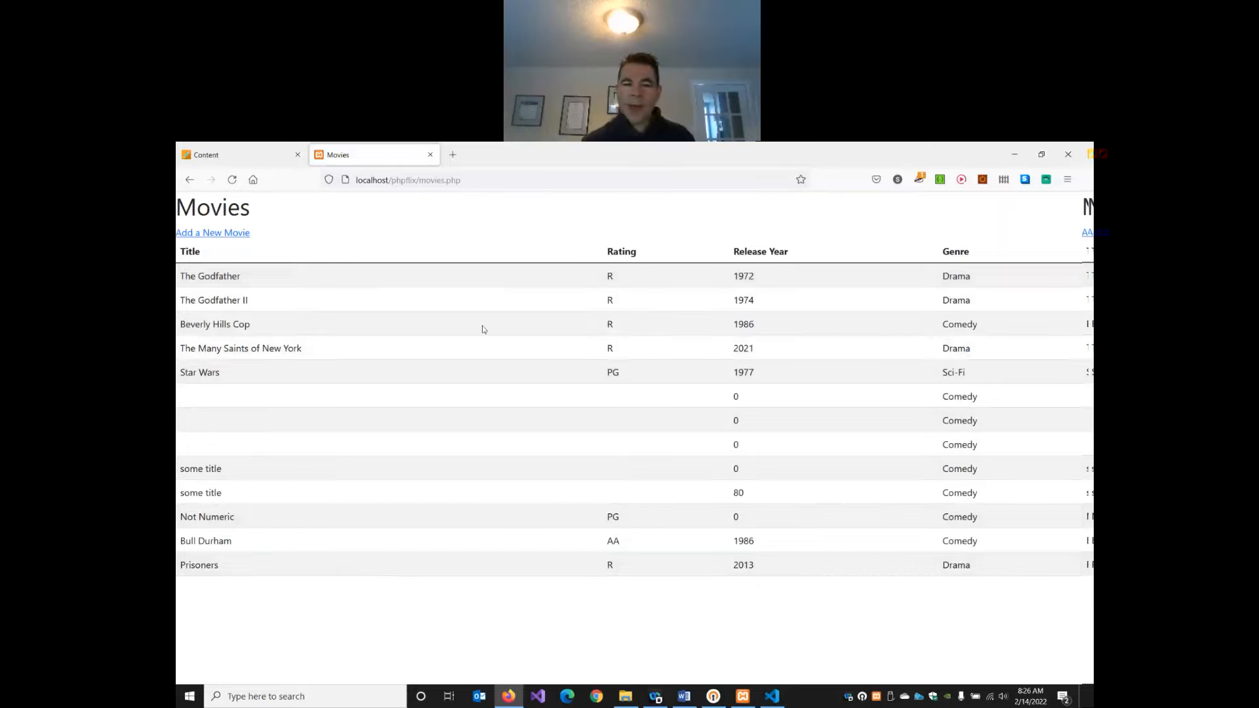
pyautogui.moveTo(955, 373)
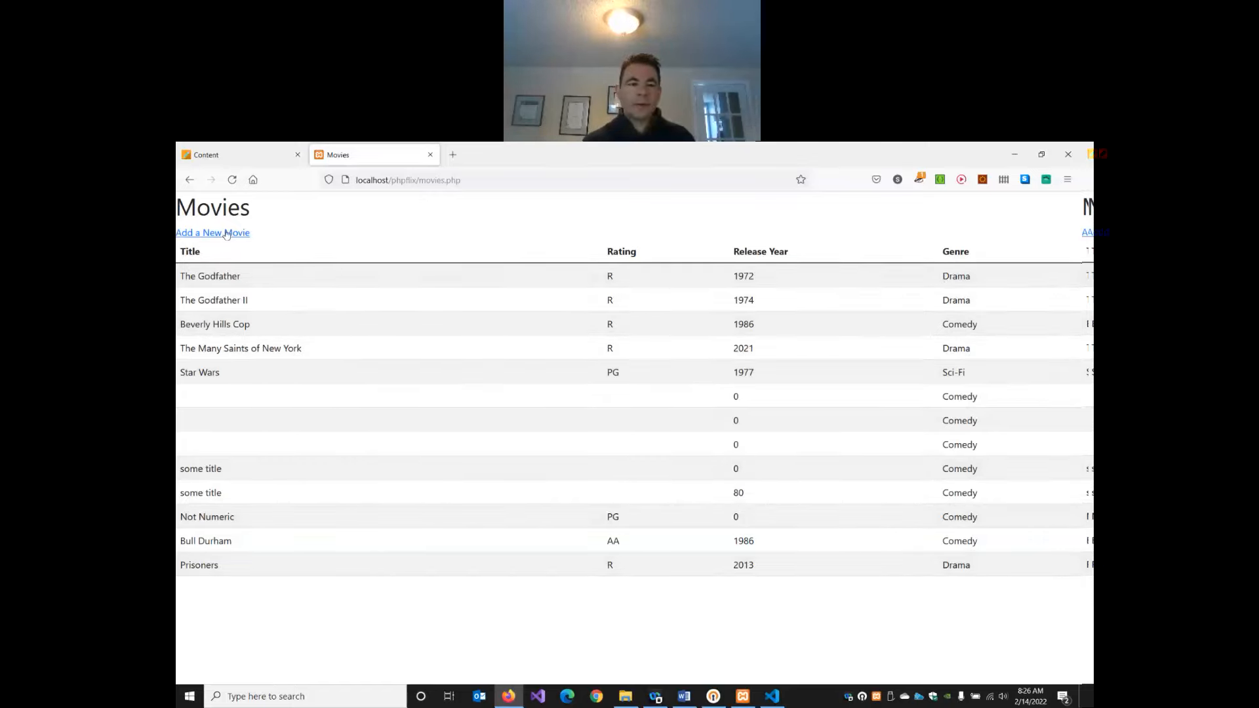
pyautogui.click(213, 233)
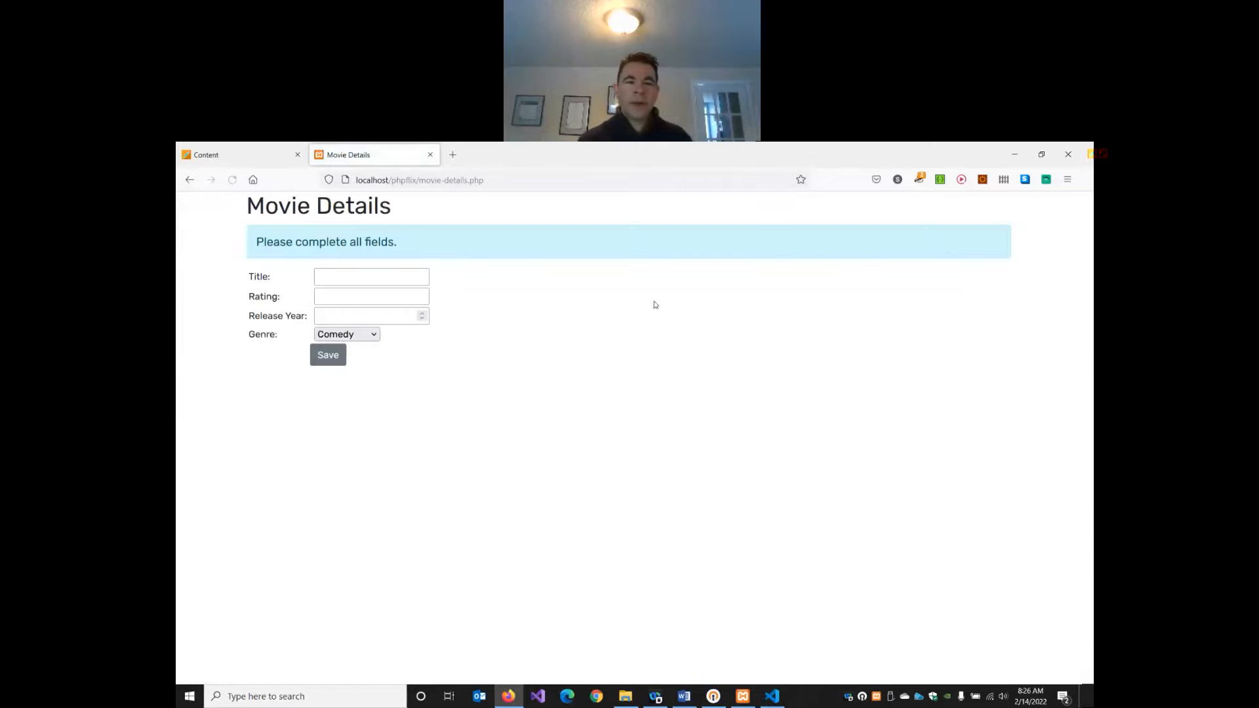
pyautogui.moveTo(503, 316)
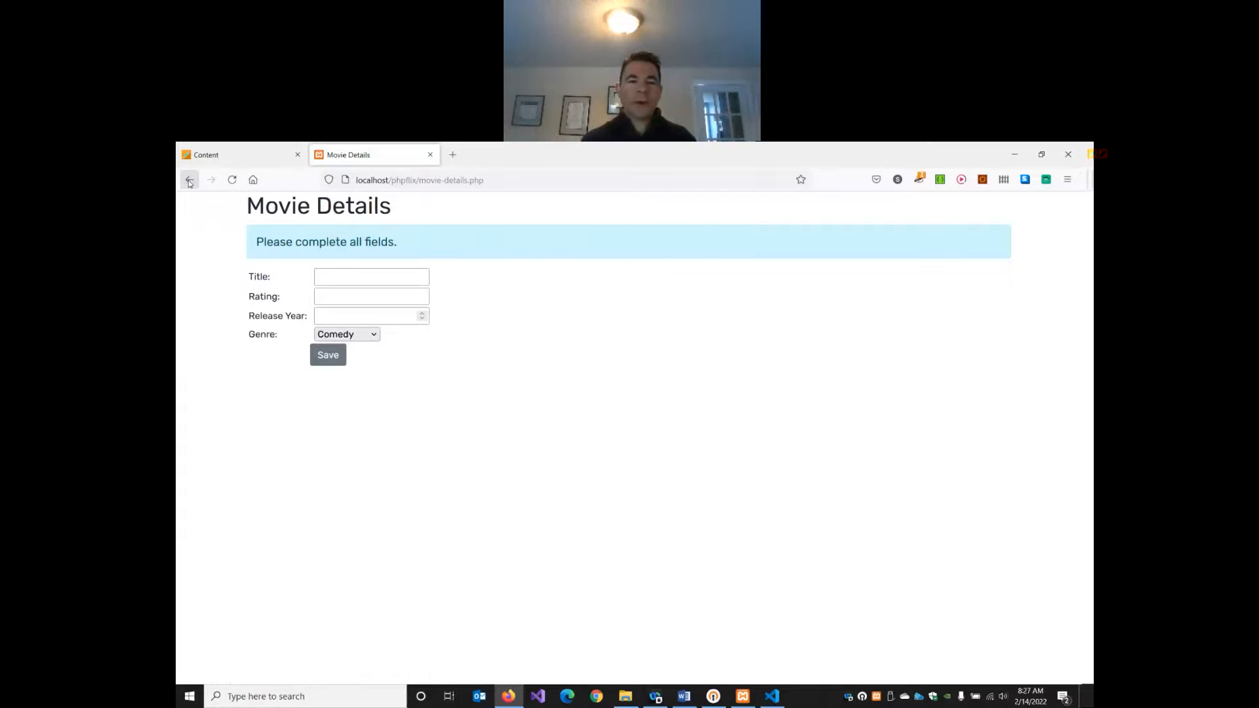
pyautogui.click(189, 180)
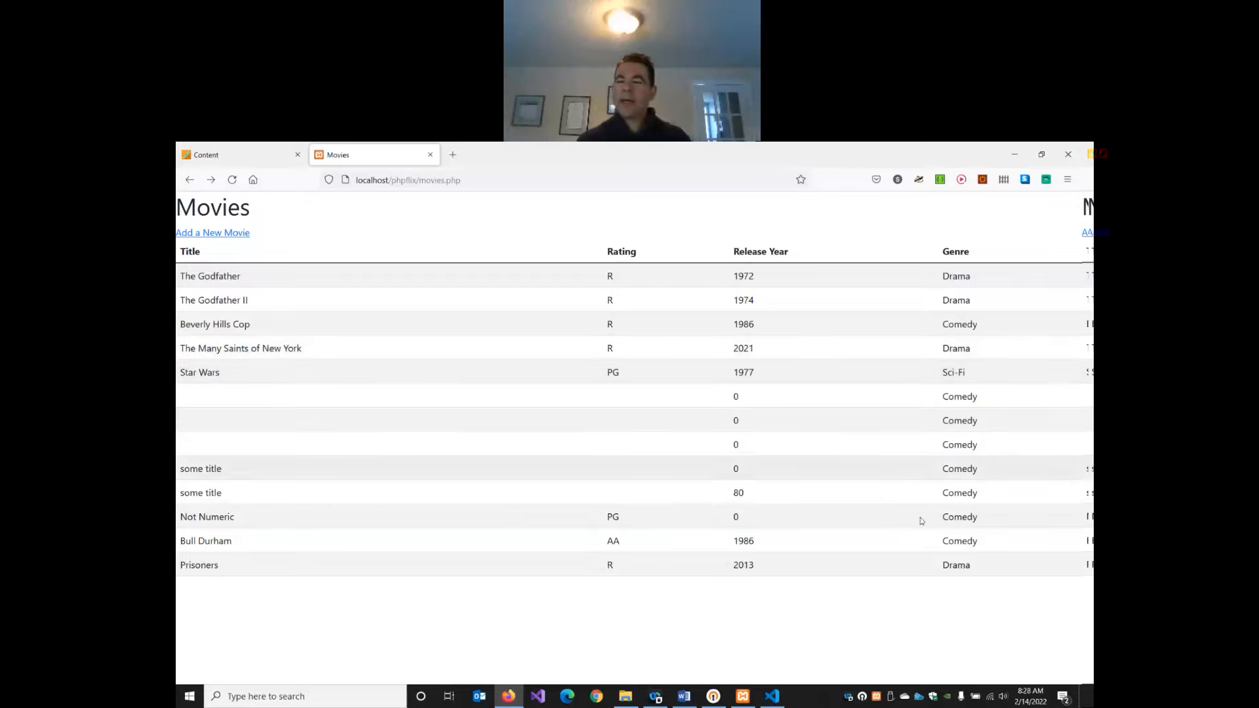
pyautogui.moveTo(880, 660)
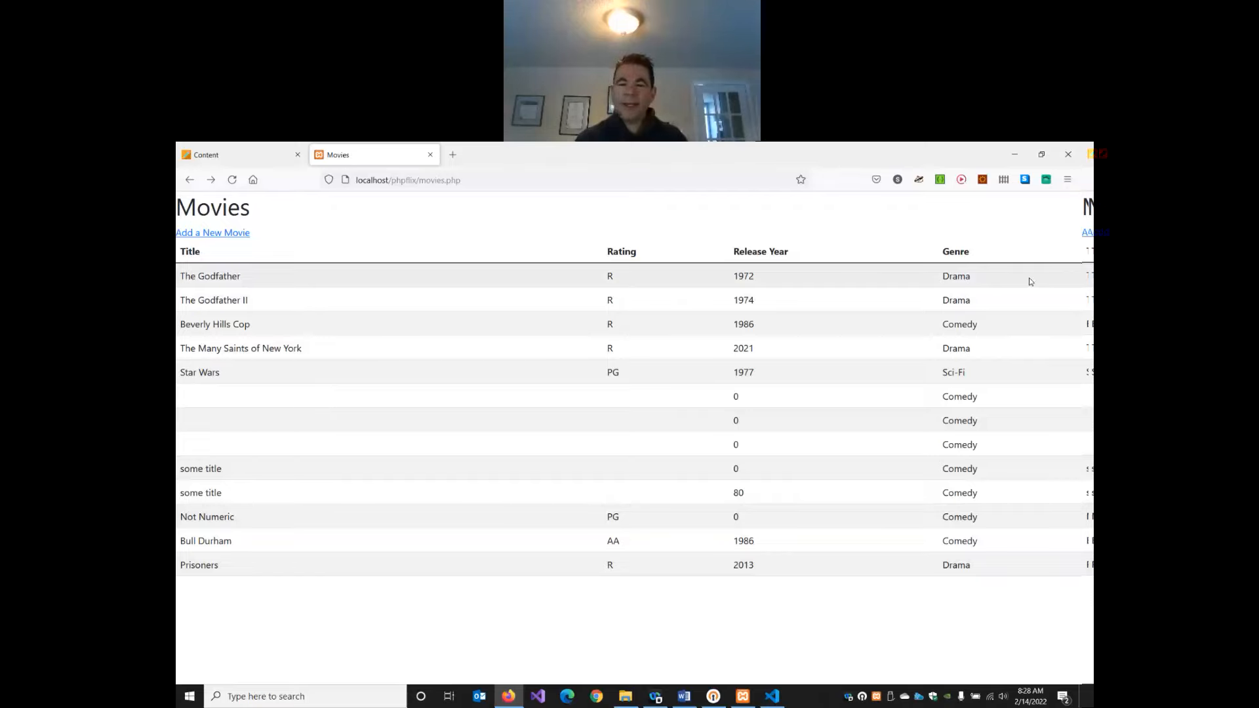
pyautogui.moveTo(1038, 571)
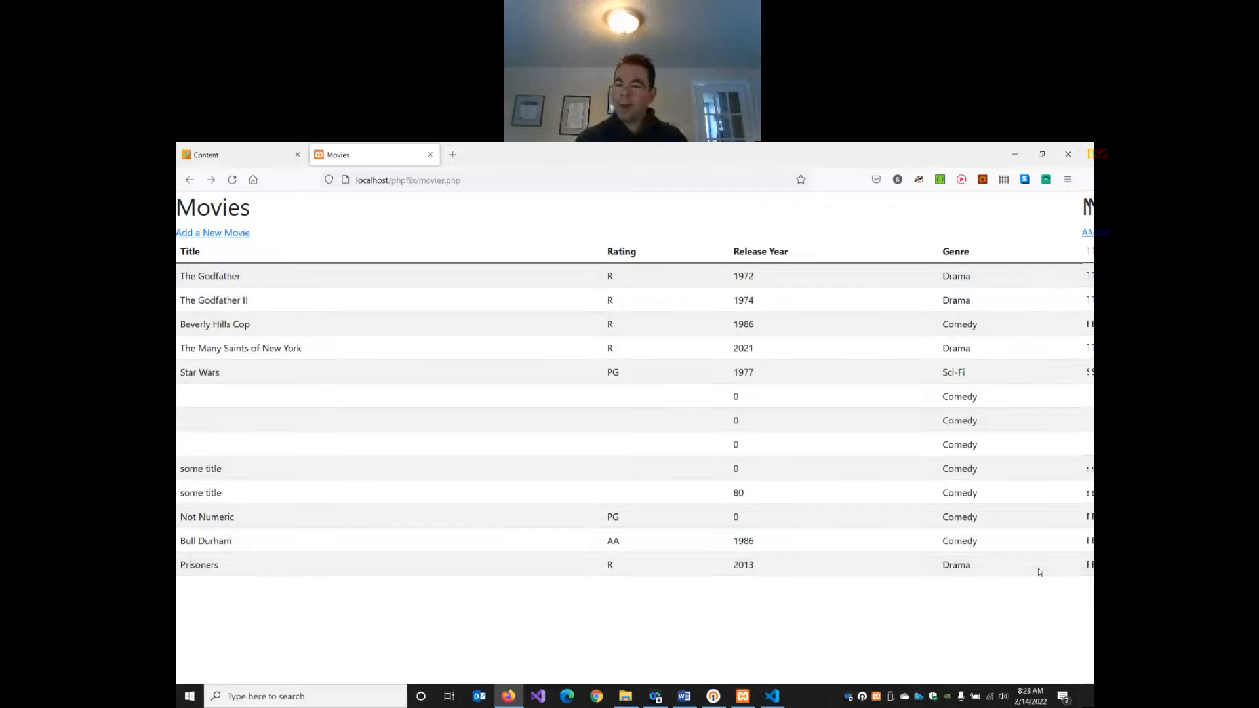
pyautogui.moveTo(673, 279)
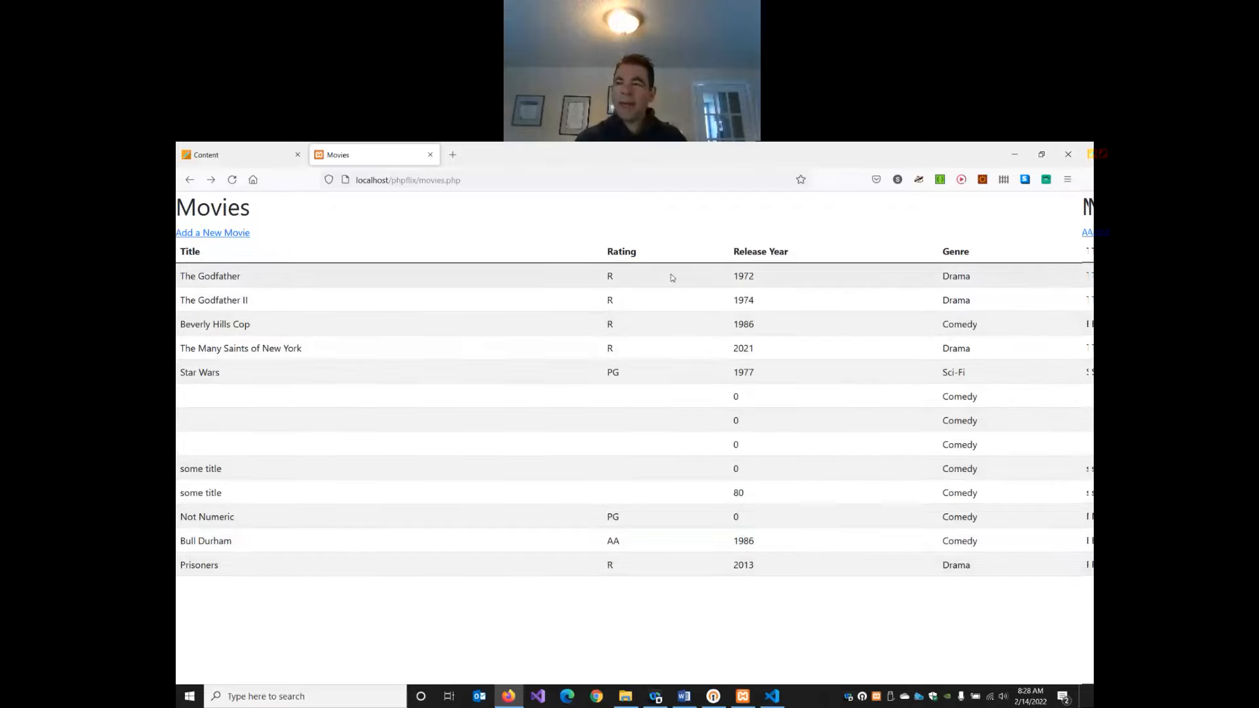
pyautogui.moveTo(449, 305)
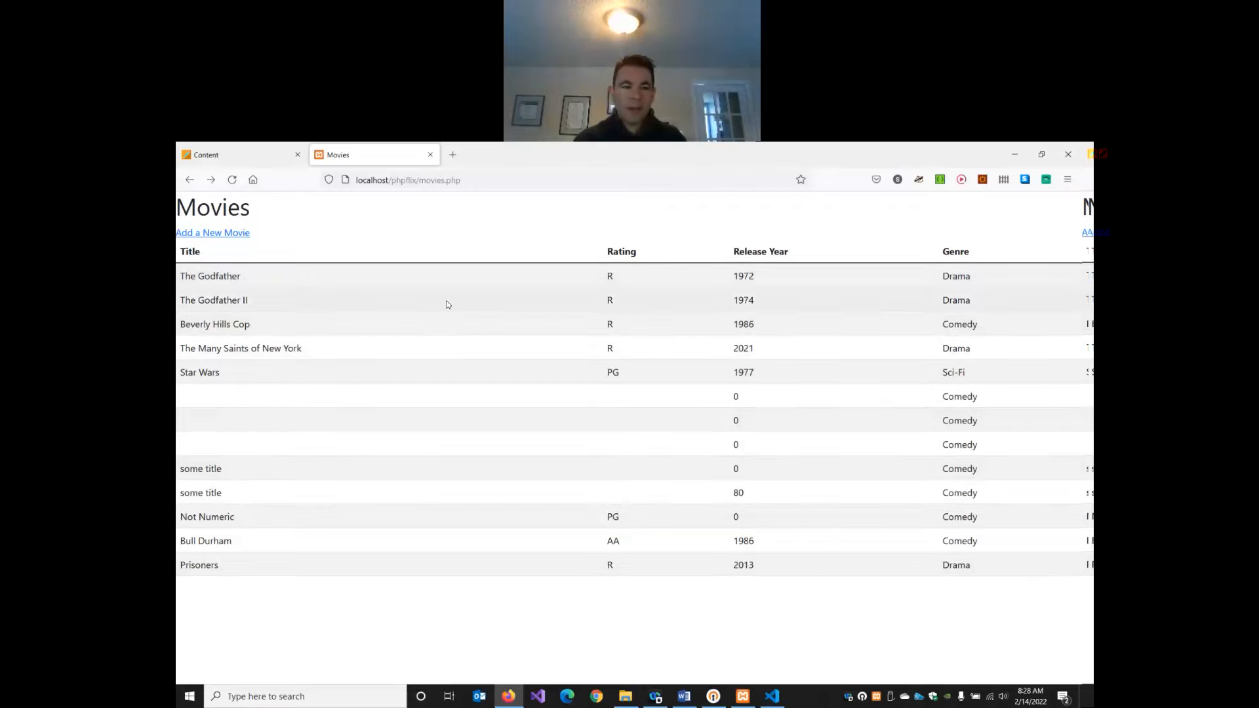
pyautogui.moveTo(1059, 364)
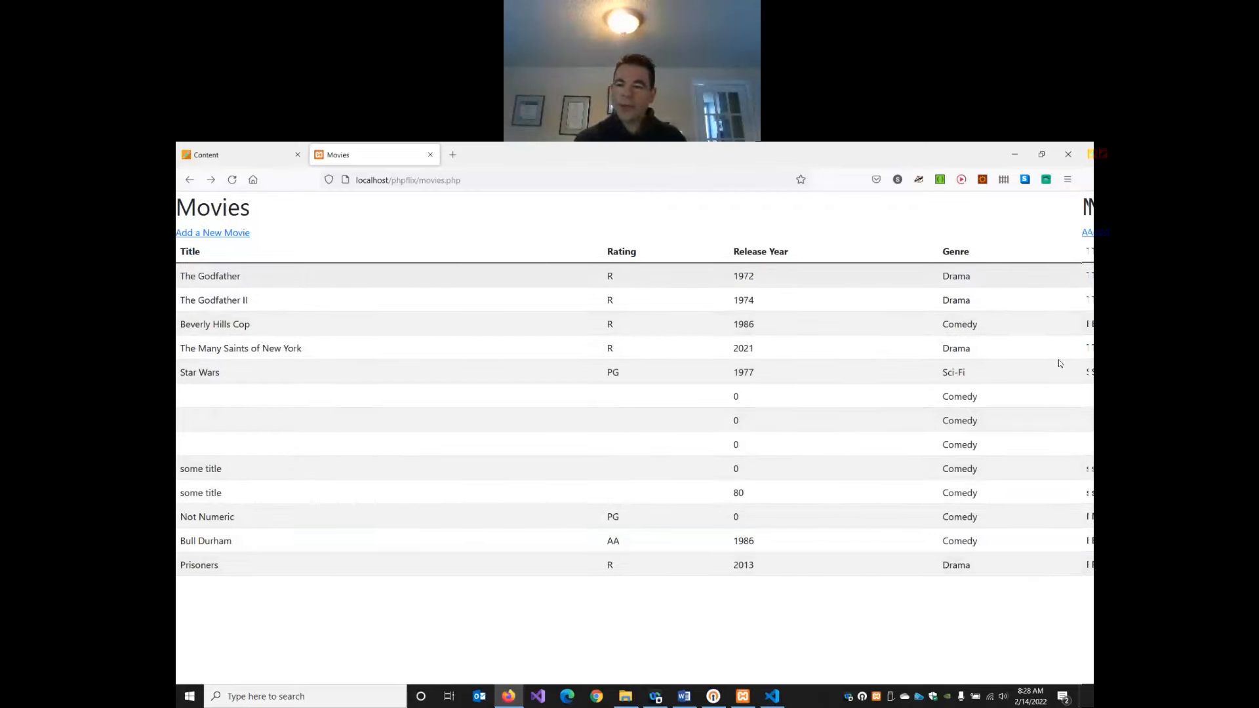
pyautogui.moveTo(1044, 276)
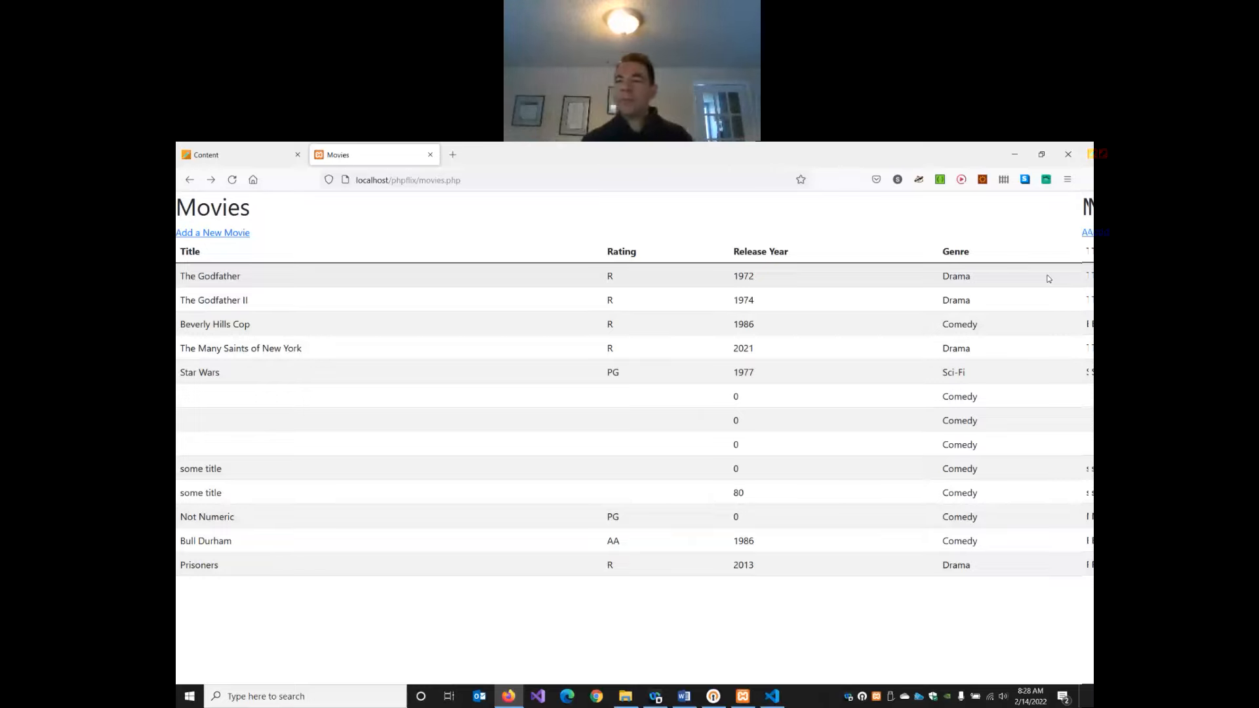
pyautogui.moveTo(209, 233)
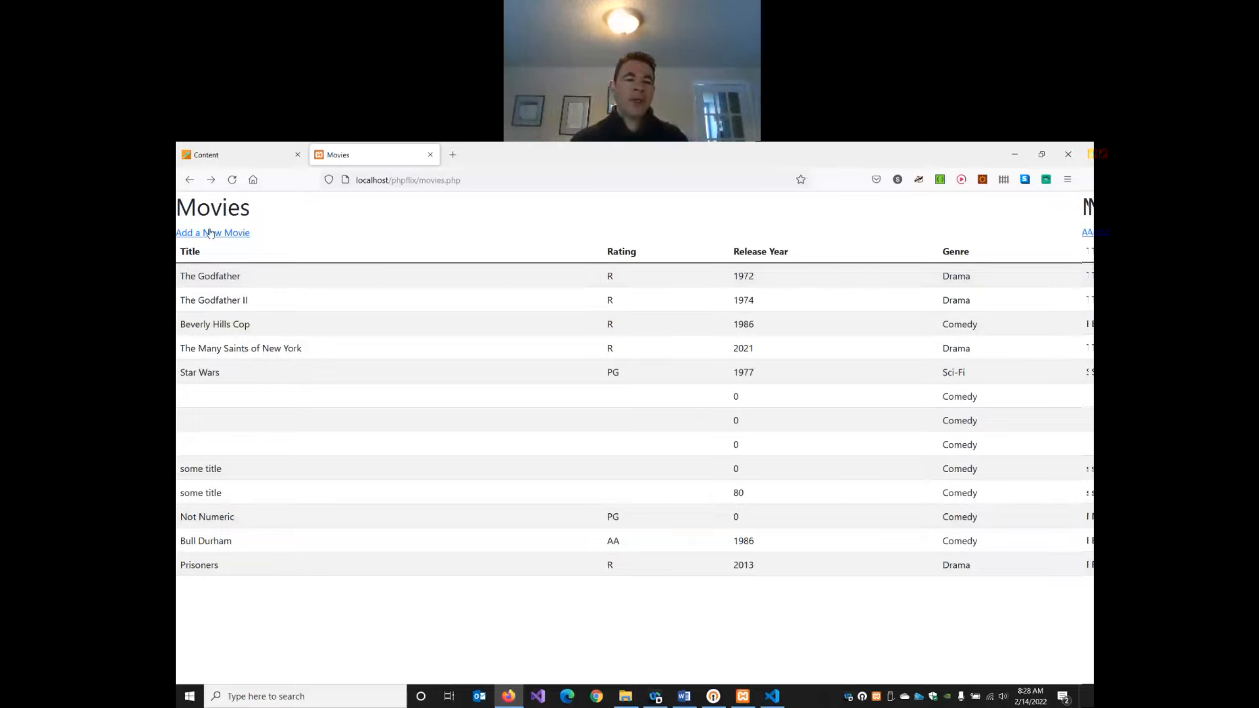
pyautogui.click(212, 234)
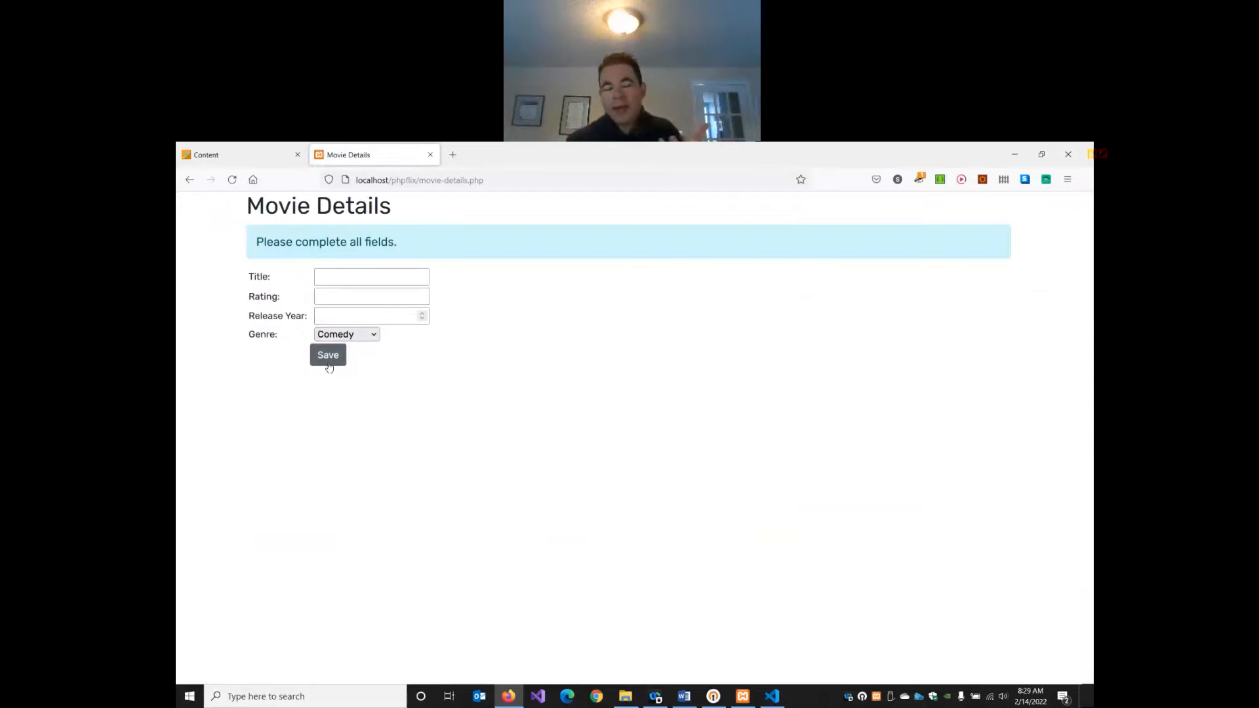
pyautogui.moveTo(203, 188)
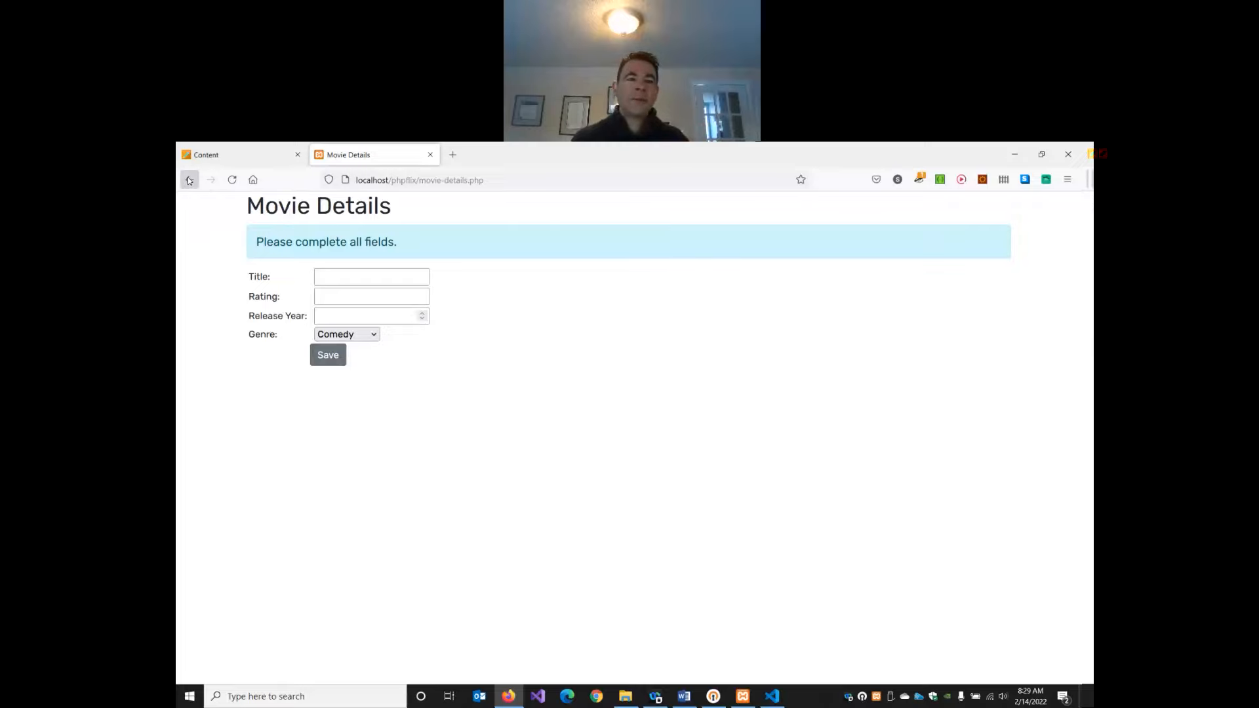
pyautogui.click(189, 180)
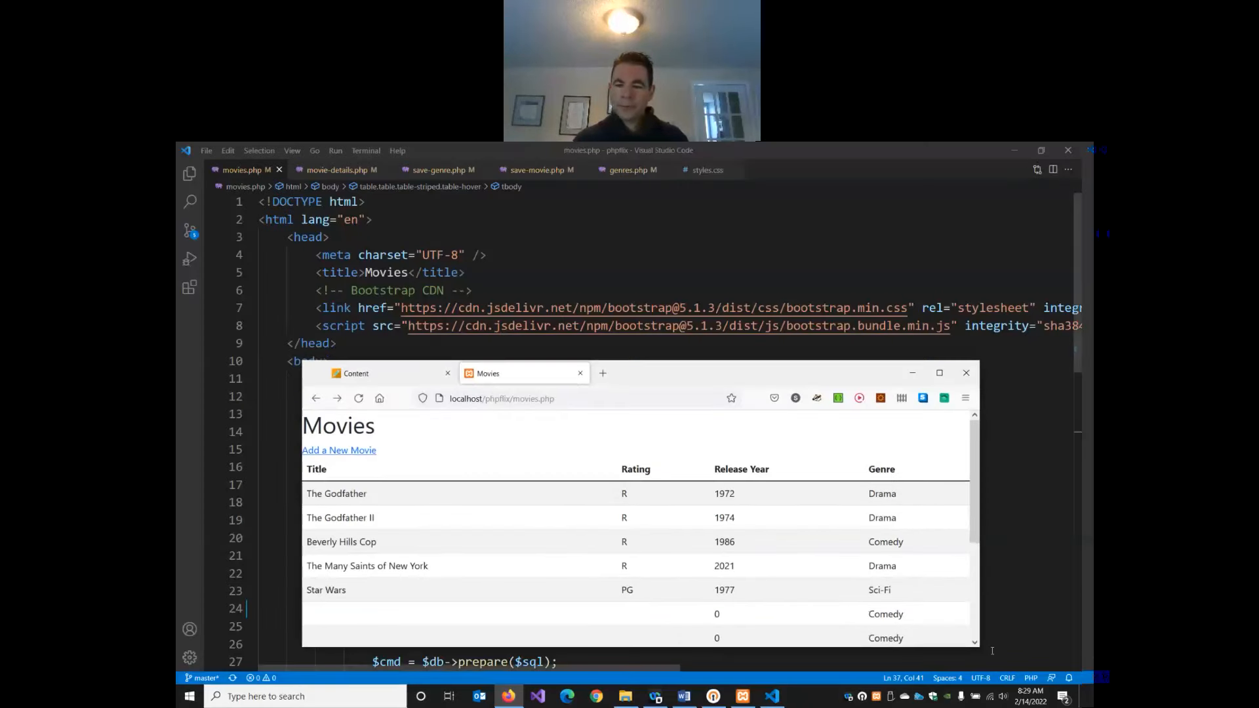
pyautogui.moveTo(977, 649)
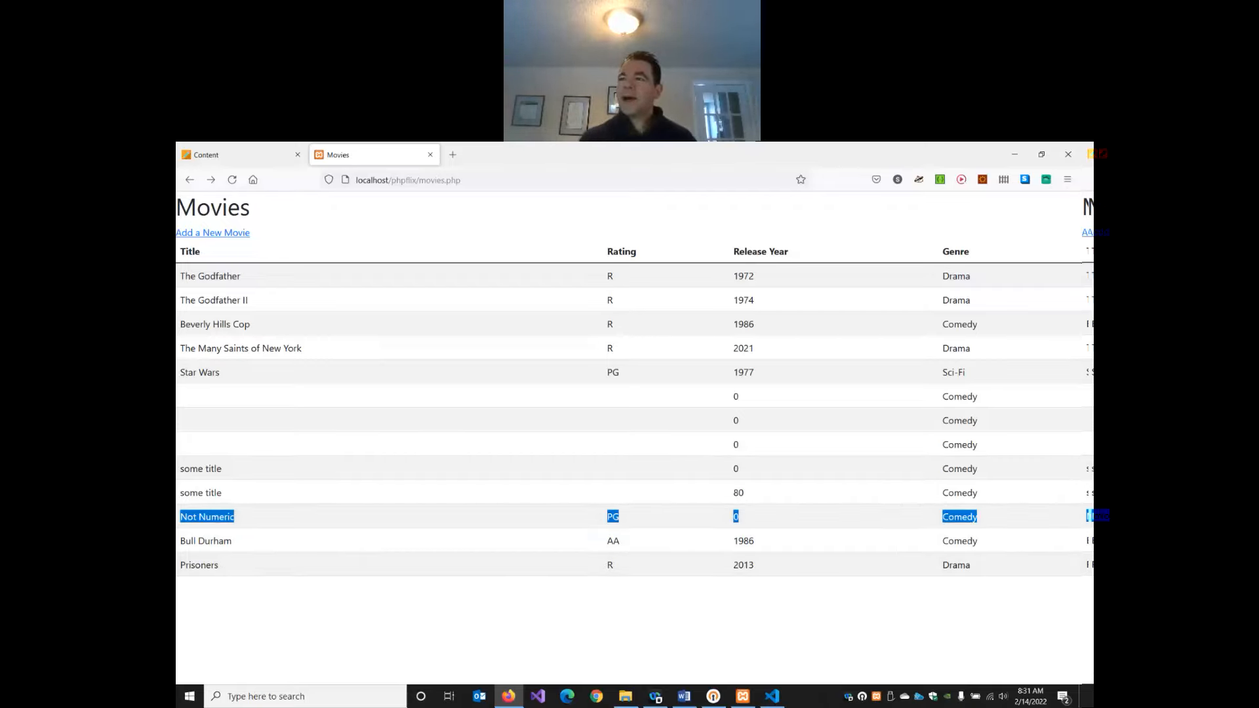
pyautogui.moveTo(1017, 521)
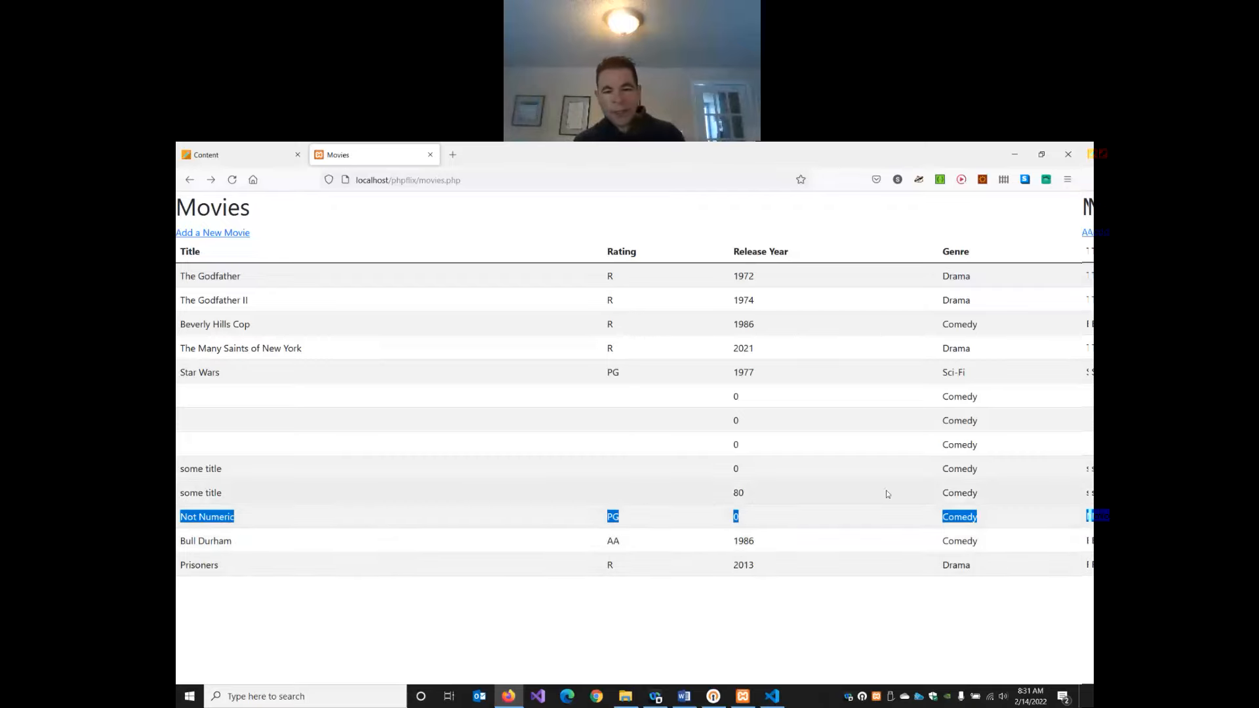
pyautogui.moveTo(808, 514)
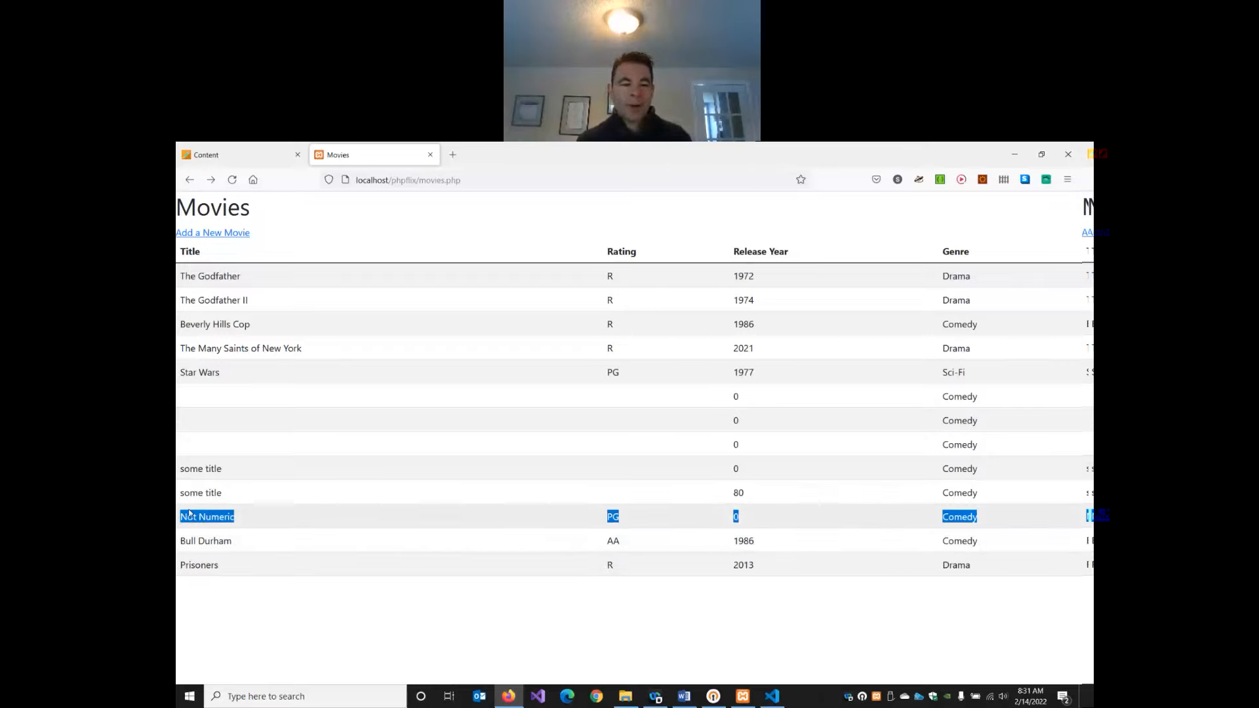
pyautogui.moveTo(898, 517)
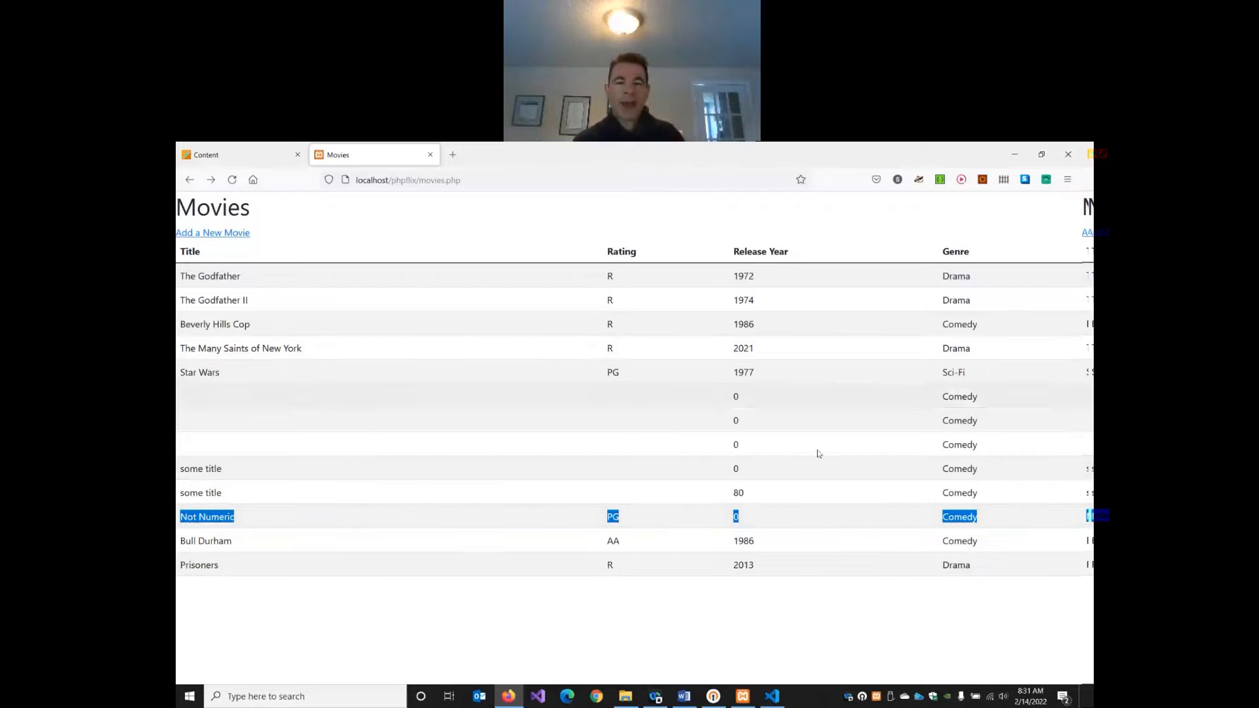
pyautogui.moveTo(817, 319)
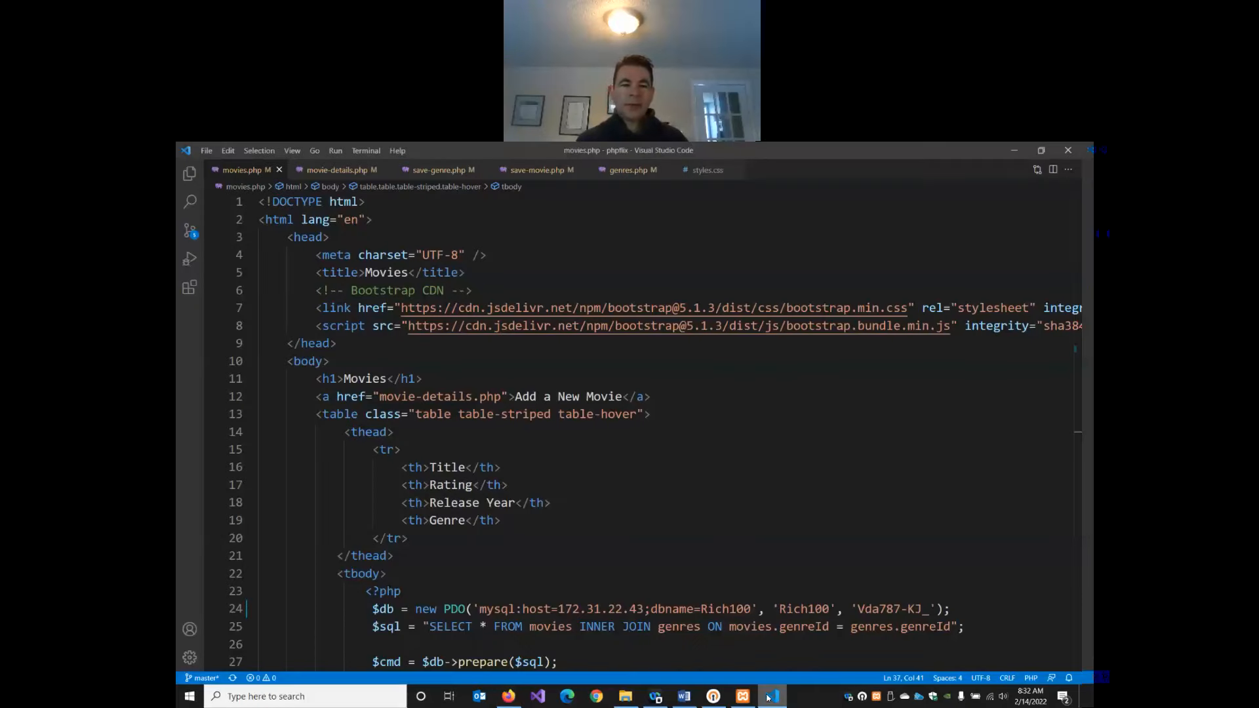
# - Review movie-details.php, then return to movies.php at its table header and record loop
pyautogui.click(337, 169)
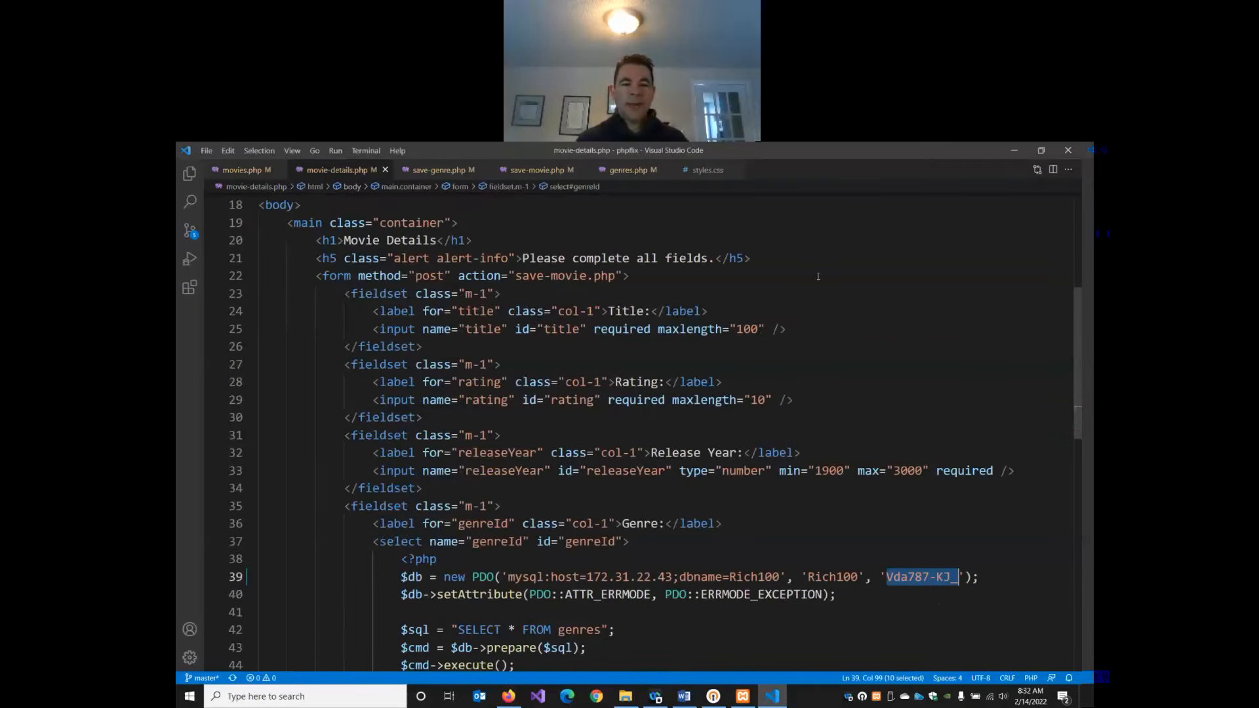
pyautogui.scroll(-3)
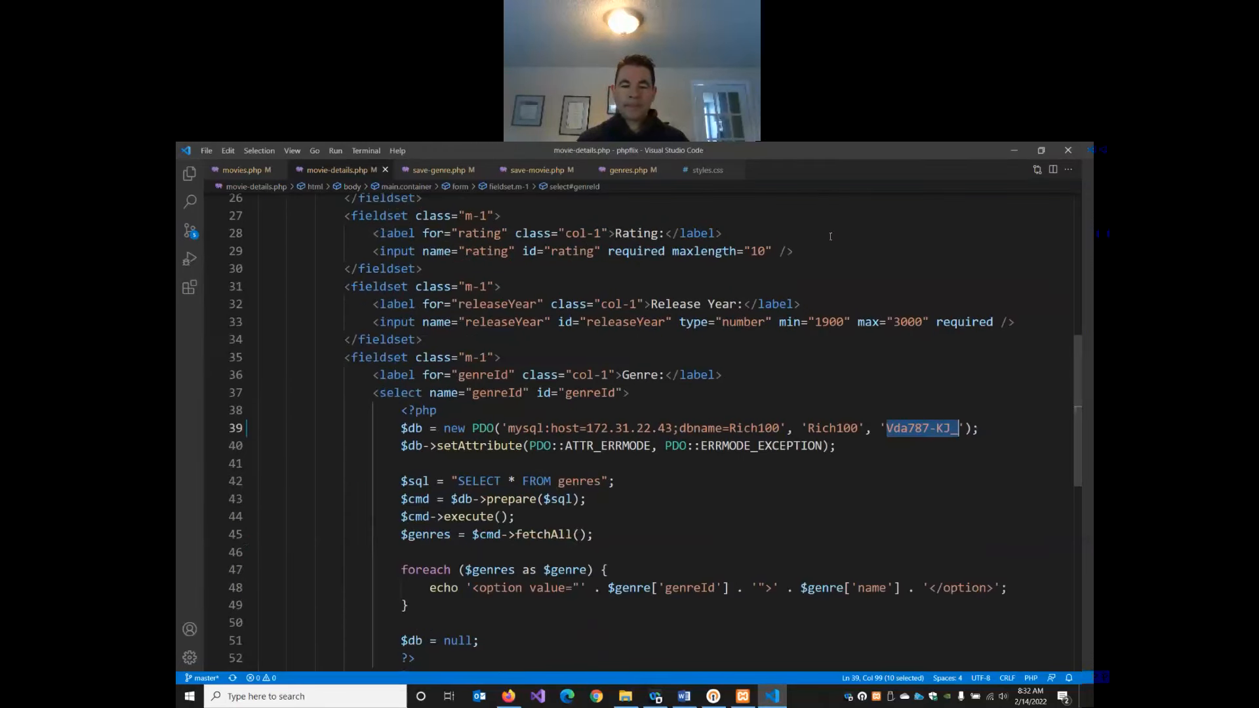
pyautogui.scroll(-3)
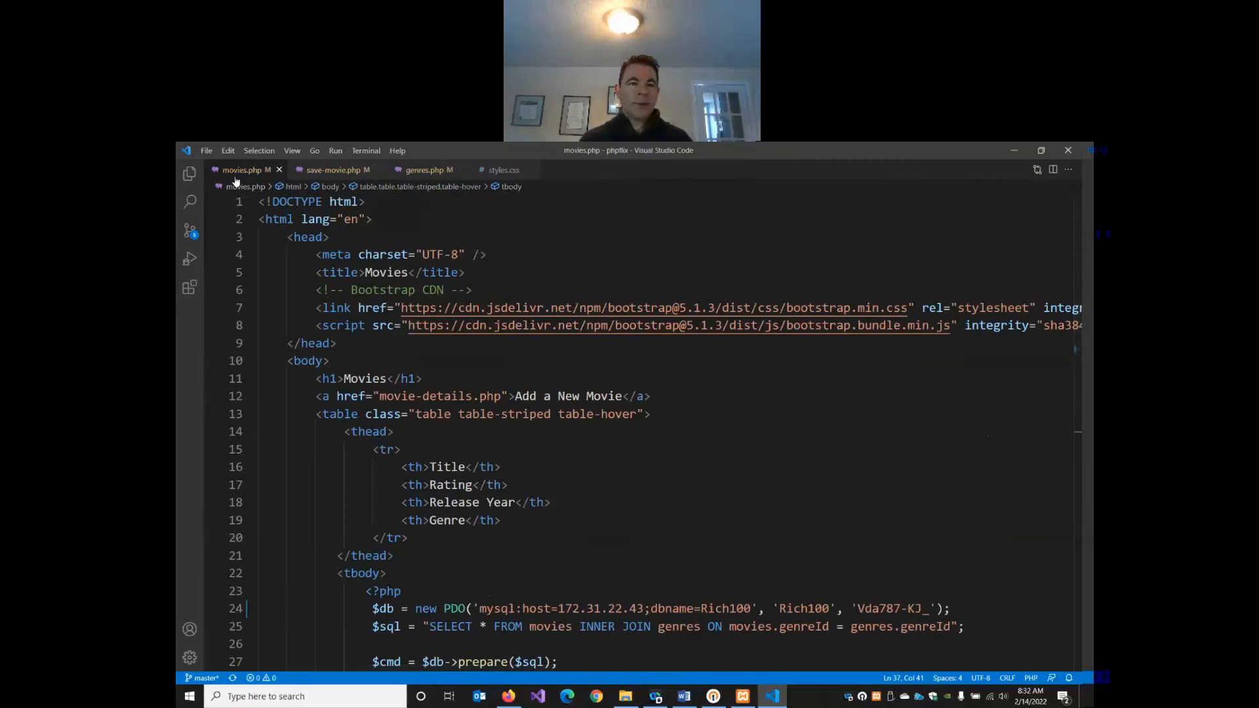
pyautogui.scroll(-3)
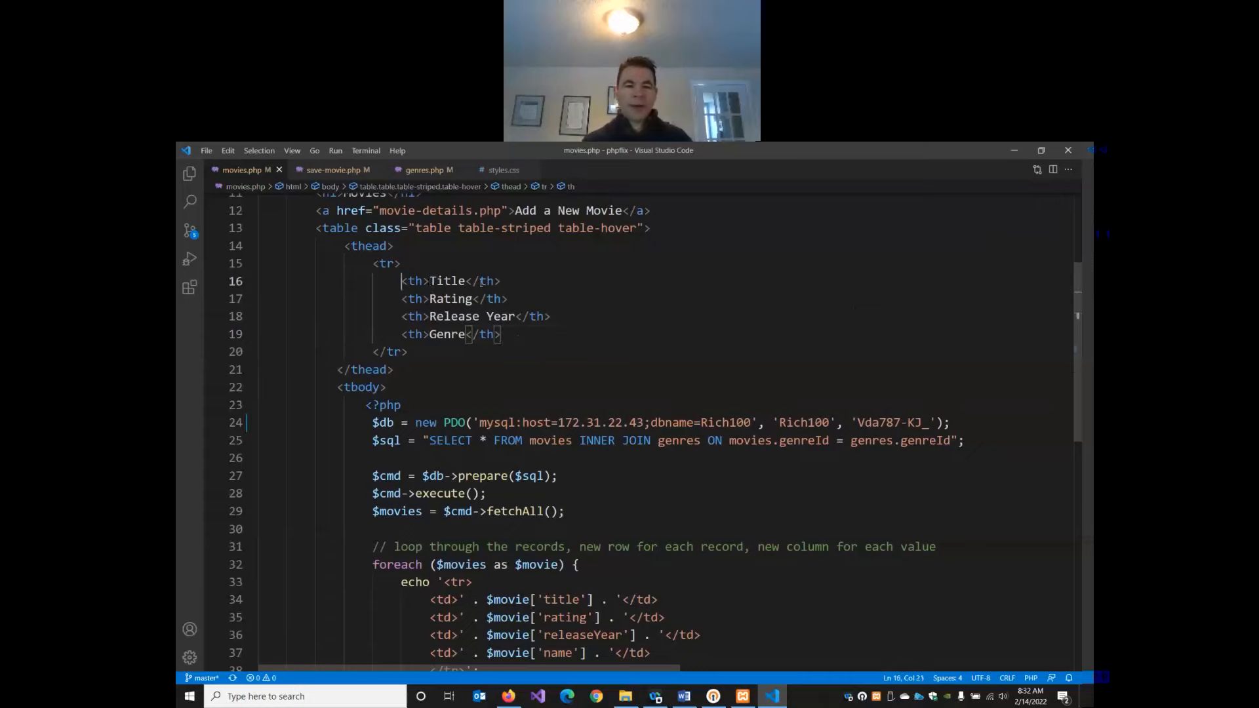
# - Add a <th>Actions</th> header after Genre, save movies.php, and check the new column in Firefox
pyautogui.click(527, 334)
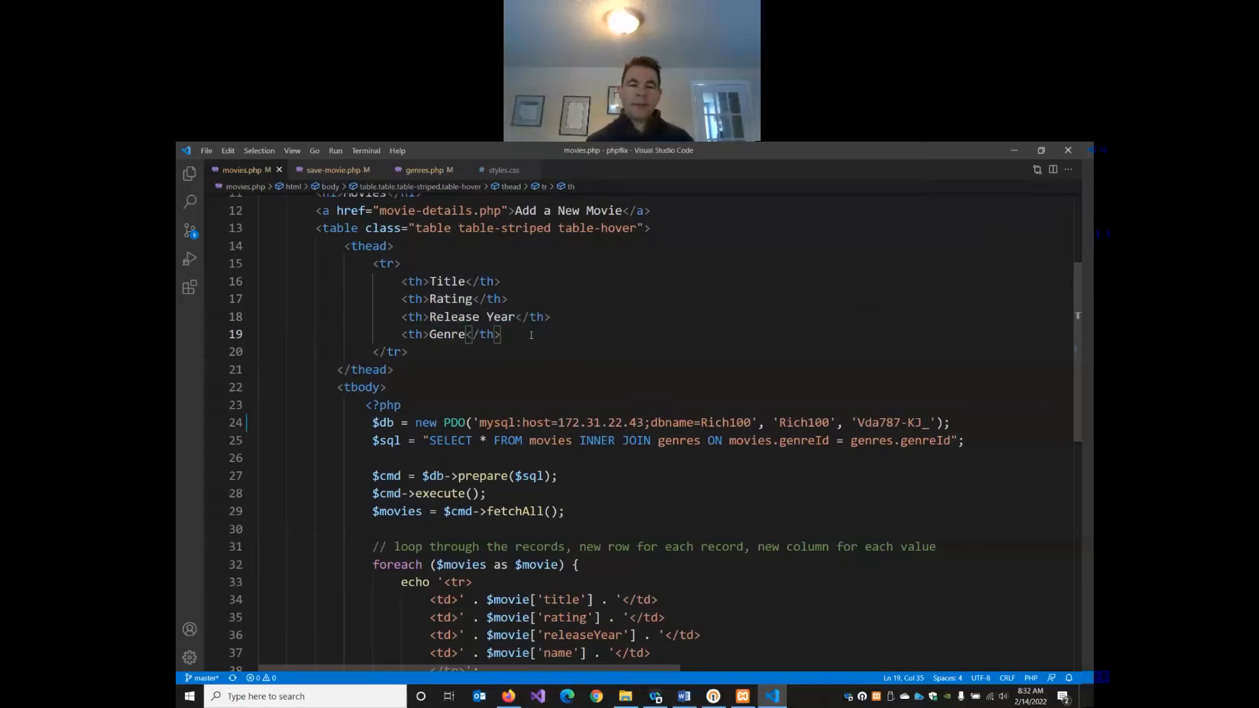
pyautogui.write('<th>Actions</th>')
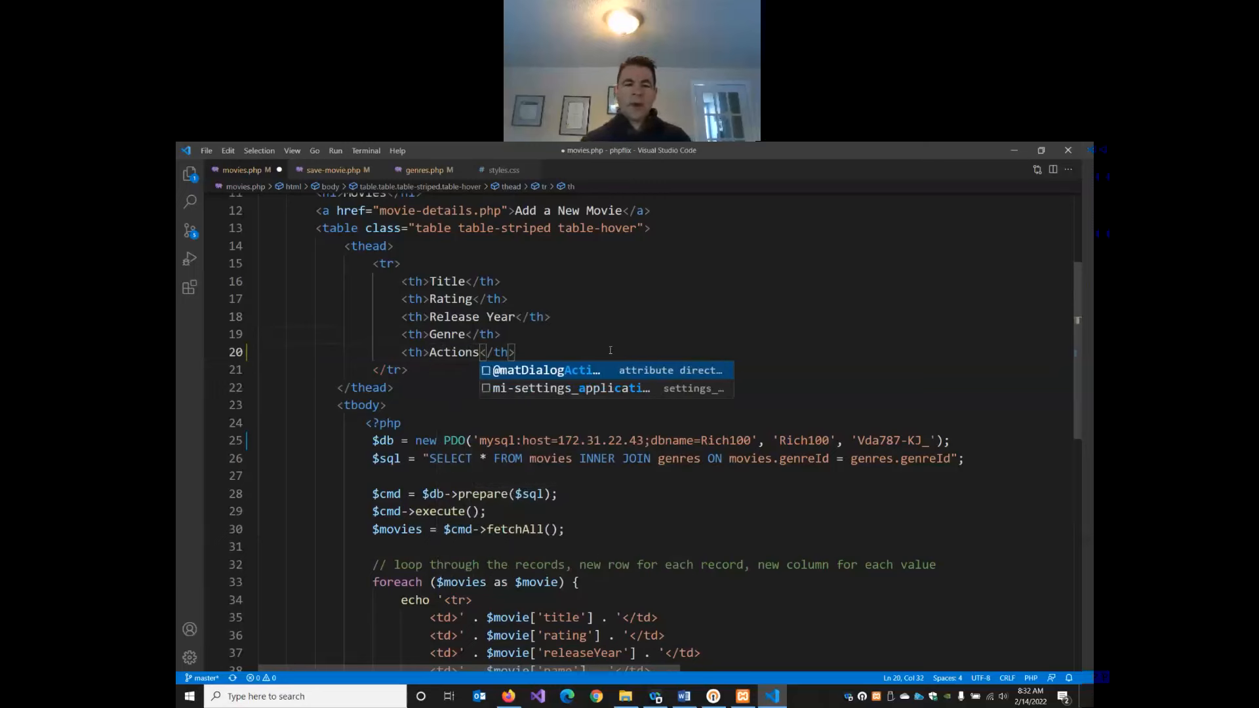
pyautogui.doubleClick(453, 352)
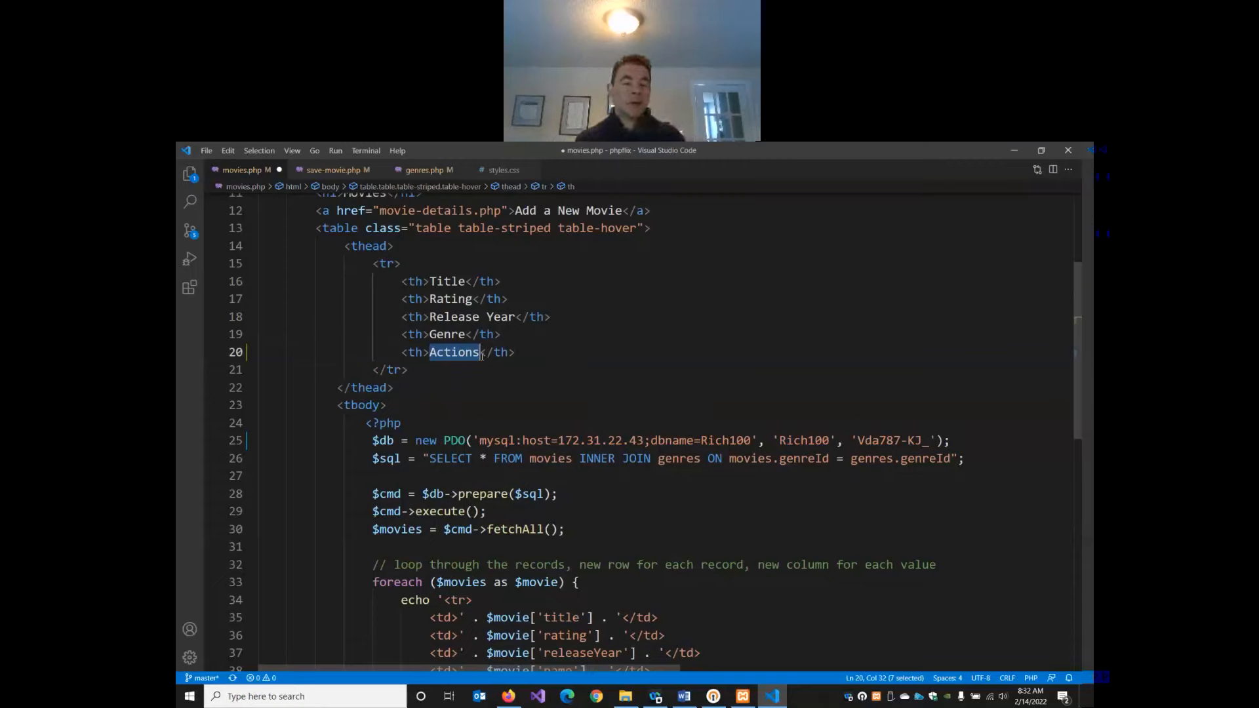
pyautogui.moveTo(779, 357)
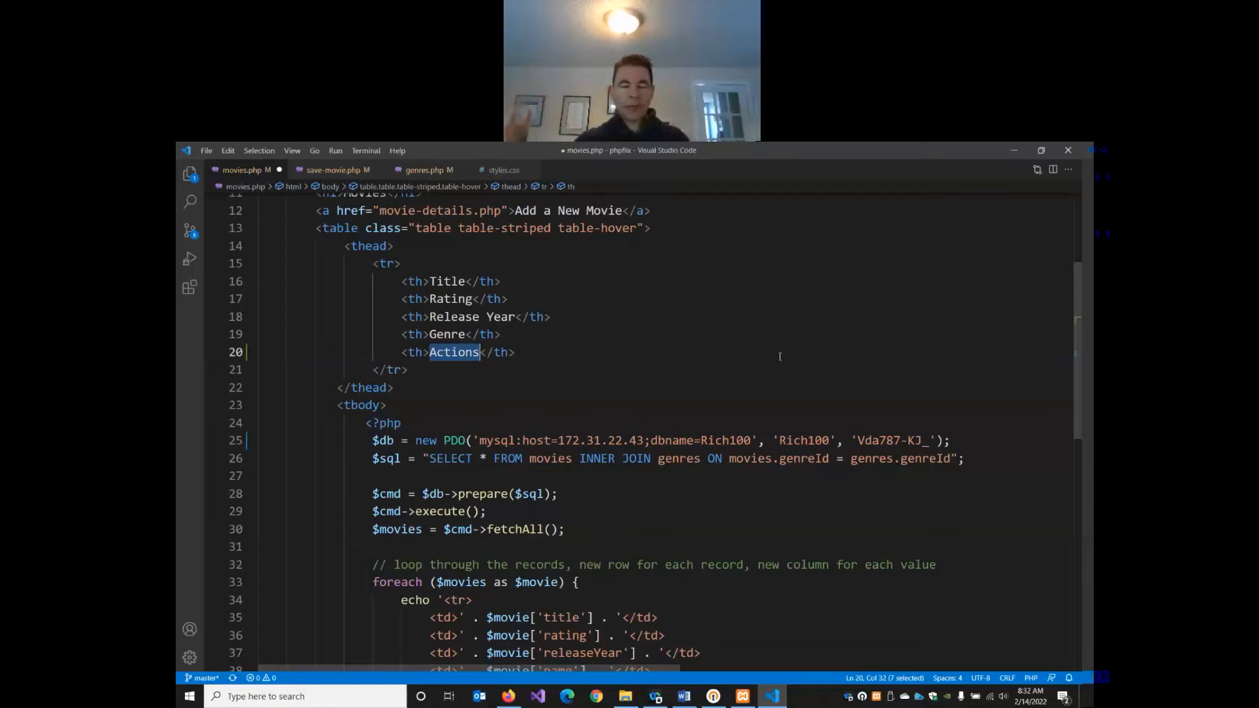
pyautogui.press('ctrl+s')
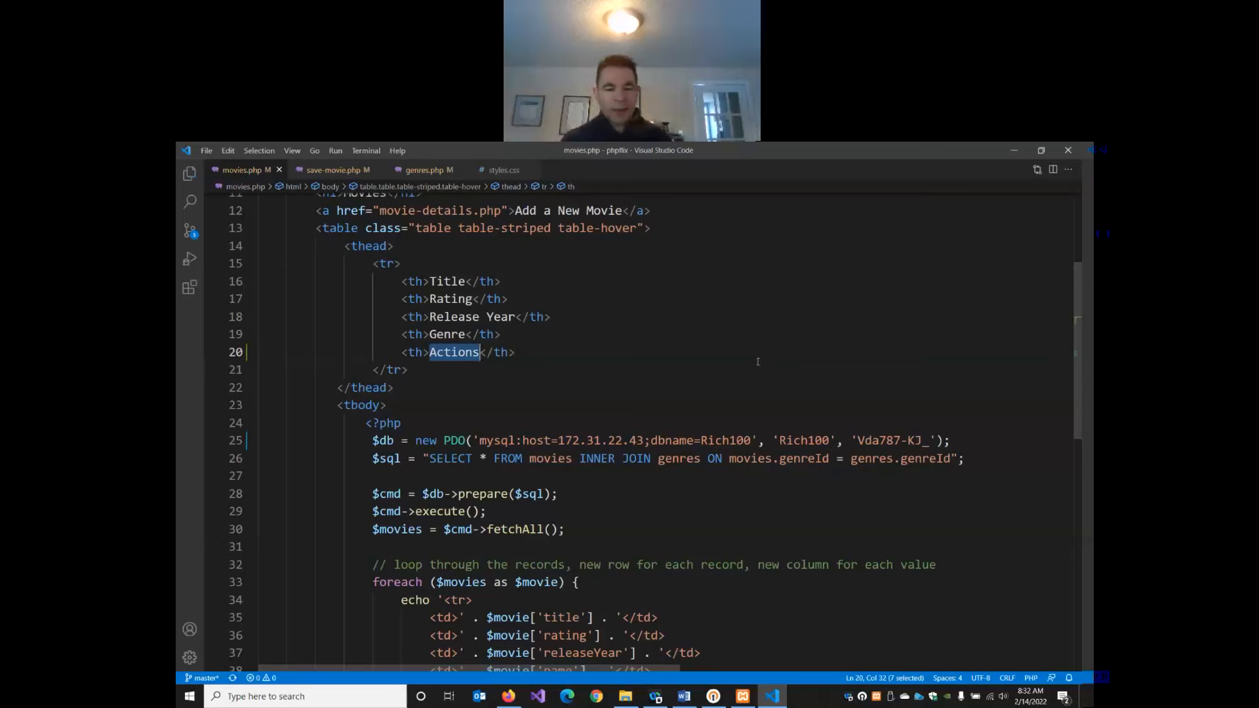
pyautogui.scroll(-3)
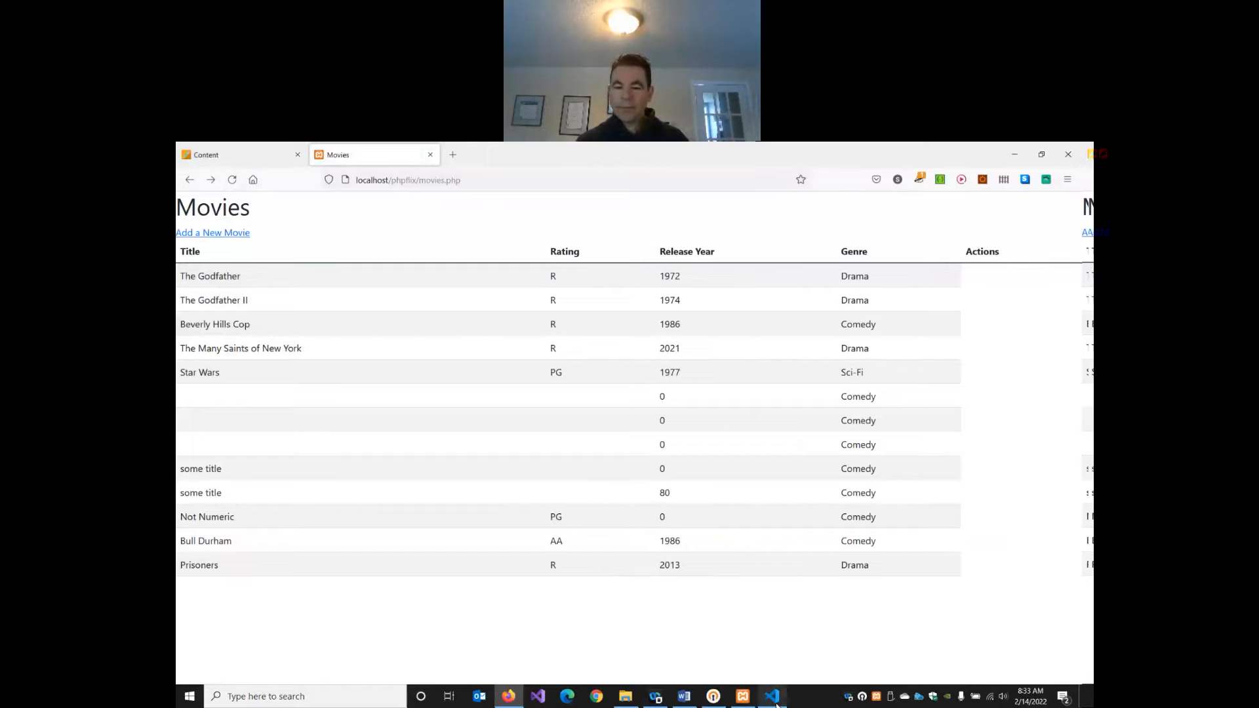
pyautogui.click(771, 696)
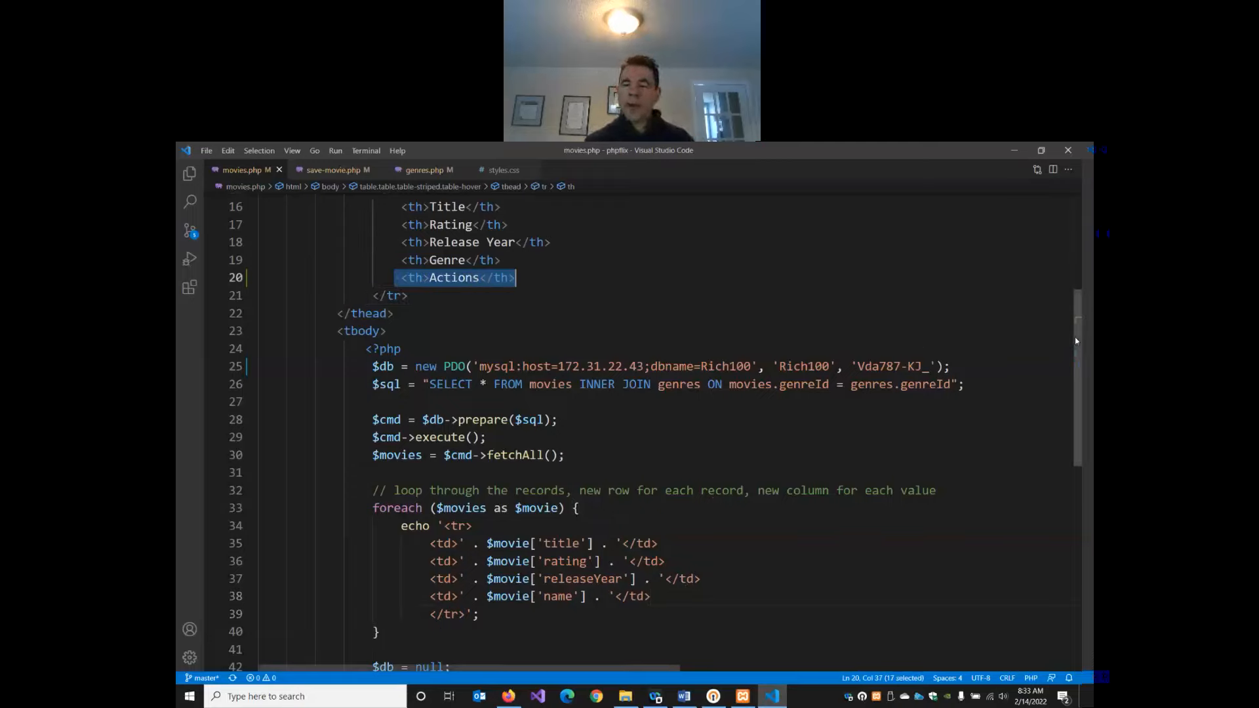
# - Start a <td> cell before </tr> holding an <a class="btn btn-danger"> link
pyautogui.scroll(-3)
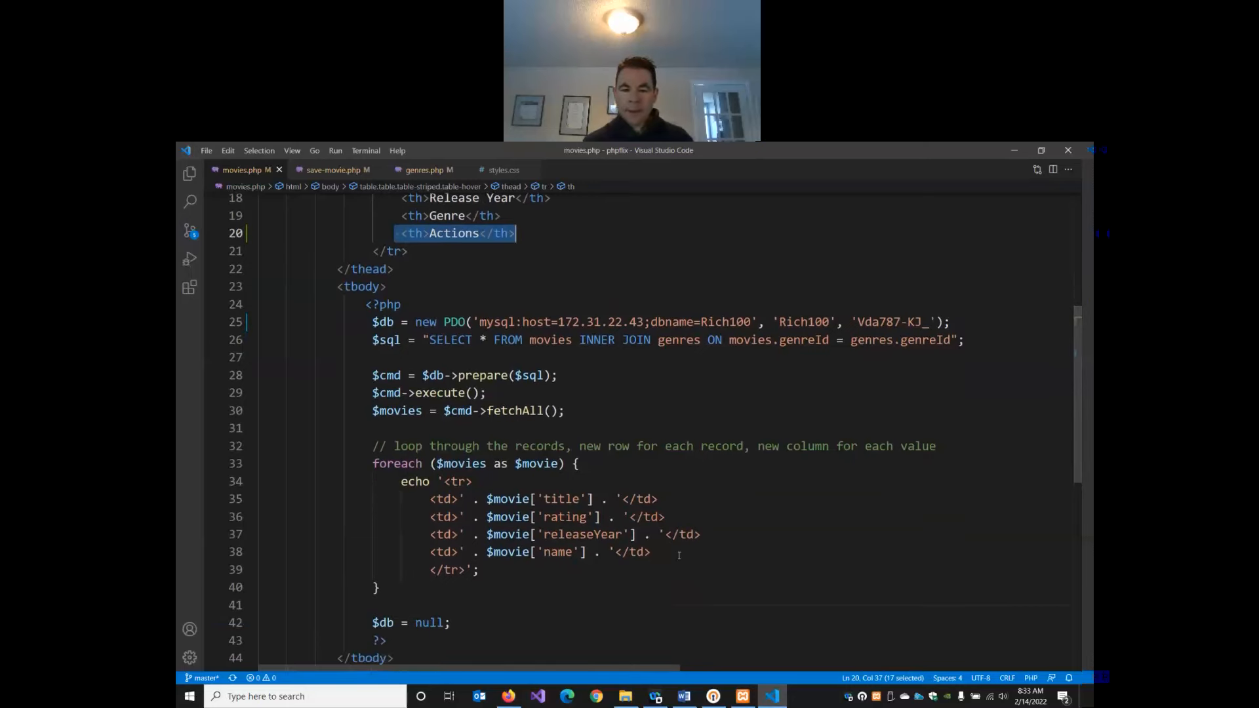
pyautogui.write('<td></td>')
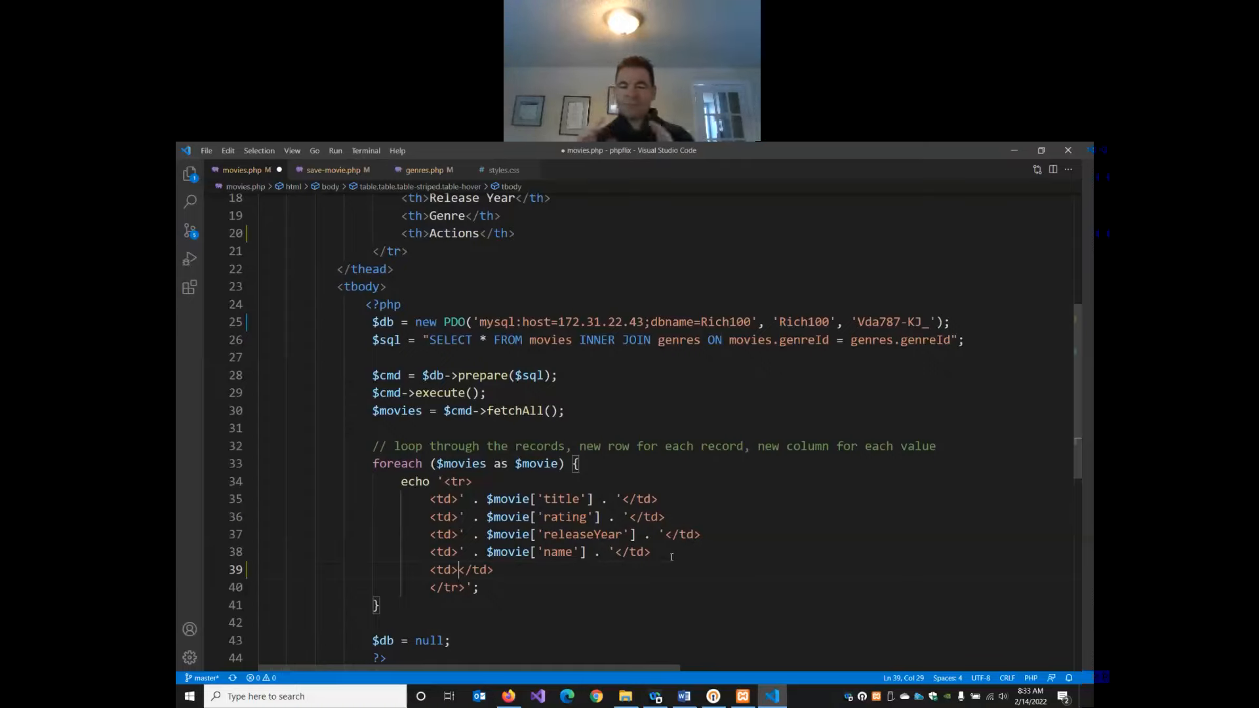
pyautogui.press('Enter')
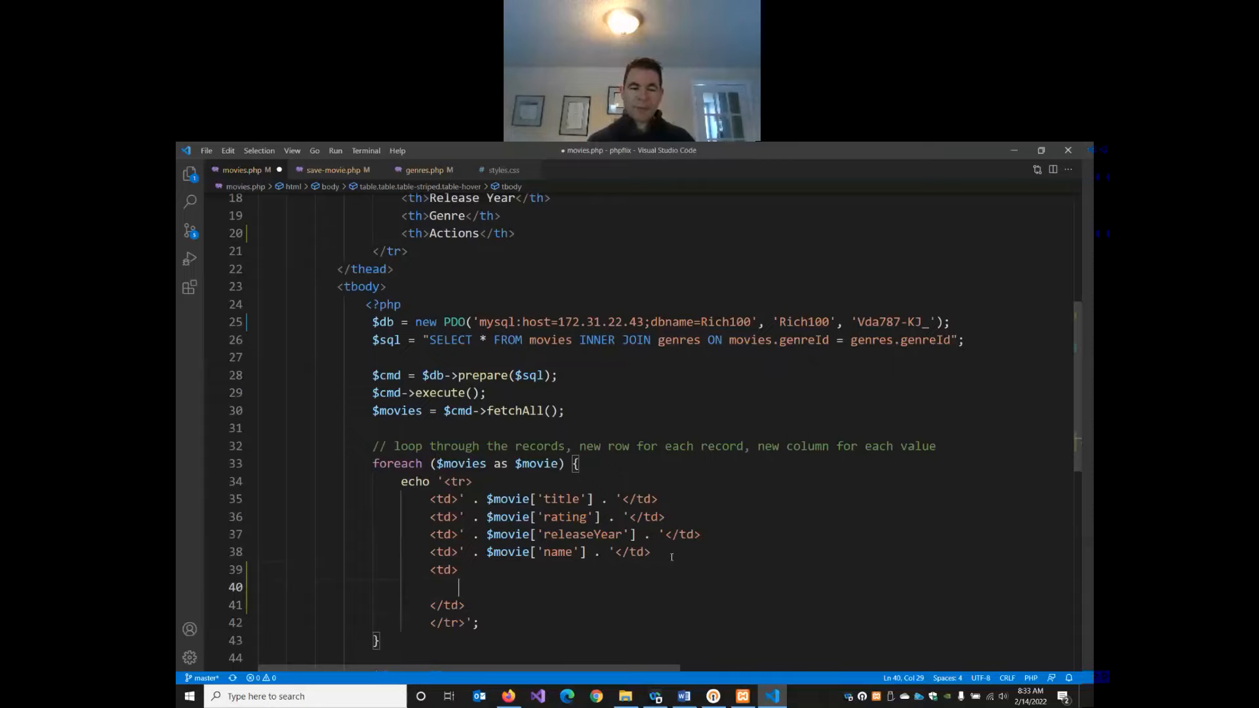
pyautogui.write('<')
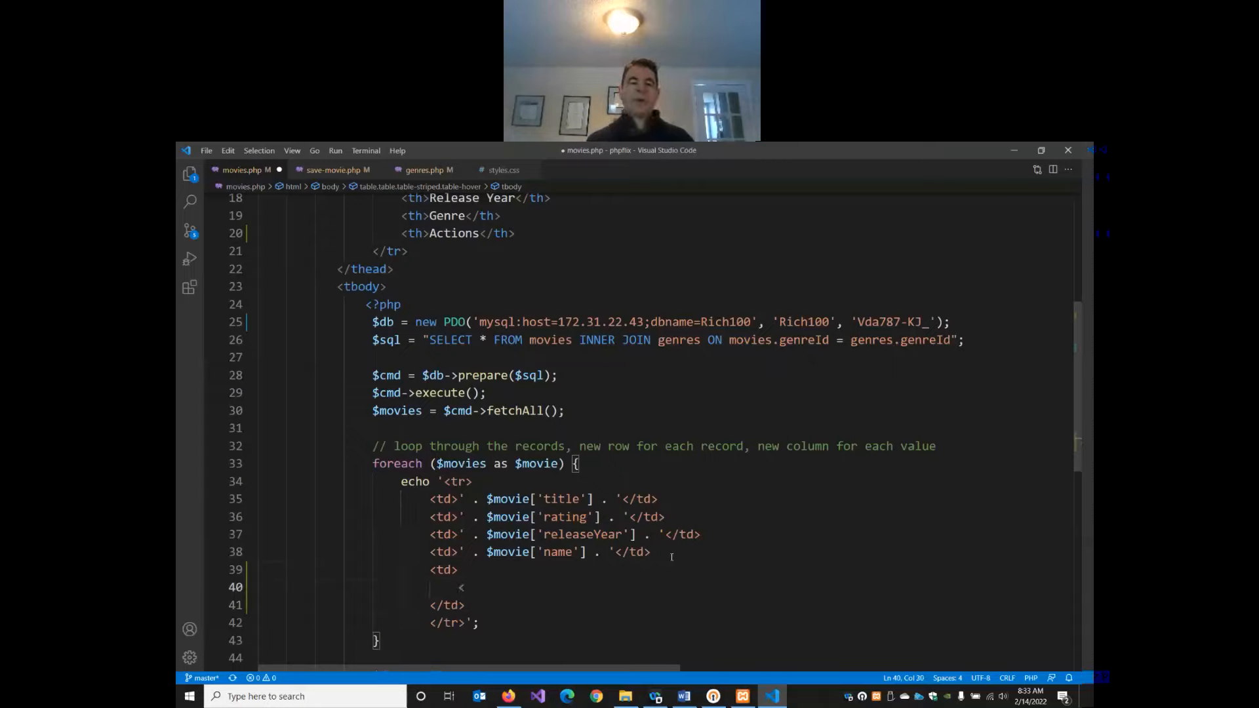
pyautogui.write('a')
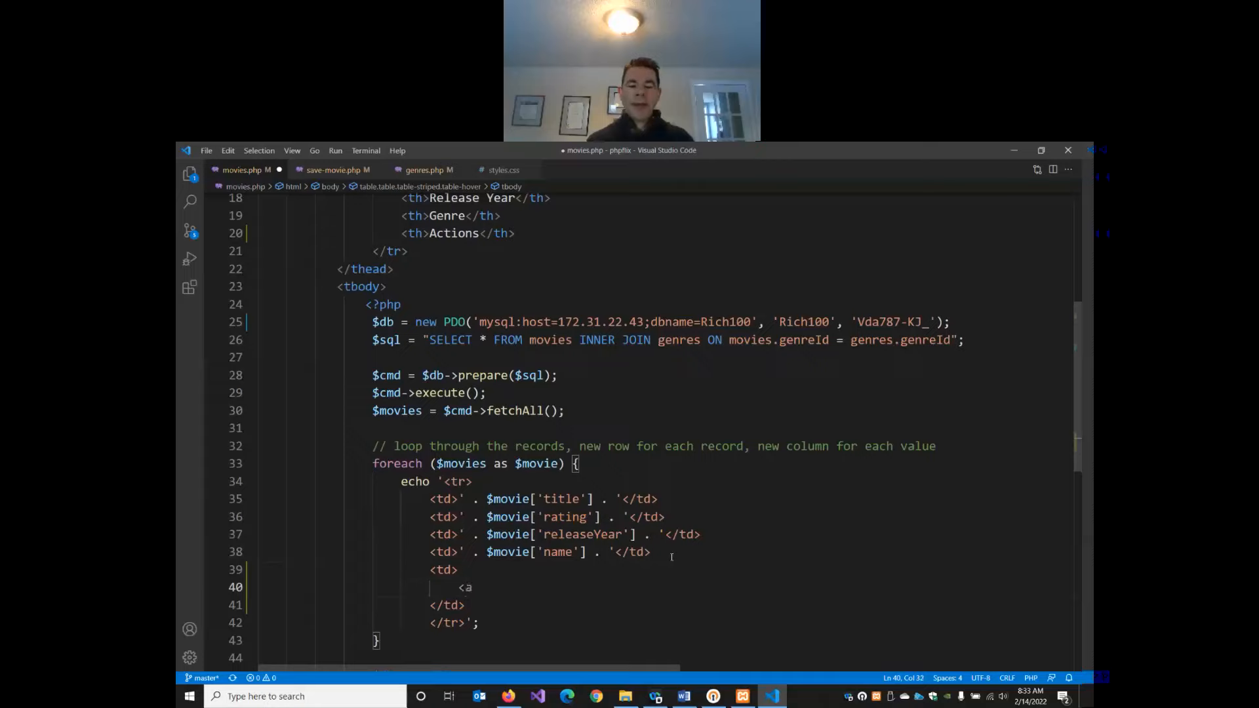
pyautogui.write('class=')
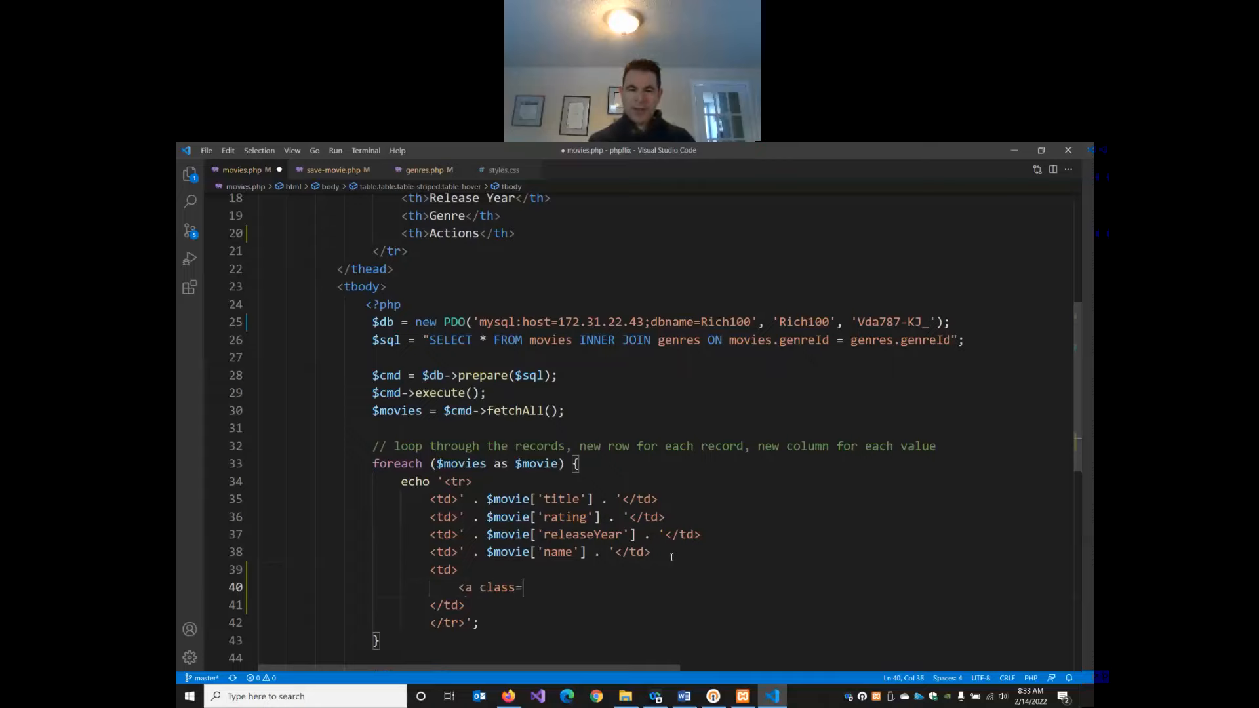
pyautogui.write('"b')
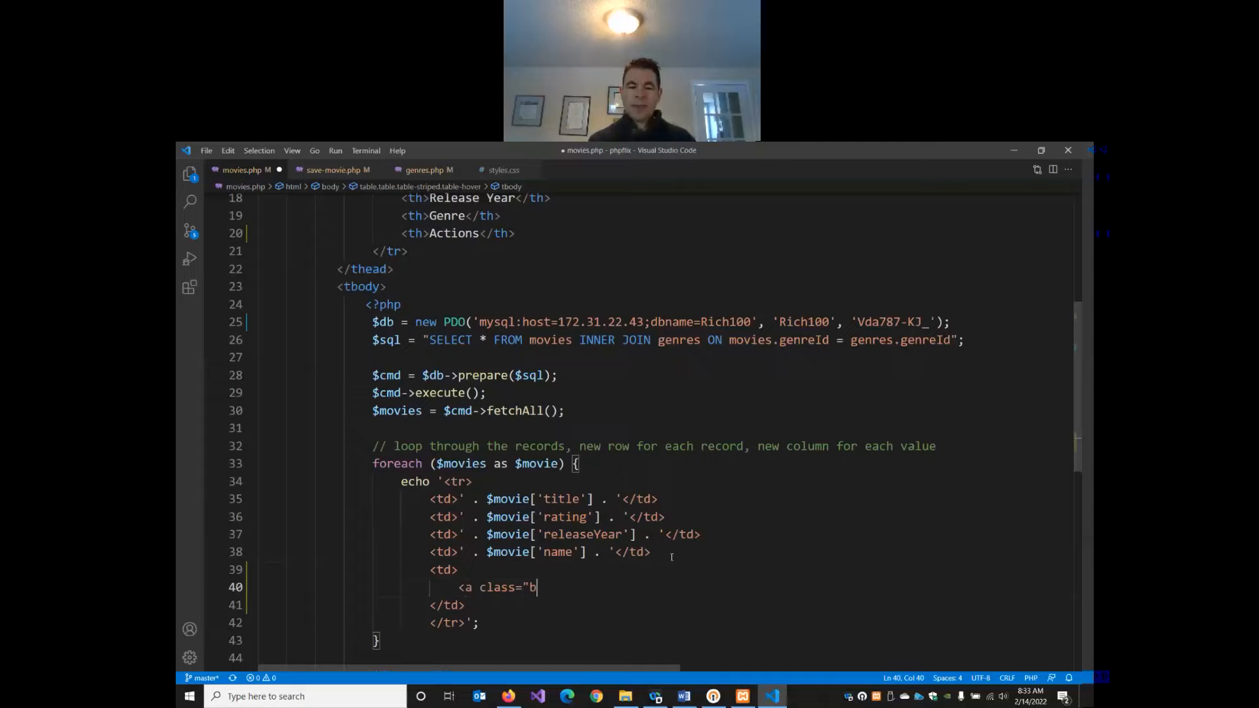
pyautogui.write('tn btn-dan')
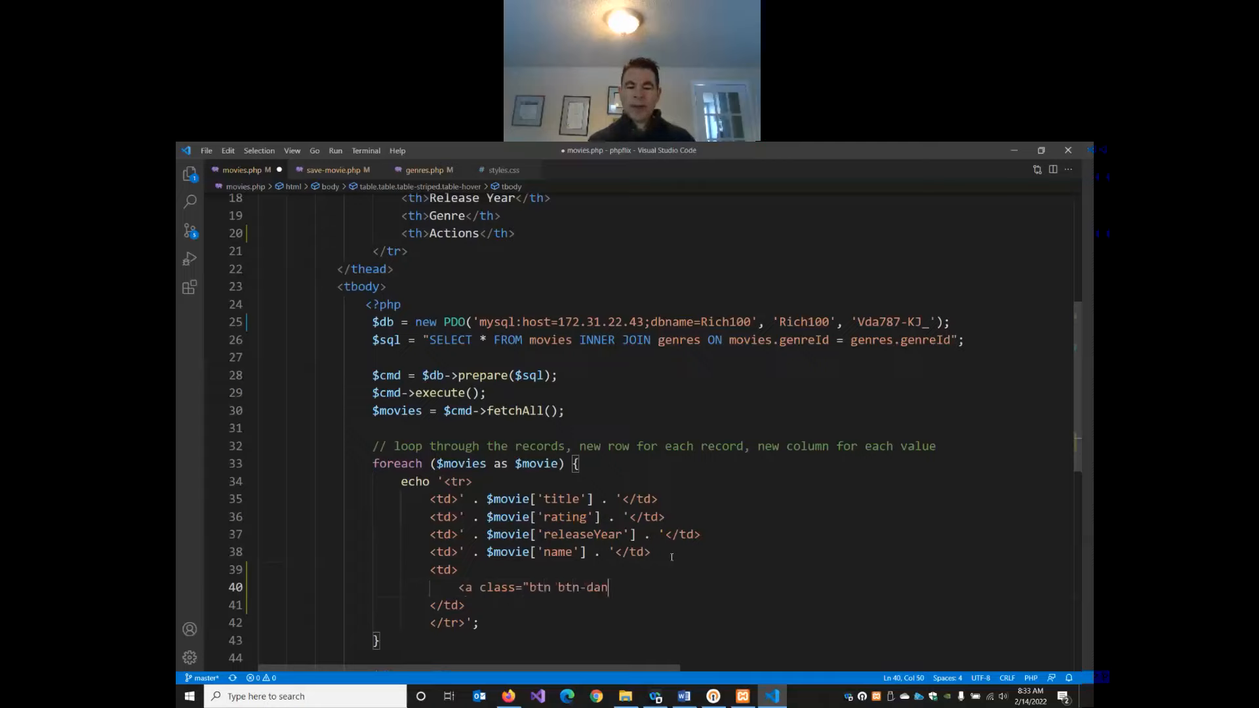
pyautogui.write('ger')
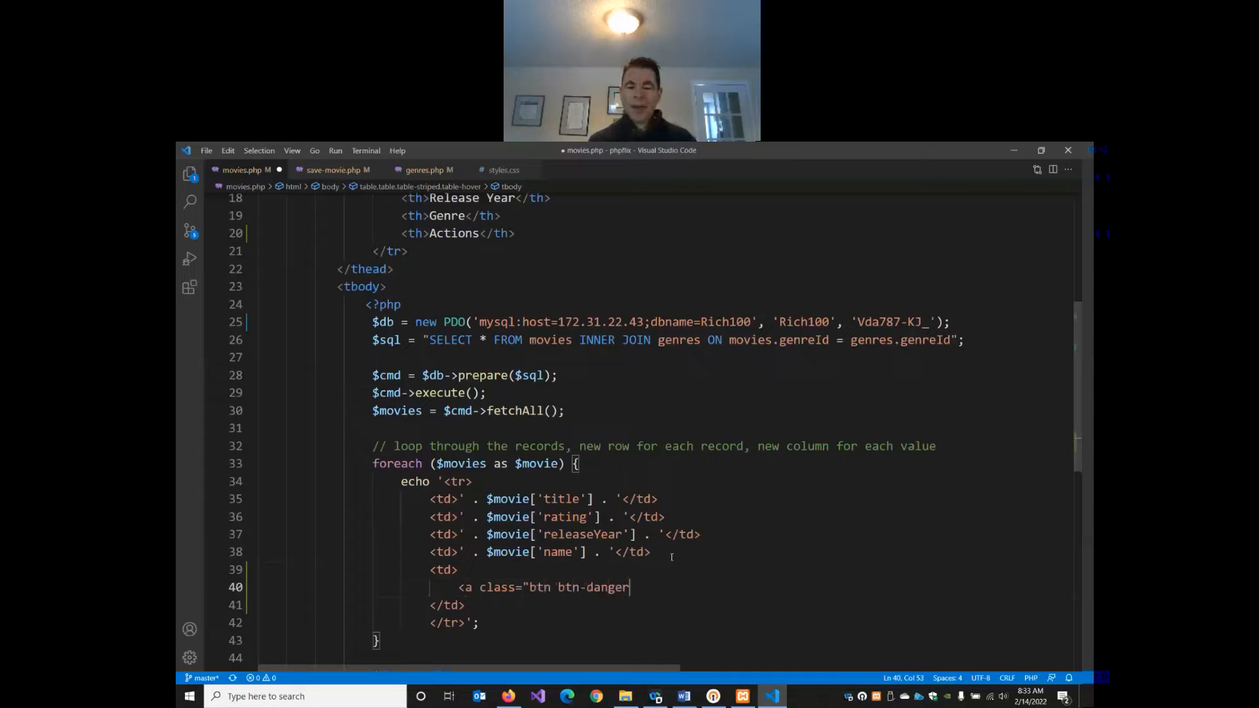
pyautogui.write('"')
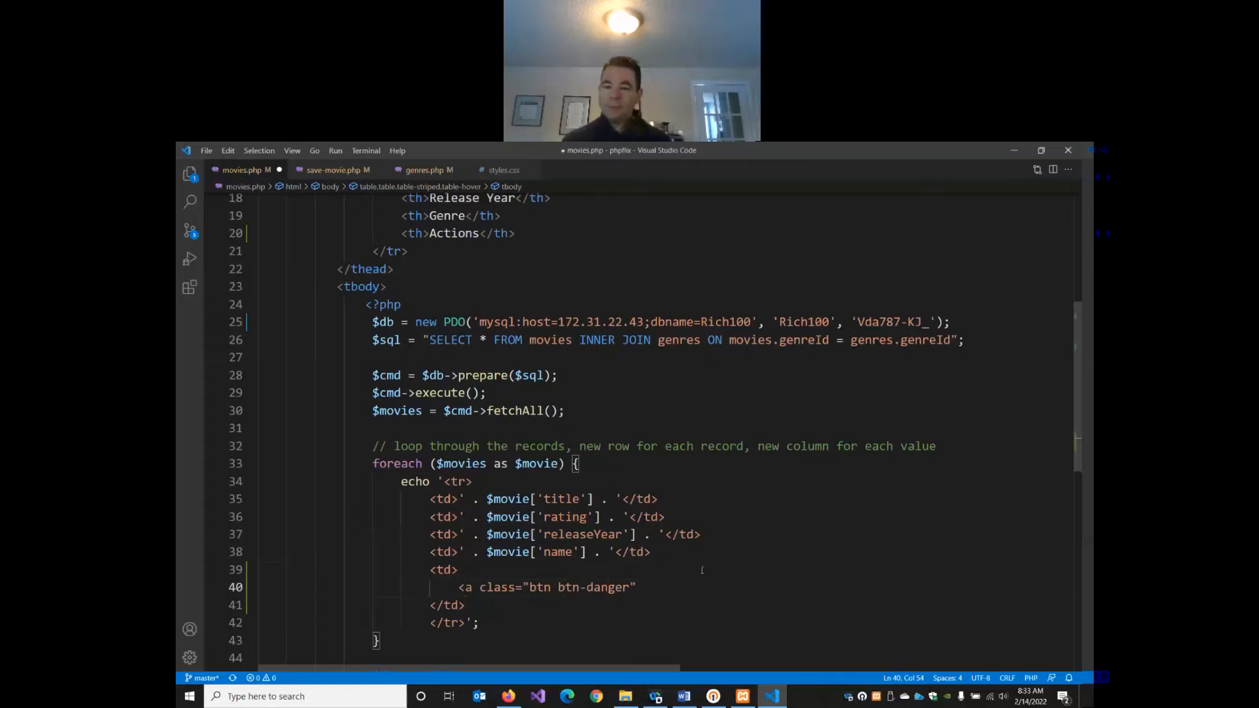
# - Close the link with the label Delete and save movies.php
pyautogui.scroll(-3)
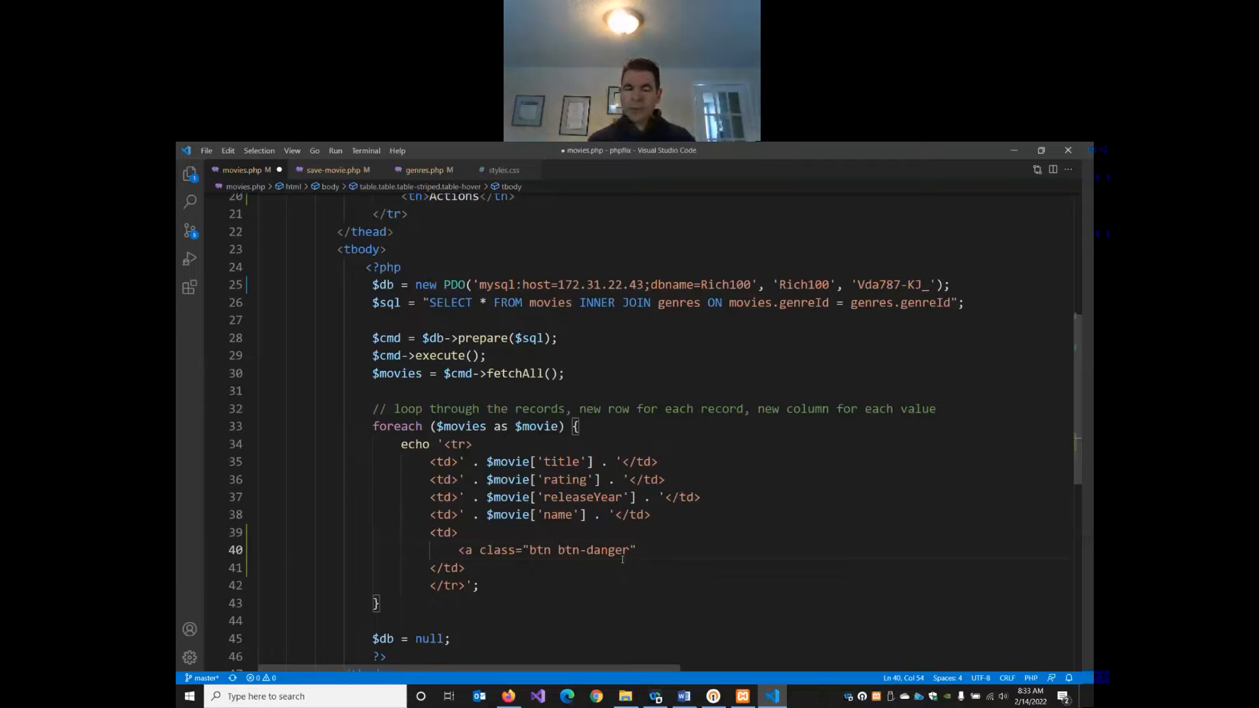
pyautogui.write('></a>')
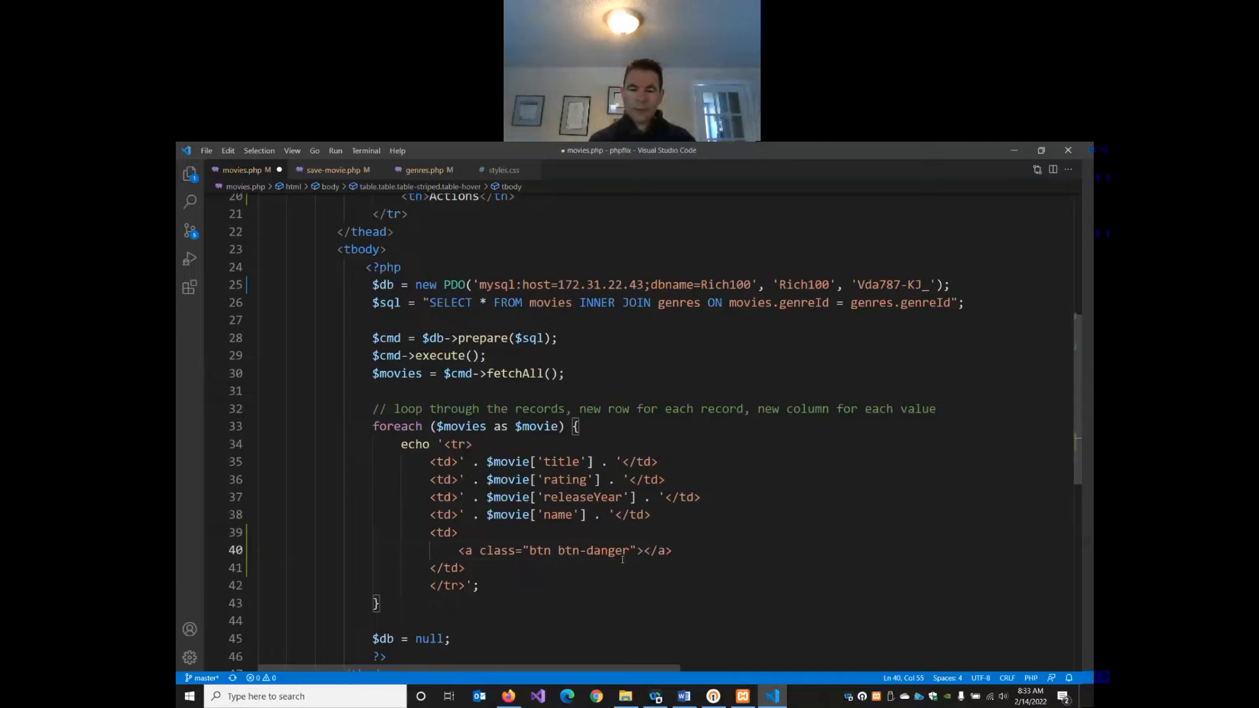
pyautogui.press('Enter')
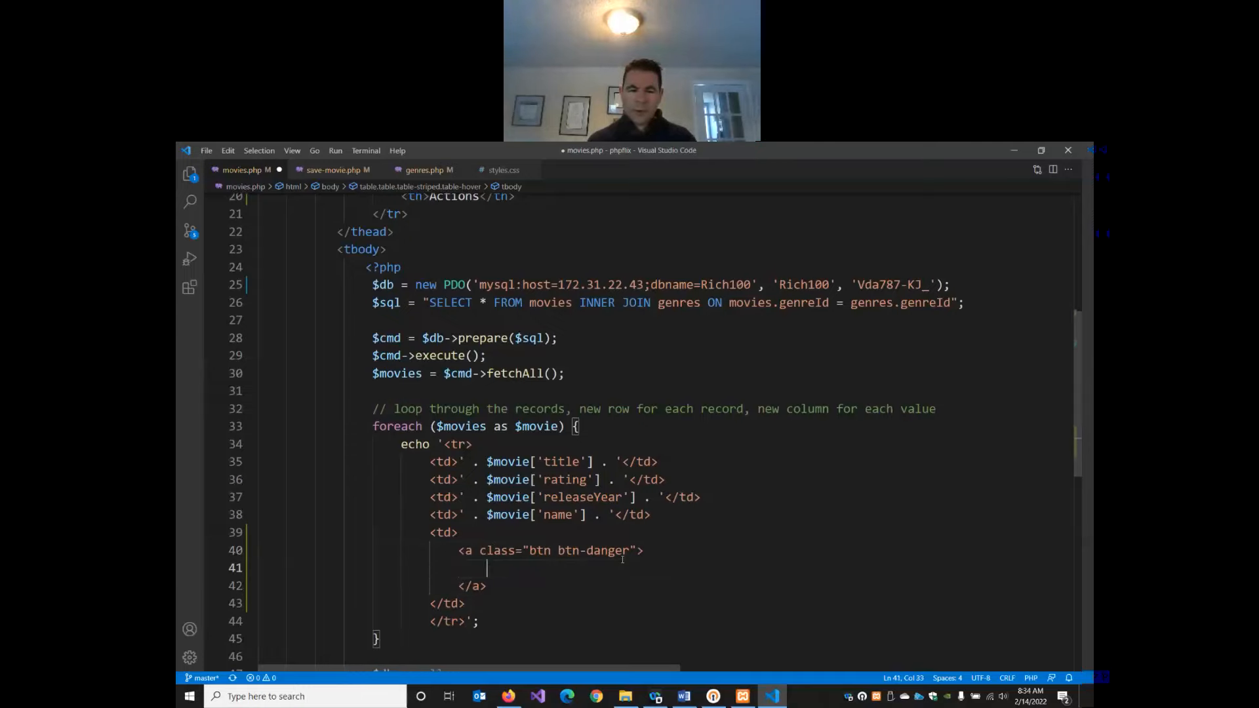
pyautogui.write('Delete')
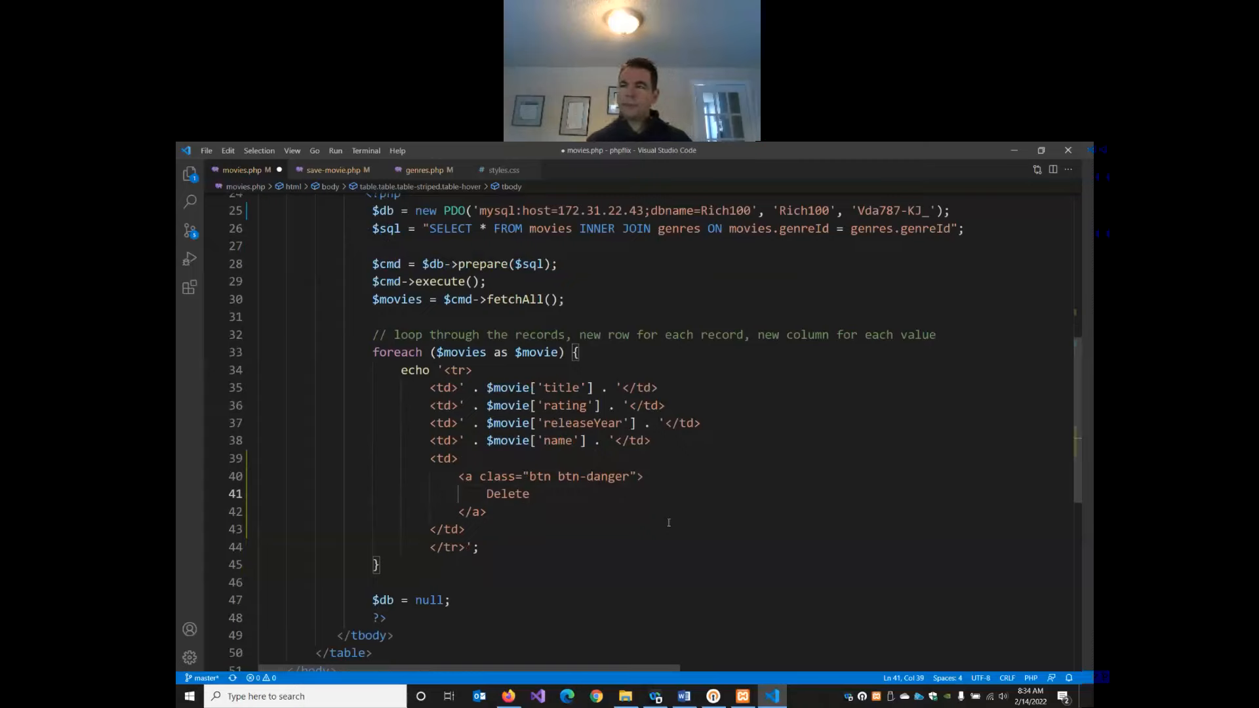
pyautogui.press('Ctrl+s')
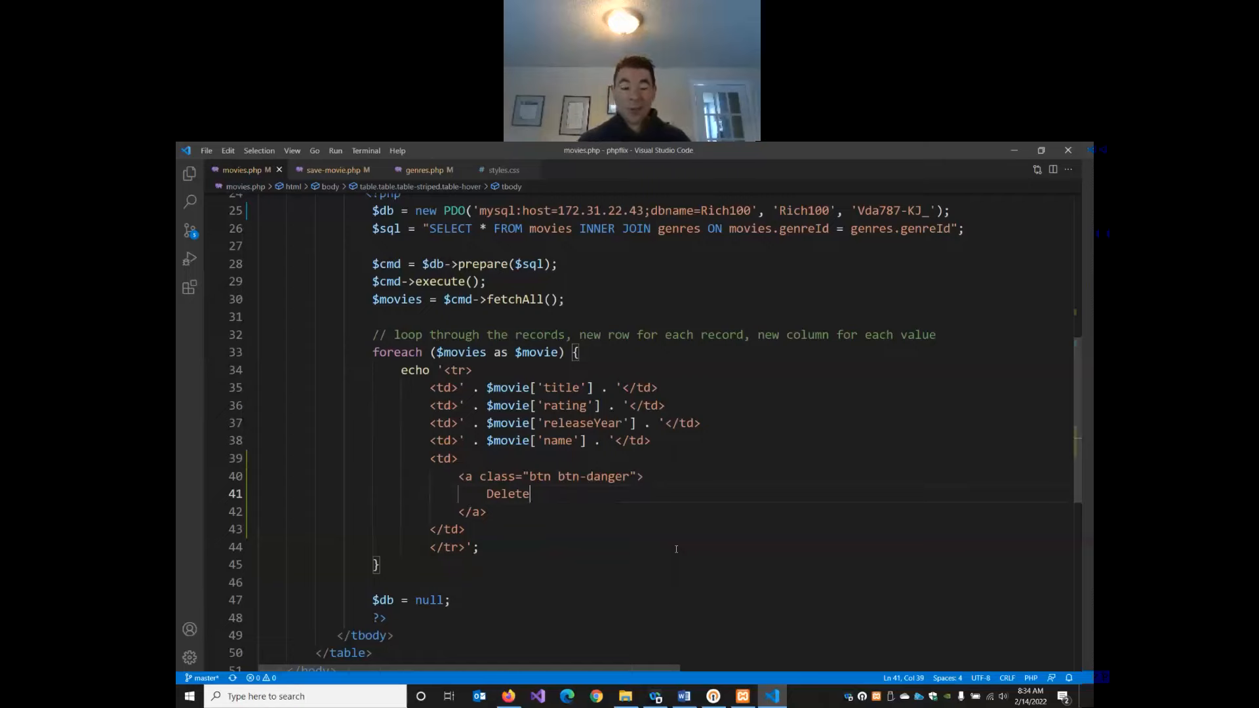
pyautogui.scroll(-3)
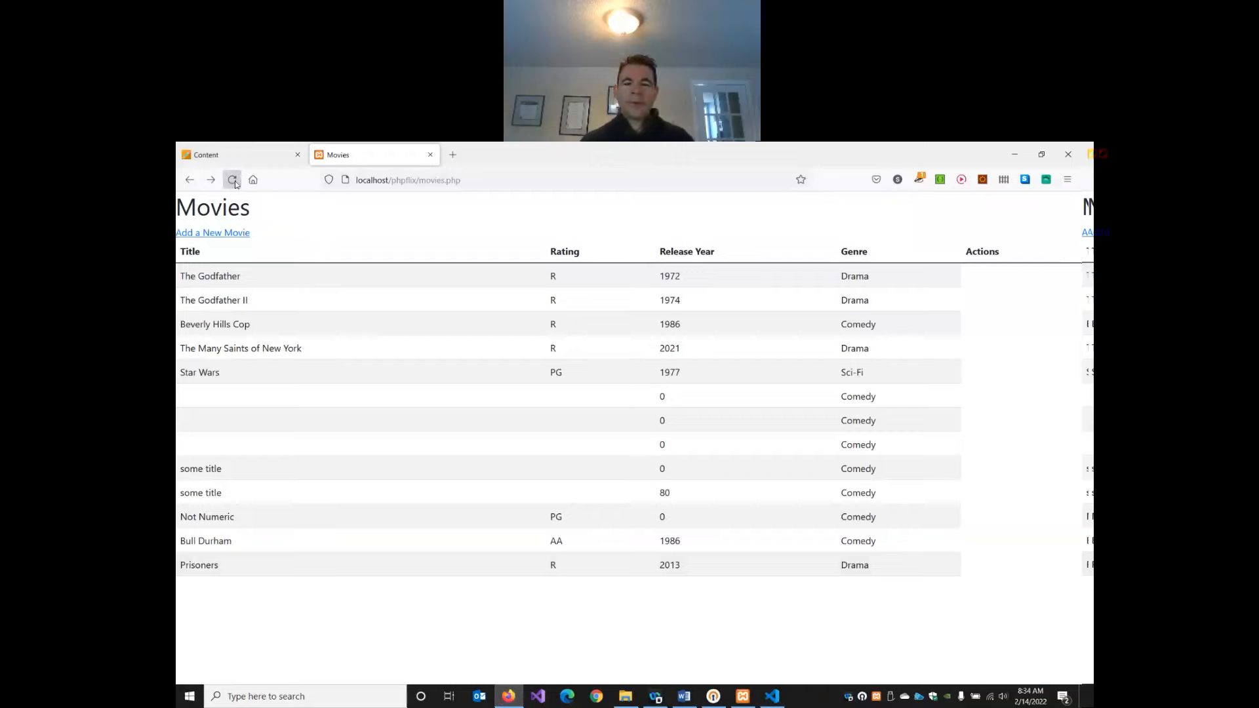
# - Reload localhost/phpflix/movies.php to find the Actions column still empty
pyautogui.click(232, 180)
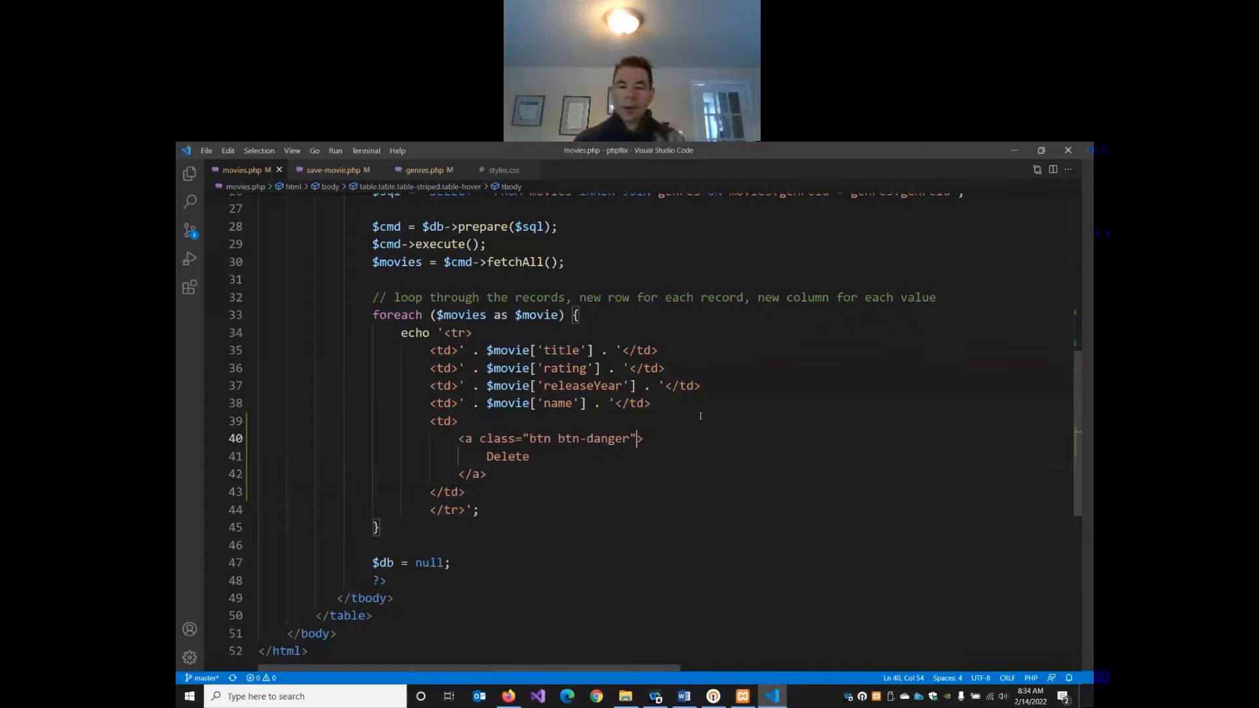
# - Give the btn-danger Delete link href="delete-movie.php" and review its class and href attributes
pyautogui.write('hre')
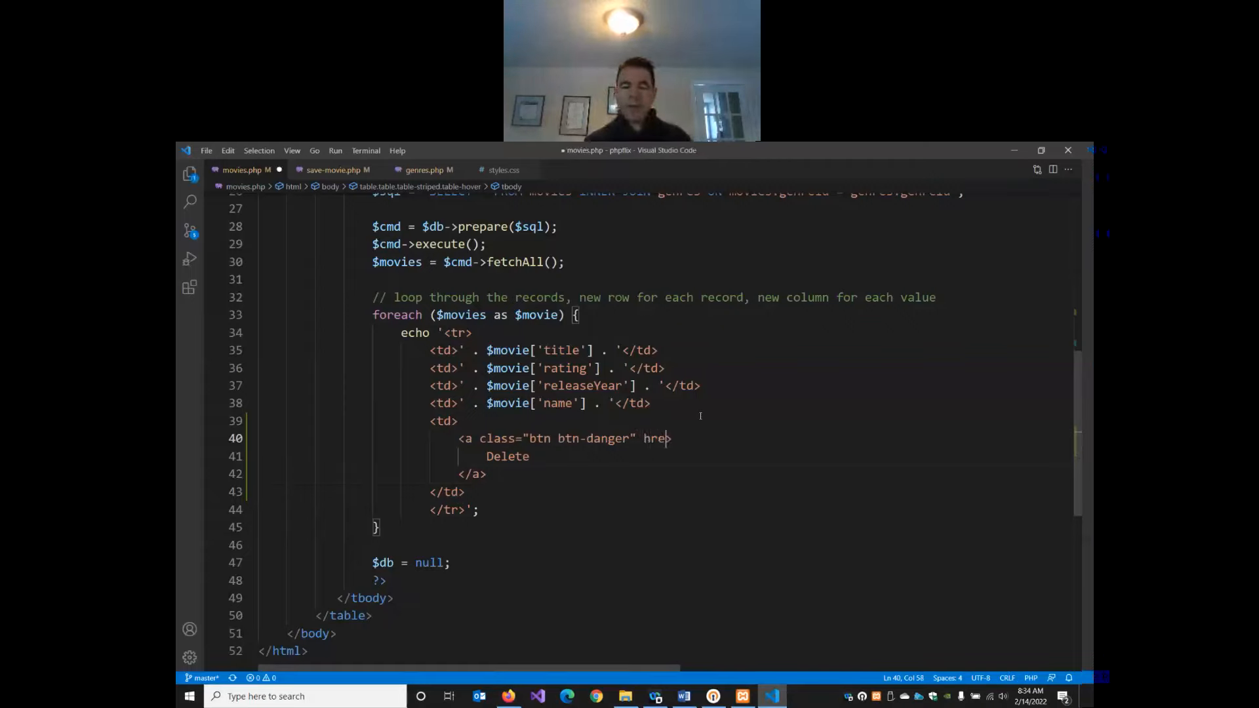
pyautogui.write('="')
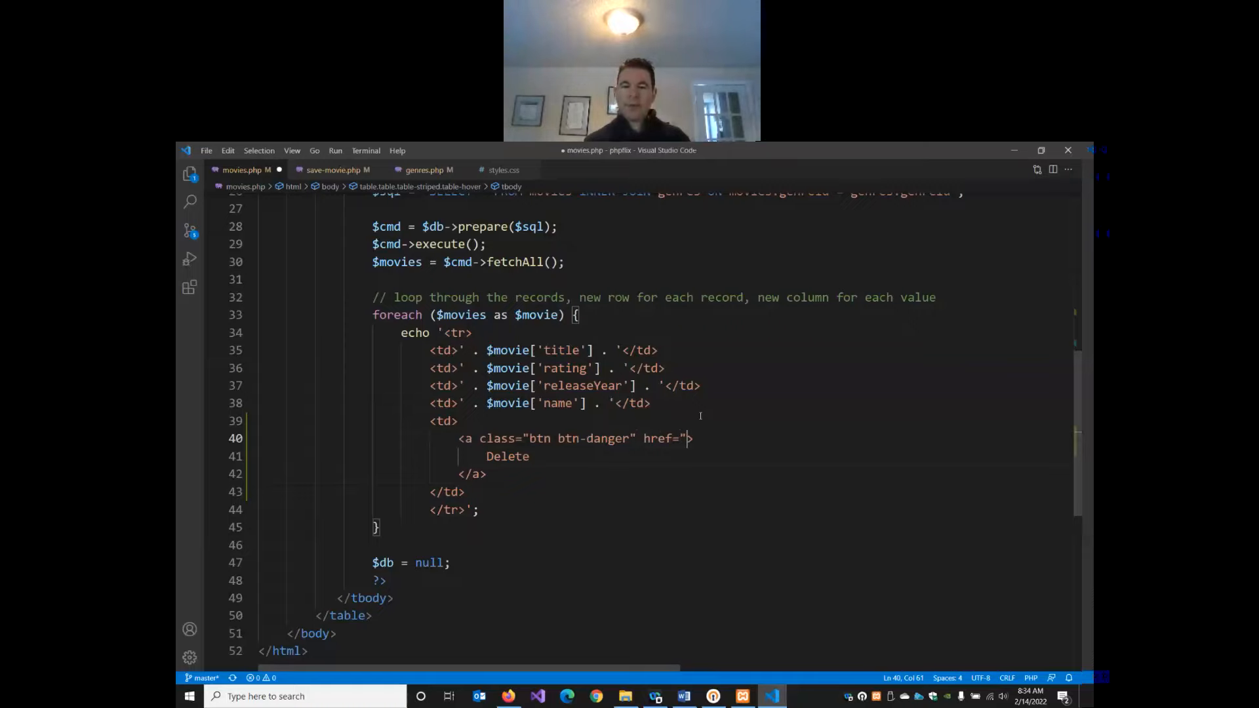
pyautogui.write('delete-')
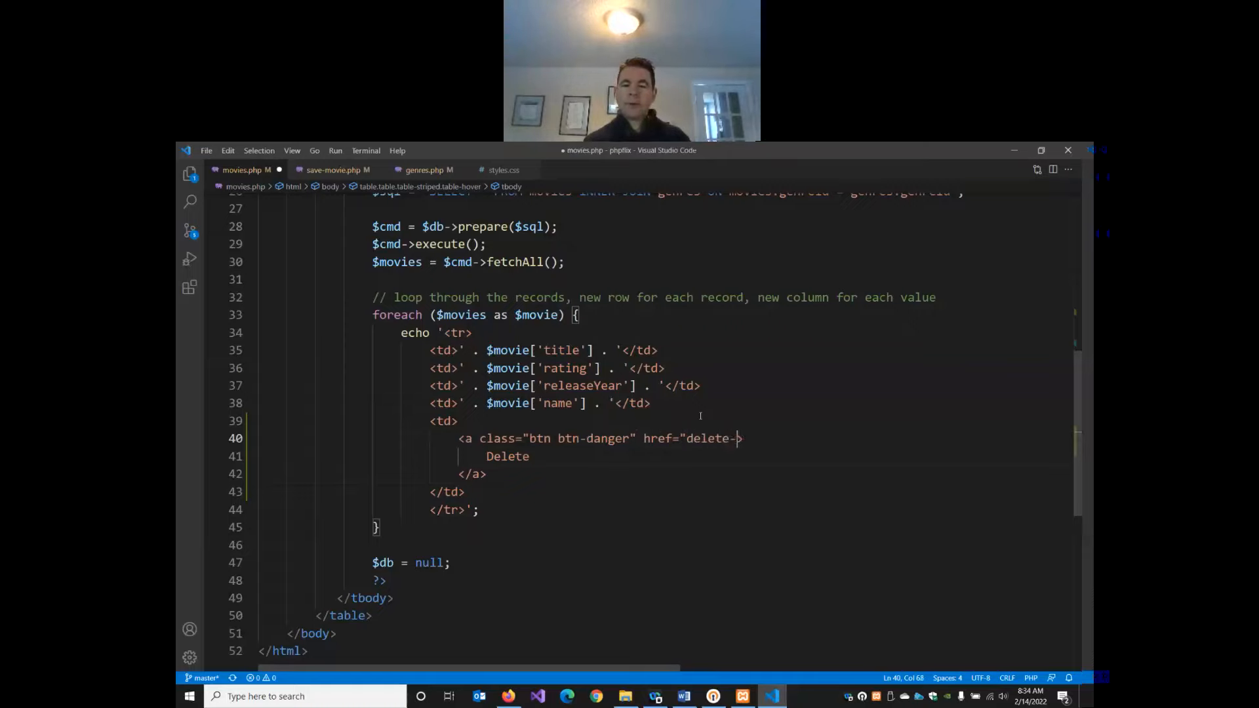
pyautogui.write('movie')
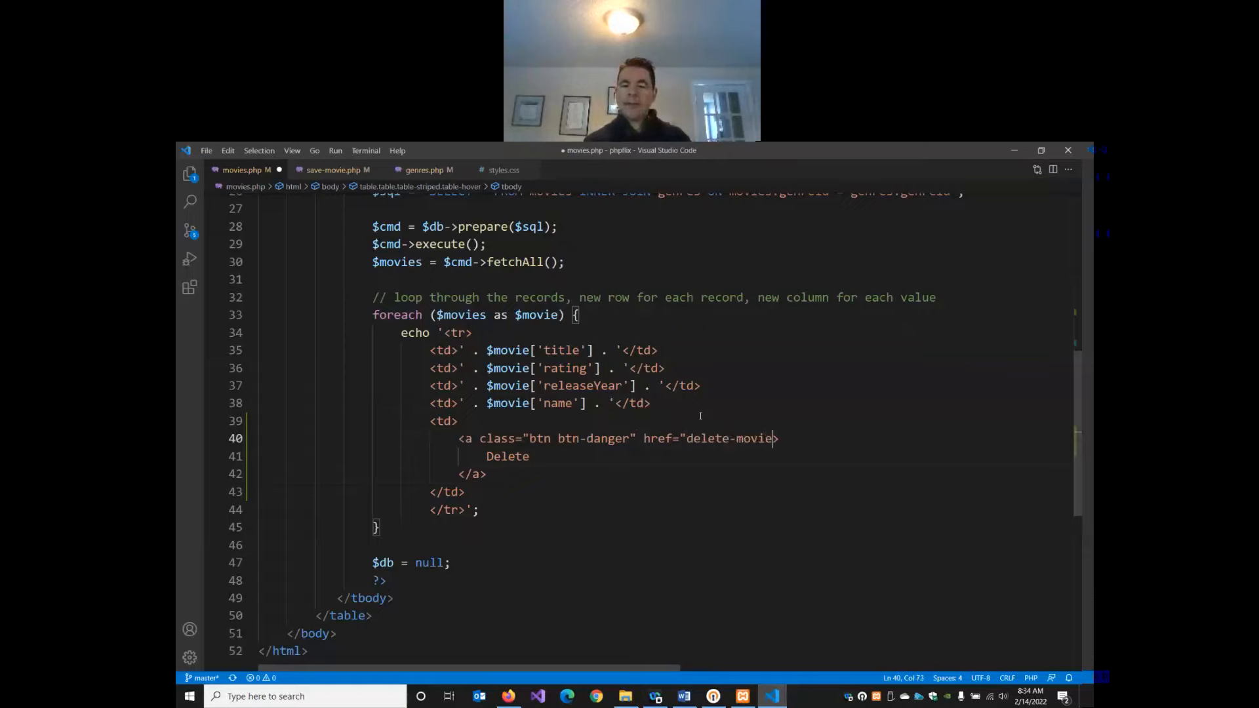
pyautogui.write('.php')
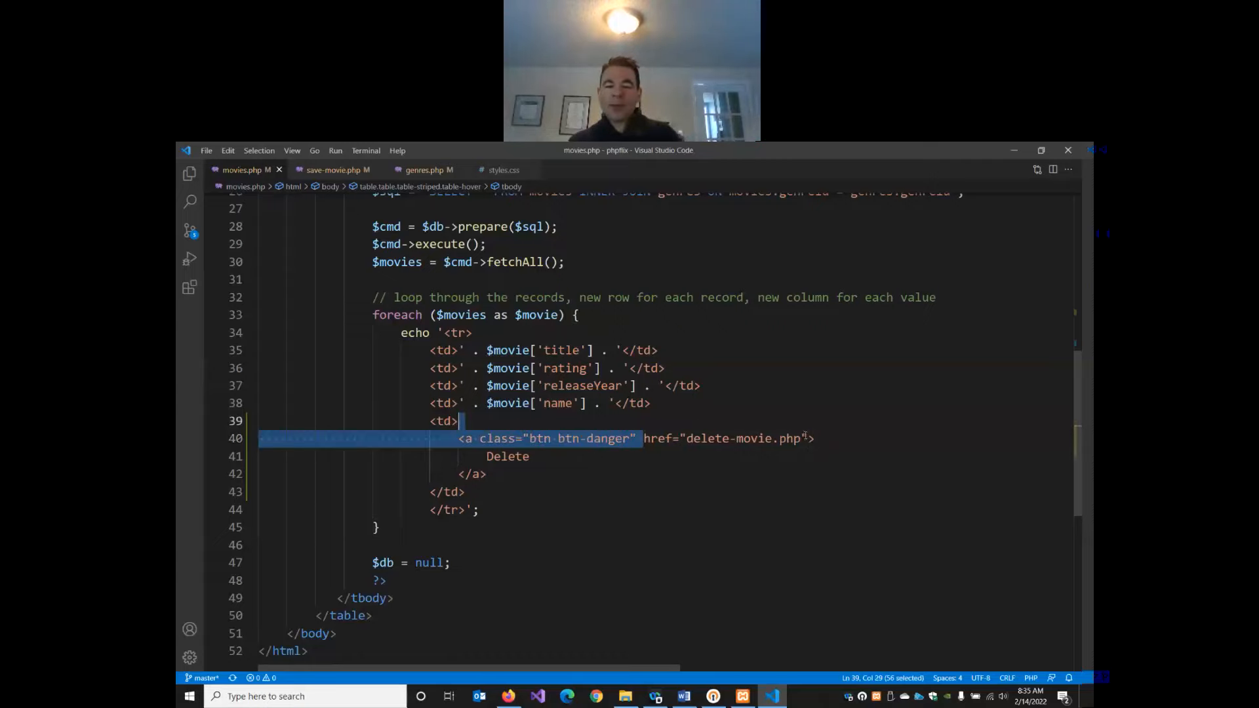
pyautogui.moveTo(644, 438); pyautogui.dragTo(807, 438)
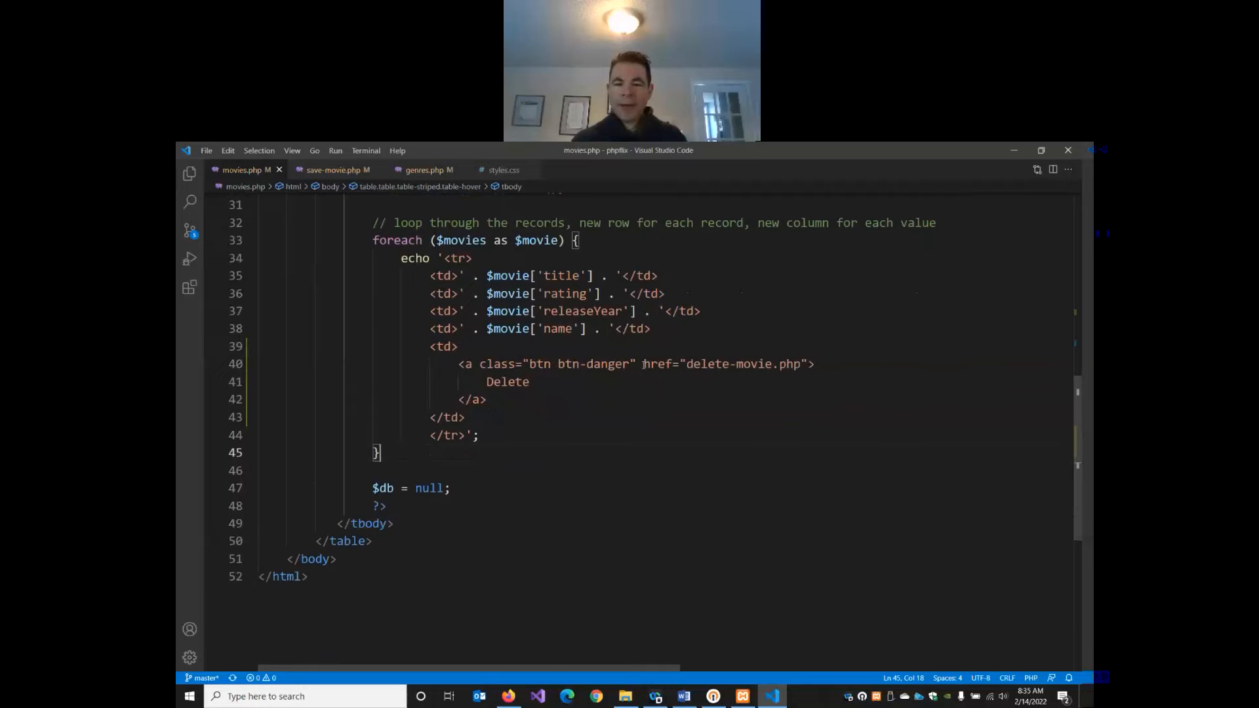
pyautogui.moveTo(643, 363); pyautogui.dragTo(807, 363)
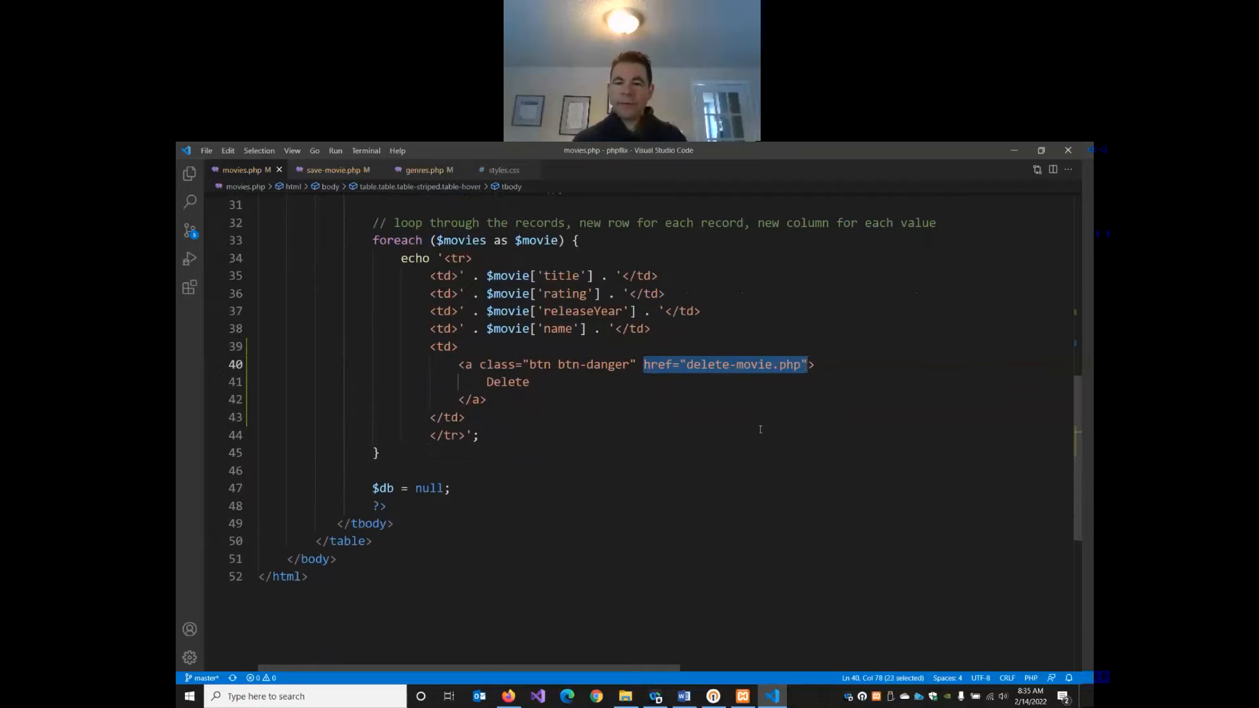
pyautogui.scroll(-3)
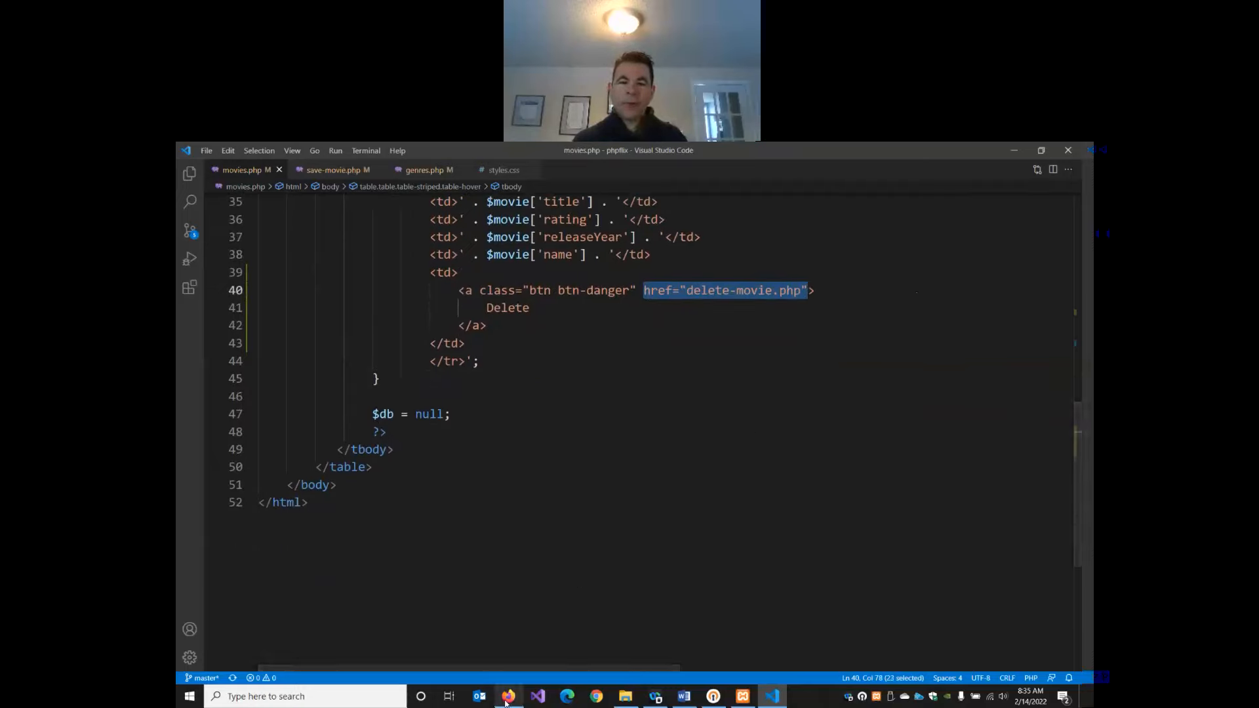
# - In Firefox, try the Delete link on a movie row, hit the delete-movie.php 404 and go back
pyautogui.click(509, 696)
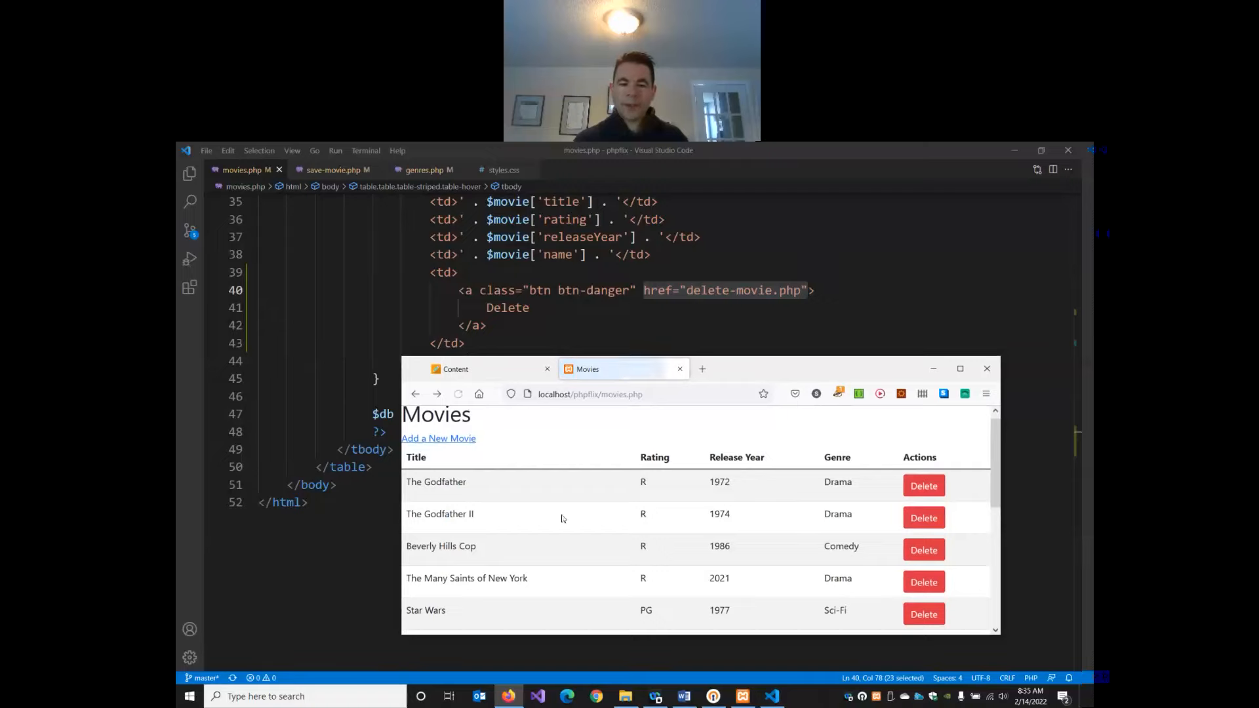
pyautogui.scroll(-3)
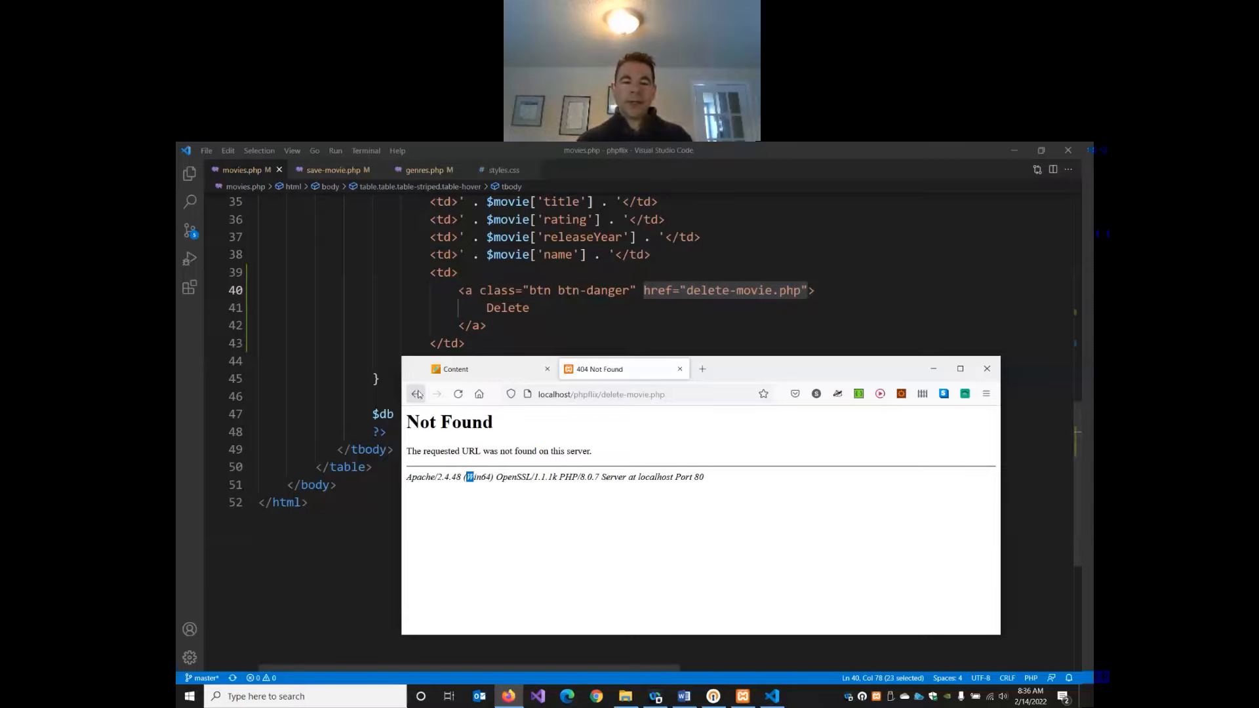
pyautogui.moveTo(417, 394)
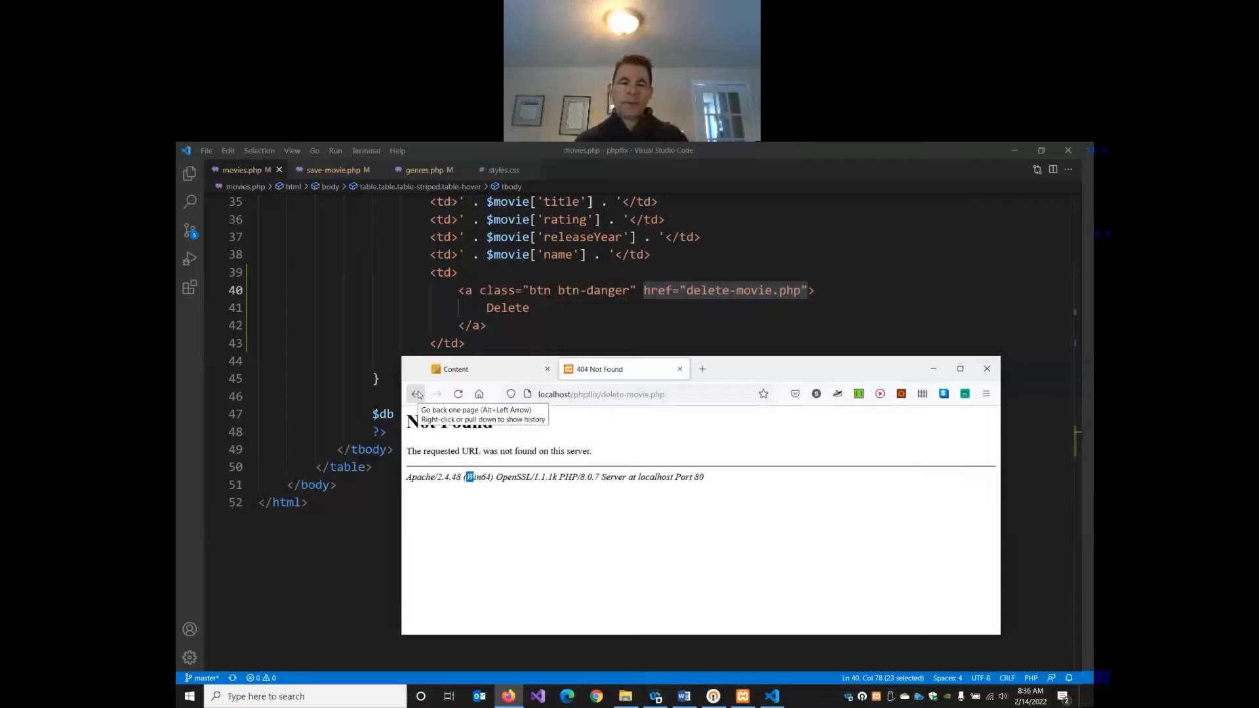
pyautogui.click(415, 394)
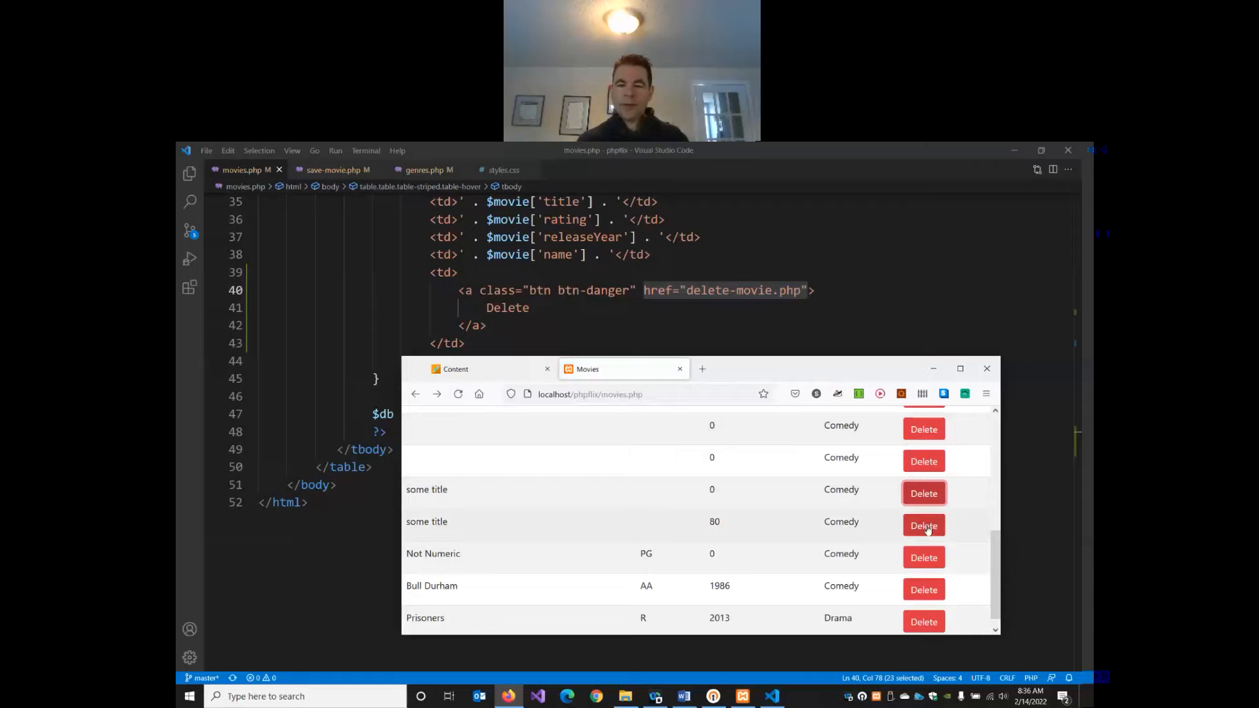
pyautogui.click(923, 525)
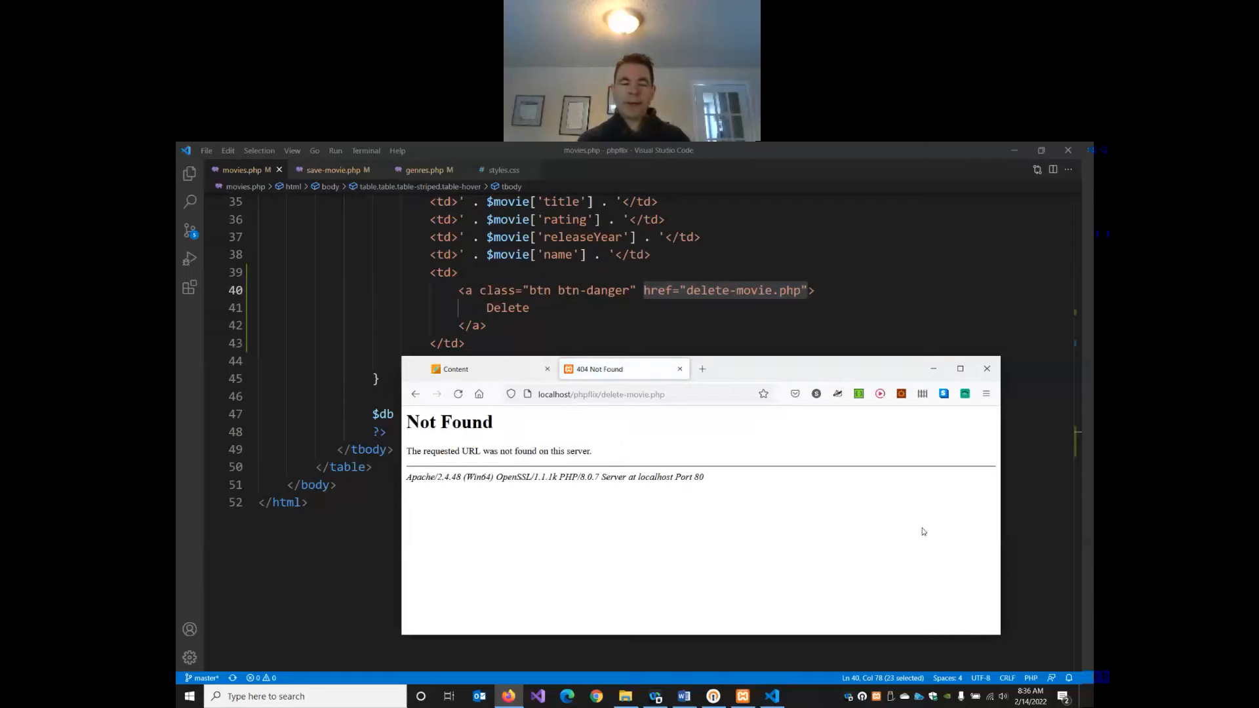
pyautogui.moveTo(430, 492)
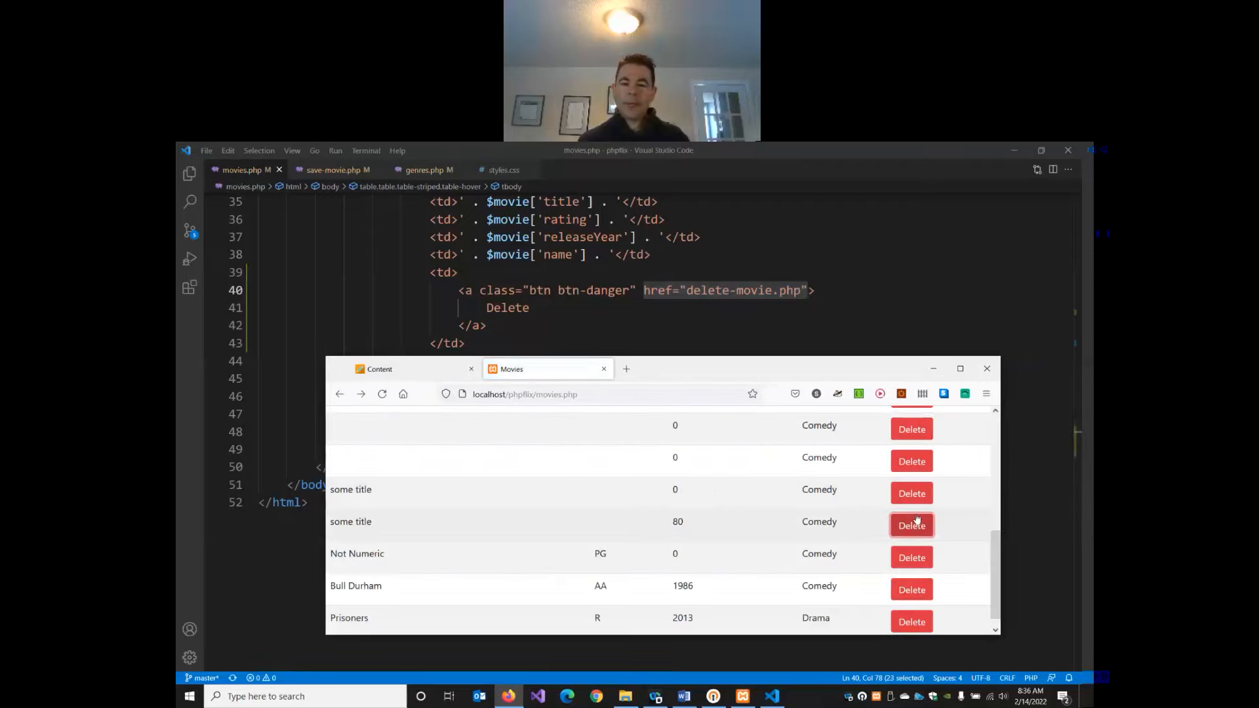
pyautogui.click(911, 525)
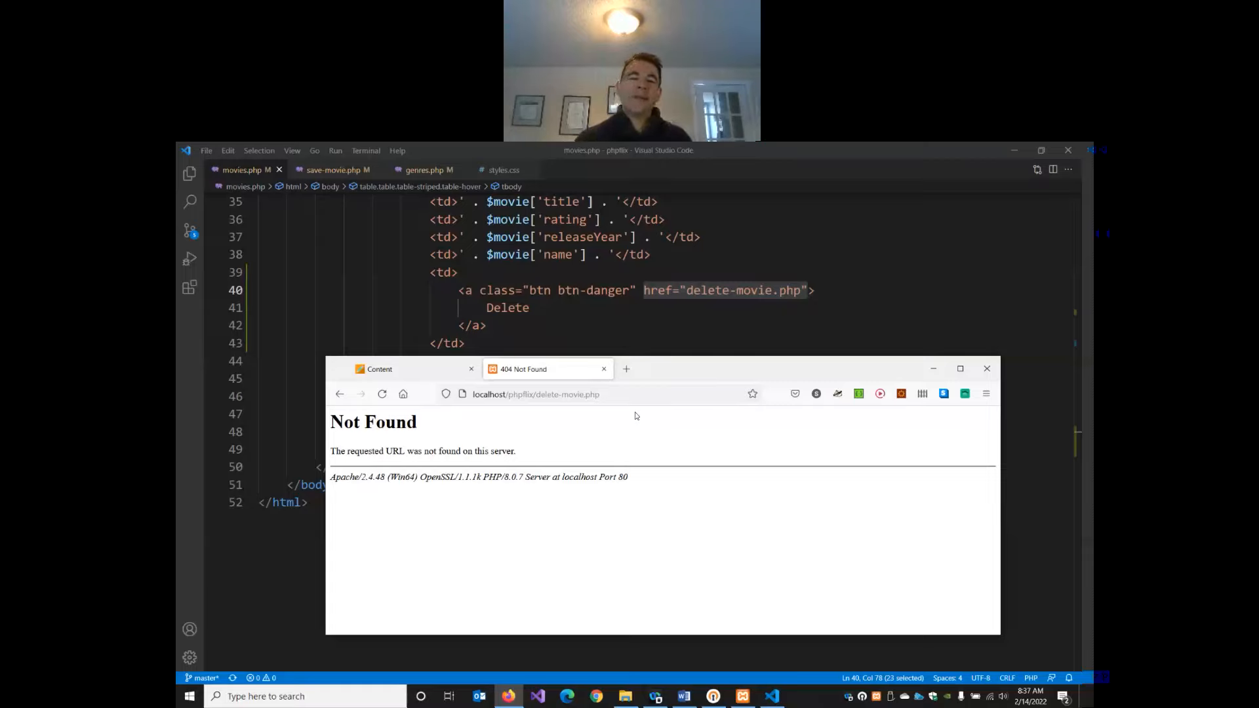
pyautogui.moveTo(666, 444)
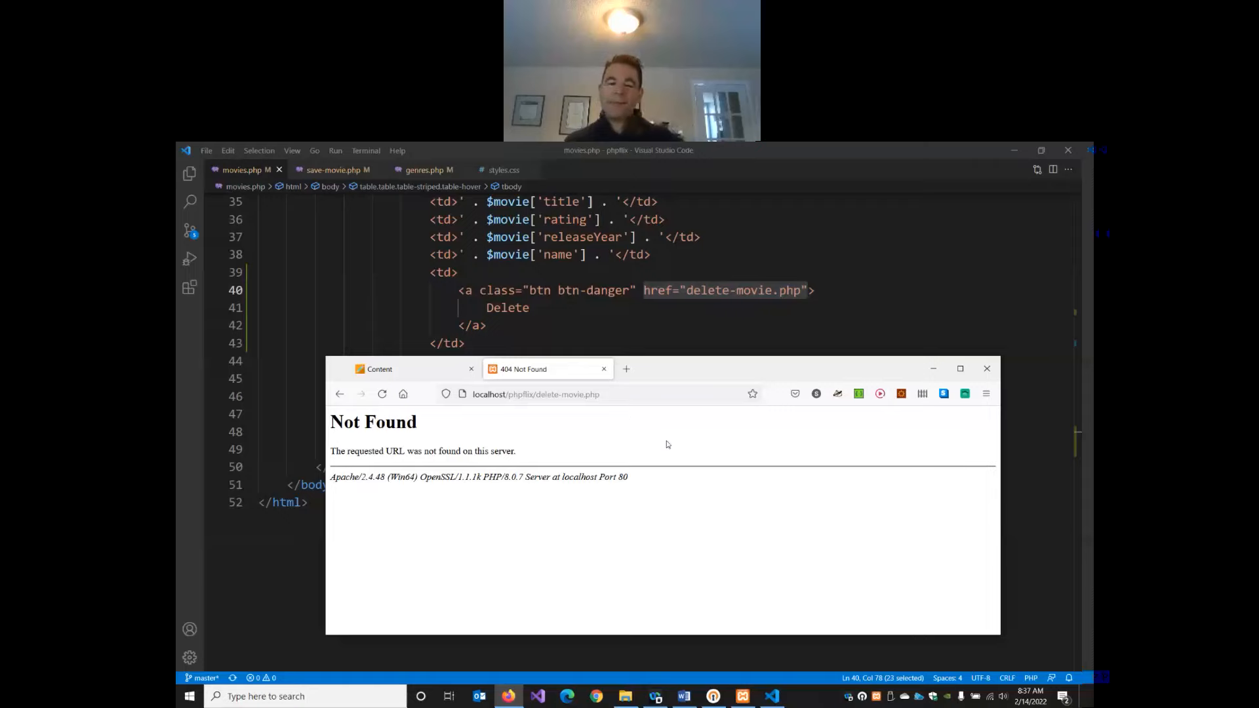
pyautogui.click(339, 393)
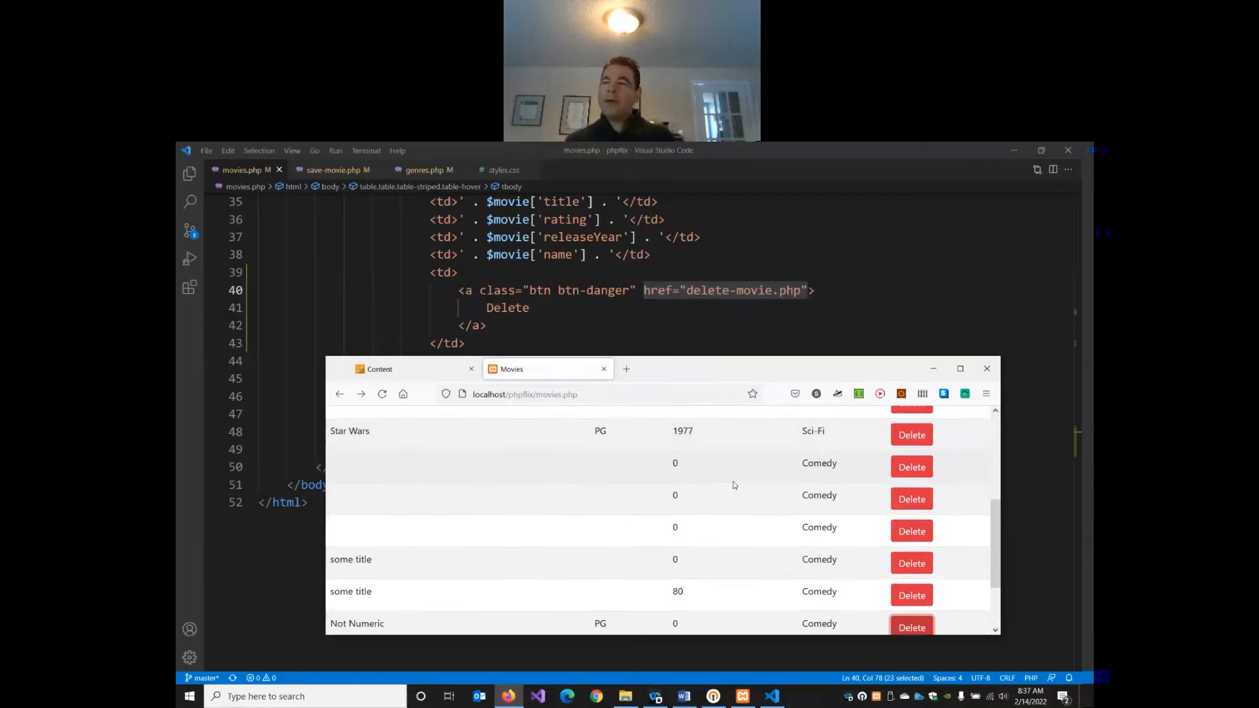
# - Repeat the Delete test on the Not Numeric row, return to the list, then bring movies.php code forward
pyautogui.scroll(-3)
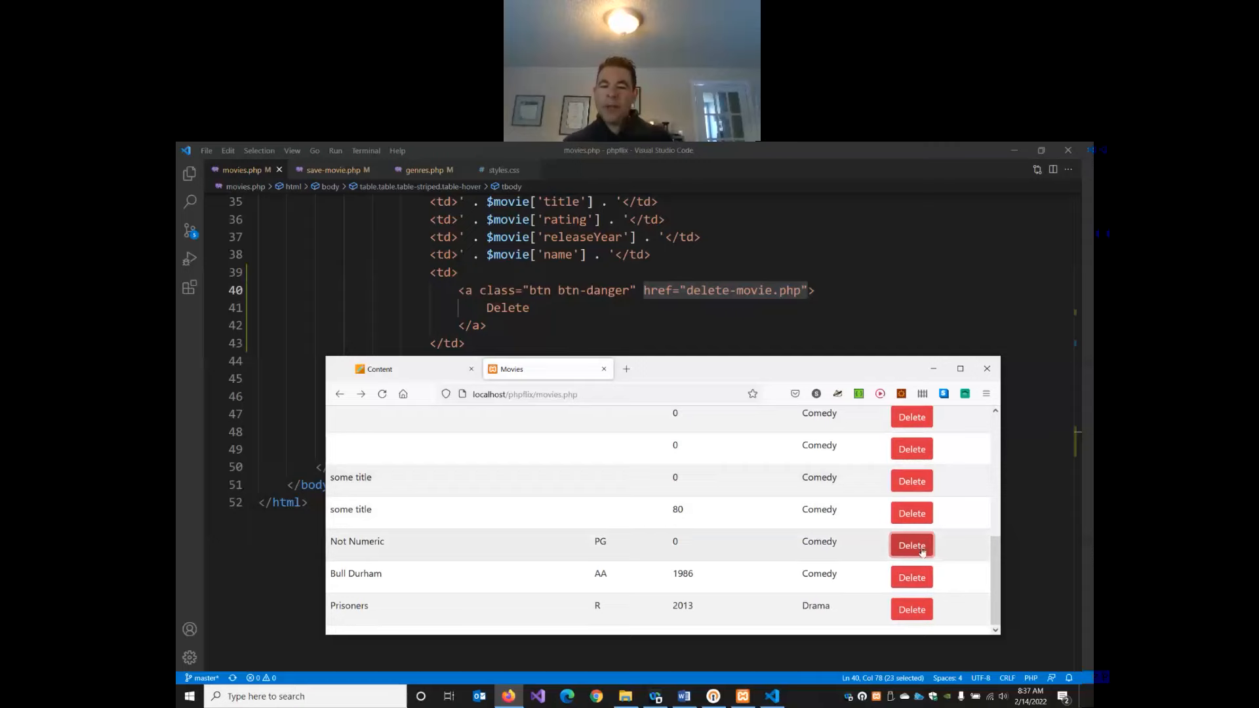
pyautogui.click(912, 545)
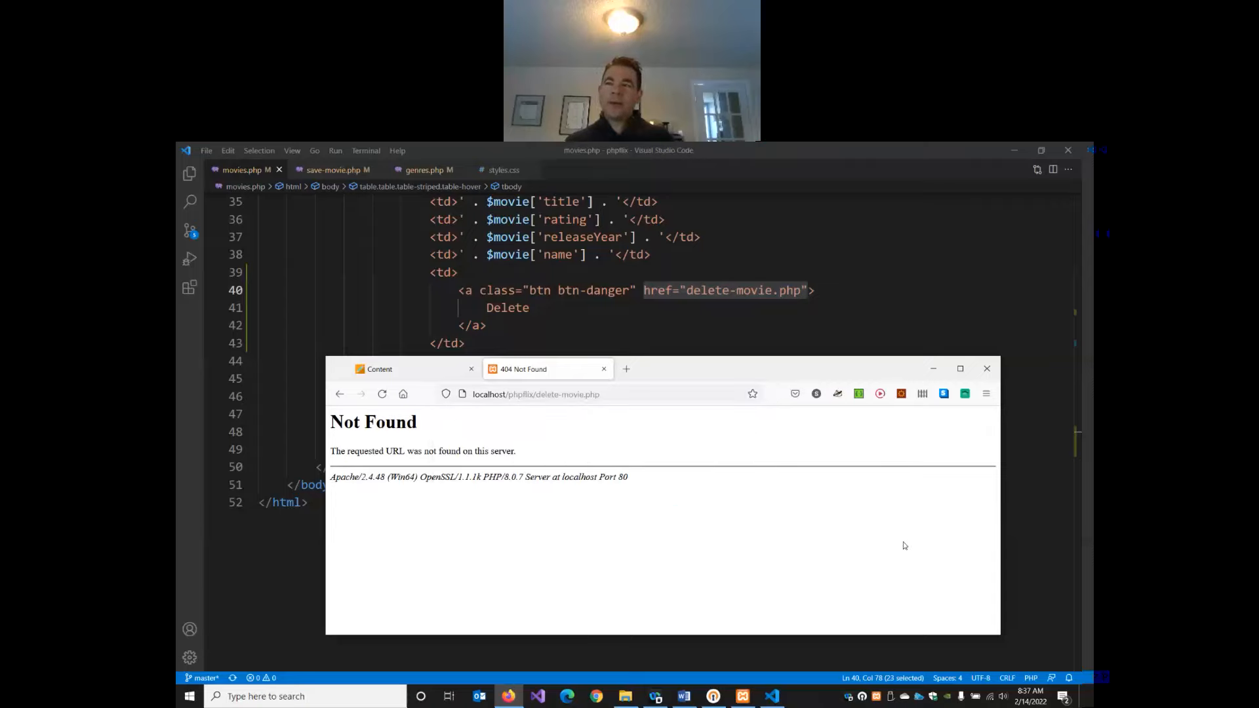
pyautogui.click(340, 394)
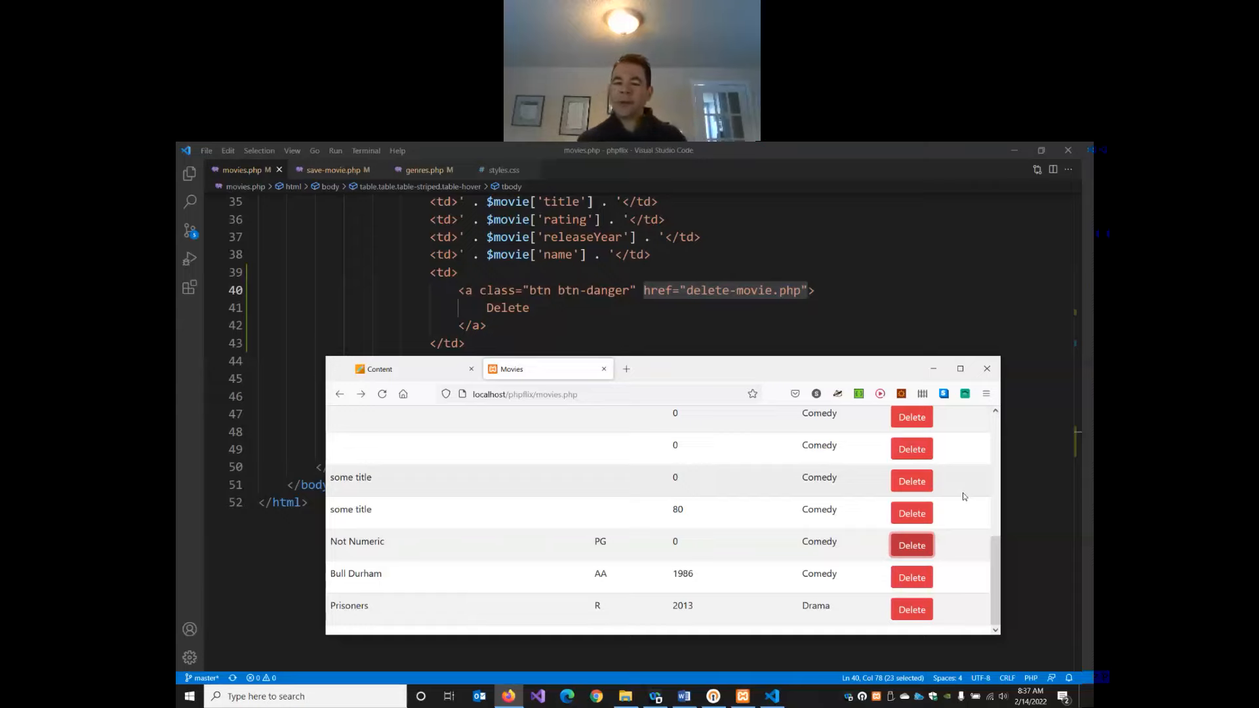
pyautogui.moveTo(952, 500)
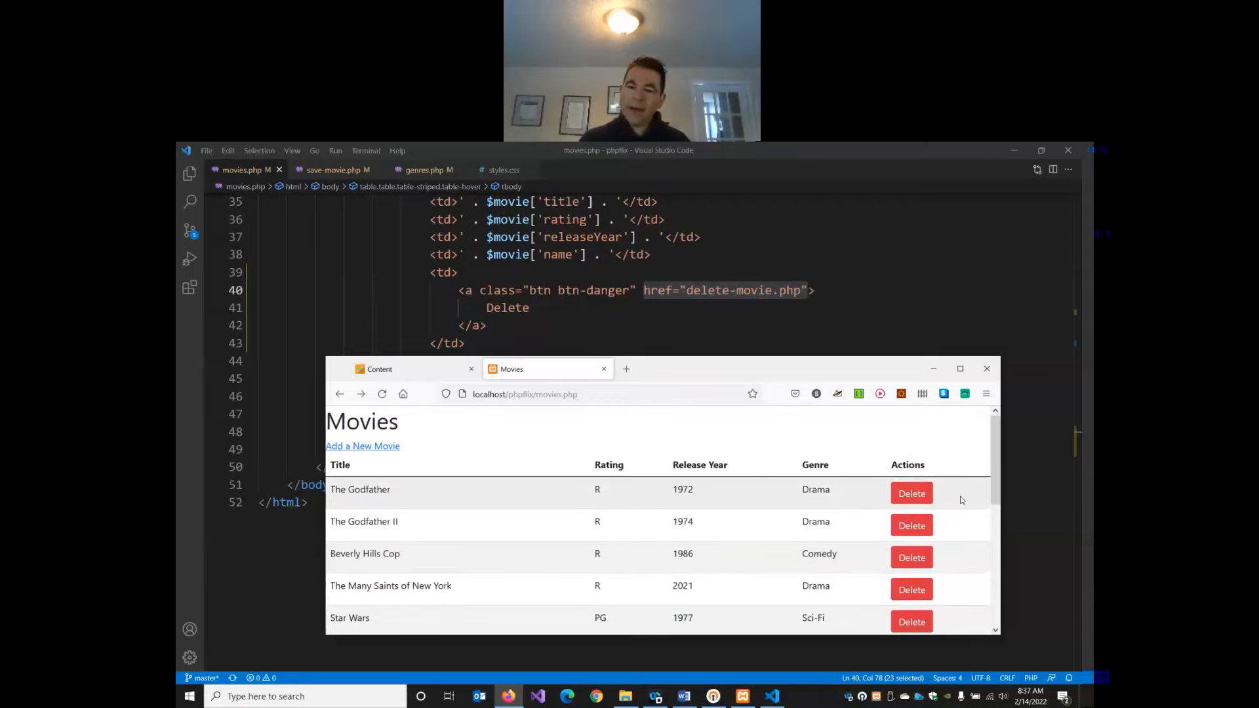
pyautogui.scroll(-3)
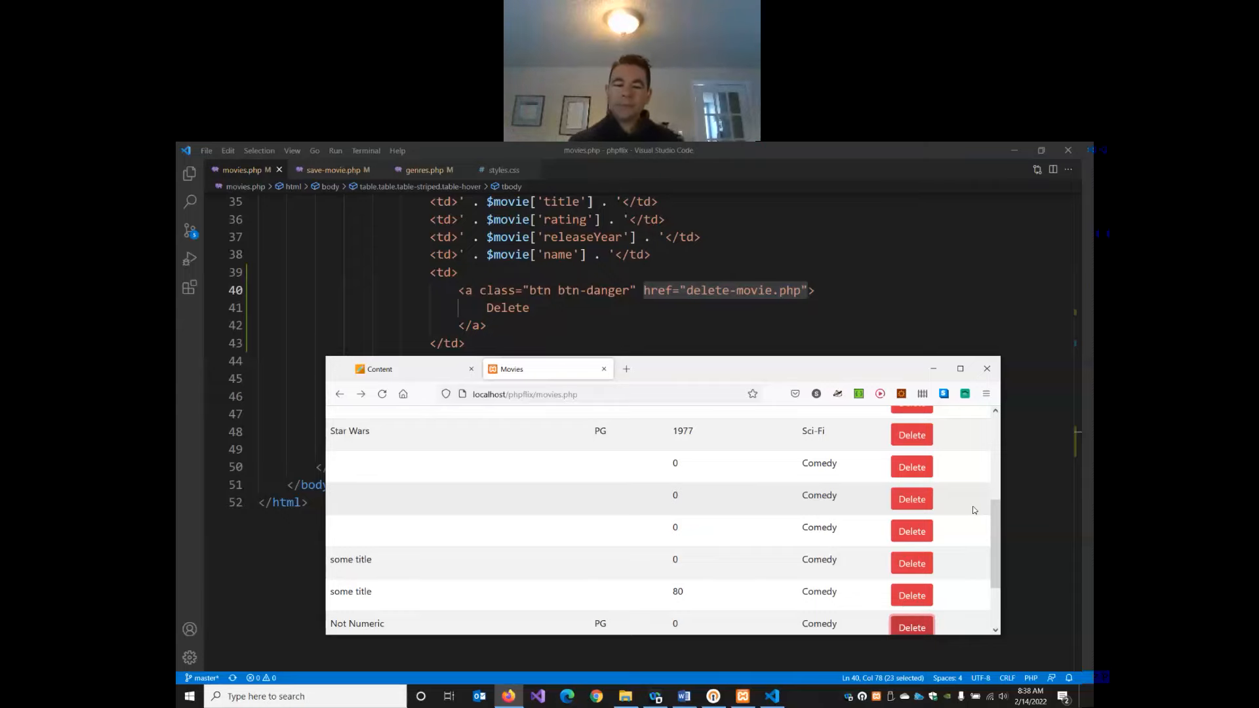
pyautogui.scroll(3)
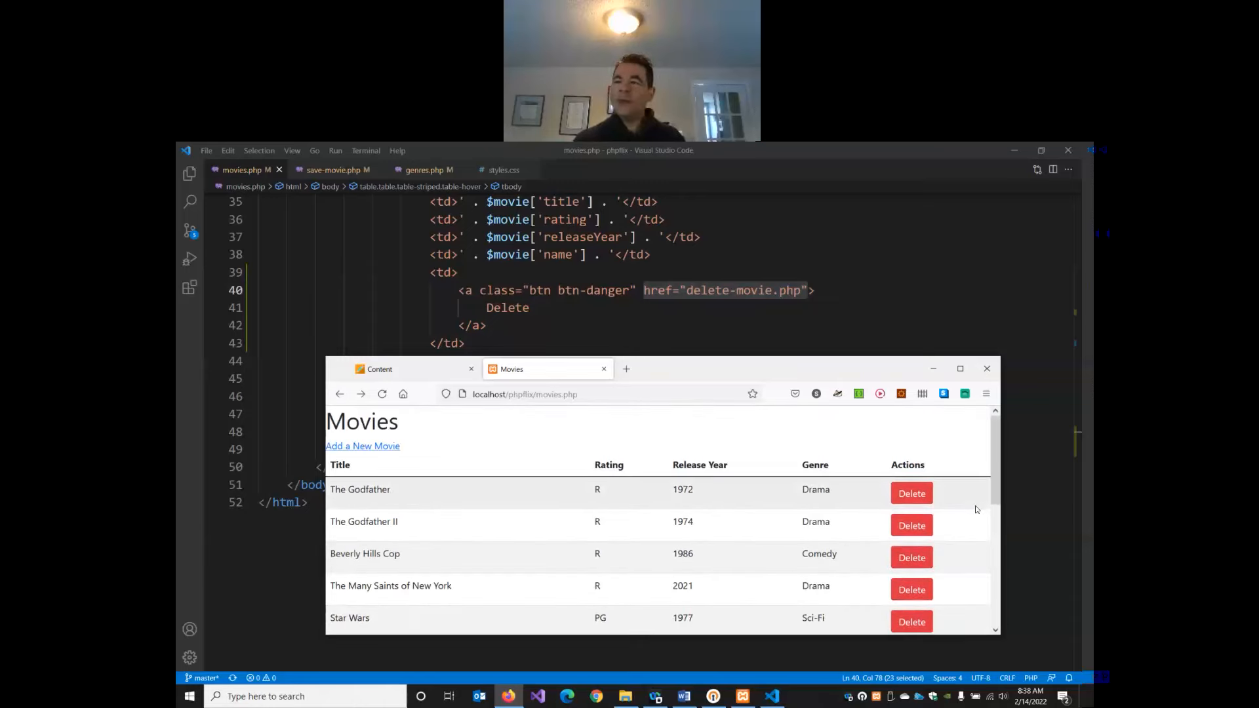
pyautogui.scroll(-3)
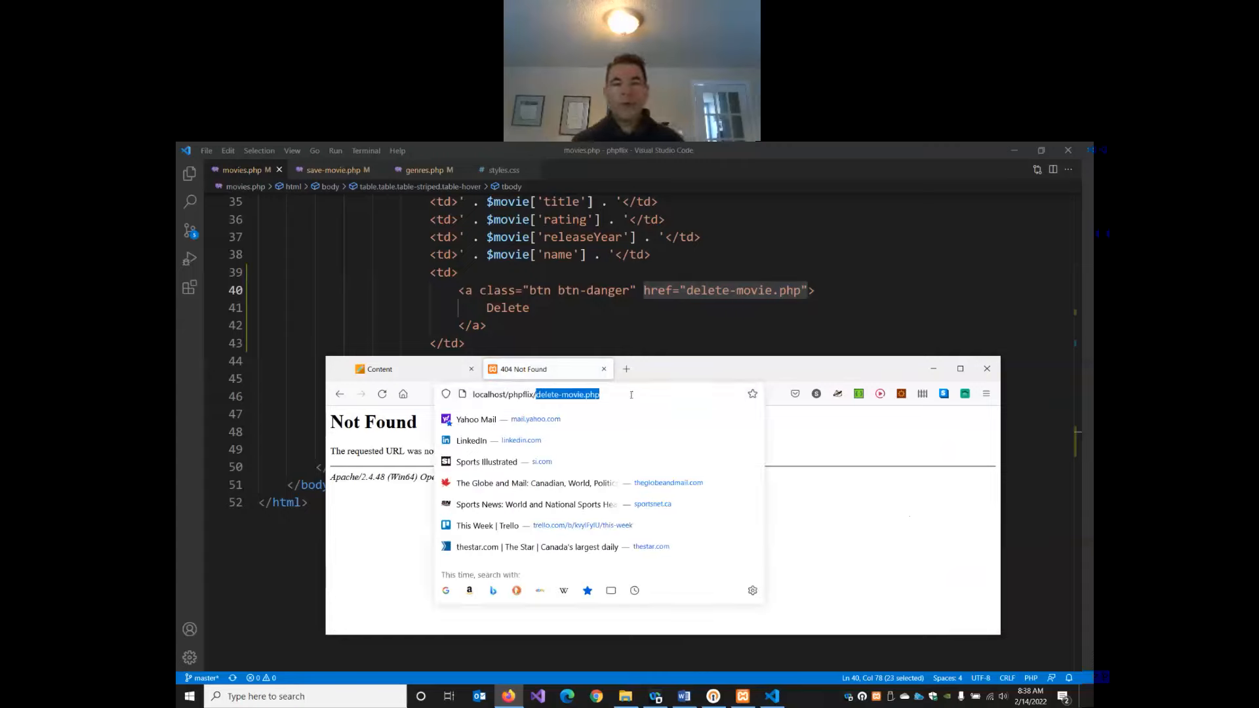
pyautogui.click(339, 393)
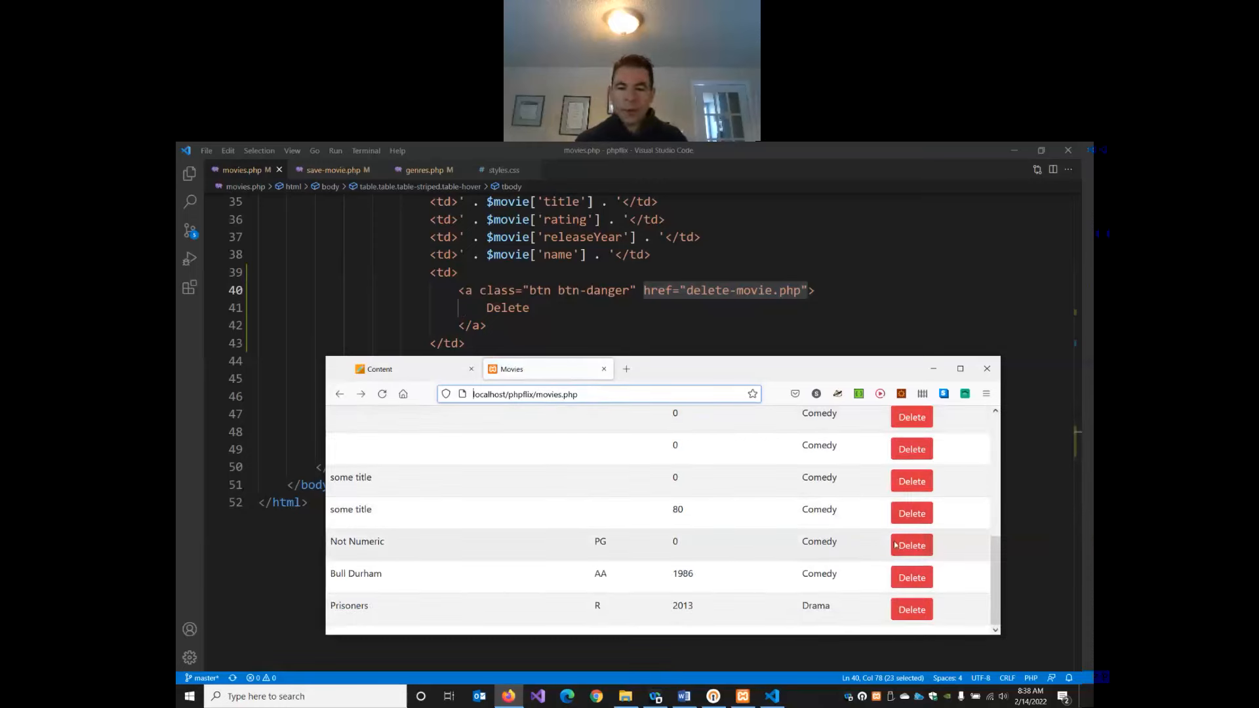
pyautogui.moveTo(905, 544)
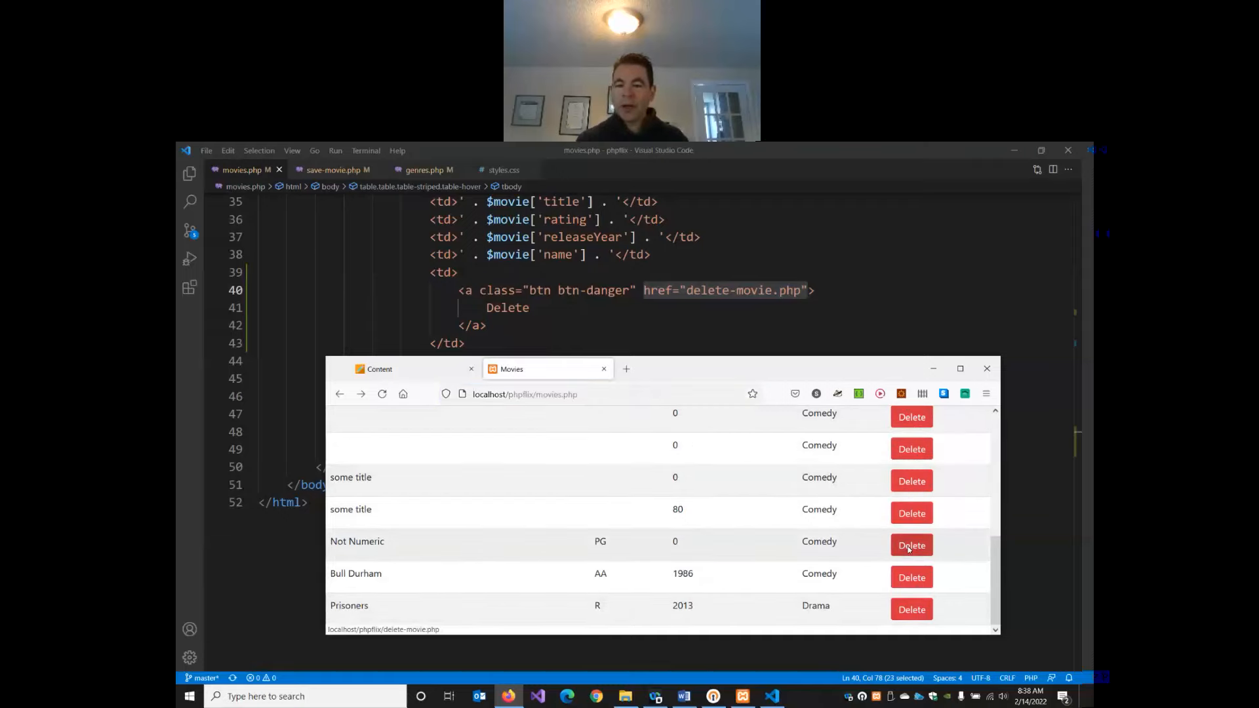
pyautogui.click(911, 544)
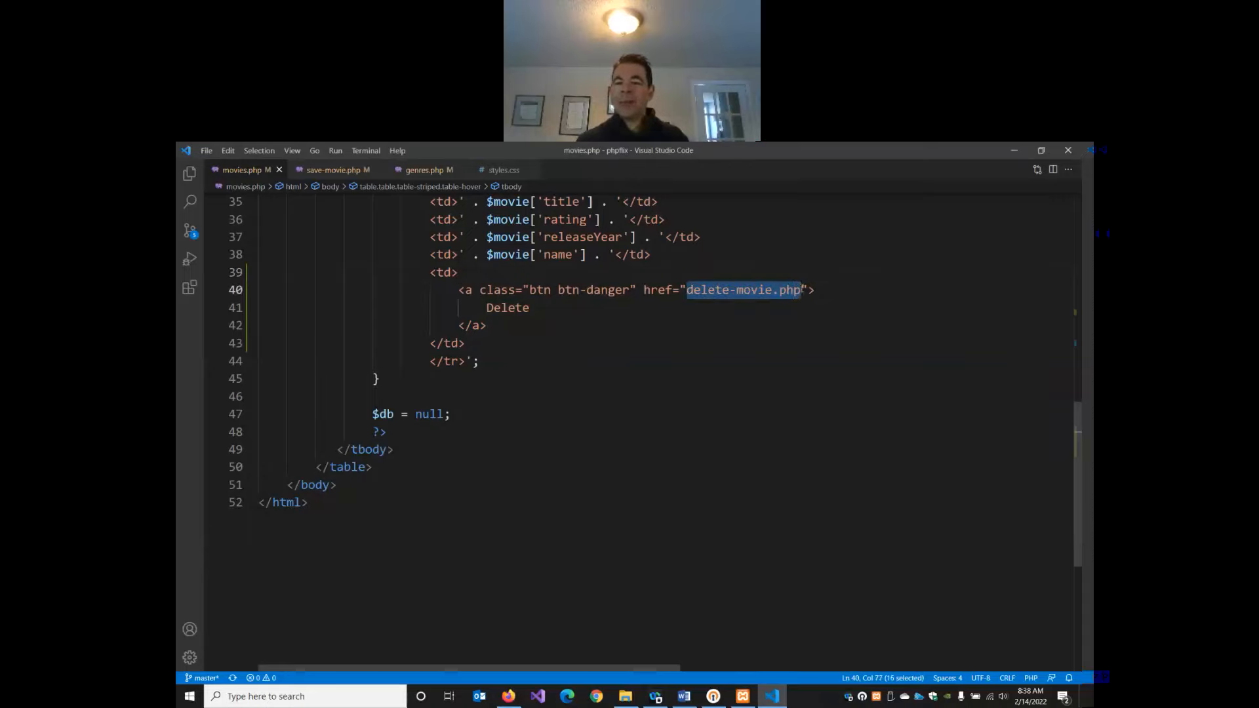
# - Append ?movieId=' . $movie['movieId'] . ' to the Delete link's delete-movie.php href
pyautogui.click(886, 281)
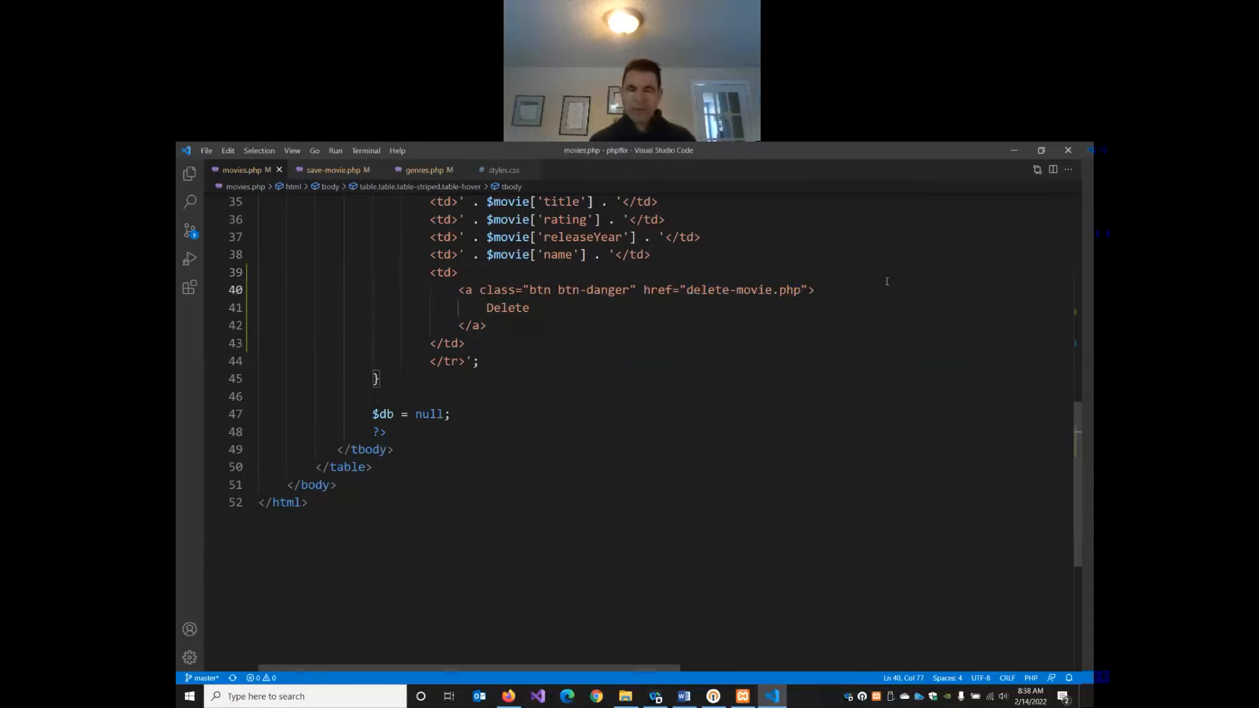
pyautogui.write('?')
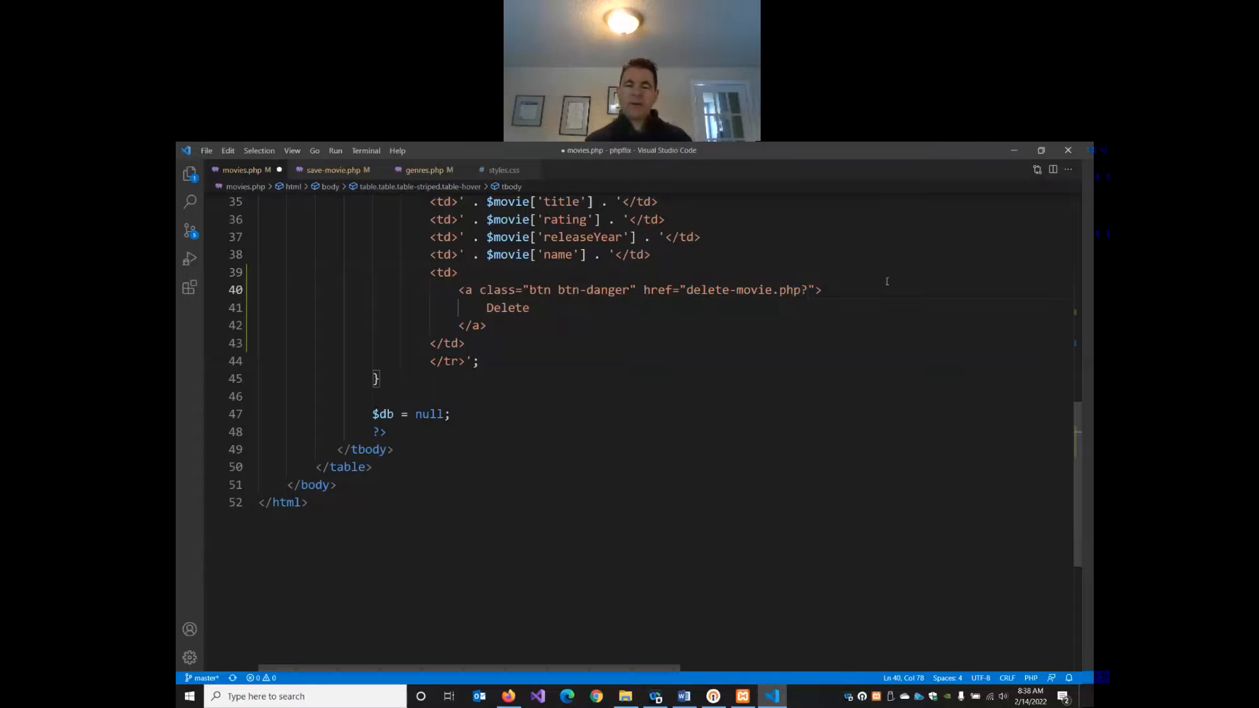
pyautogui.write('movie*')
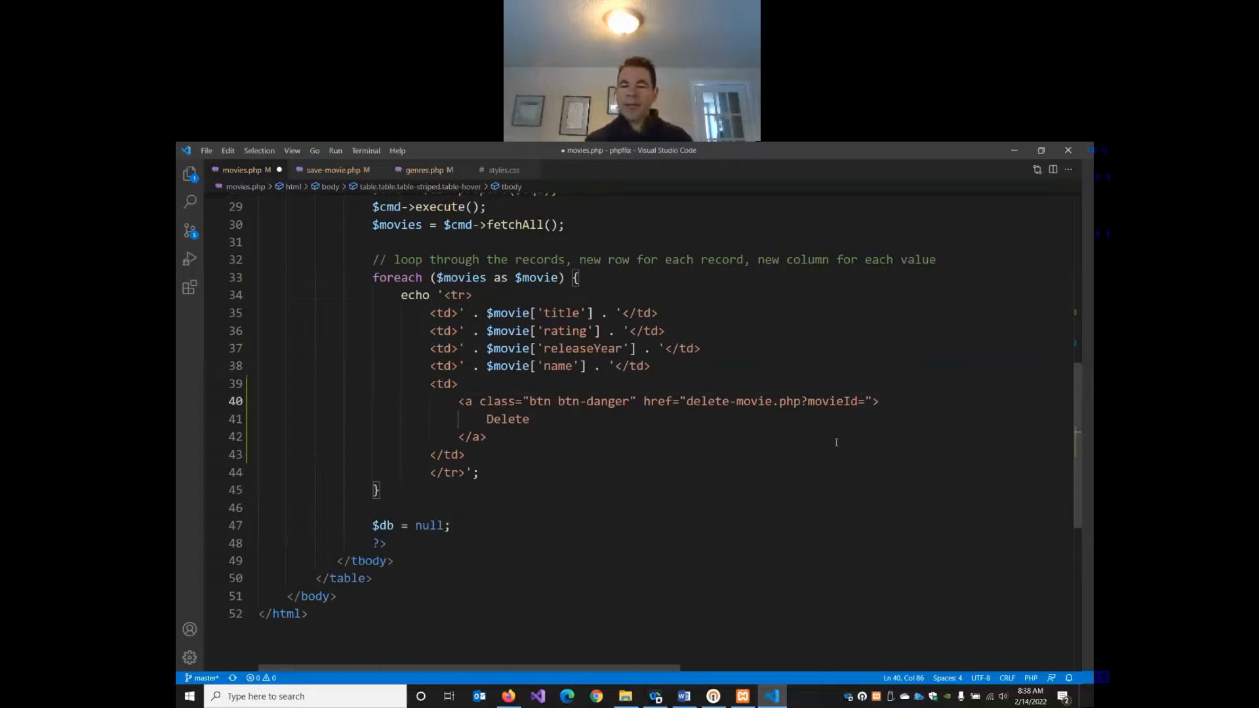
pyautogui.write('"  "')
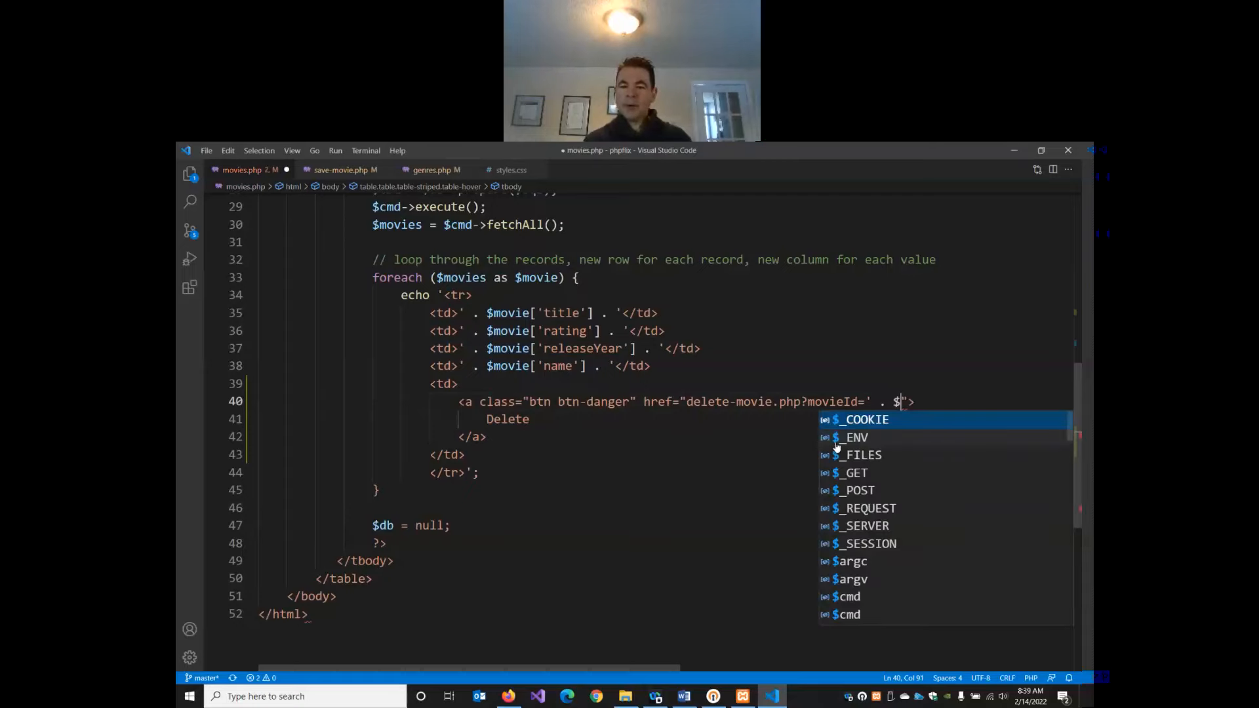
pyautogui.write('move')
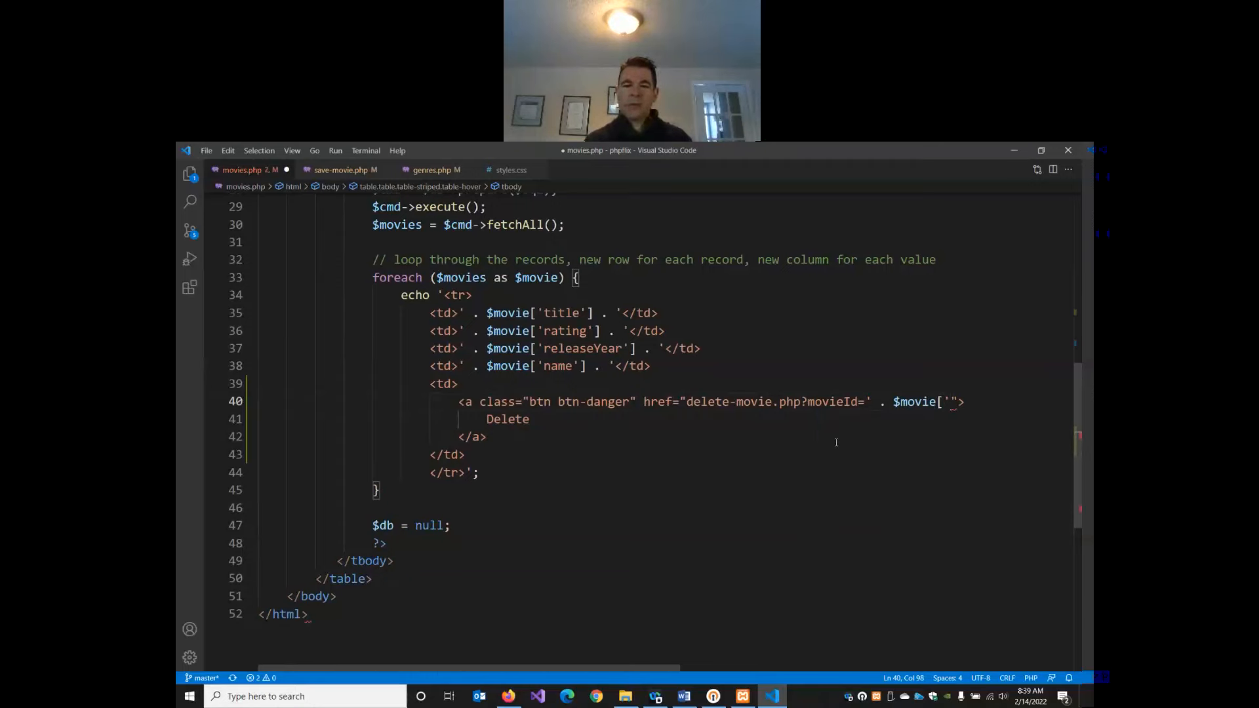
pyautogui.write("movieId'] .")
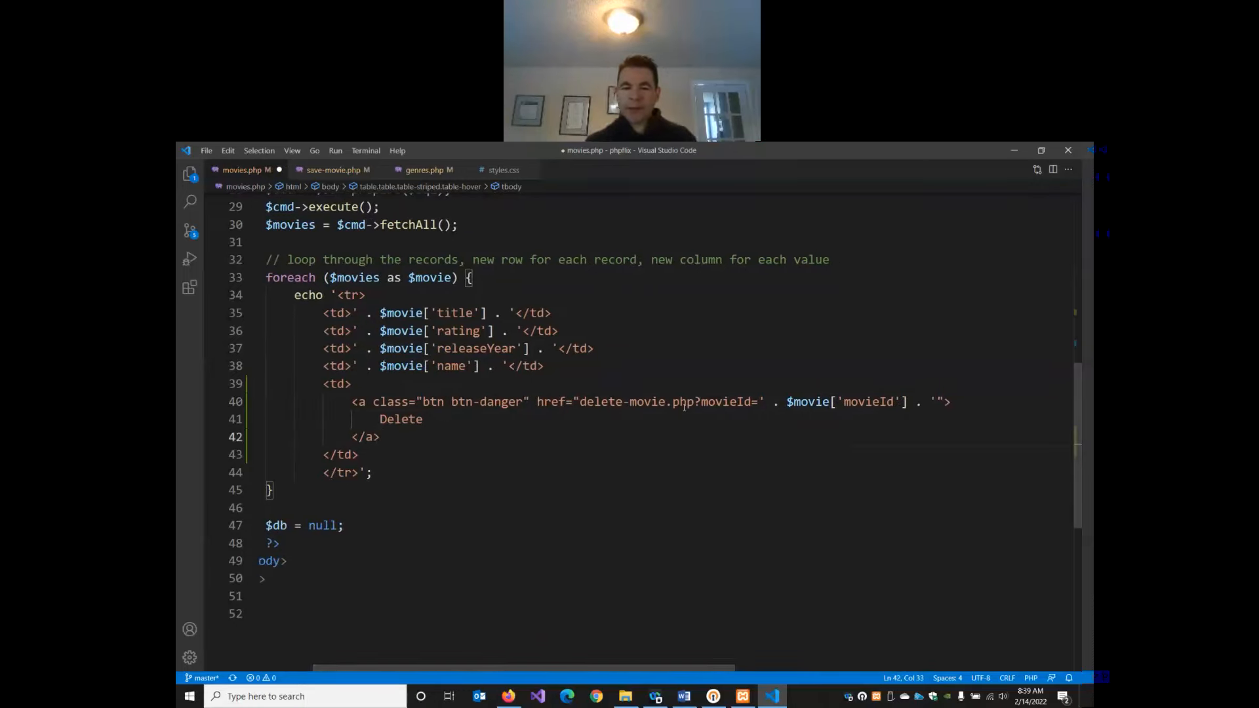
pyautogui.moveTo(696, 401); pyautogui.dragTo(879, 401)
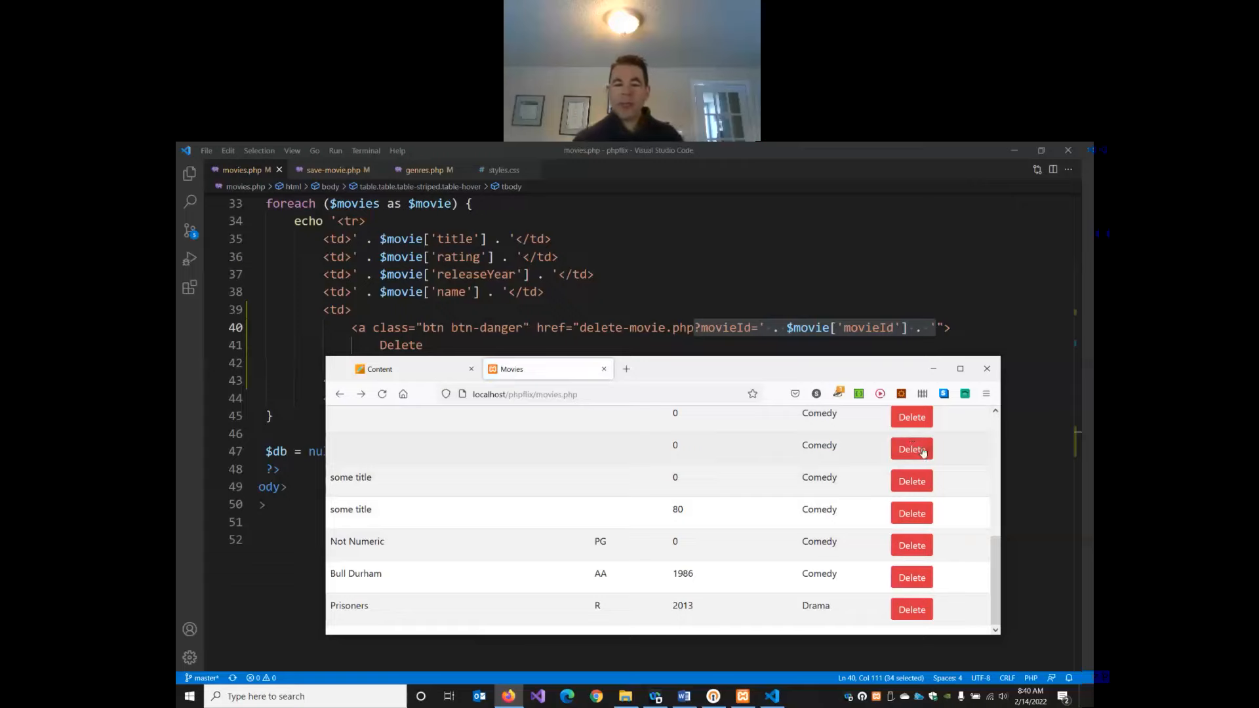
# - In Firefox, follow a Delete link and highlight the movieId value in the delete-movie.php 404 URL
pyautogui.scroll(3)
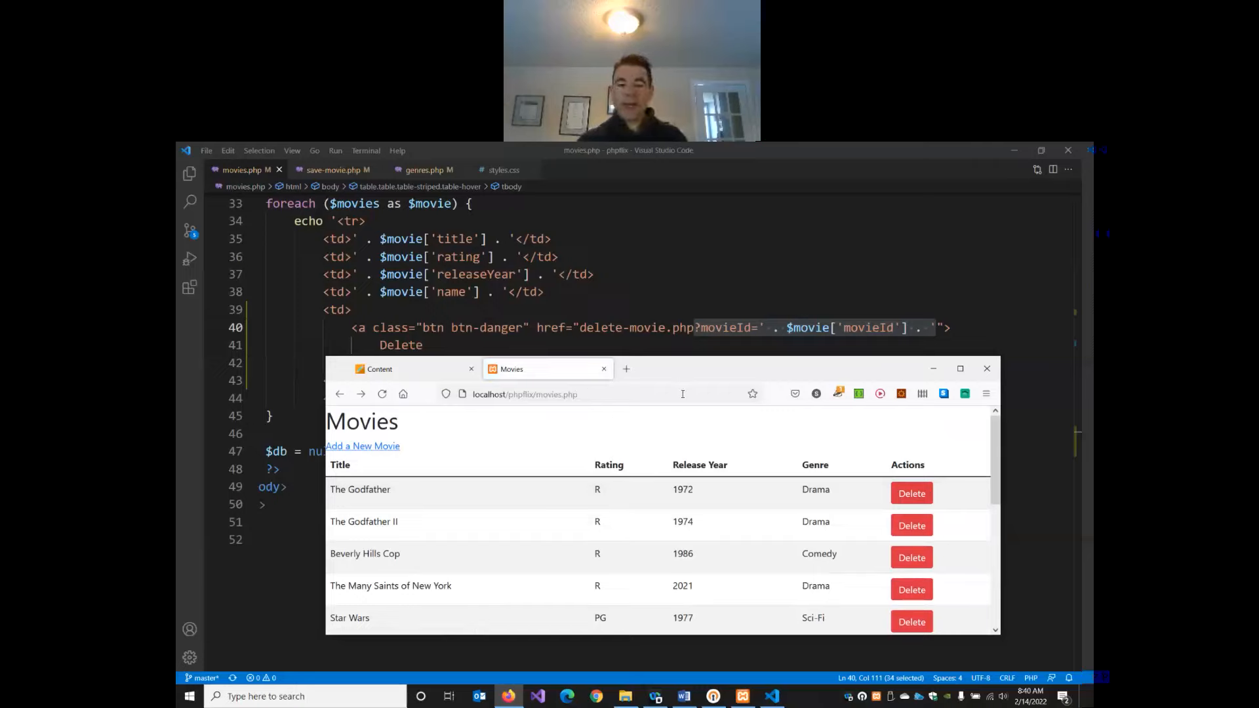
pyautogui.click(911, 493)
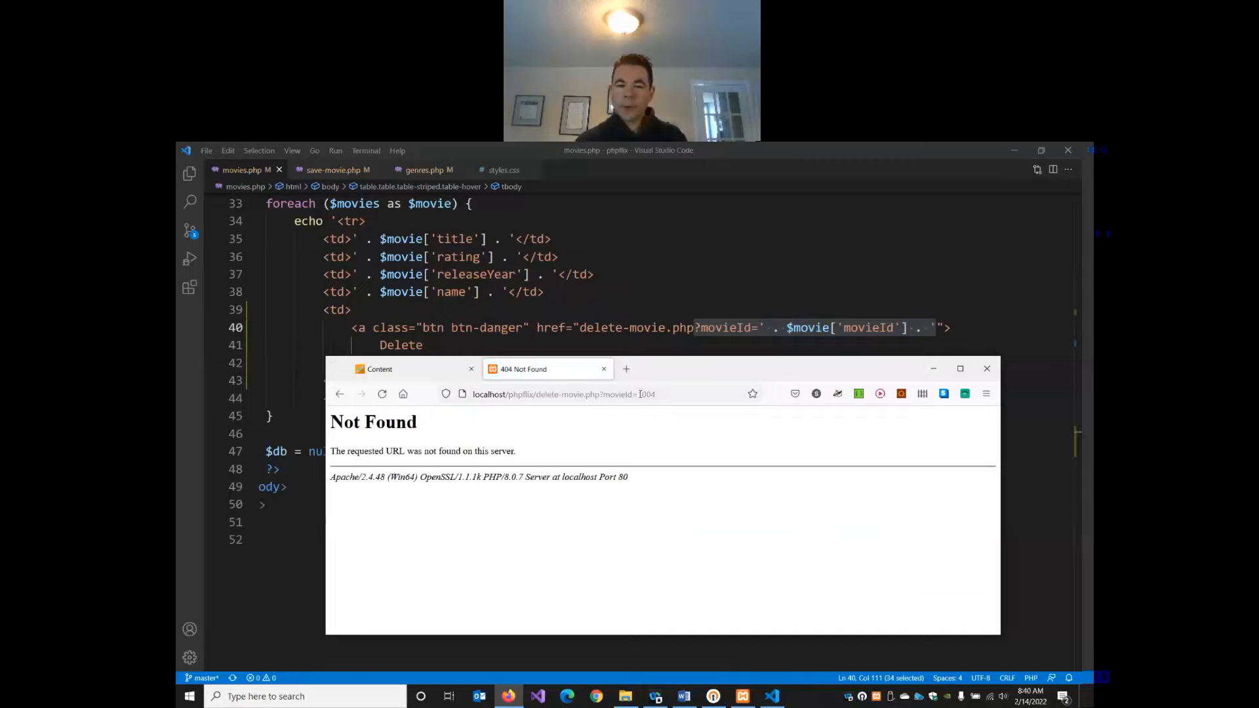
pyautogui.click(648, 393)
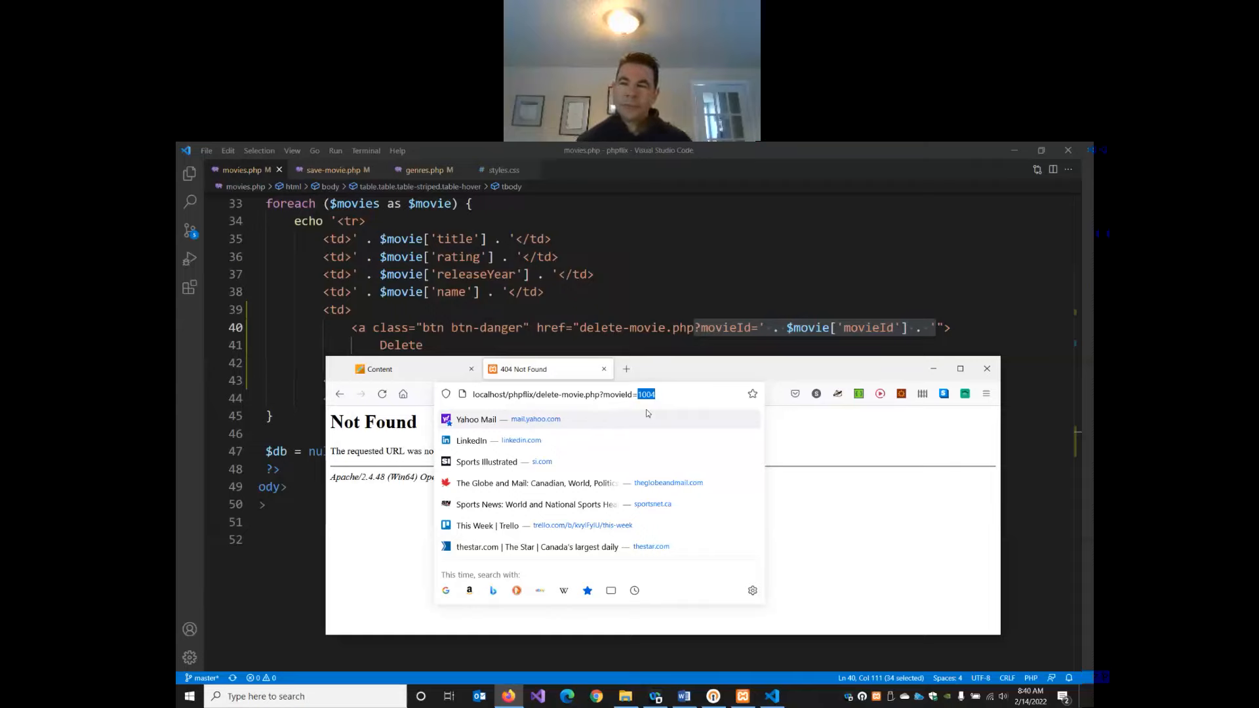
pyautogui.moveTo(678, 399)
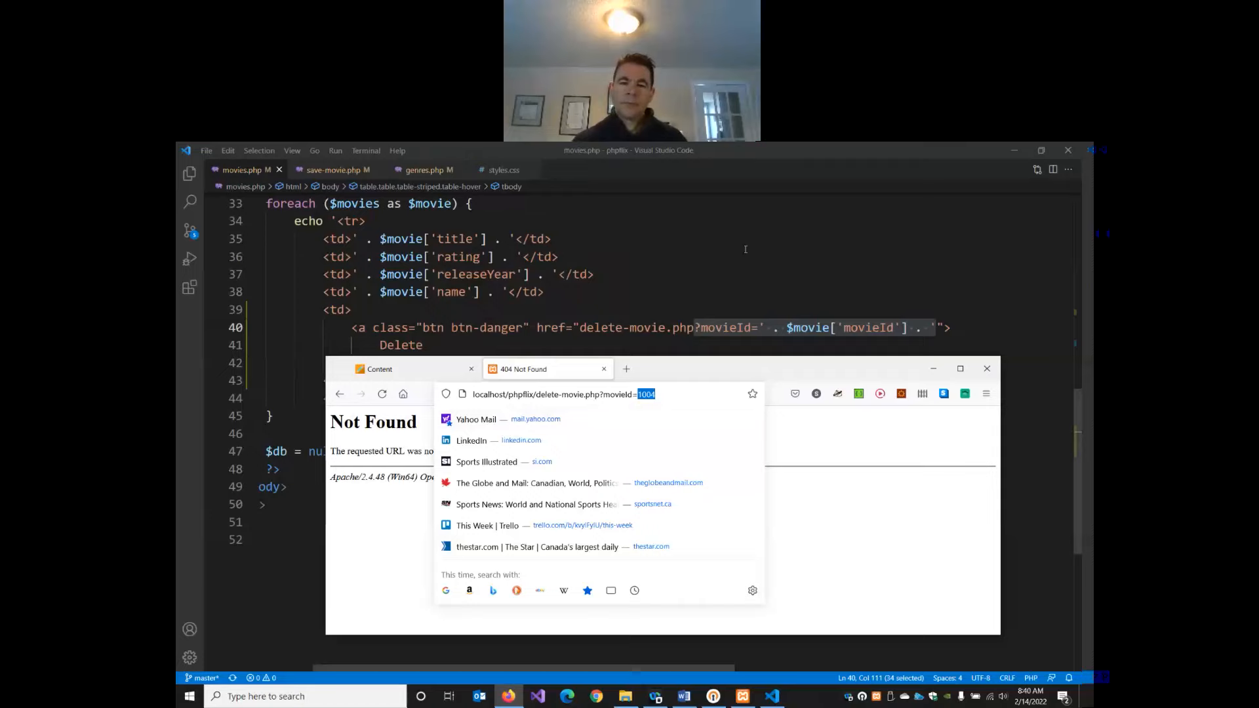
pyautogui.click(986, 369)
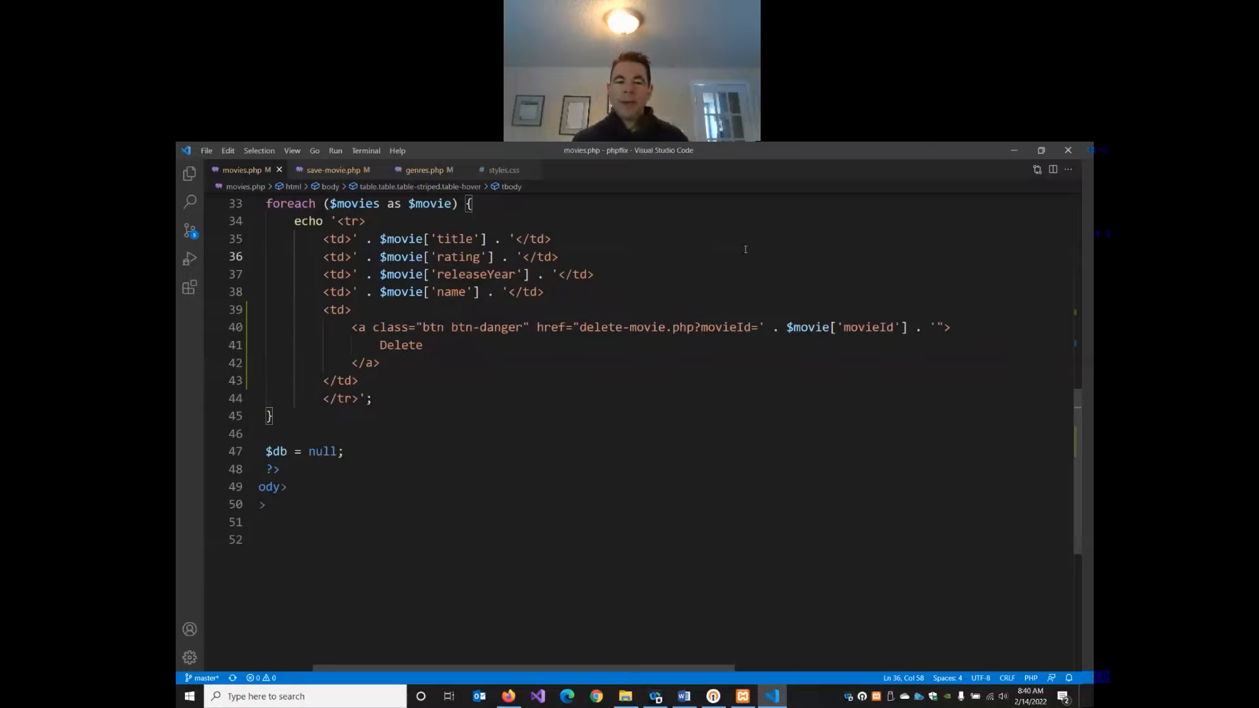
pyautogui.moveTo(900, 247)
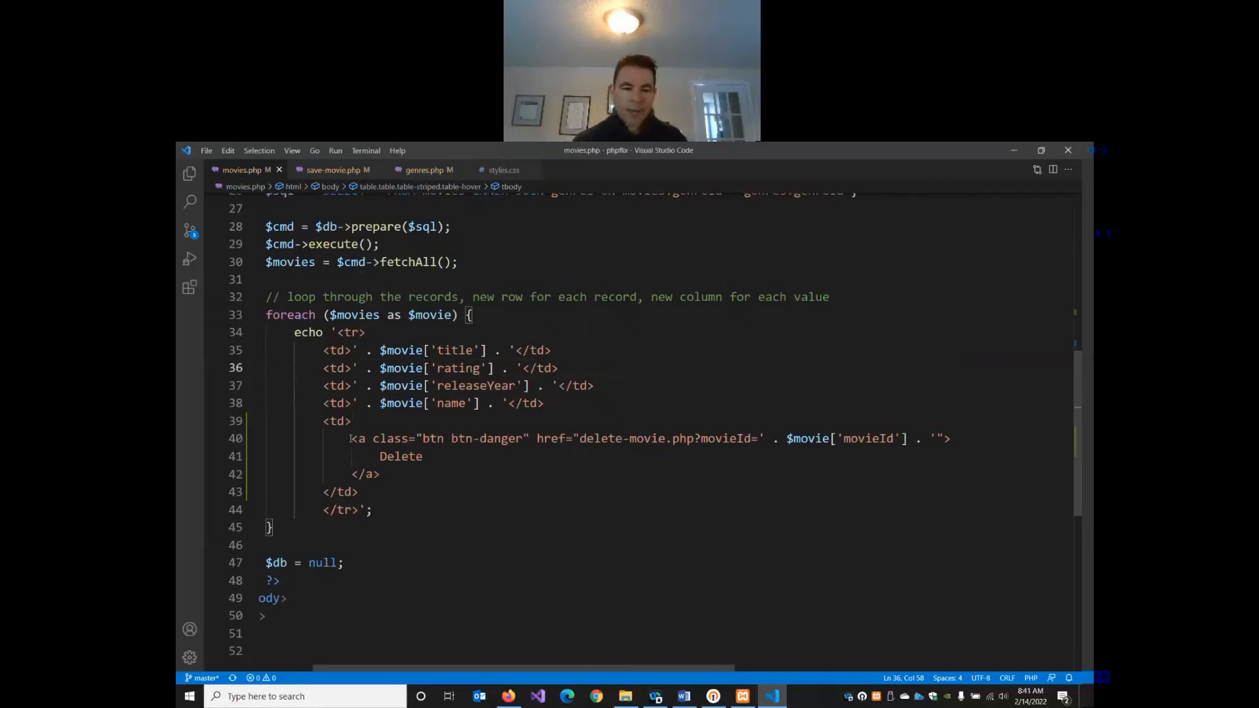
pyautogui.moveTo(324, 420); pyautogui.dragTo(359, 492)
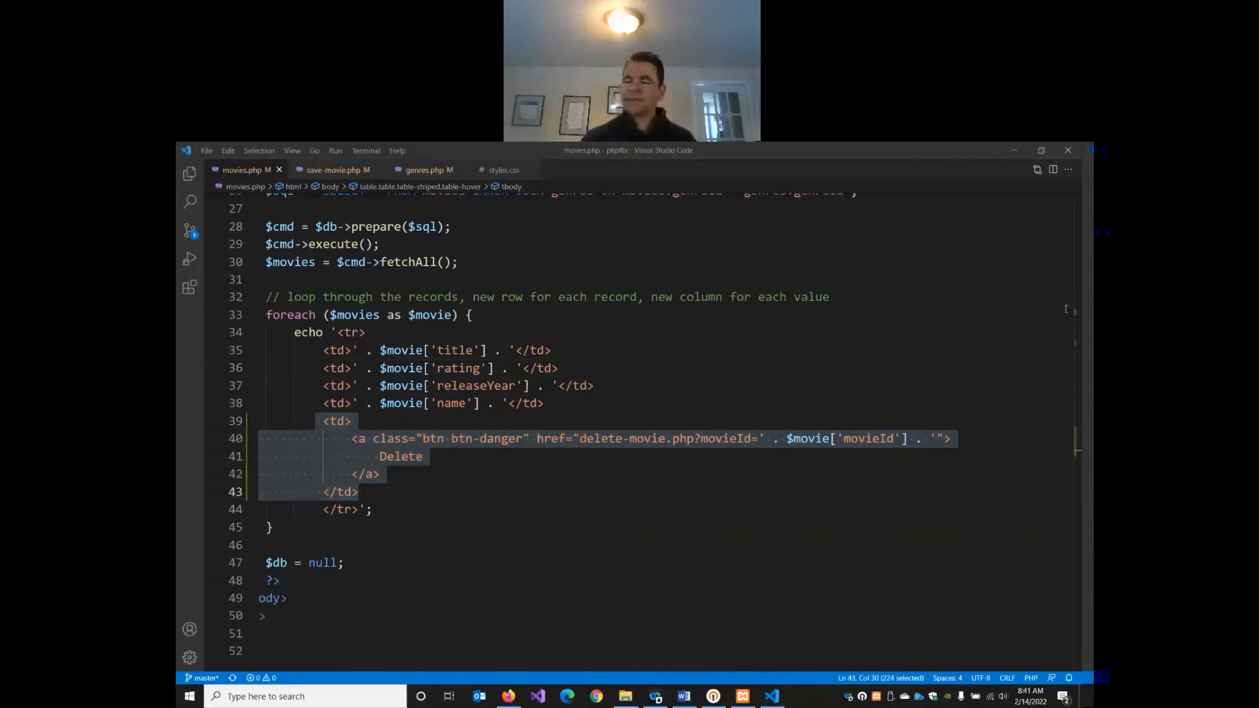
pyautogui.click(595, 386)
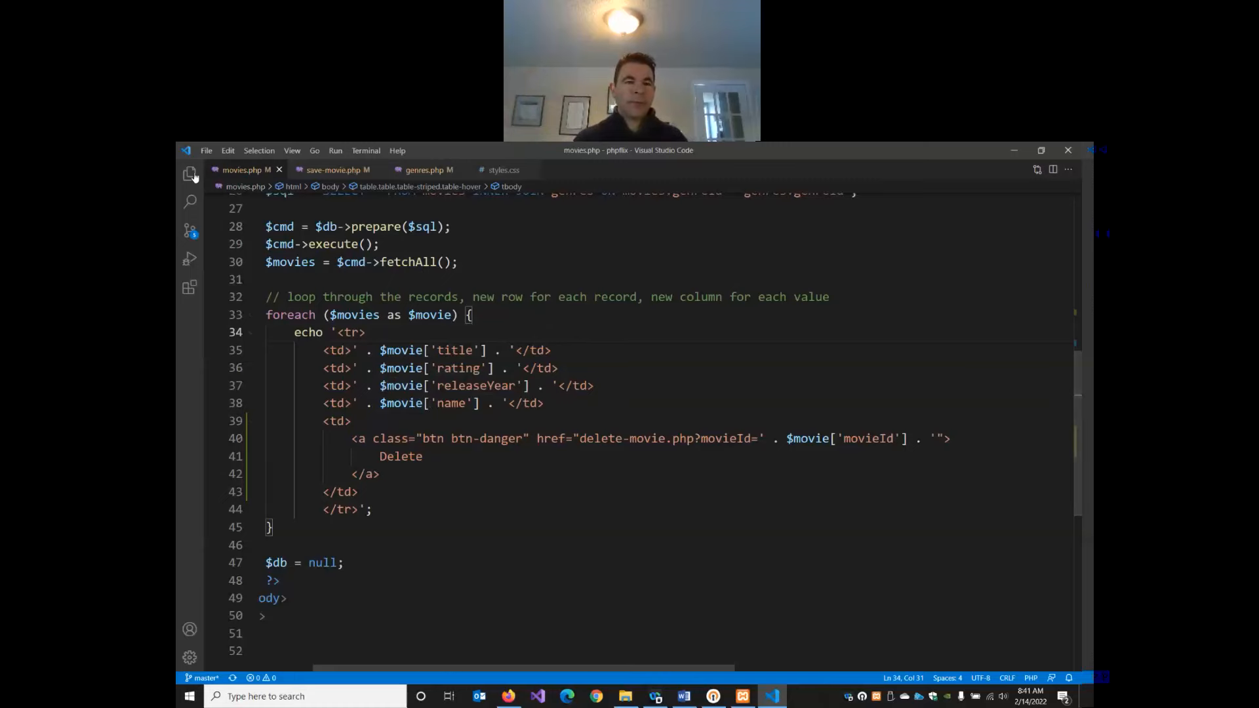
# - Create a new scripts.js file inside the project's js folder from the Explorer
pyautogui.click(189, 175)
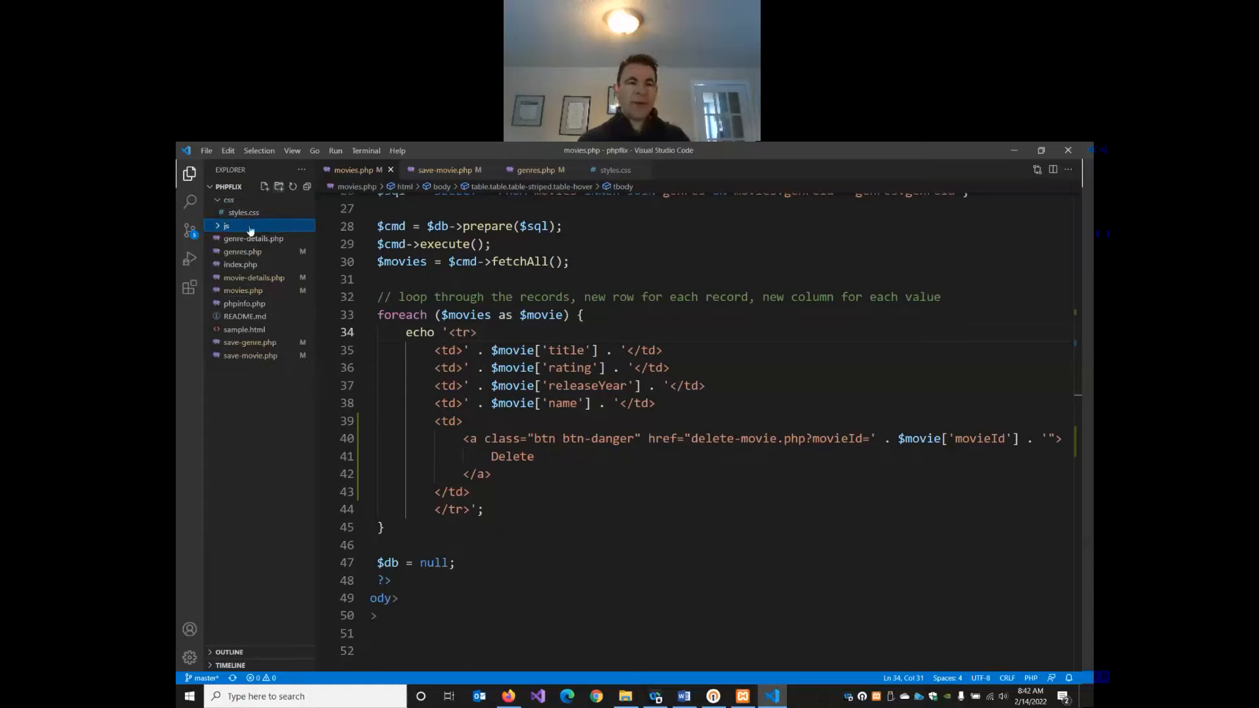
pyautogui.moveTo(241, 228)
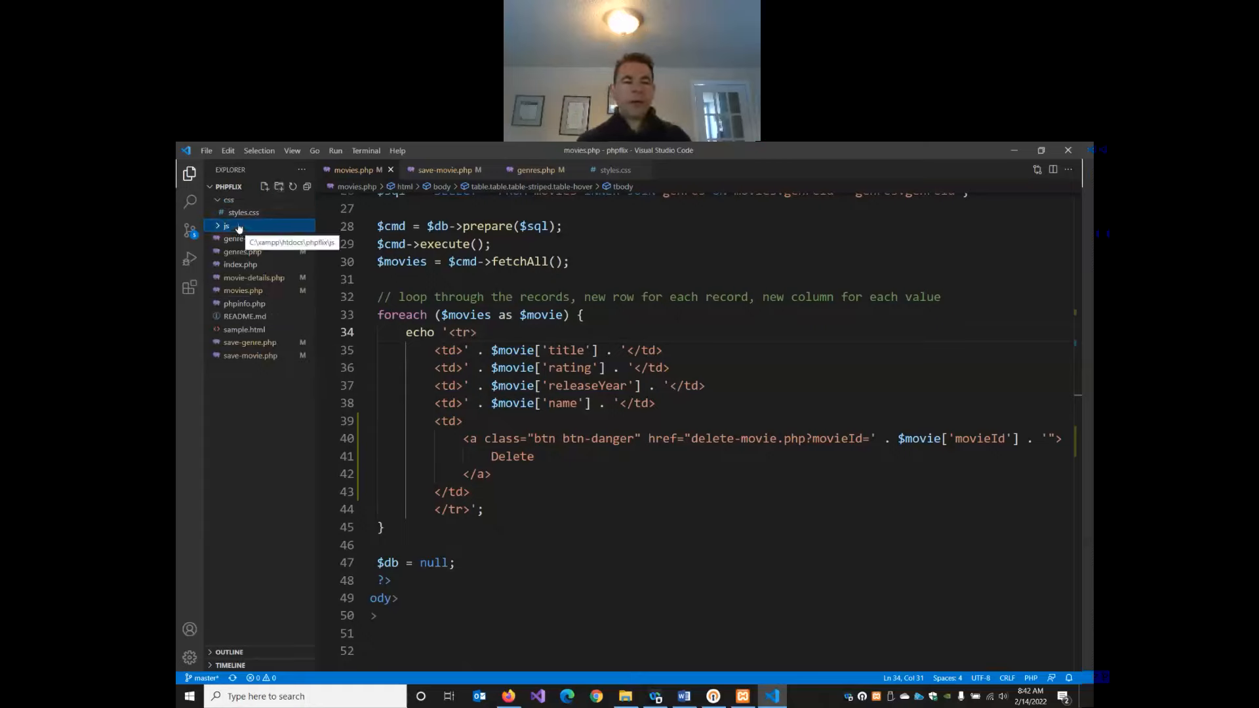
pyautogui.rightClick(226, 226)
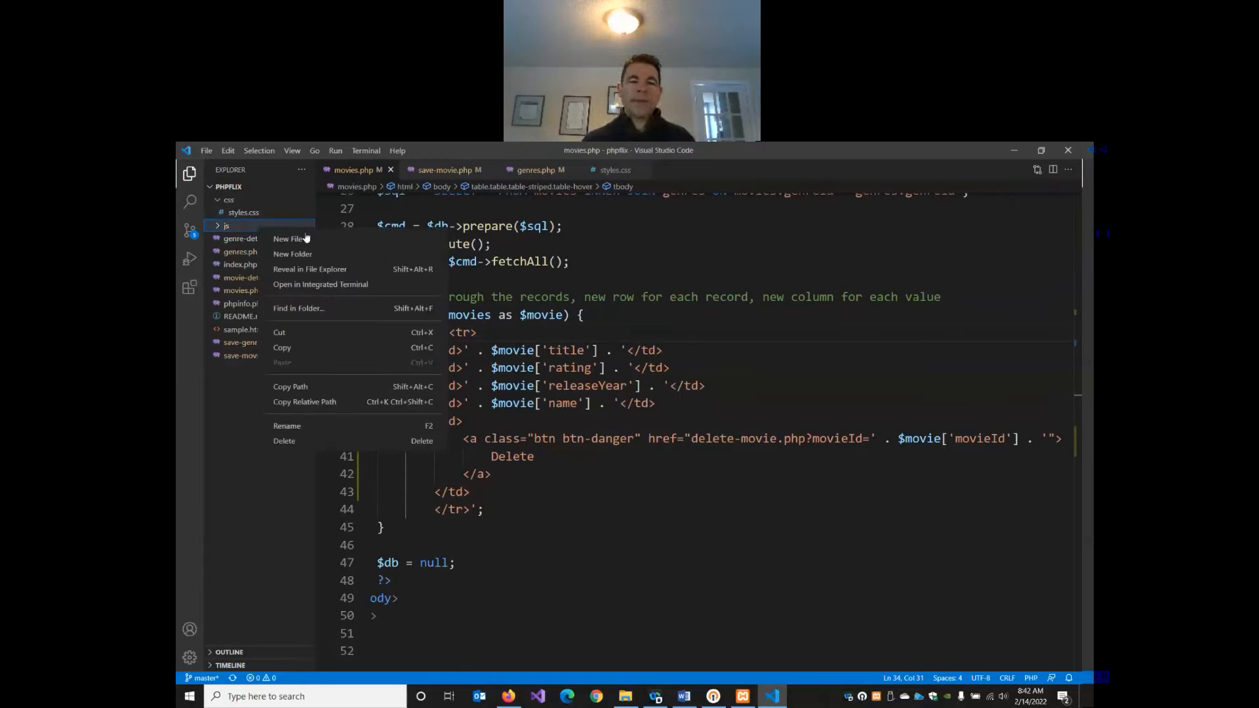
pyautogui.click(289, 238)
pyautogui.write('scripts.js')
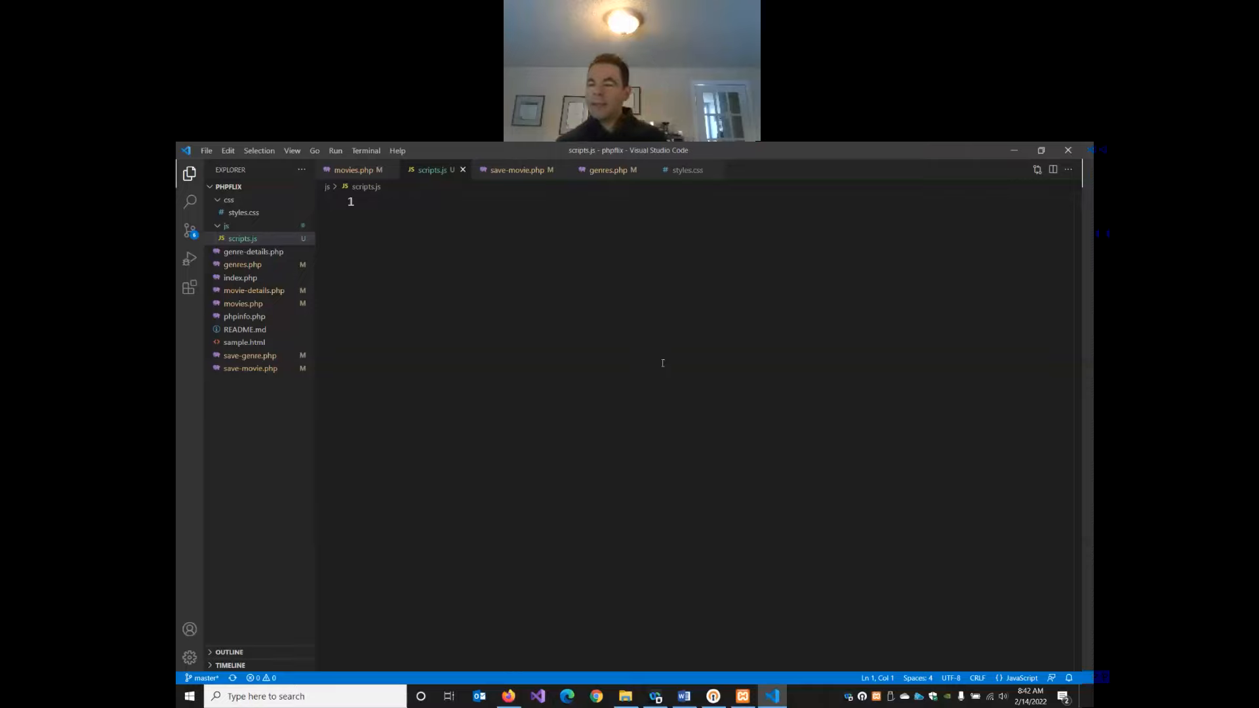
# - Write a '// delete confirmation' comment and an empty function confirmDelete() { } in scripts.js
pyautogui.write('//')
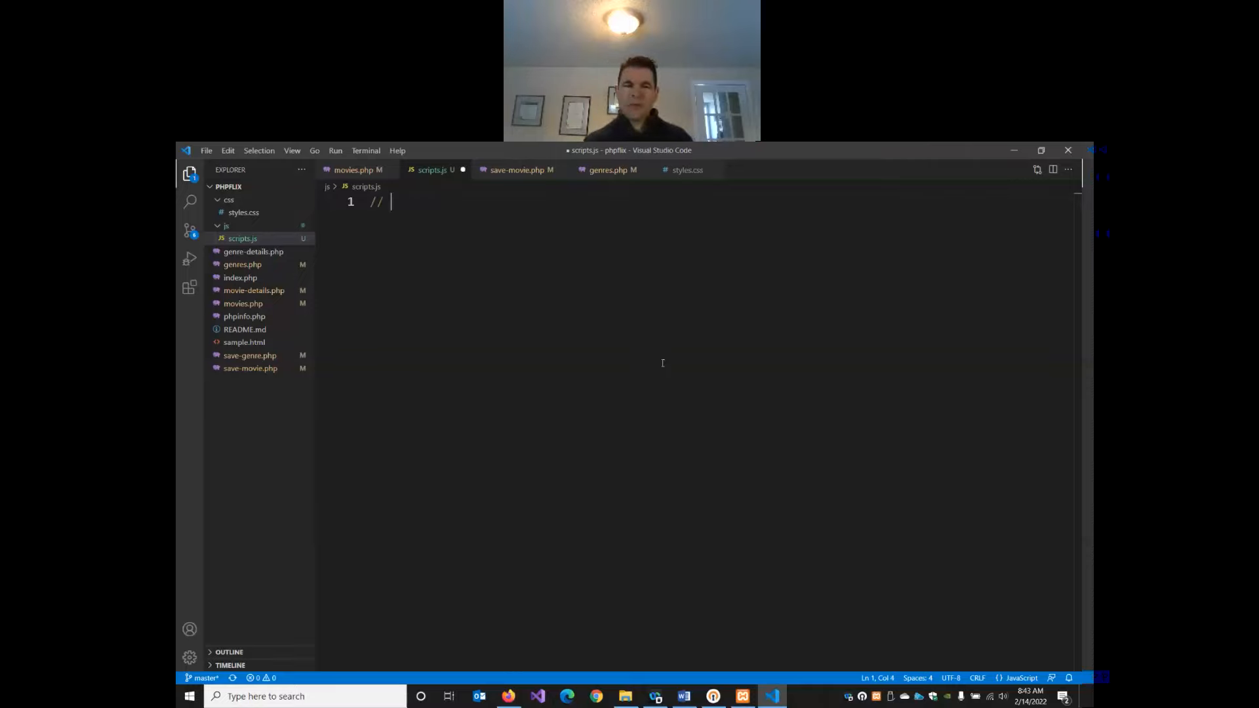
pyautogui.write('delete')
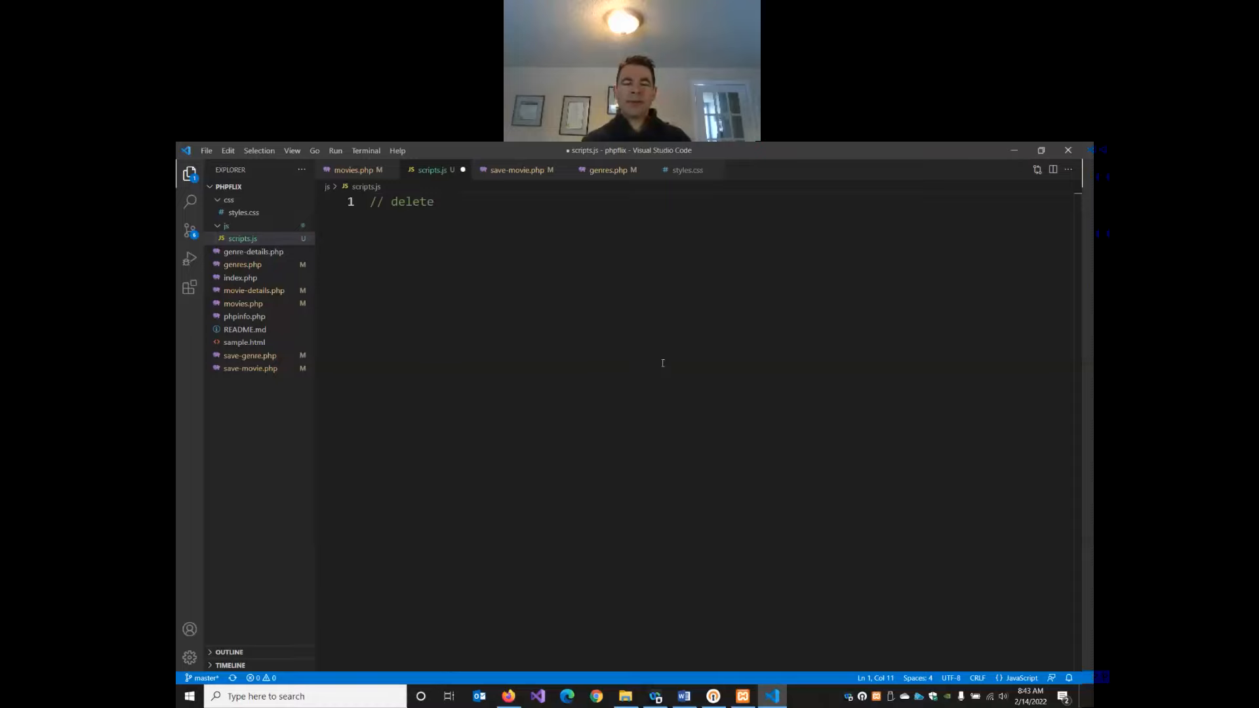
pyautogui.write('confirmation')
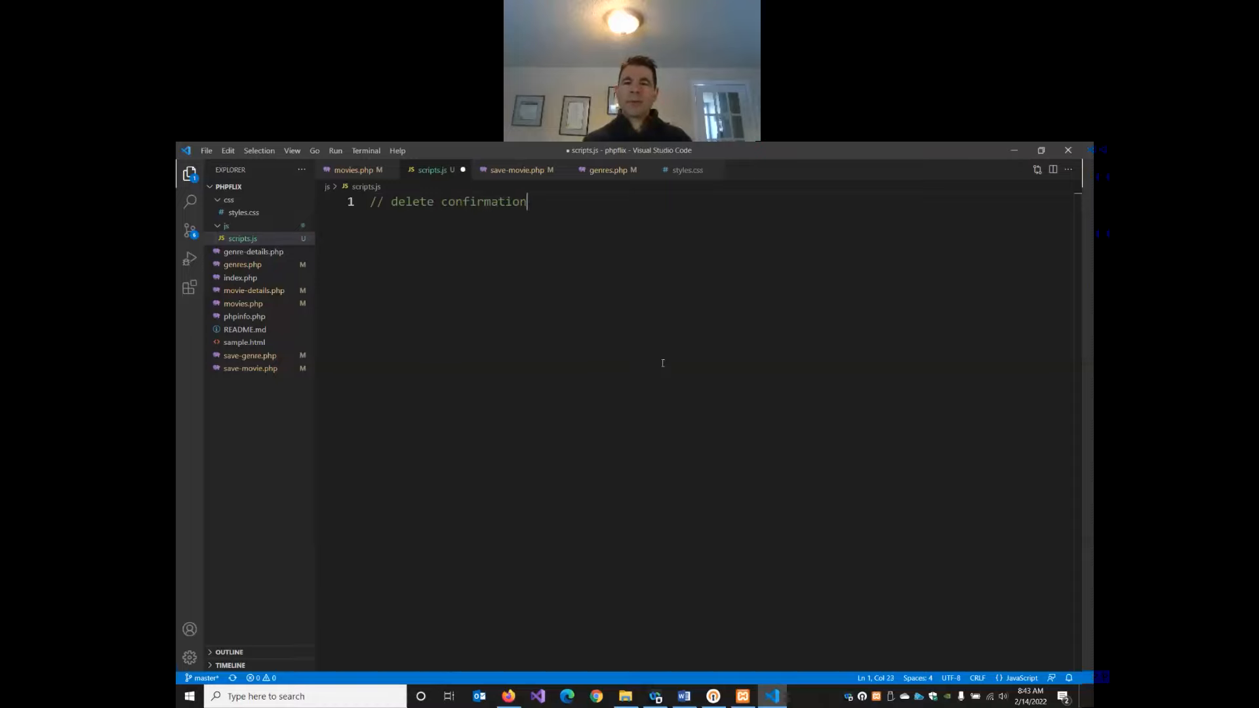
pyautogui.write('function c')
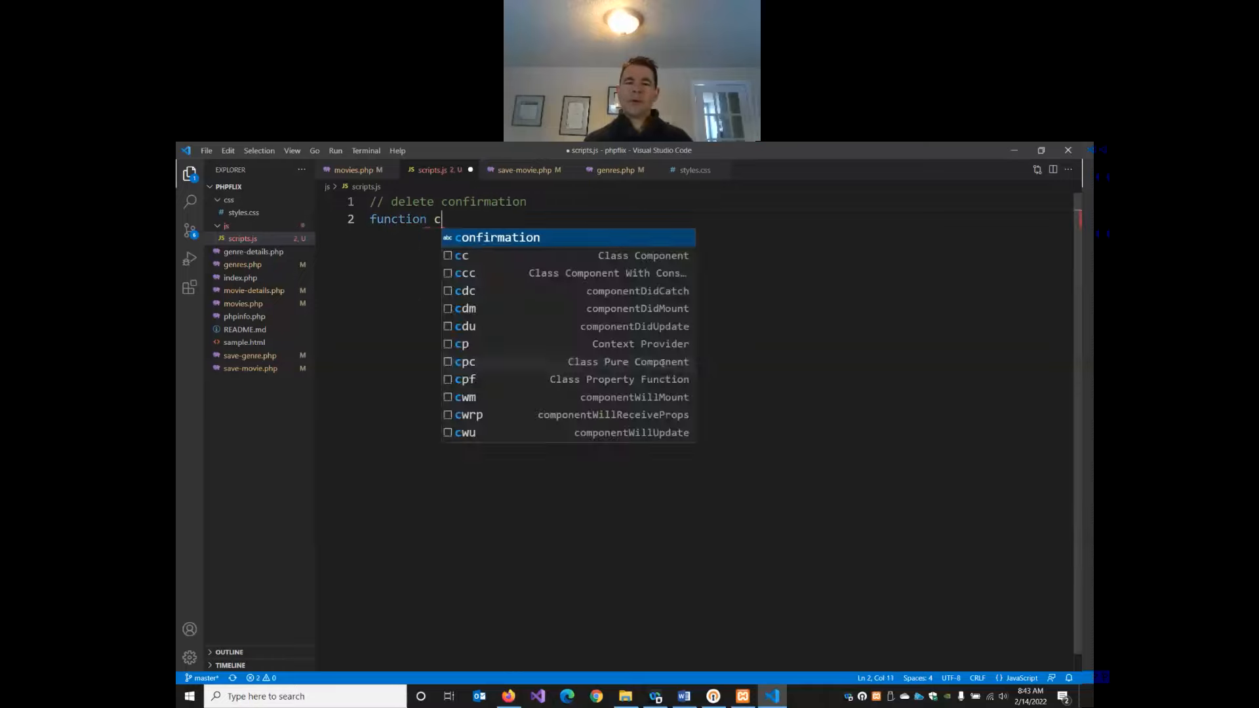
pyautogui.write('onfirm')
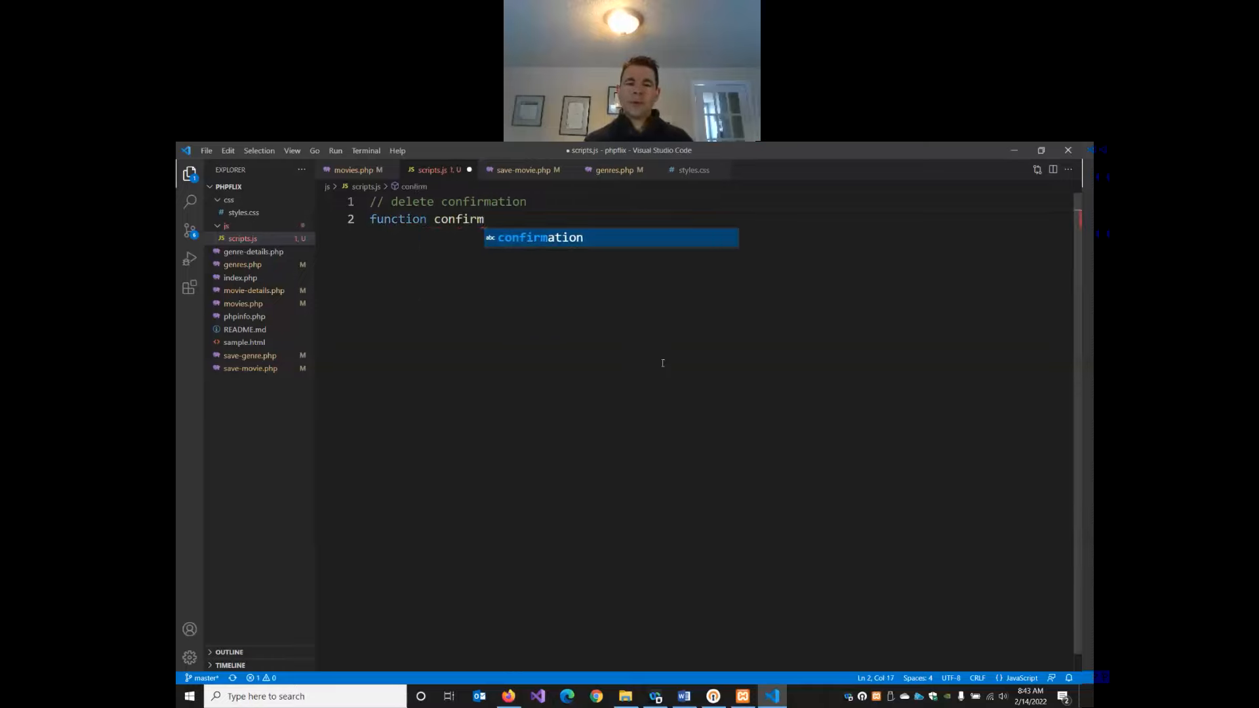
pyautogui.write('Delete')
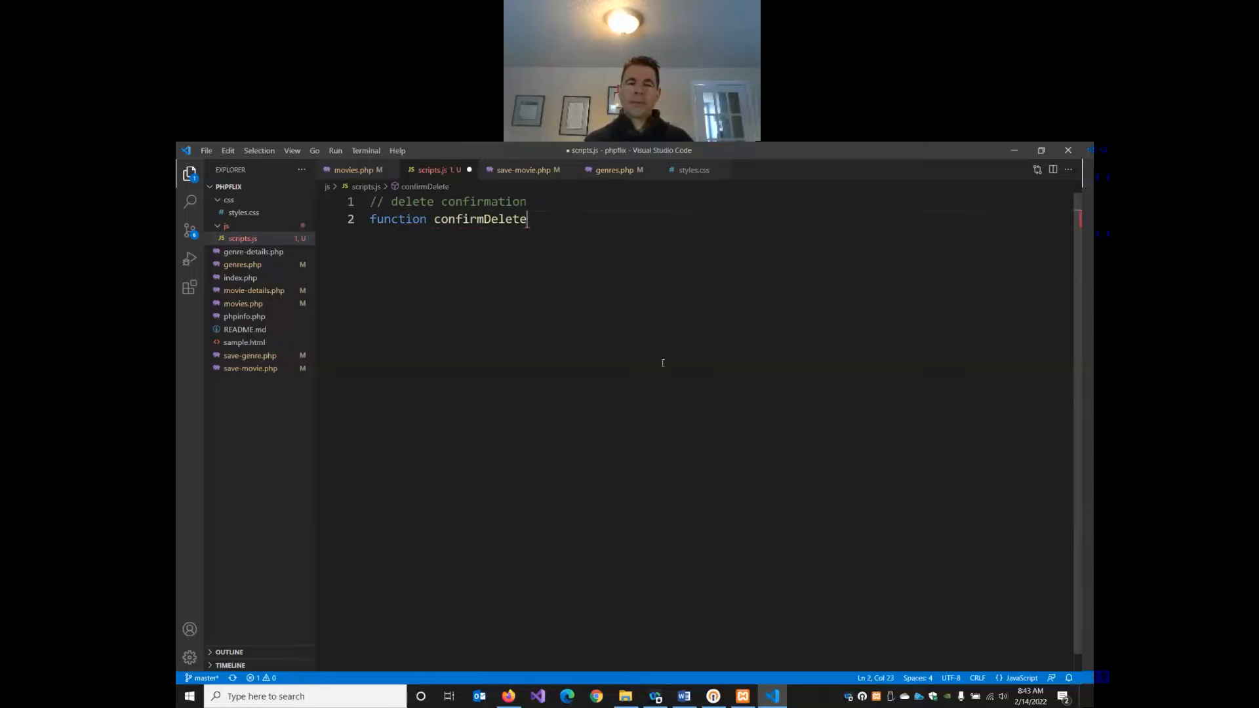
pyautogui.write('() {}')
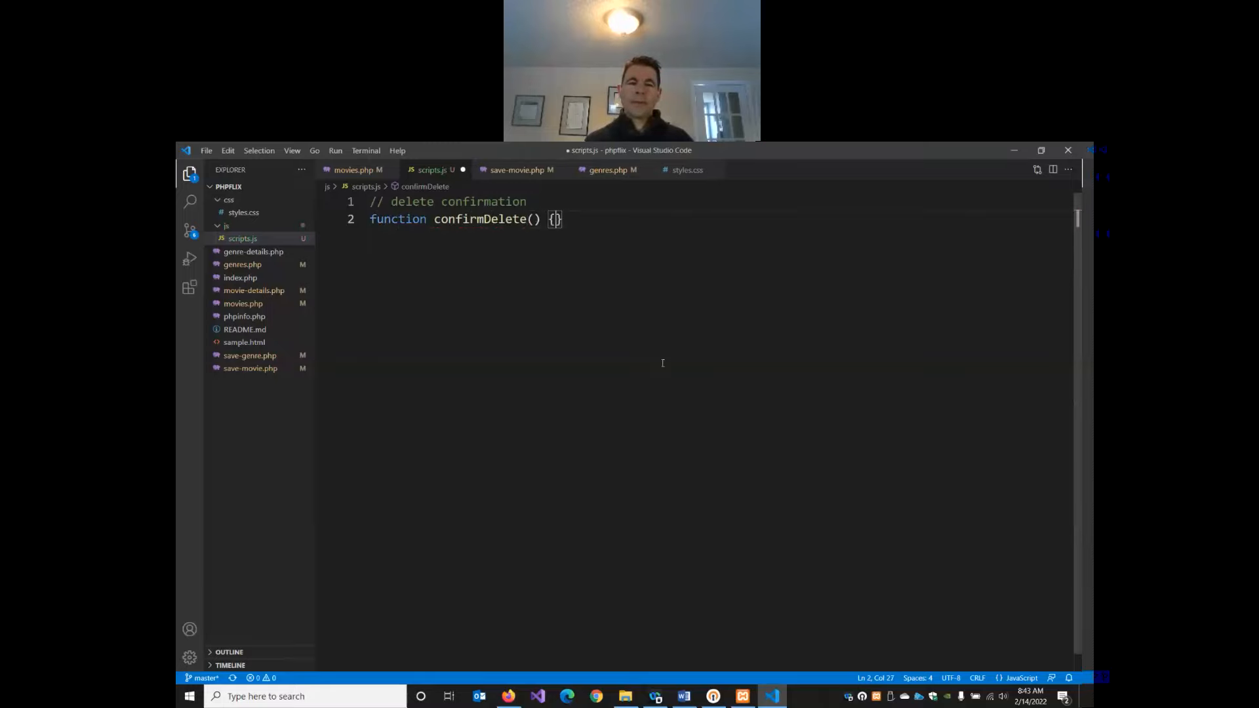
pyautogui.press('Enter')
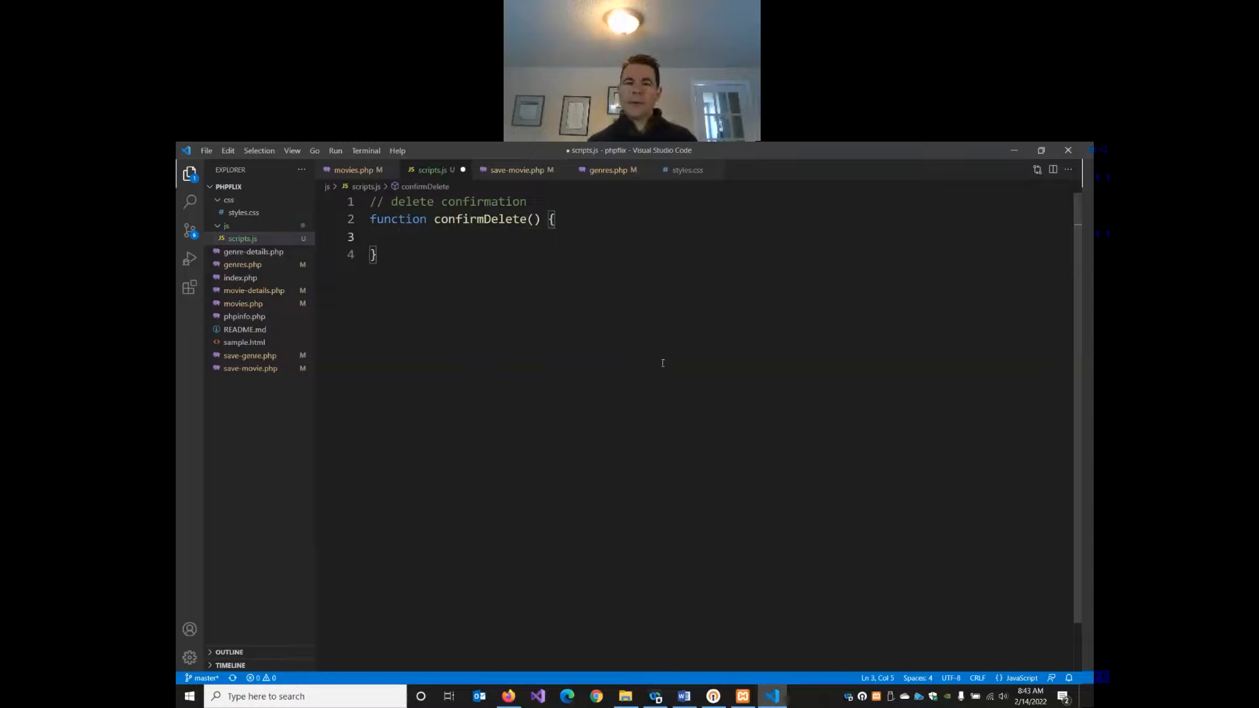
# - Make confirmDelete return confirm('Are you sure you want to delete this?')
pyautogui.write('return')
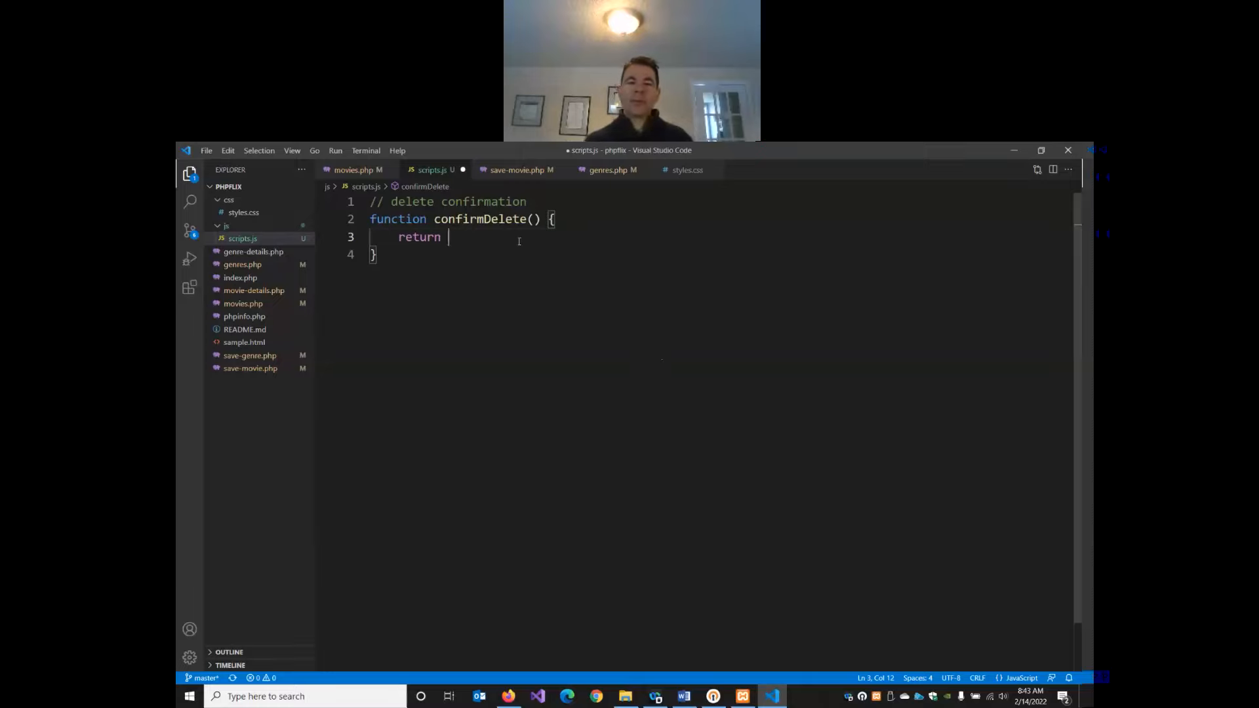
pyautogui.write('conf')
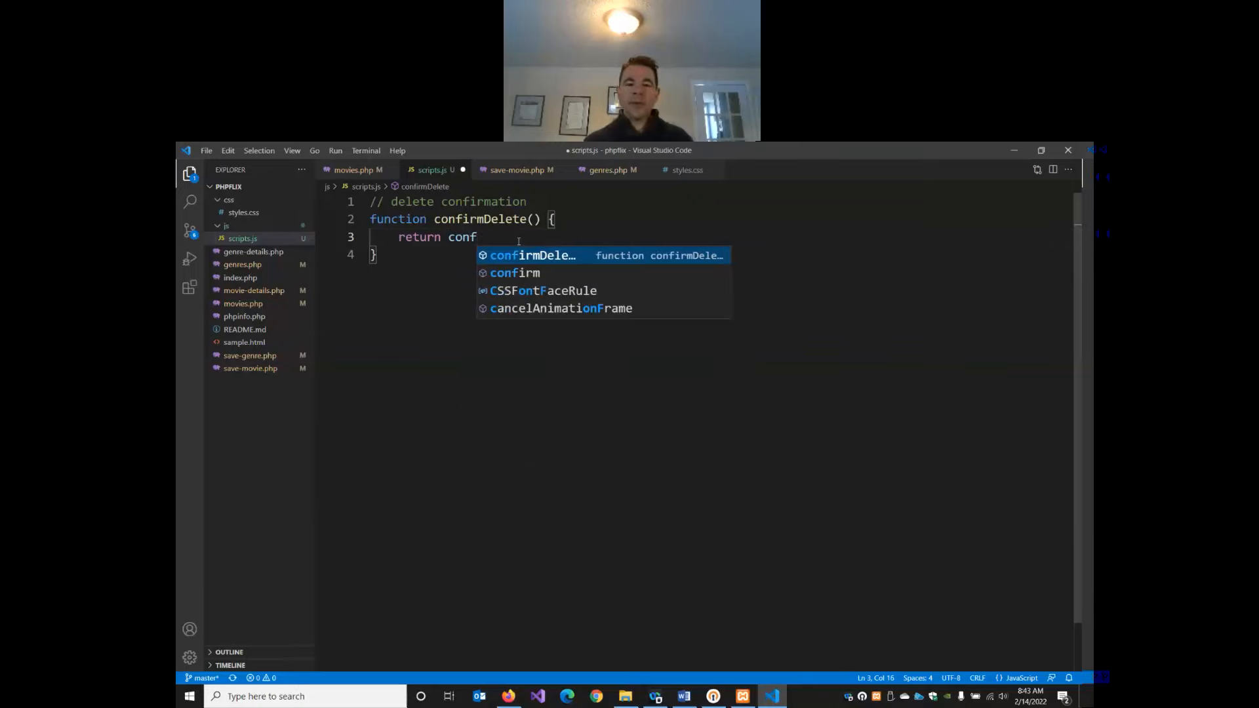
pyautogui.moveTo(528, 275)
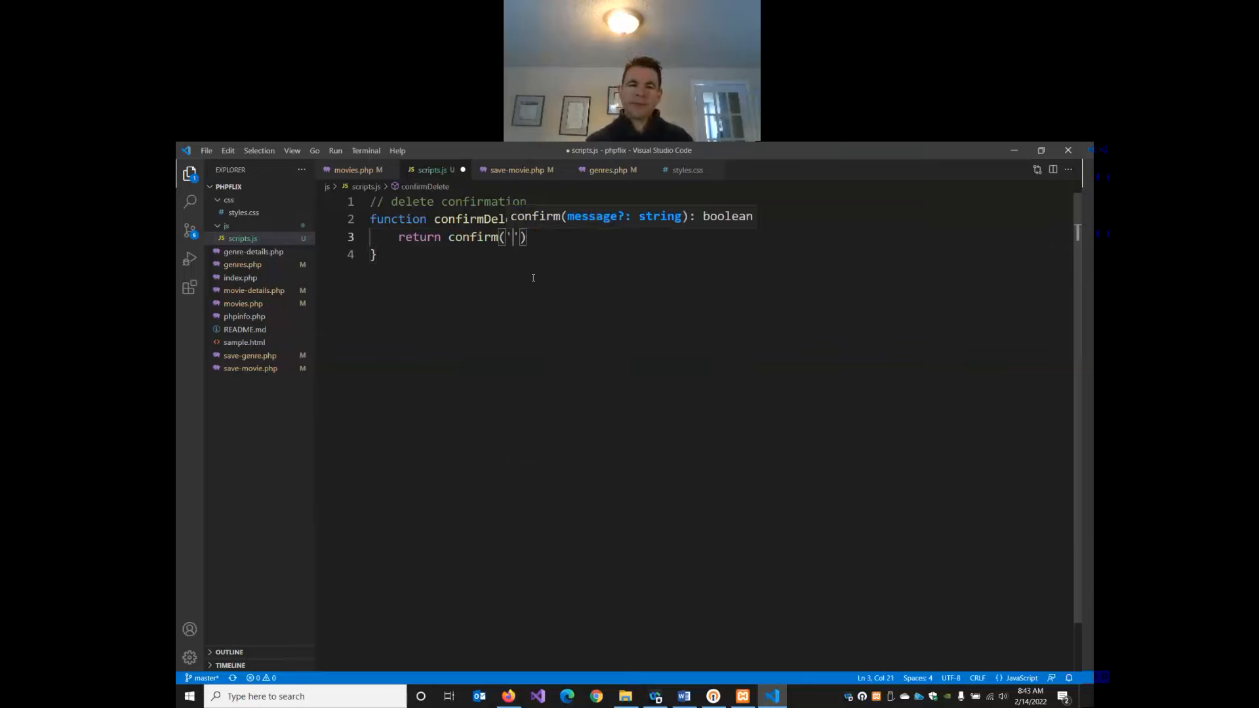
pyautogui.write('Are')
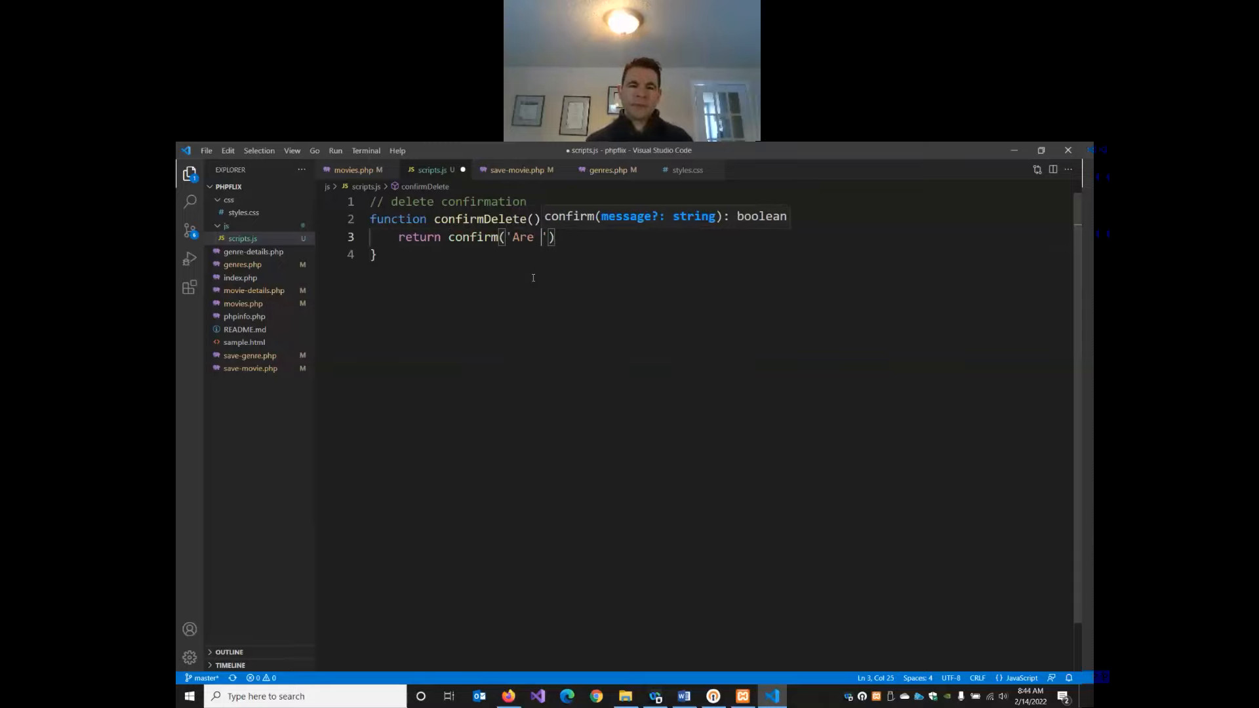
pyautogui.write('you sure you want to de')
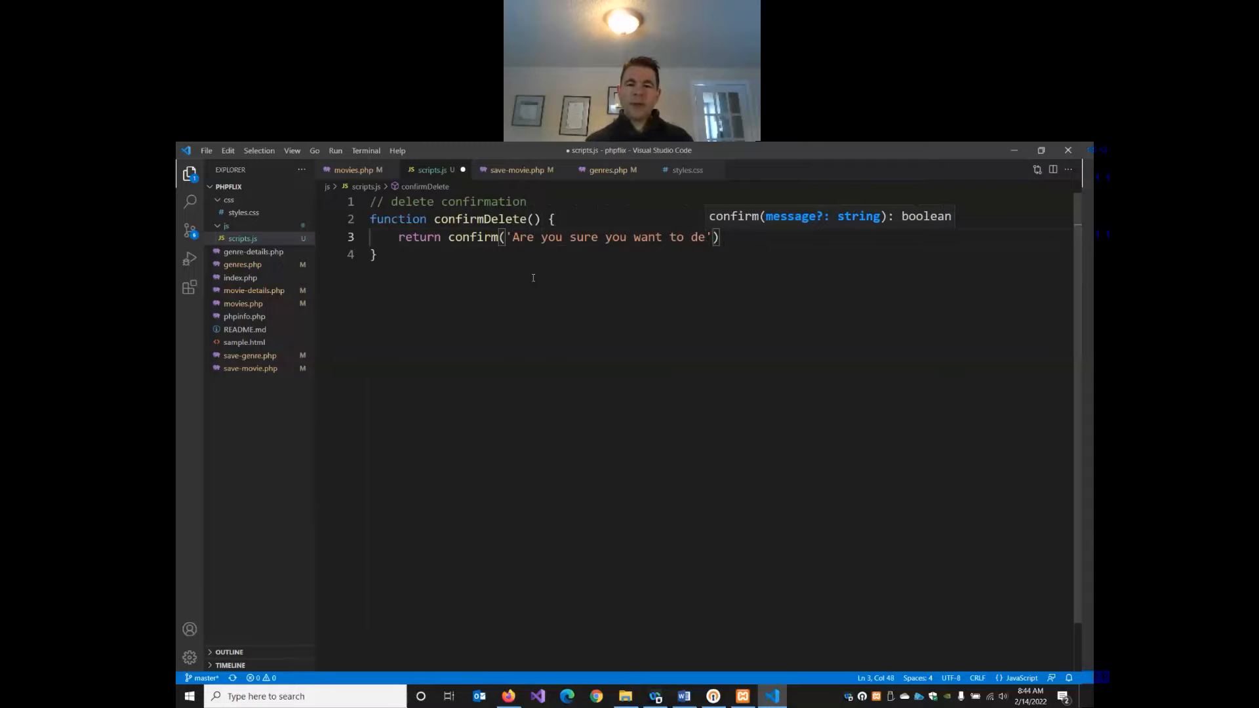
pyautogui.write('lete this?')
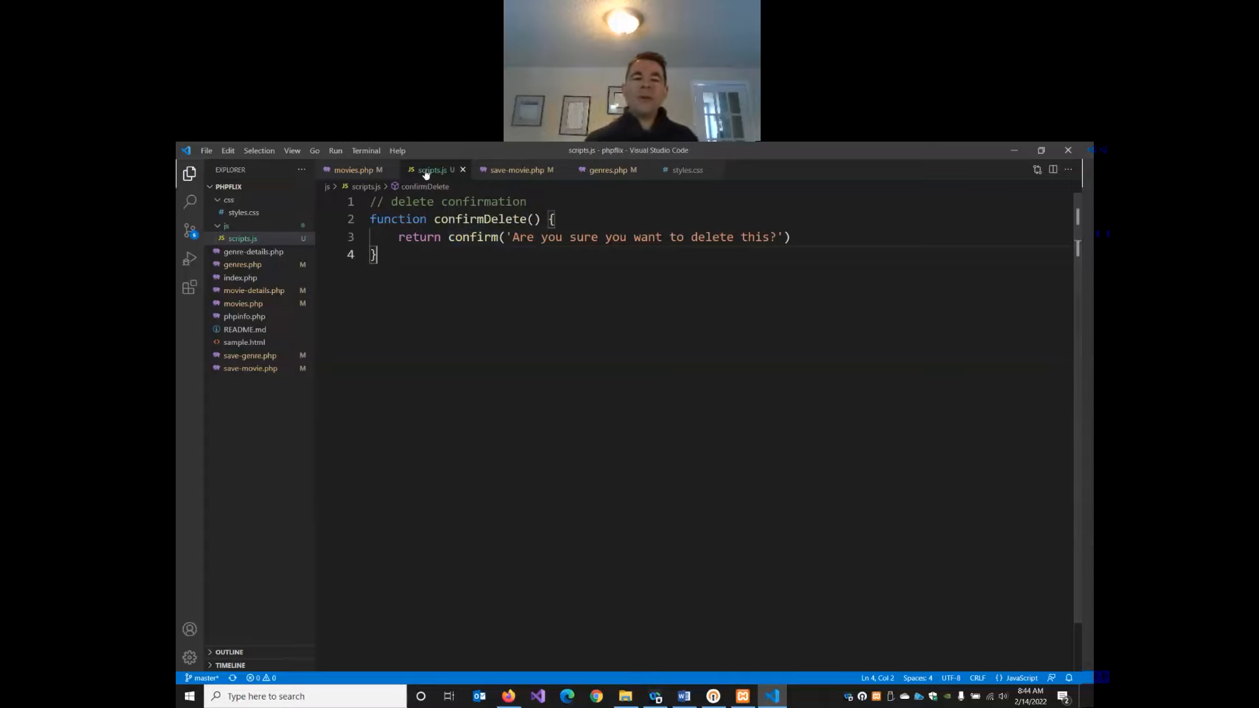
pyautogui.moveTo(430, 160)
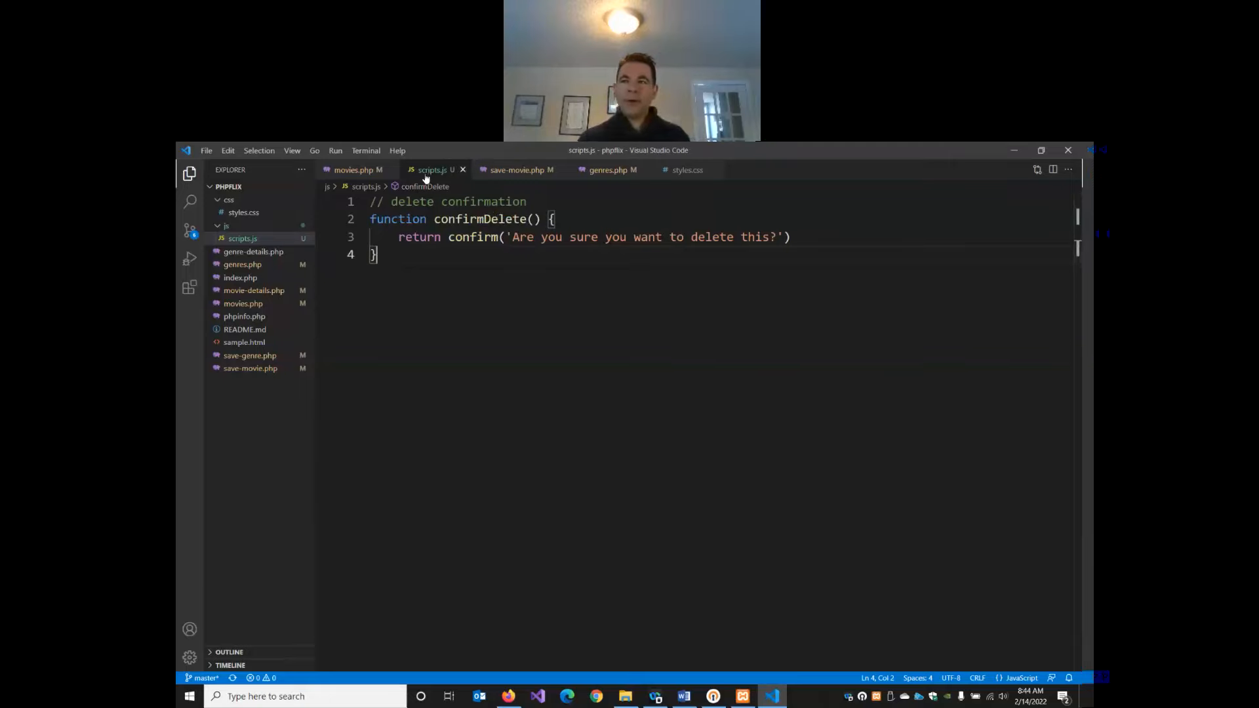
# - Switch back to movies.php and hide the Explorer to widen the code view
pyautogui.click(507, 695)
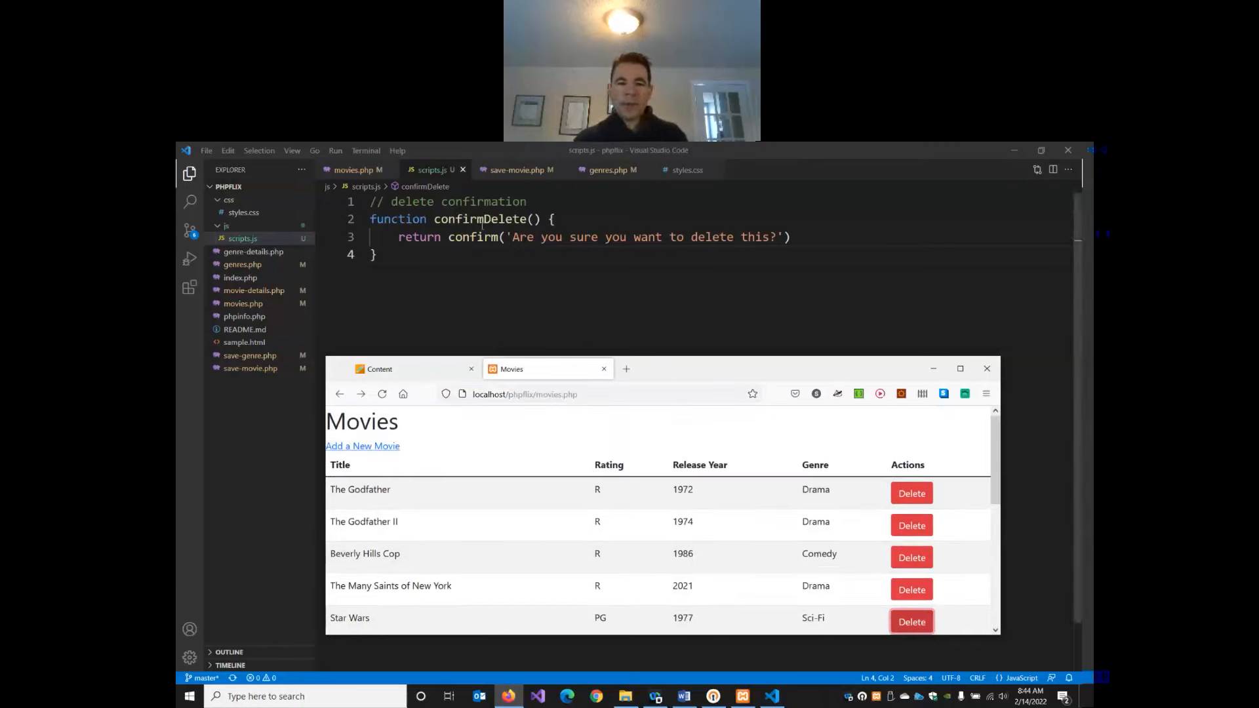
pyautogui.moveTo(913, 500)
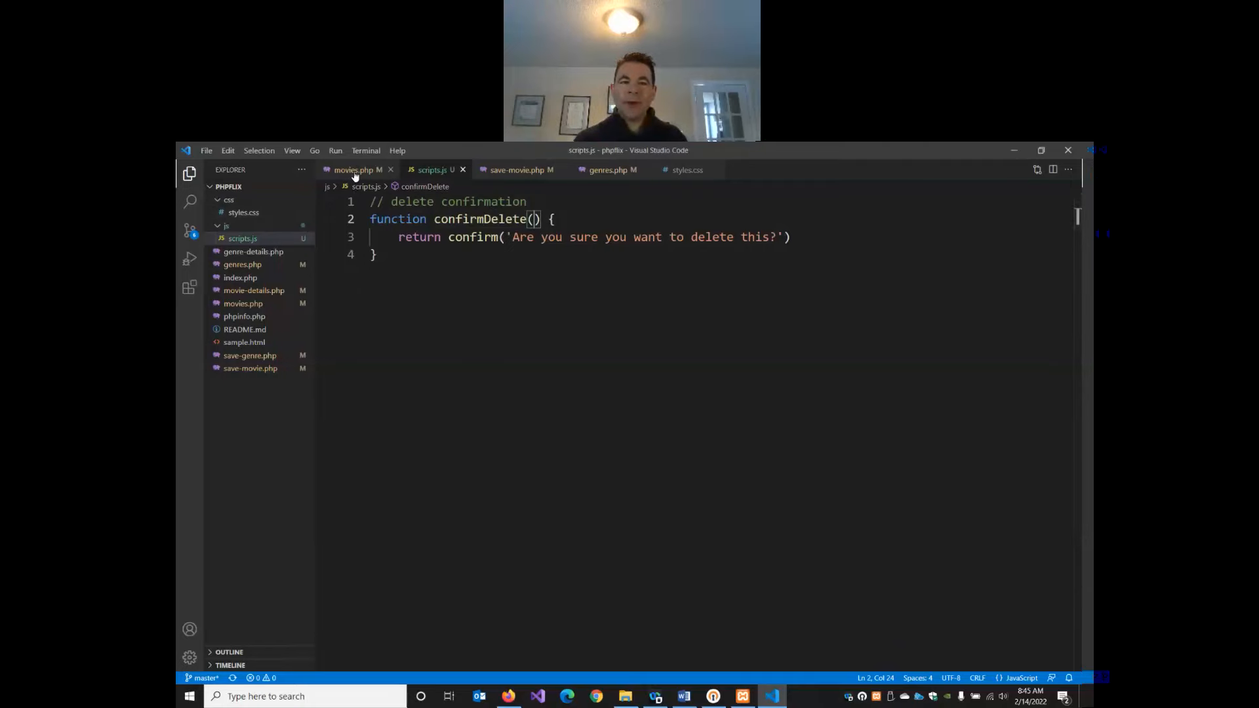
pyautogui.click(353, 169)
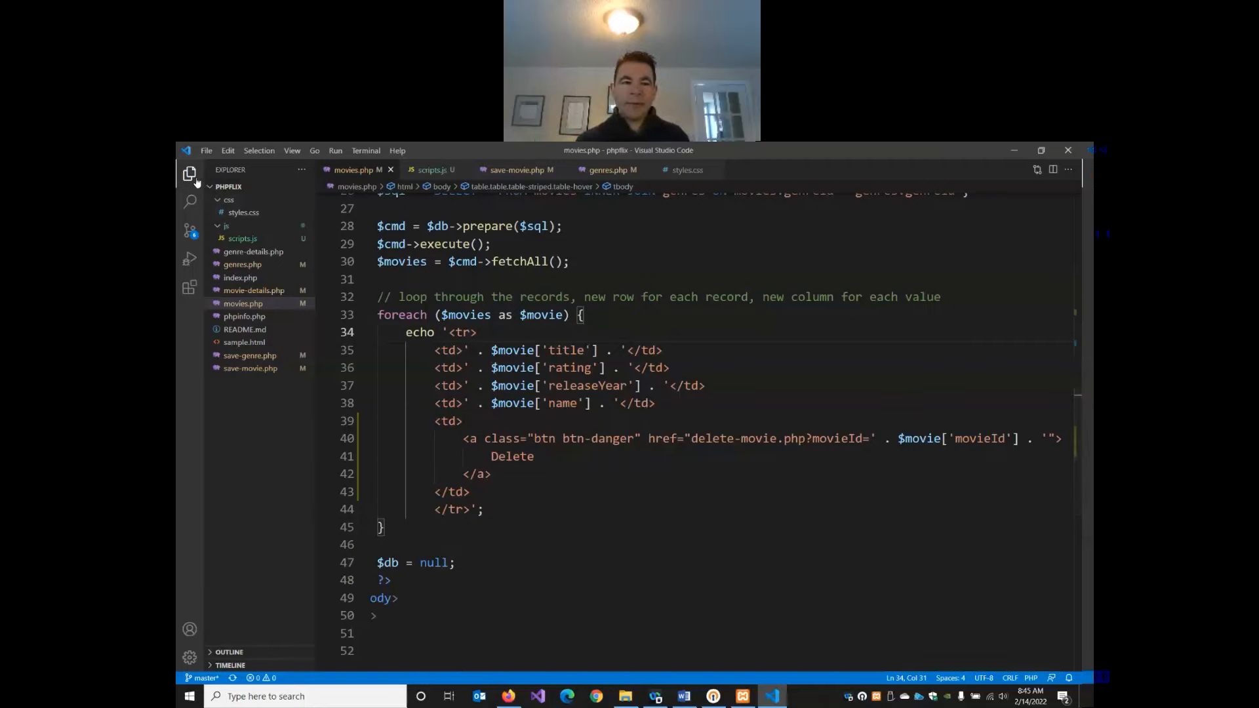
pyautogui.click(189, 173)
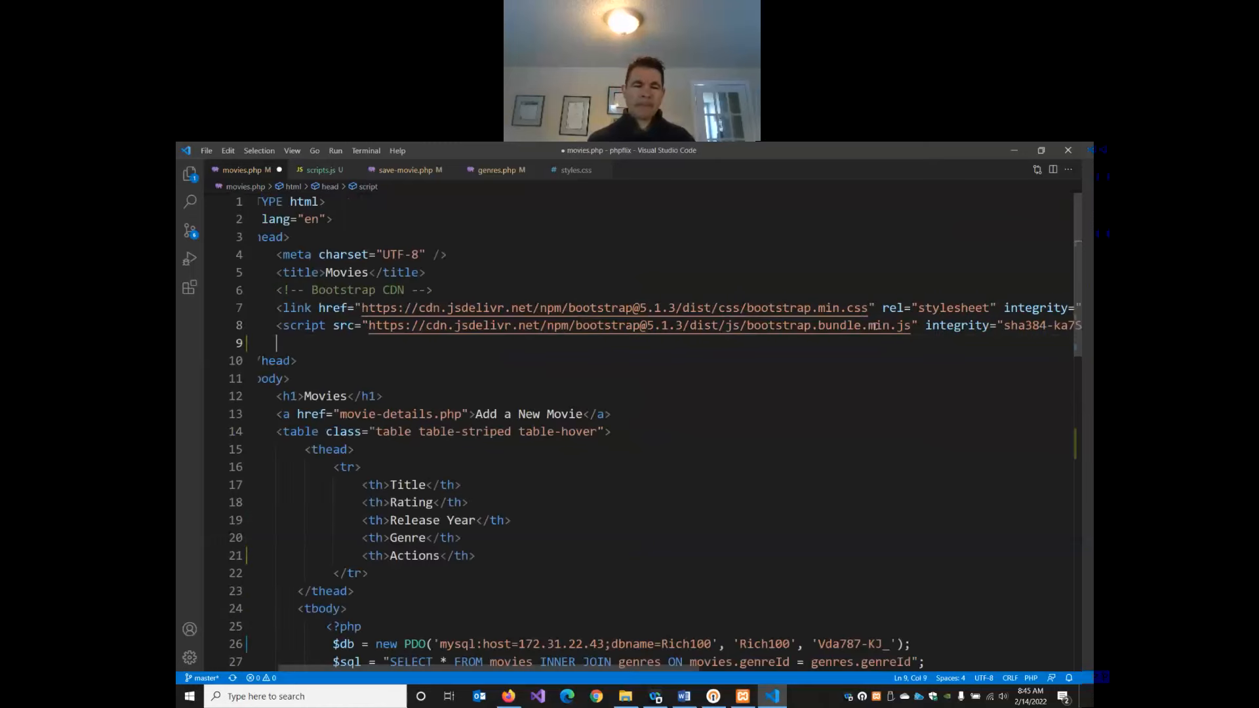
# - Add <script src="js/scripts.js" type="text/javascript"></script> to the head of movies.php
pyautogui.write('<s')
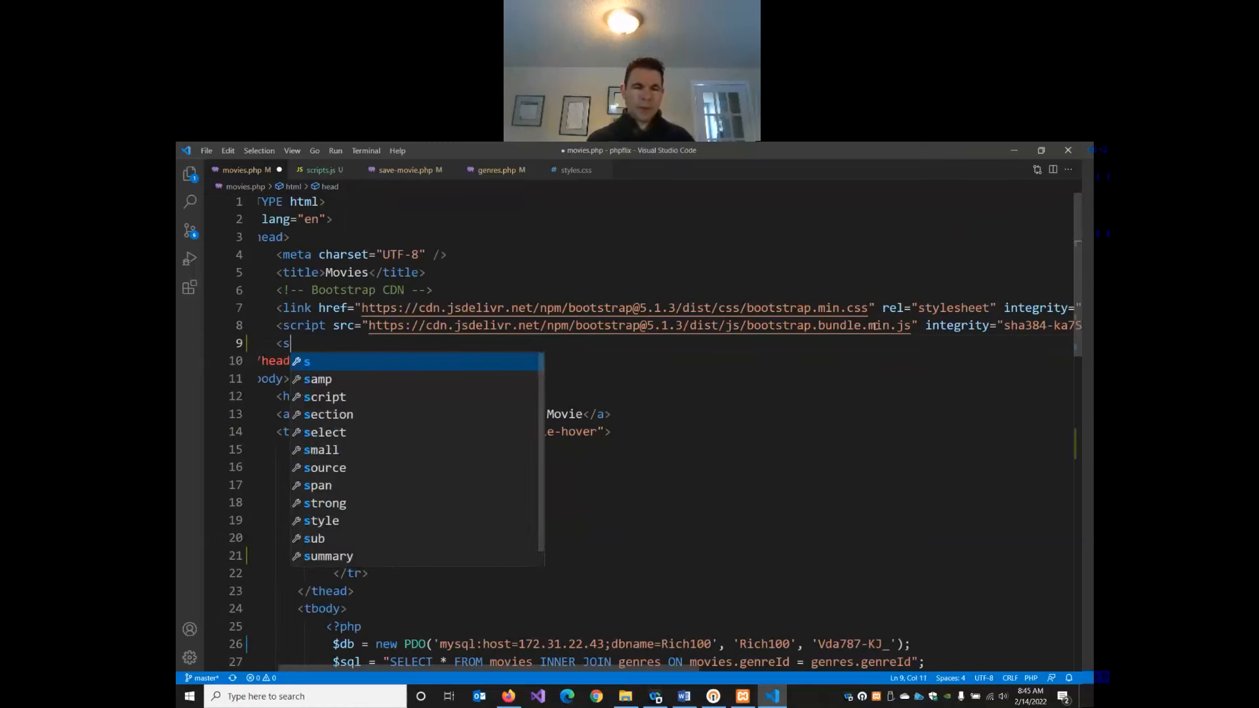
pyautogui.write('cript src="js/')
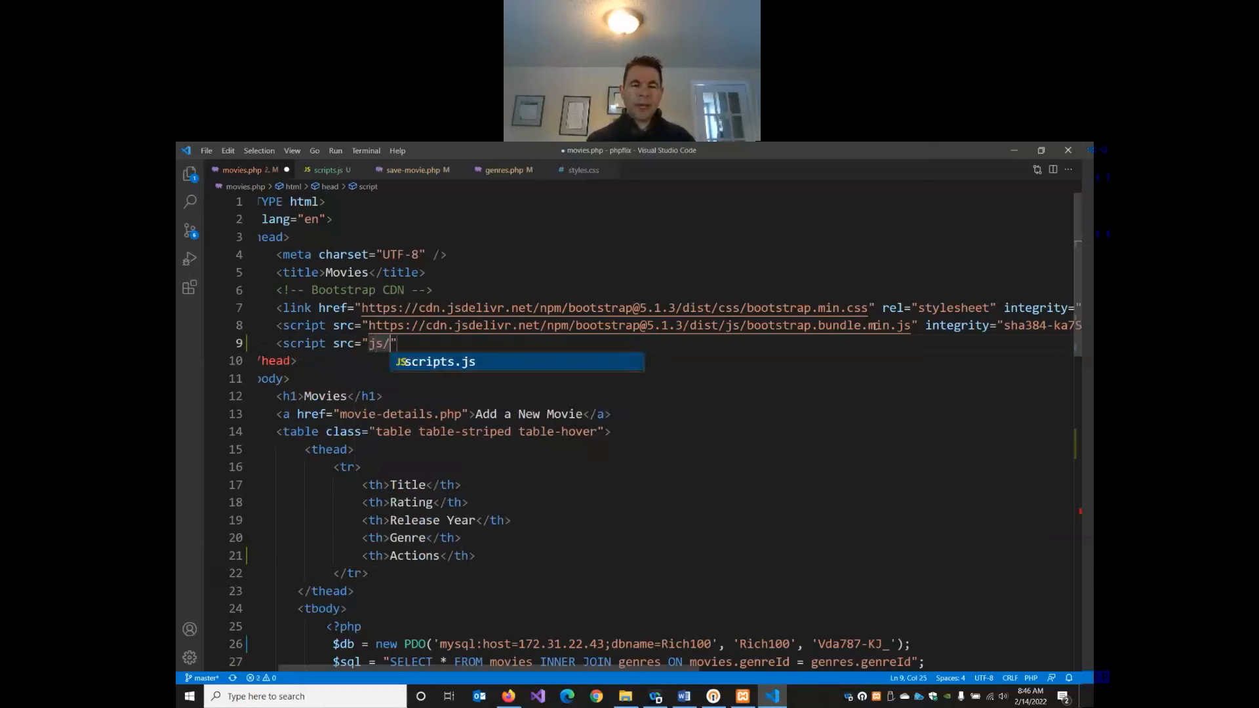
pyautogui.press('Tab')
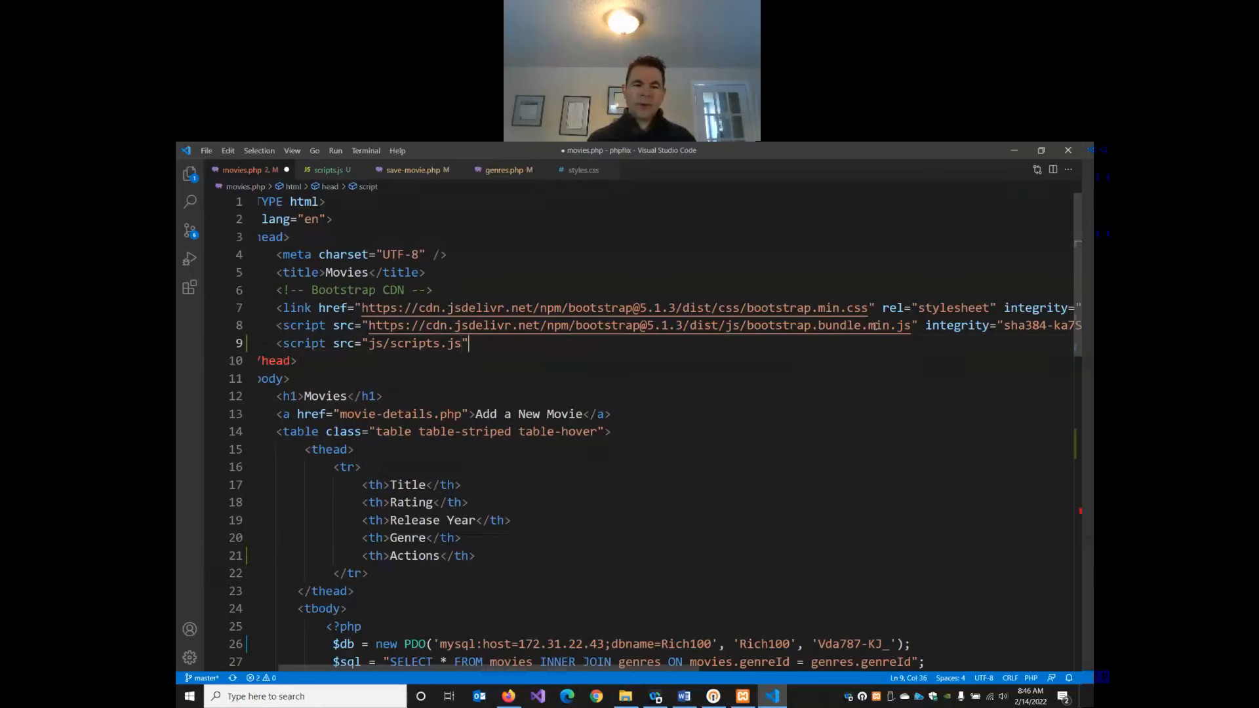
pyautogui.write('type=')
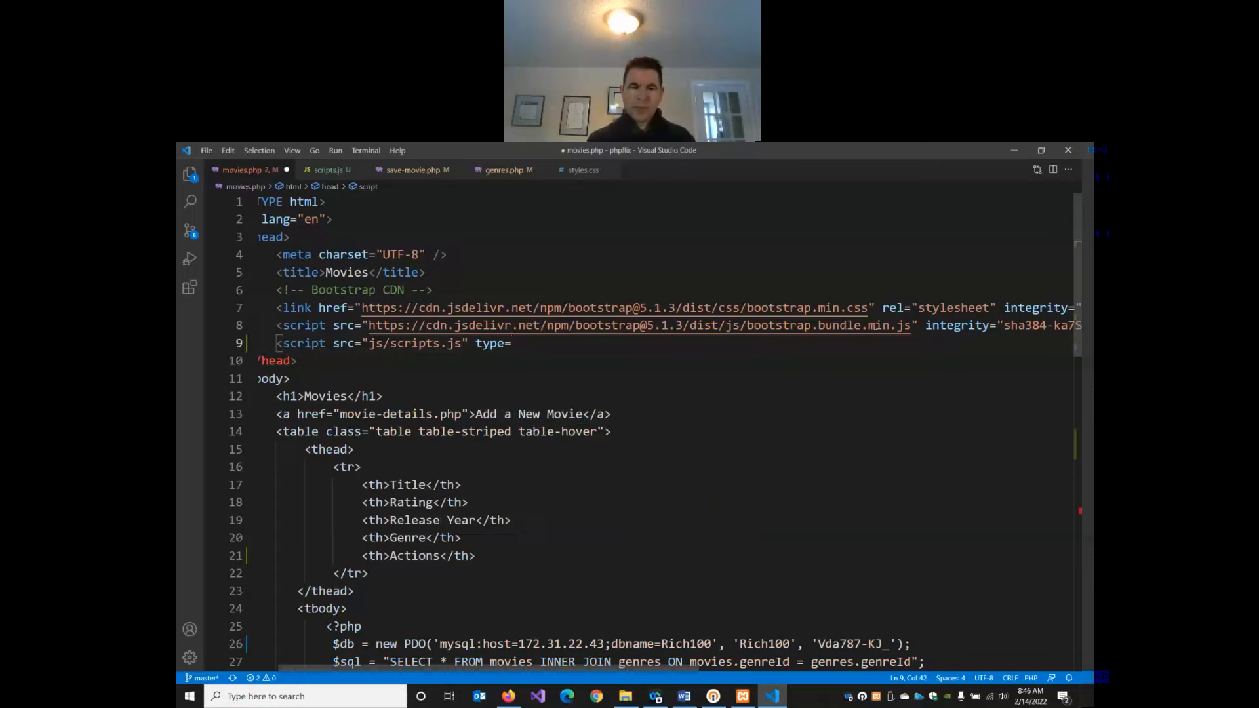
pyautogui.write('"text/javascript"></script>')
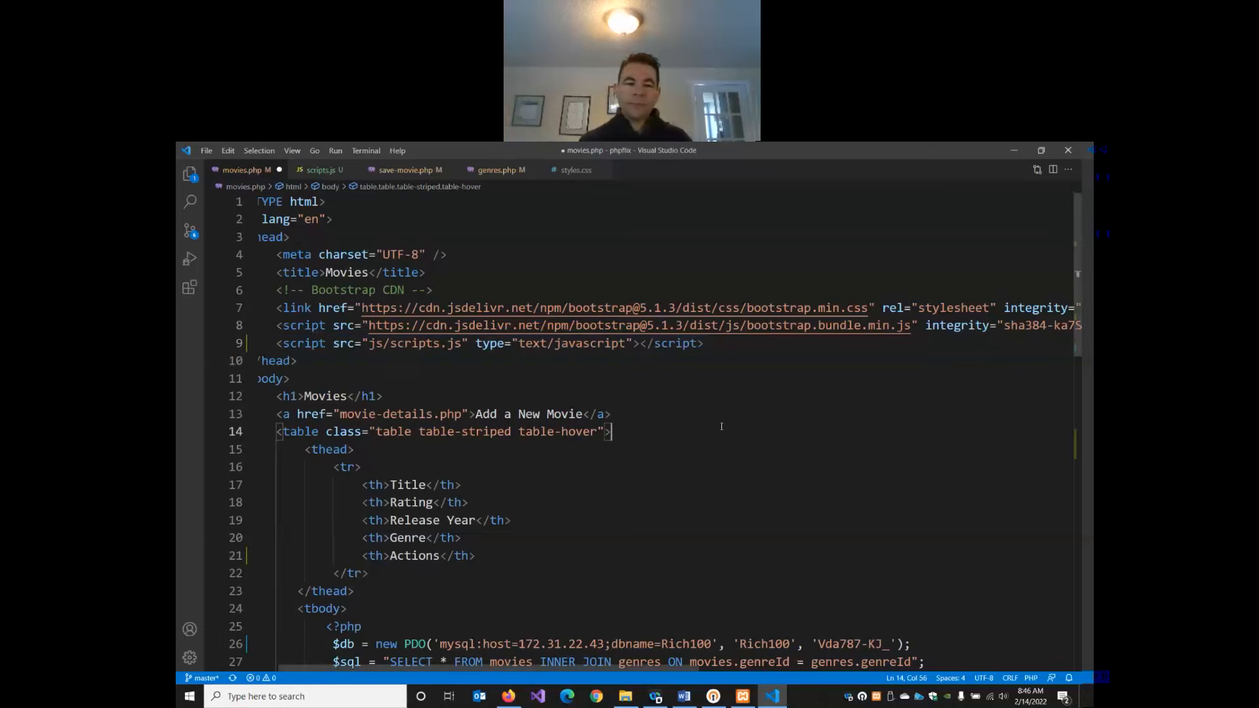
# - Move the Delete anchor's href onto its own line to make room for an onclick attribute
pyautogui.scroll(-3)
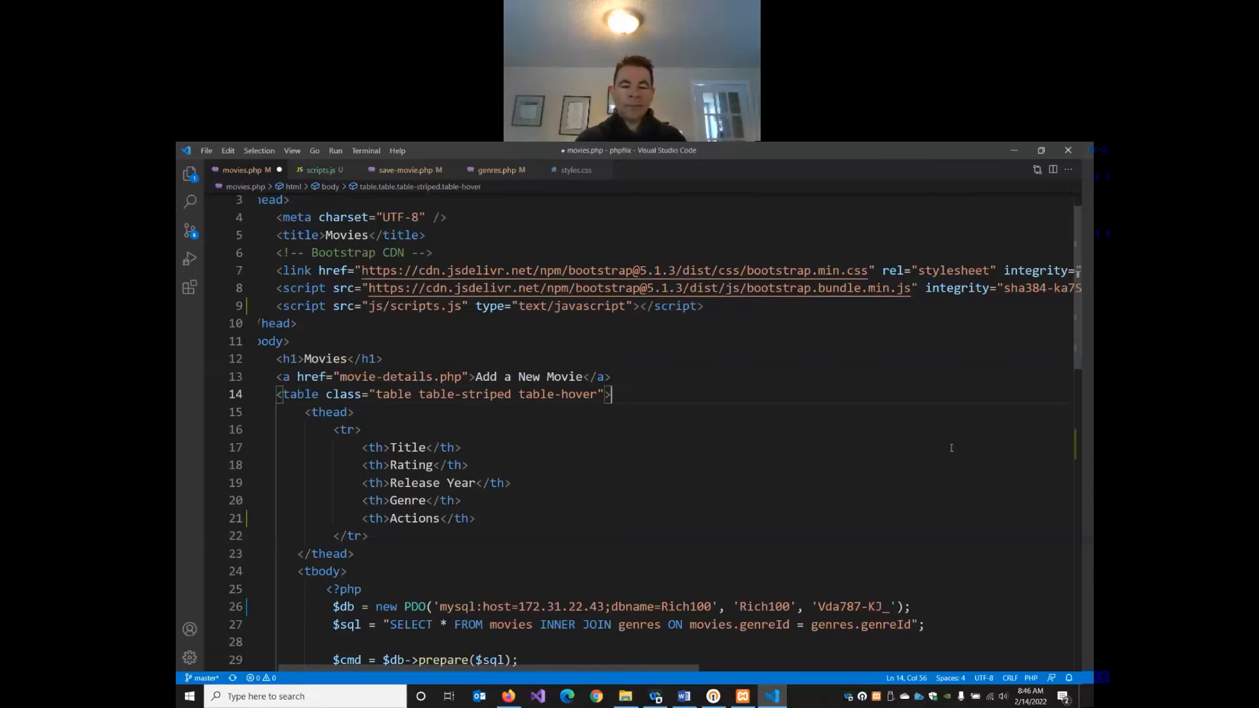
pyautogui.scroll(-3)
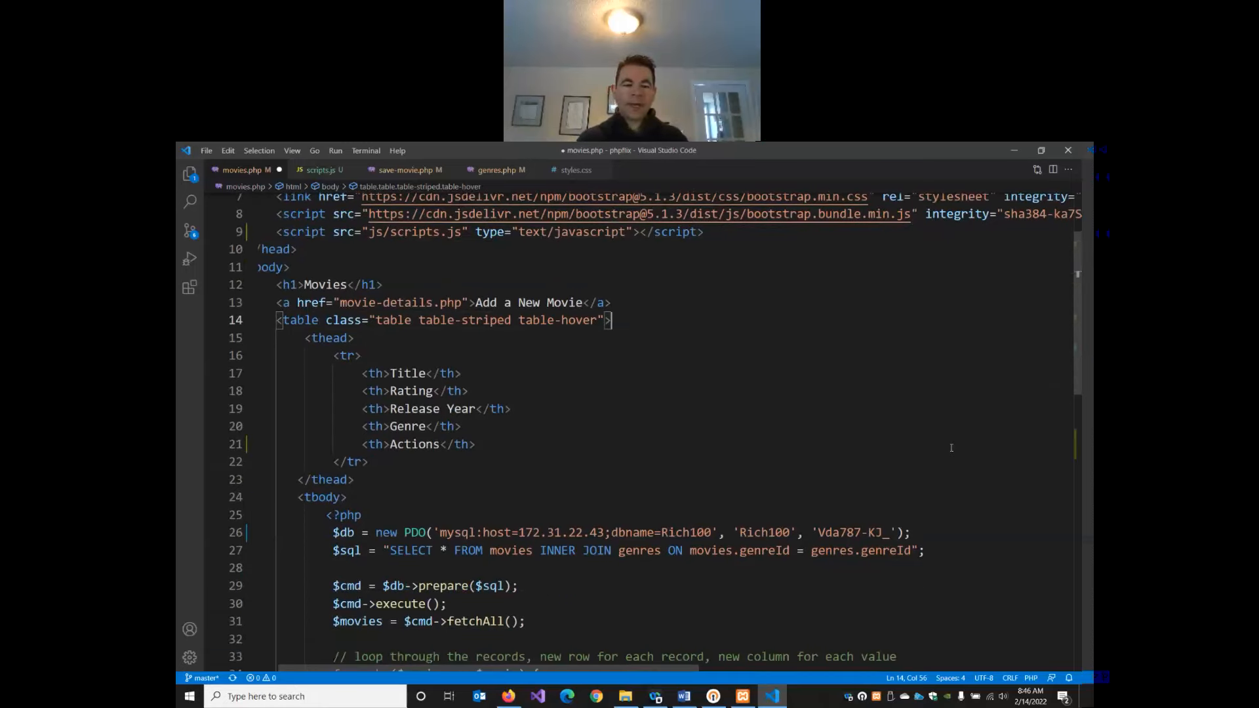
pyautogui.scroll(-3)
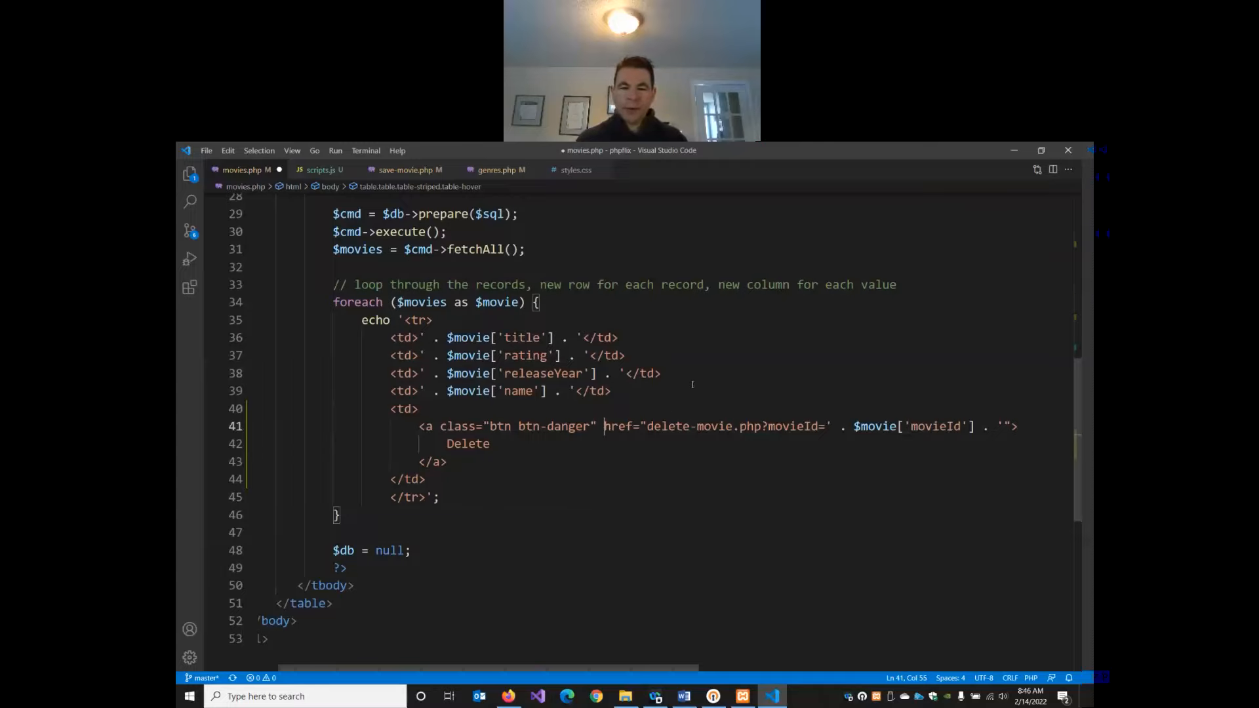
pyautogui.press('Enter')
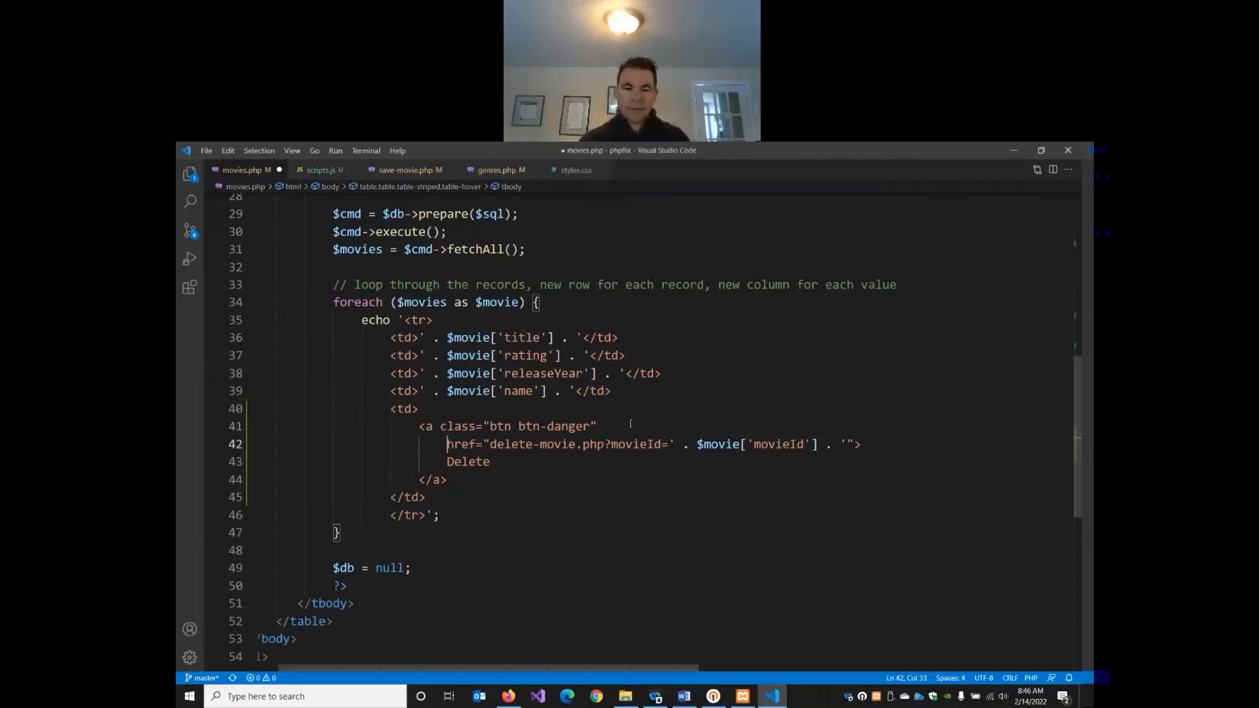
# - Give the Delete anchor onclick="return confirmDelete()" and highlight the new attribute
pyautogui.write('on')
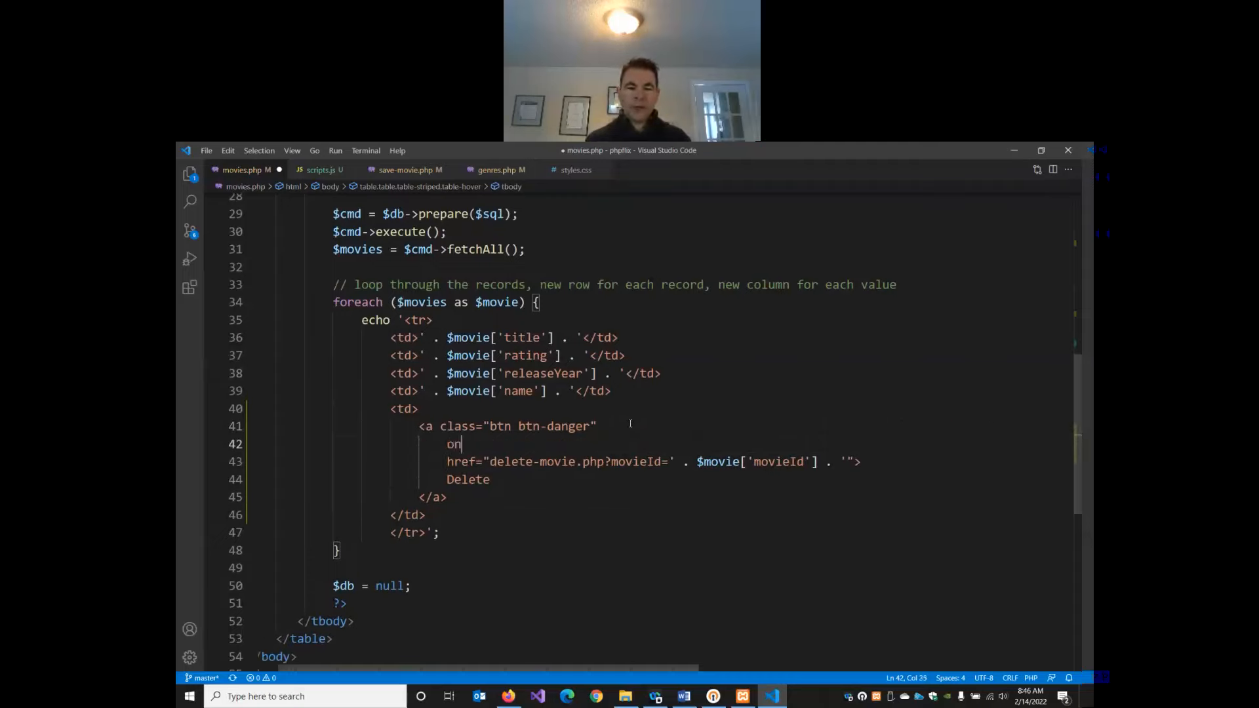
pyautogui.write('click')
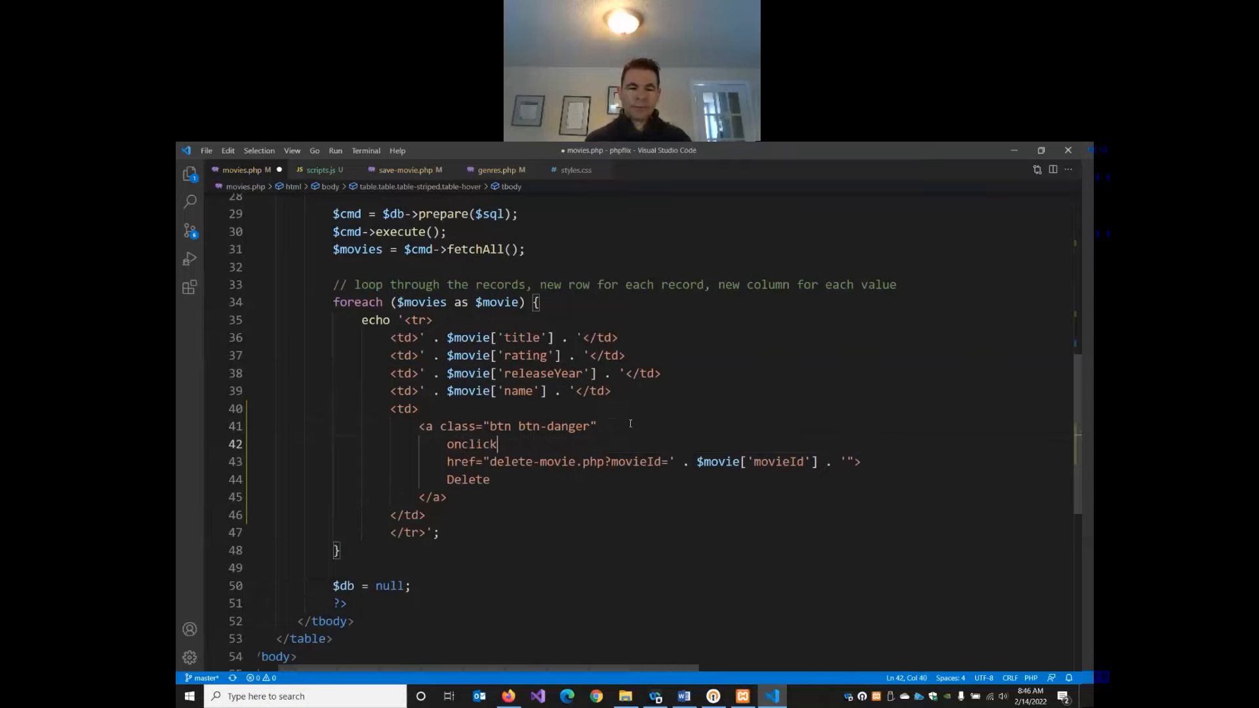
pyautogui.write('="')
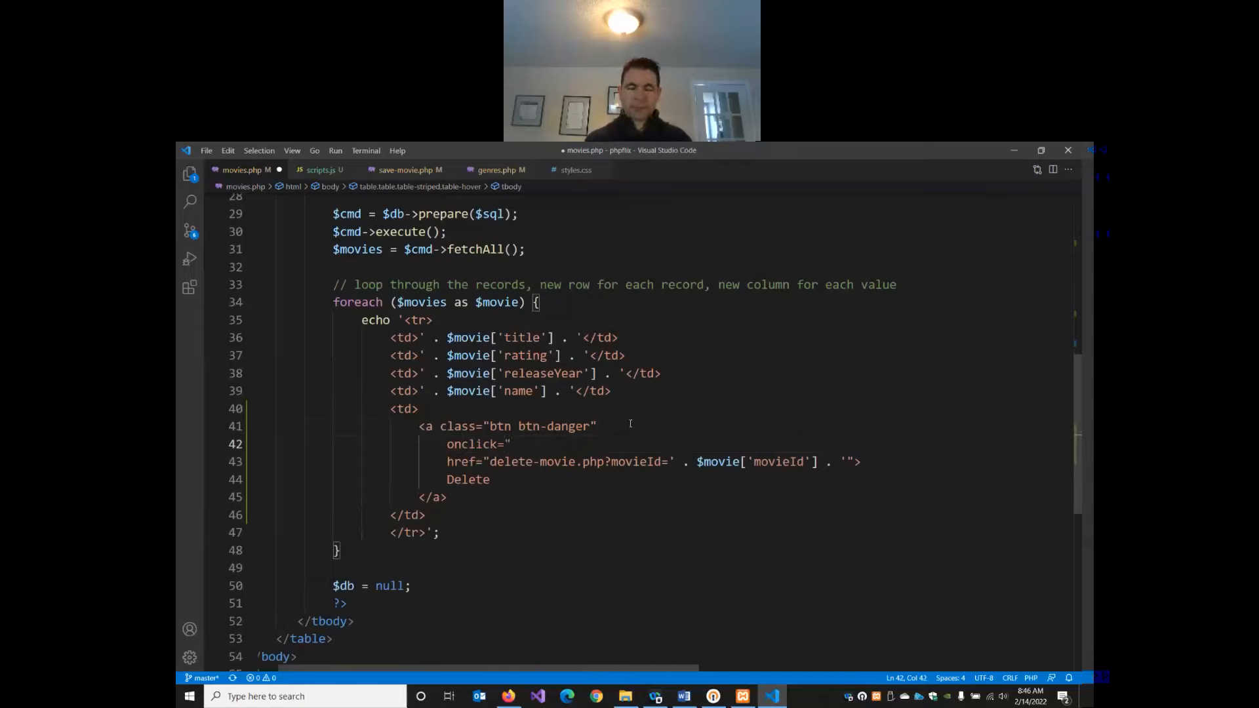
pyautogui.write('return')
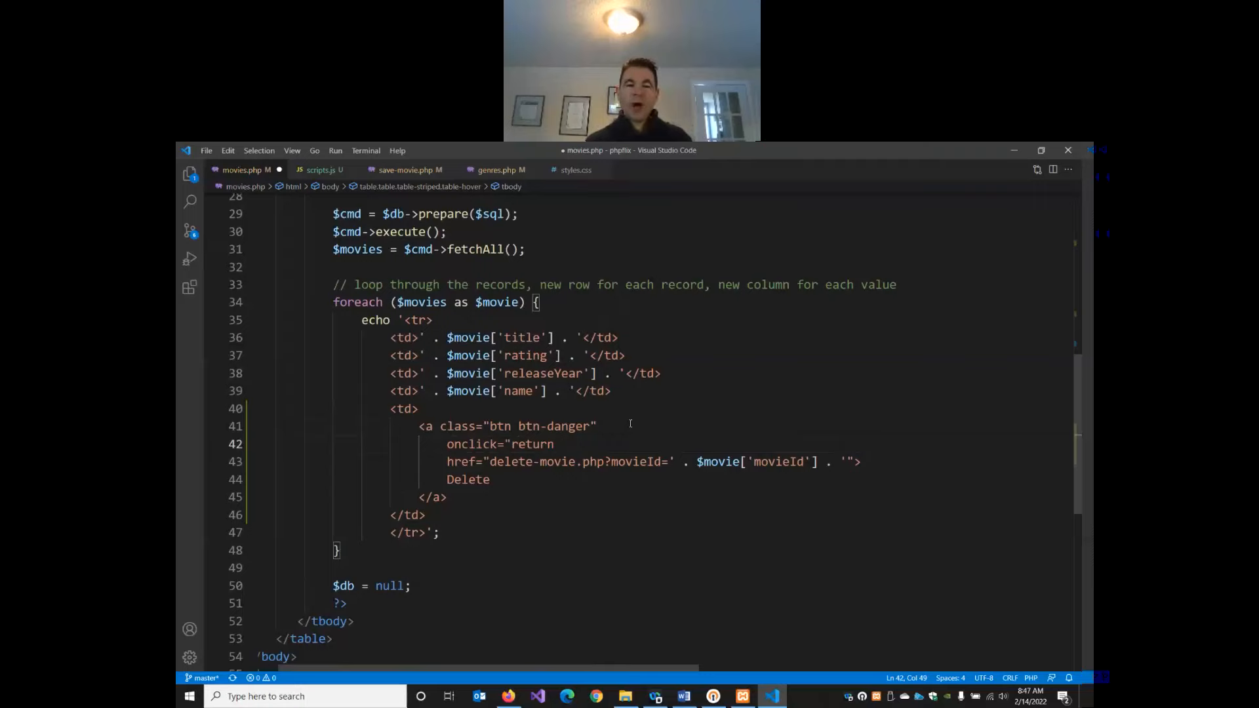
pyautogui.write('conf')
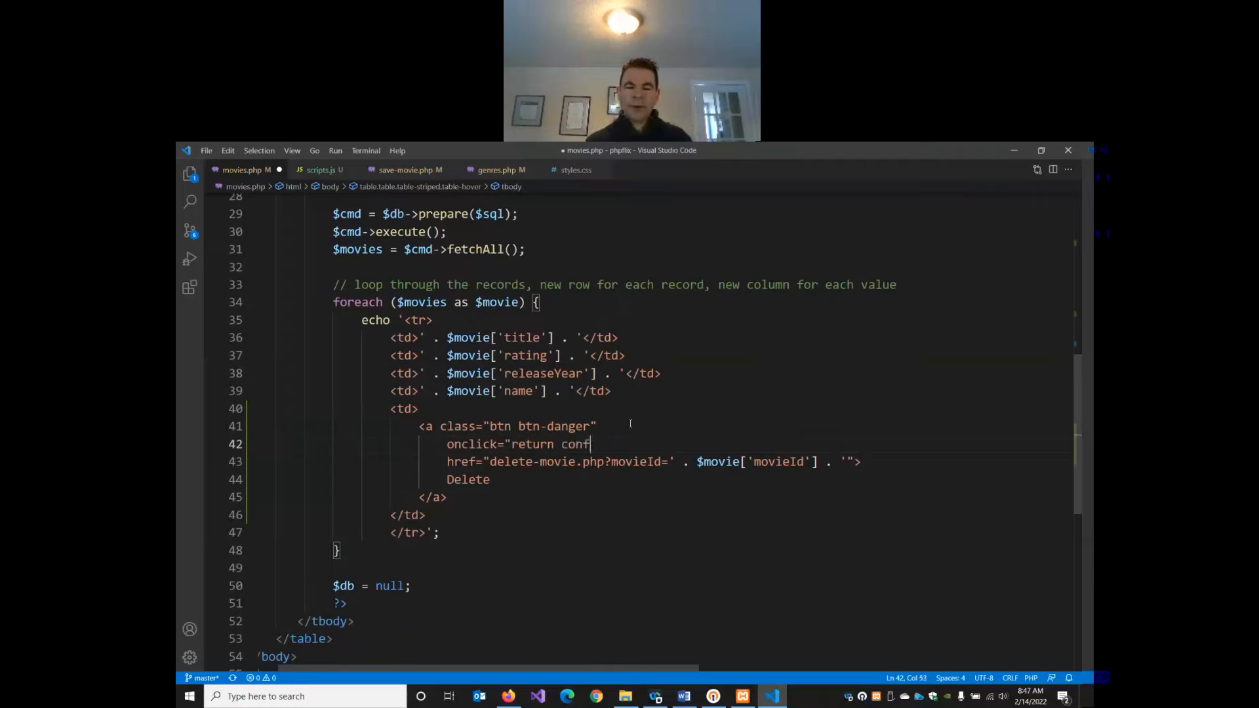
pyautogui.write('irmCon')
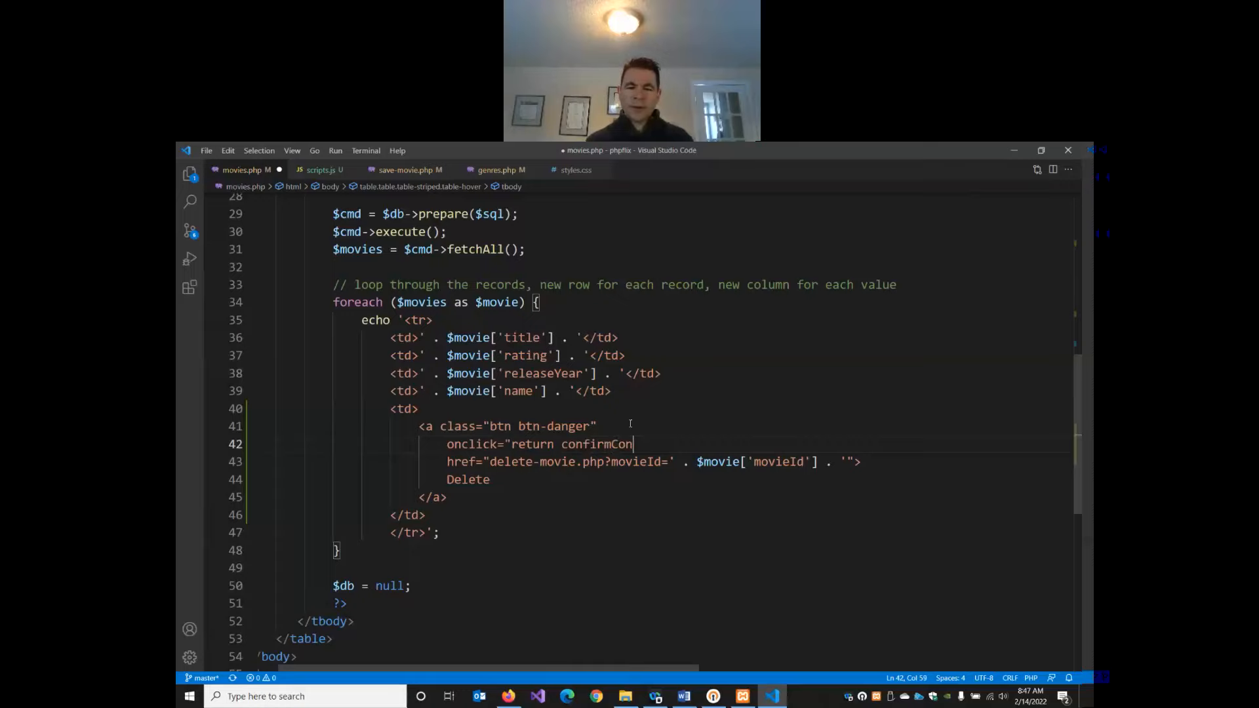
pyautogui.press('Backspace')
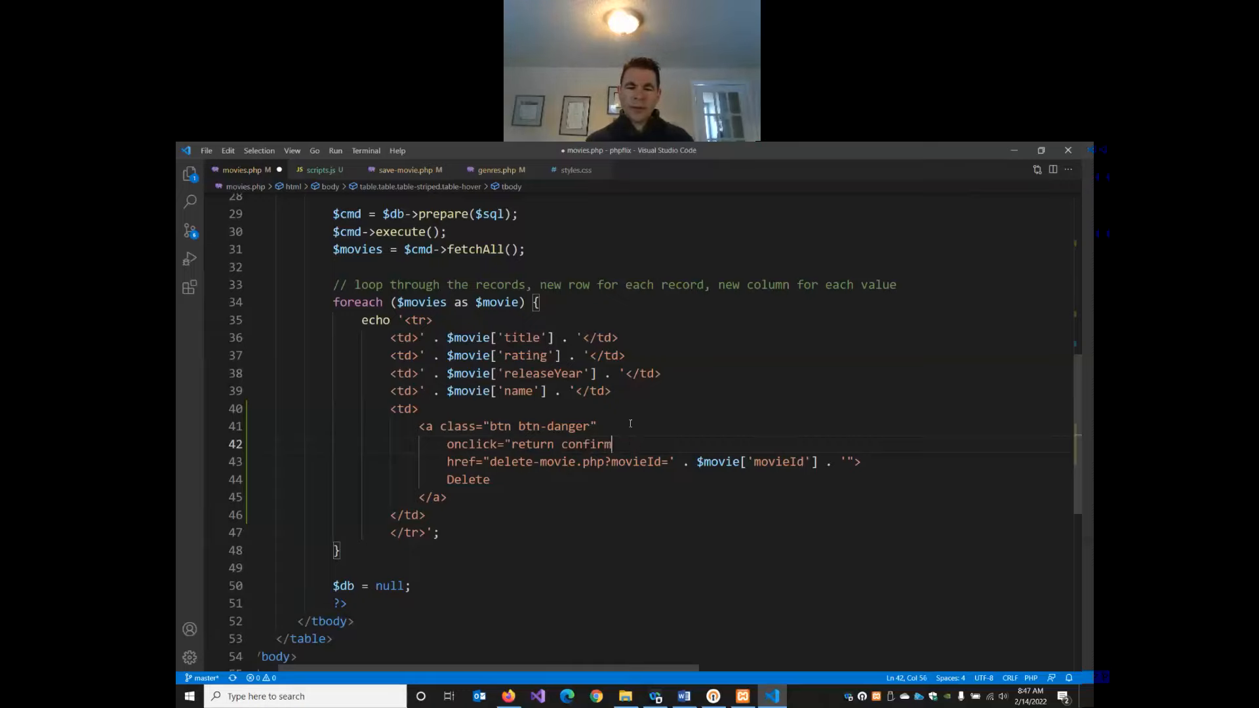
pyautogui.write('Delete()"')
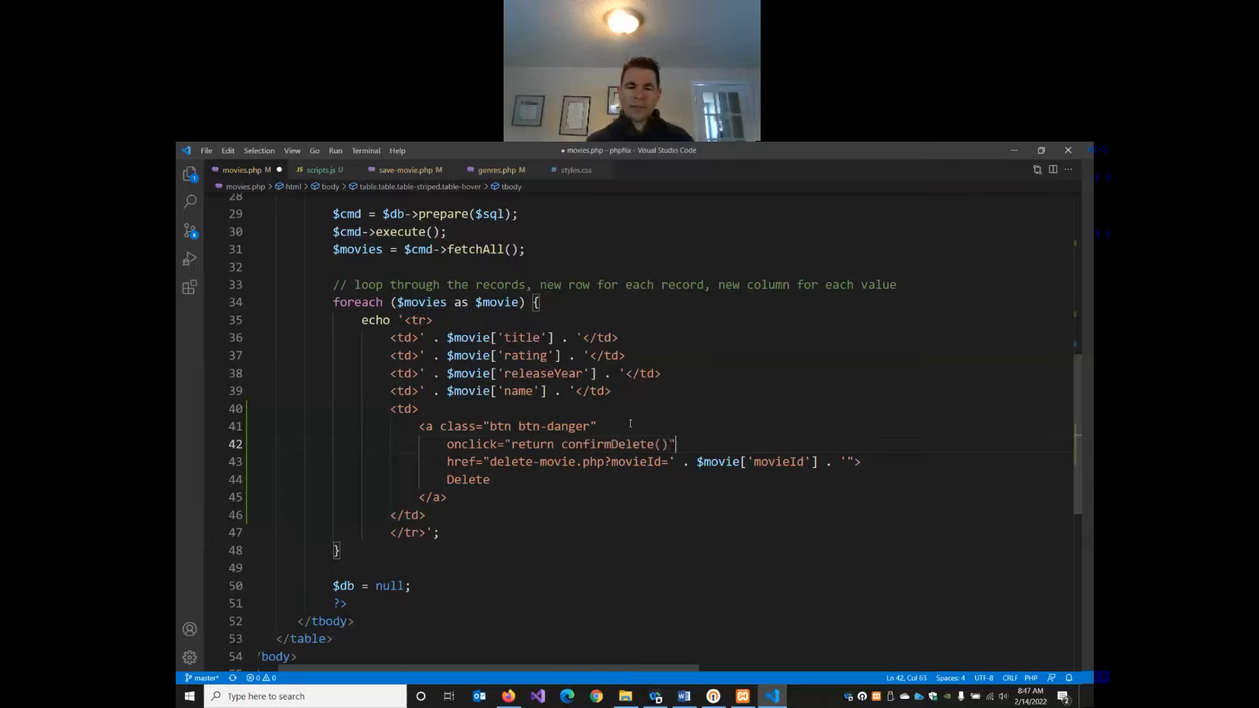
pyautogui.moveTo(447, 445); pyautogui.dragTo(677, 444)
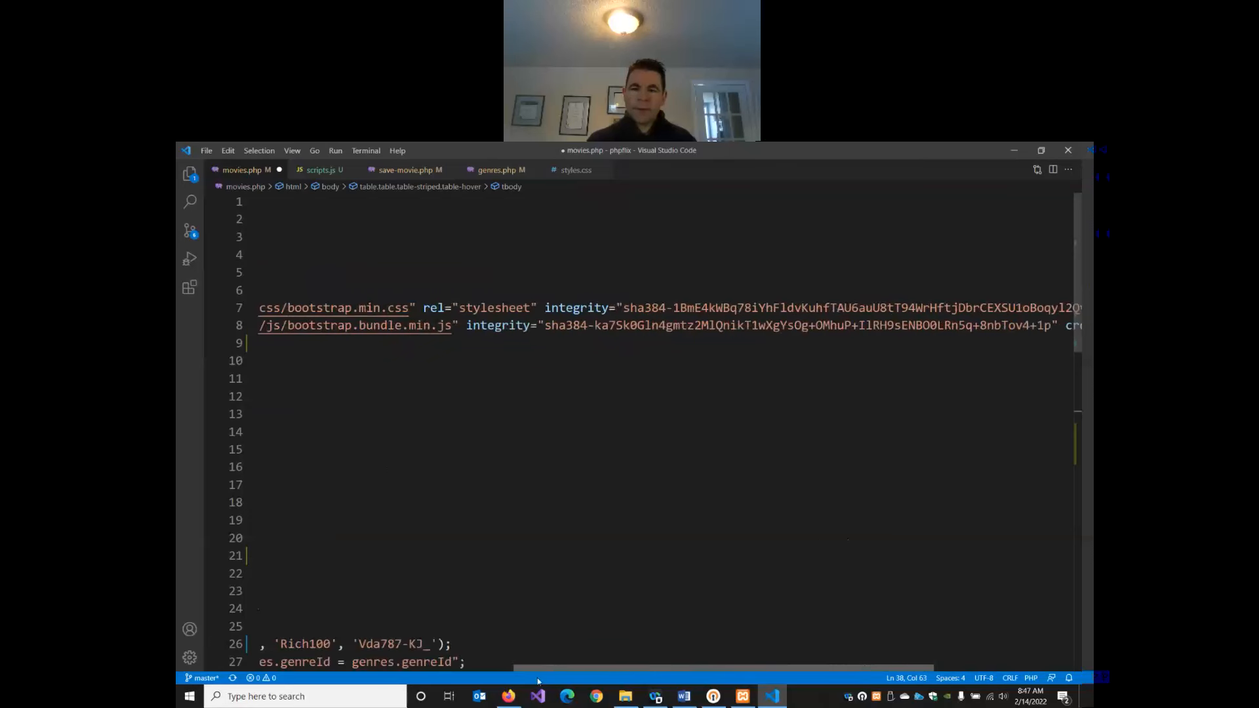
# - Add defer to the scripts.js script tag, save movies.php, and highlight delete-movie.php in the href
pyautogui.write('d></script>')
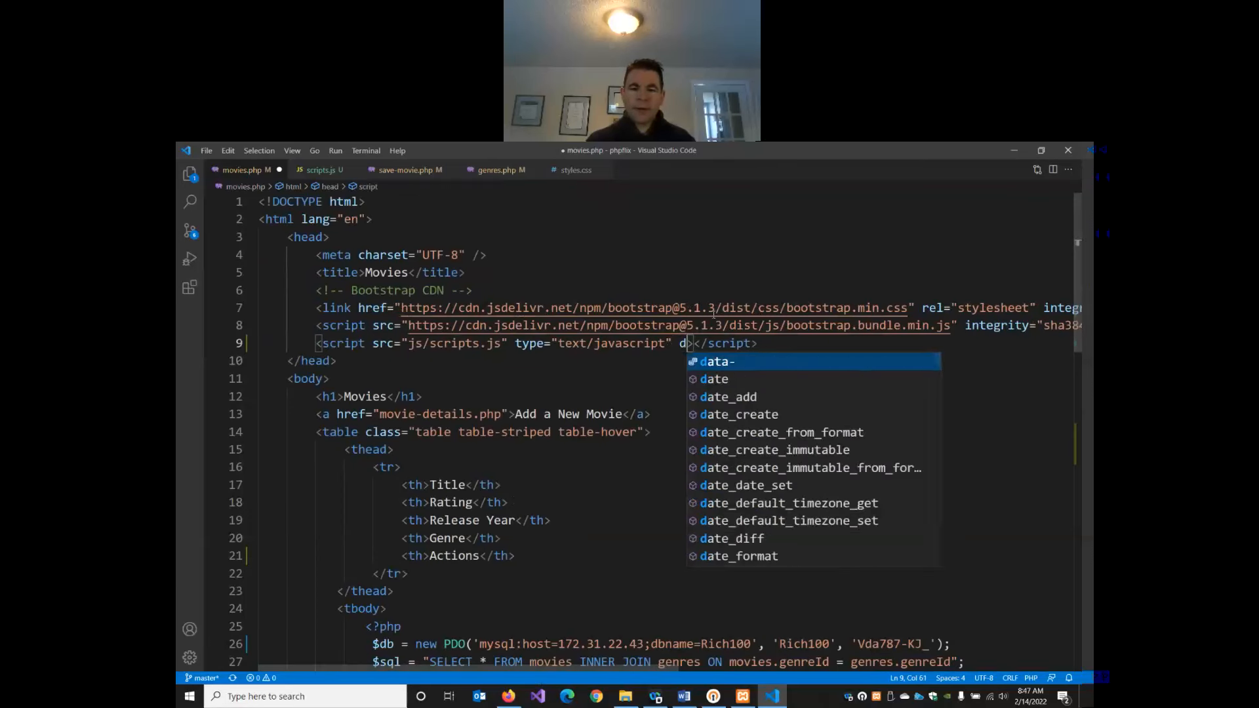
pyautogui.write('efer>')
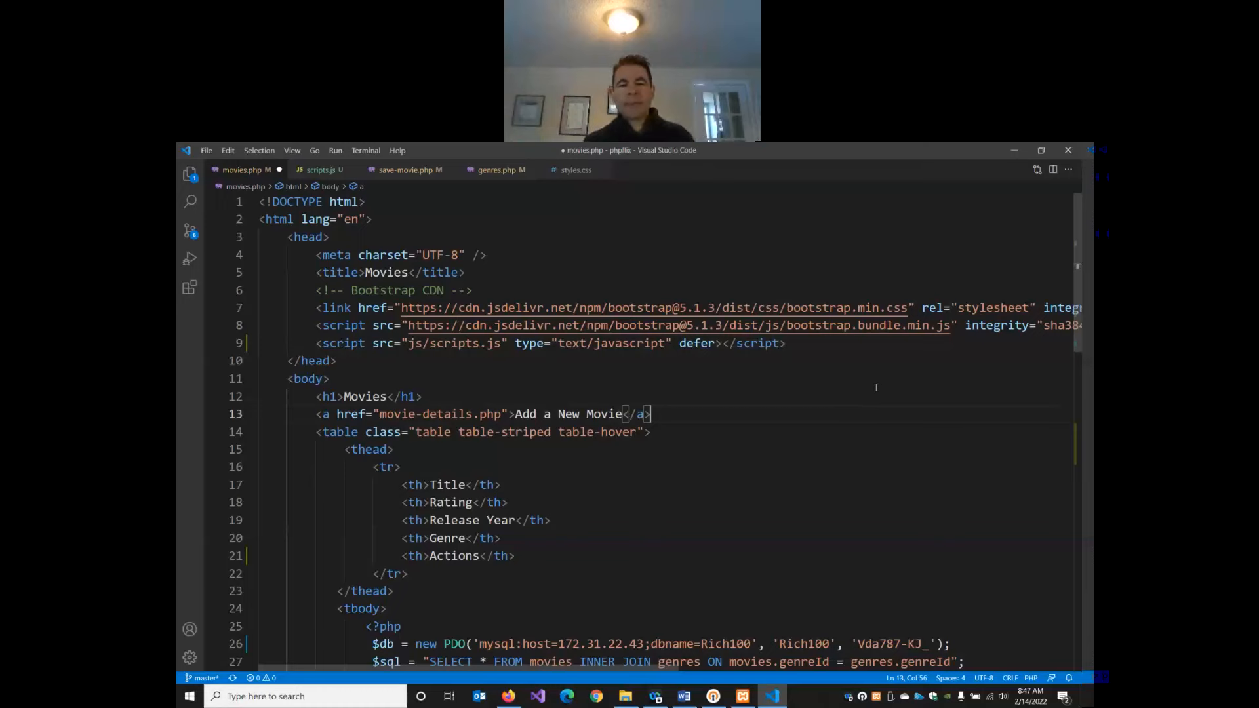
pyautogui.scroll(-3)
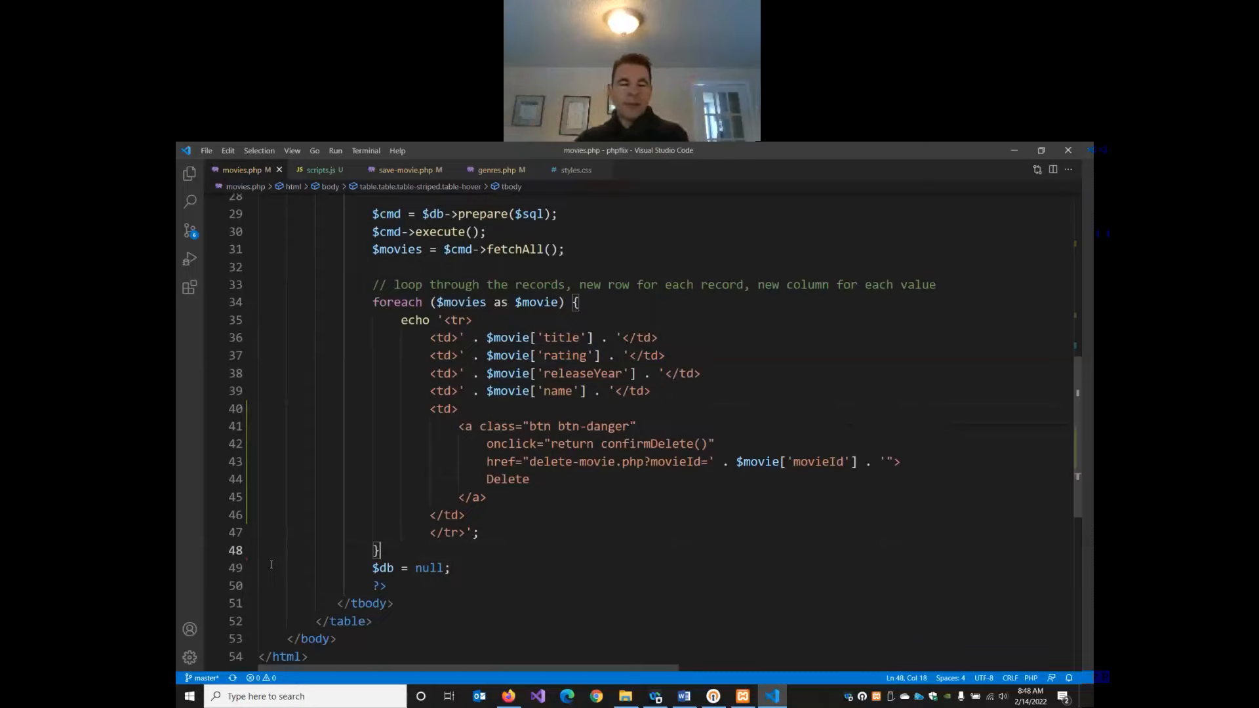
pyautogui.doubleClick(561, 461)
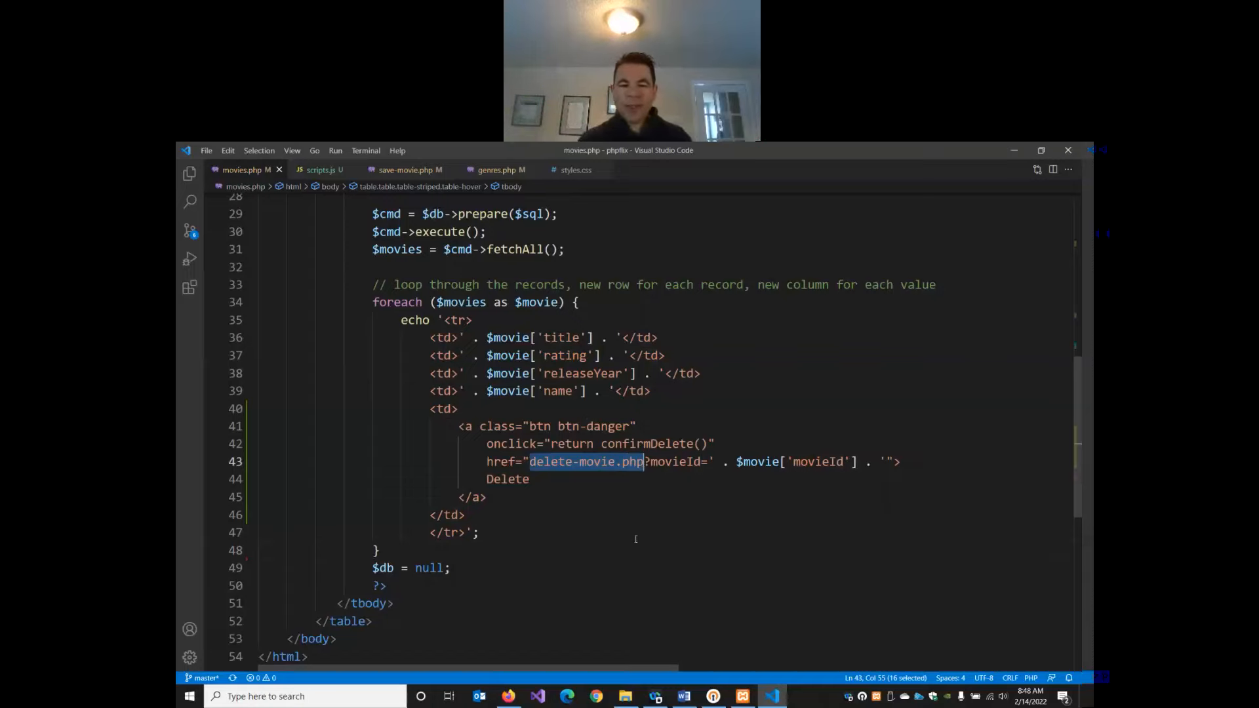
pyautogui.scroll(-3)
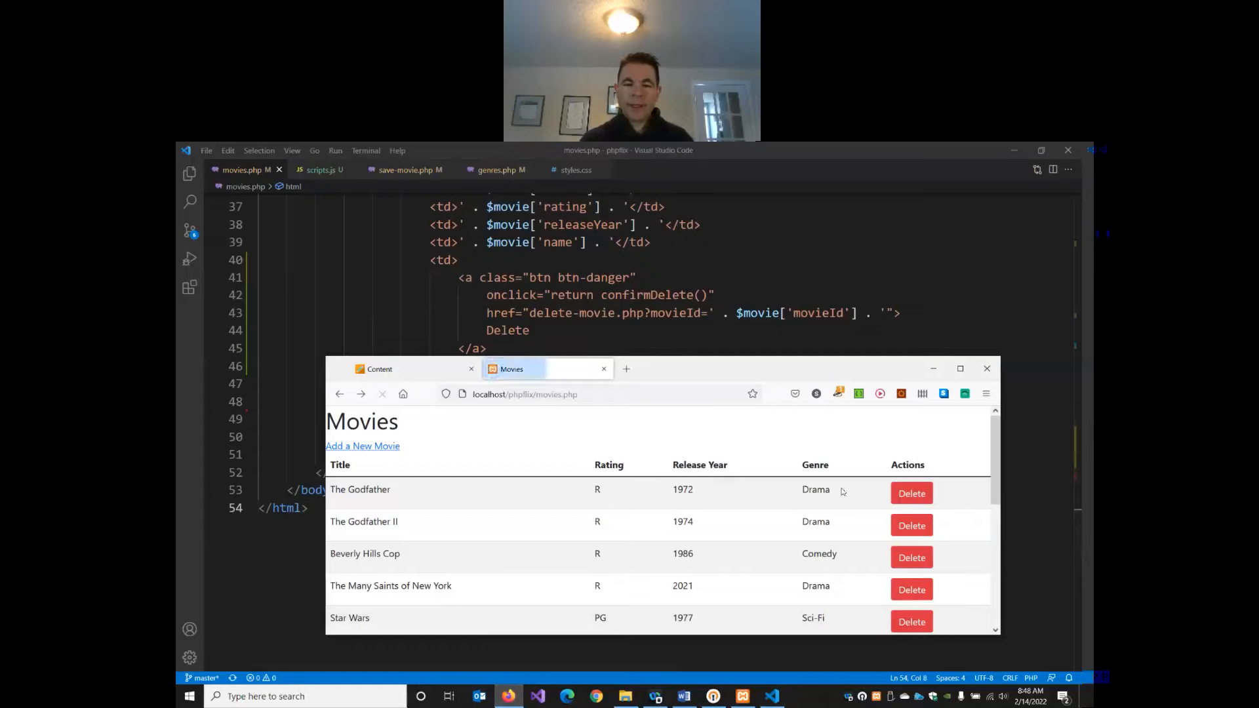
# - In Firefox, click Delete on a movie and answer the 'Are you sure you want to delete this?' prompt
pyautogui.click(912, 493)
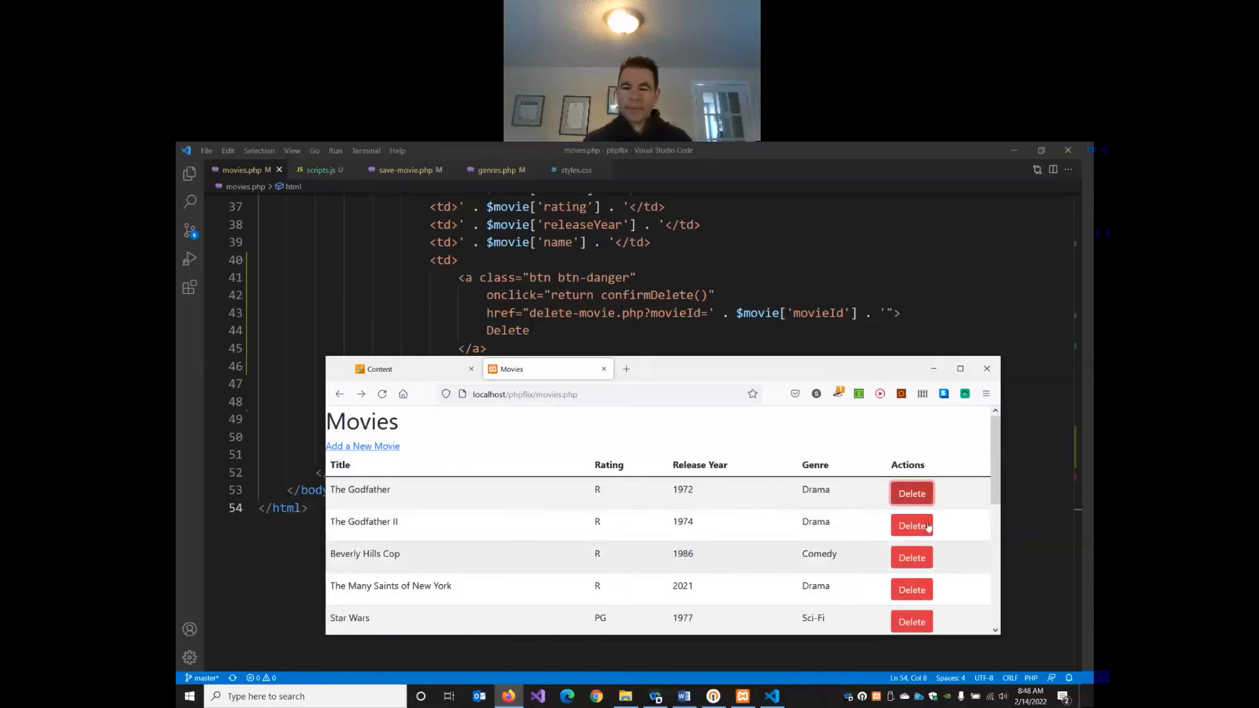
pyautogui.click(912, 525)
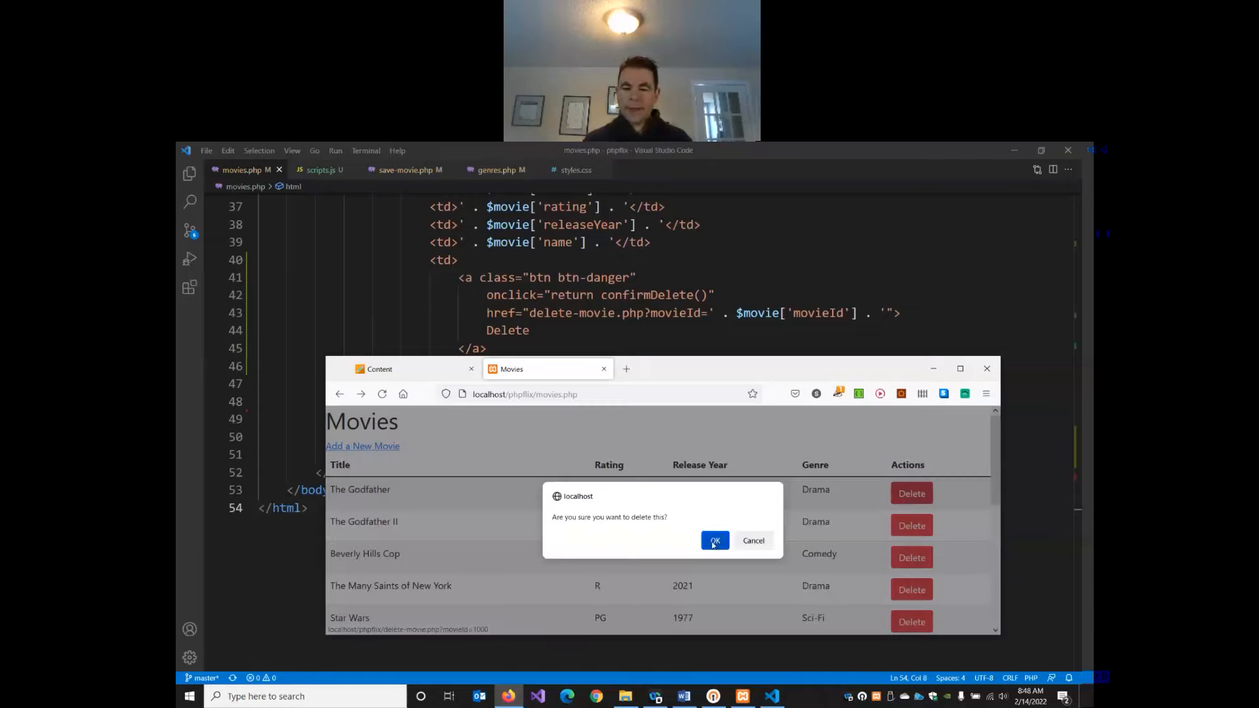
pyautogui.click(715, 540)
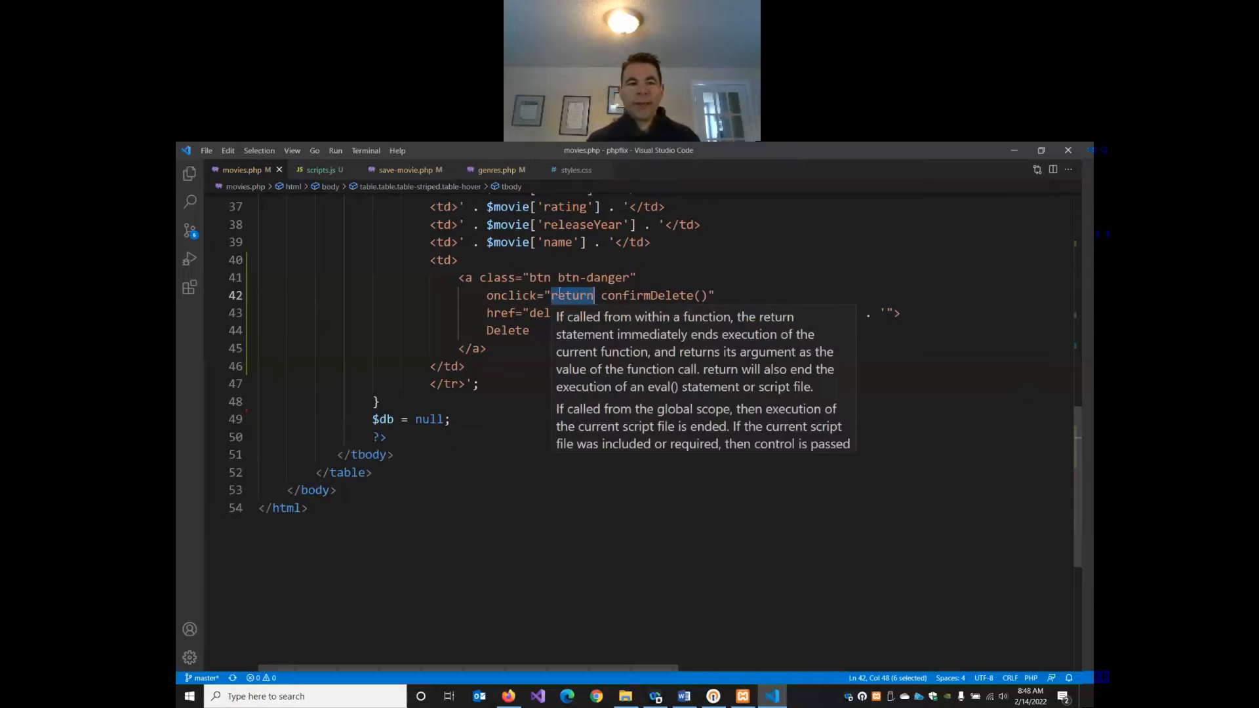
# - Test the delete link without 'return' in Firefox, then restore onclick to 'return confirmDelete()'
pyautogui.click(320, 169)
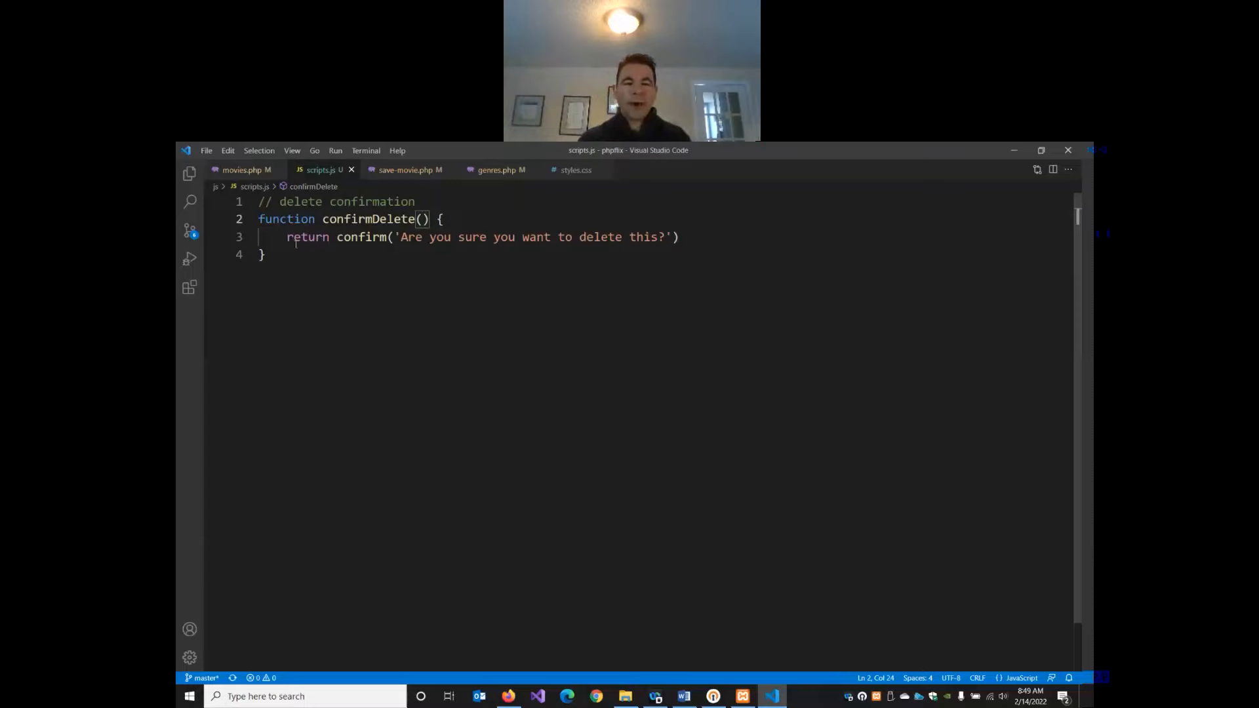
pyautogui.doubleClick(307, 238)
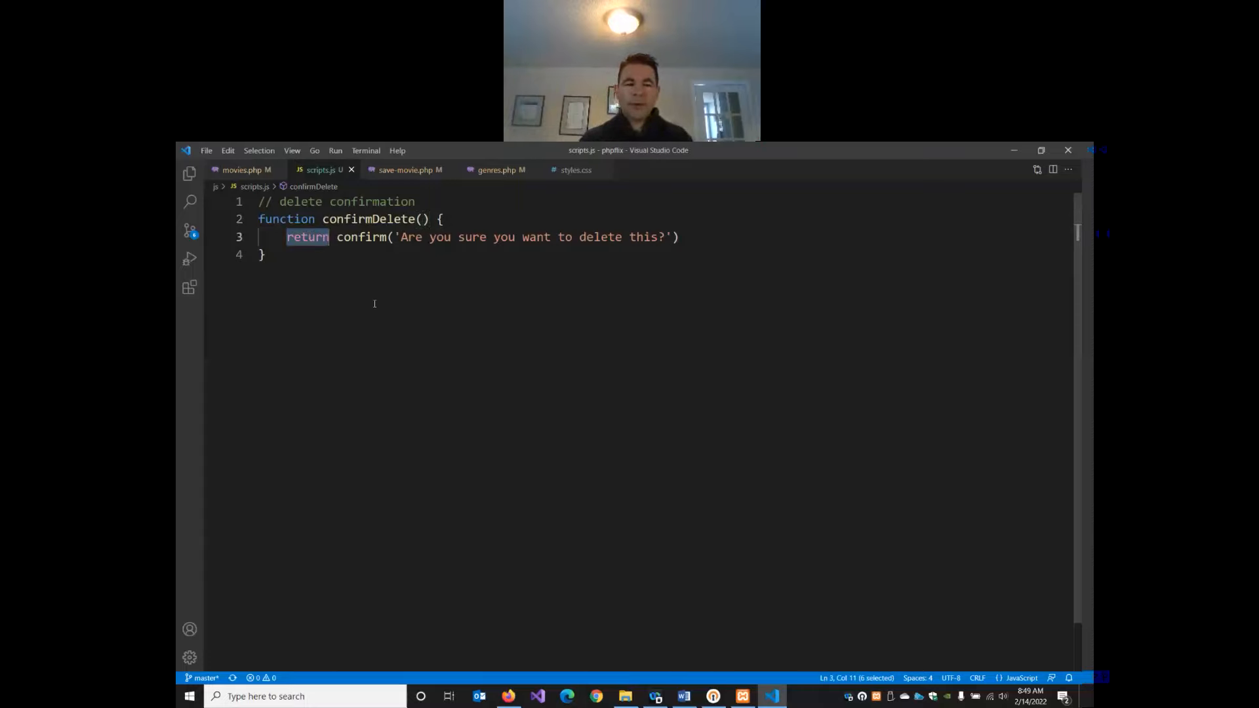
pyautogui.moveTo(370, 303)
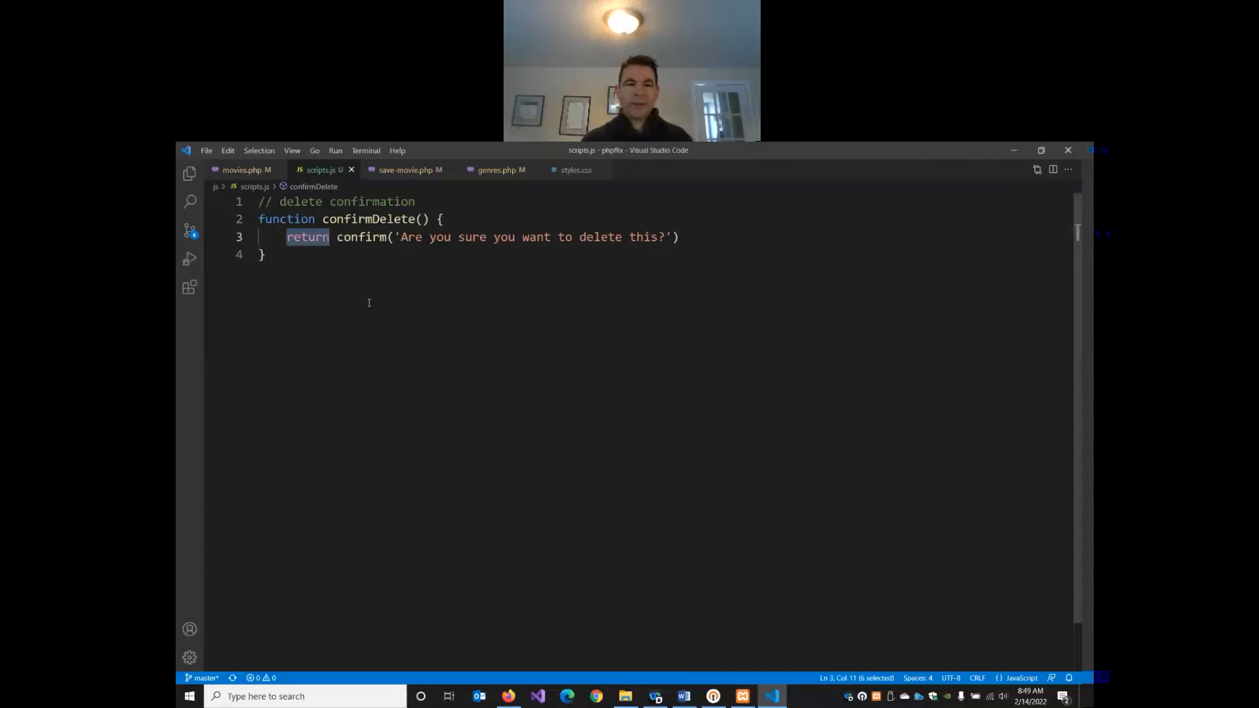
pyautogui.click(243, 169)
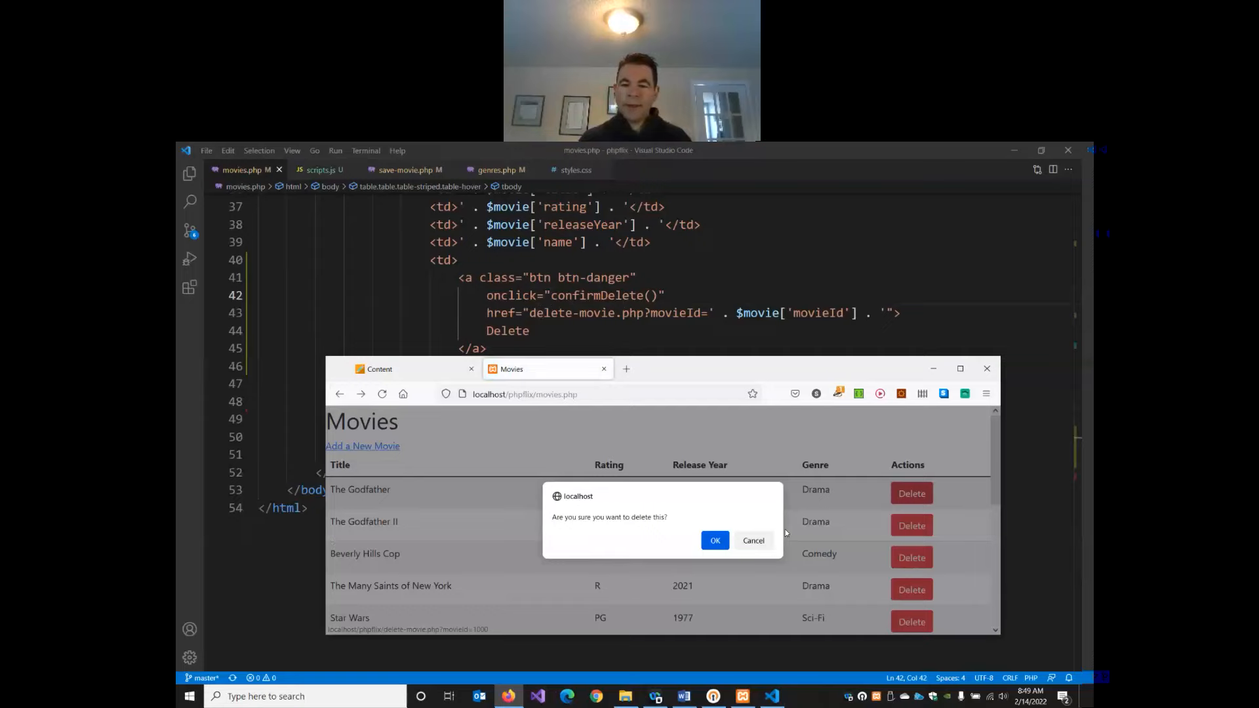
pyautogui.click(715, 540)
pyautogui.write('return ')
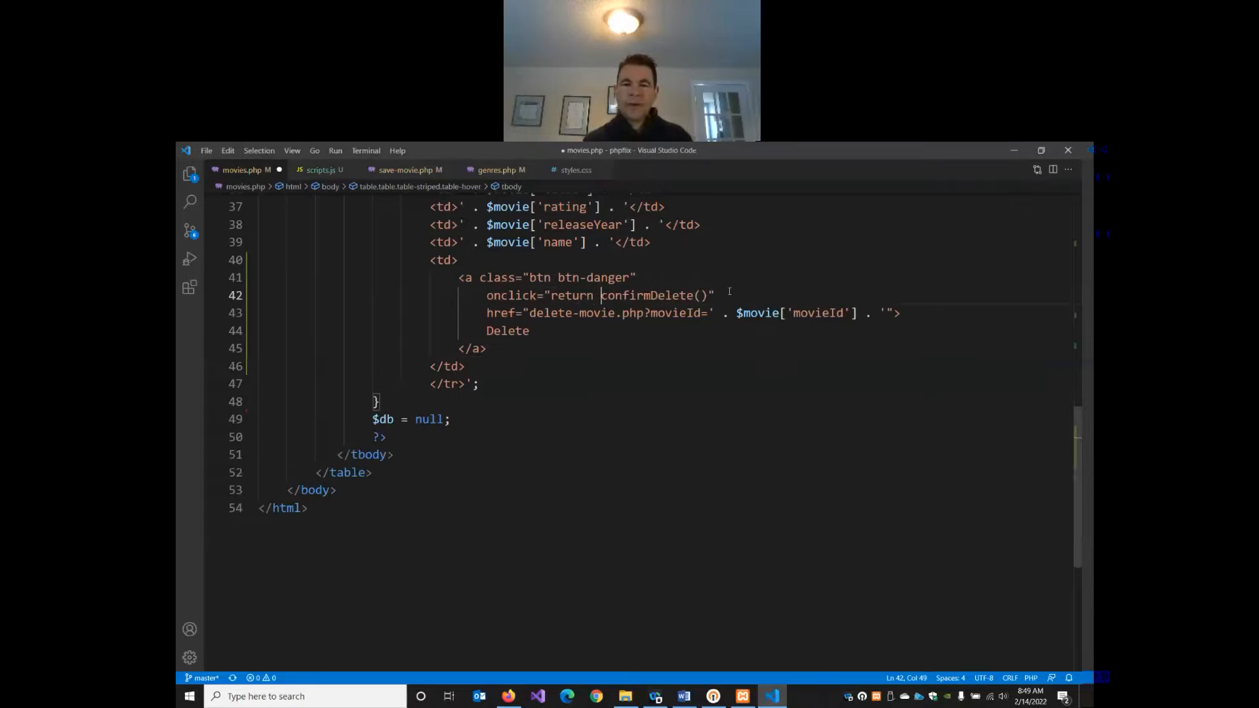
# - Highlight 'return' in the delete link's onclick handler and save movies.php
pyautogui.doubleClick(572, 296)
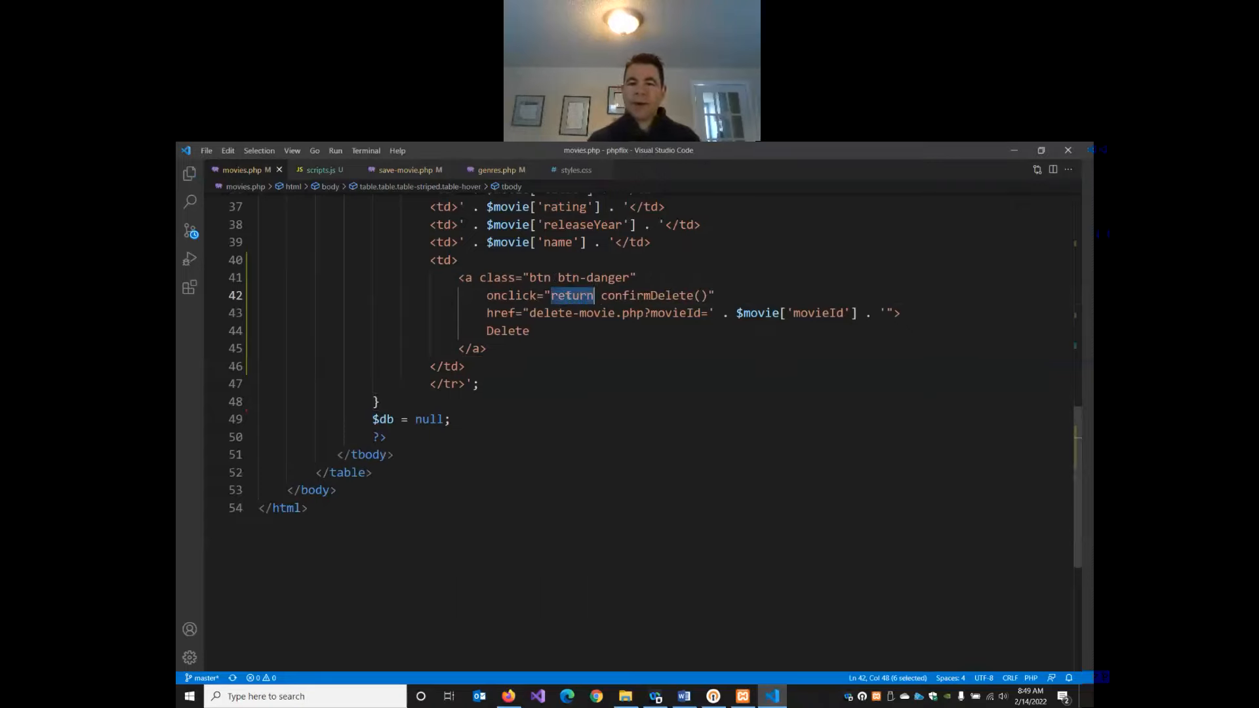
pyautogui.moveTo(572, 295)
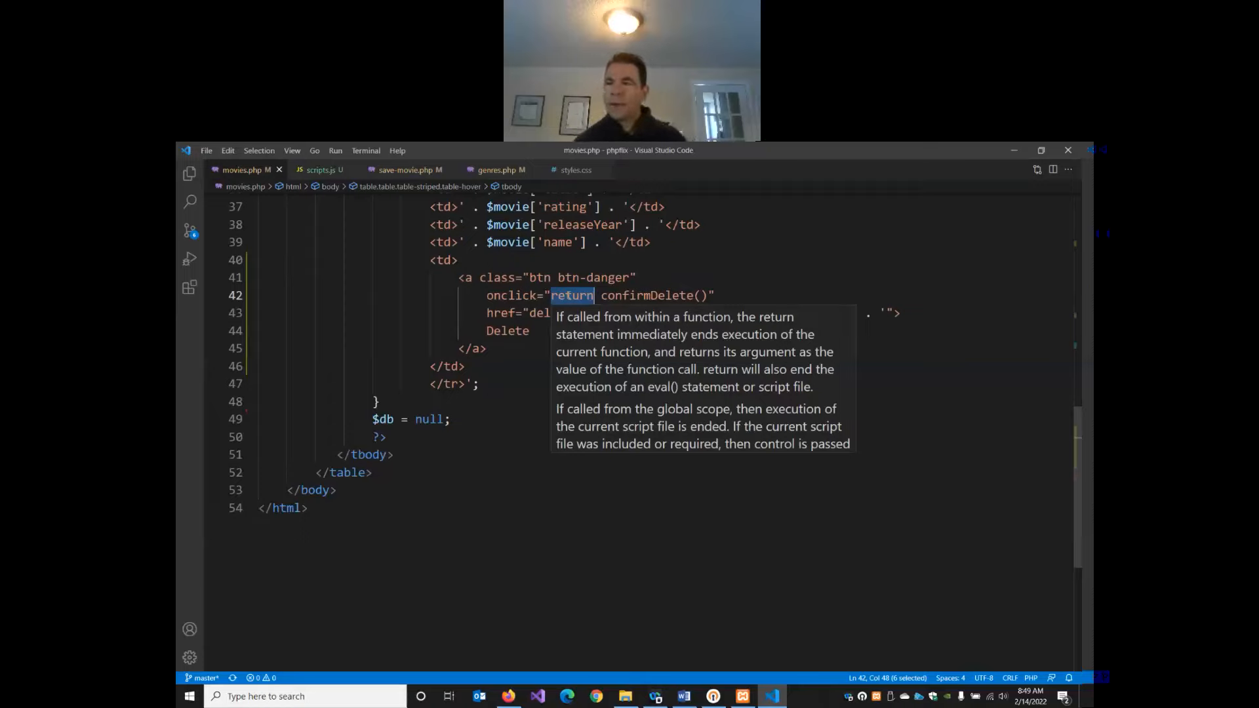
pyautogui.moveTo(931, 225)
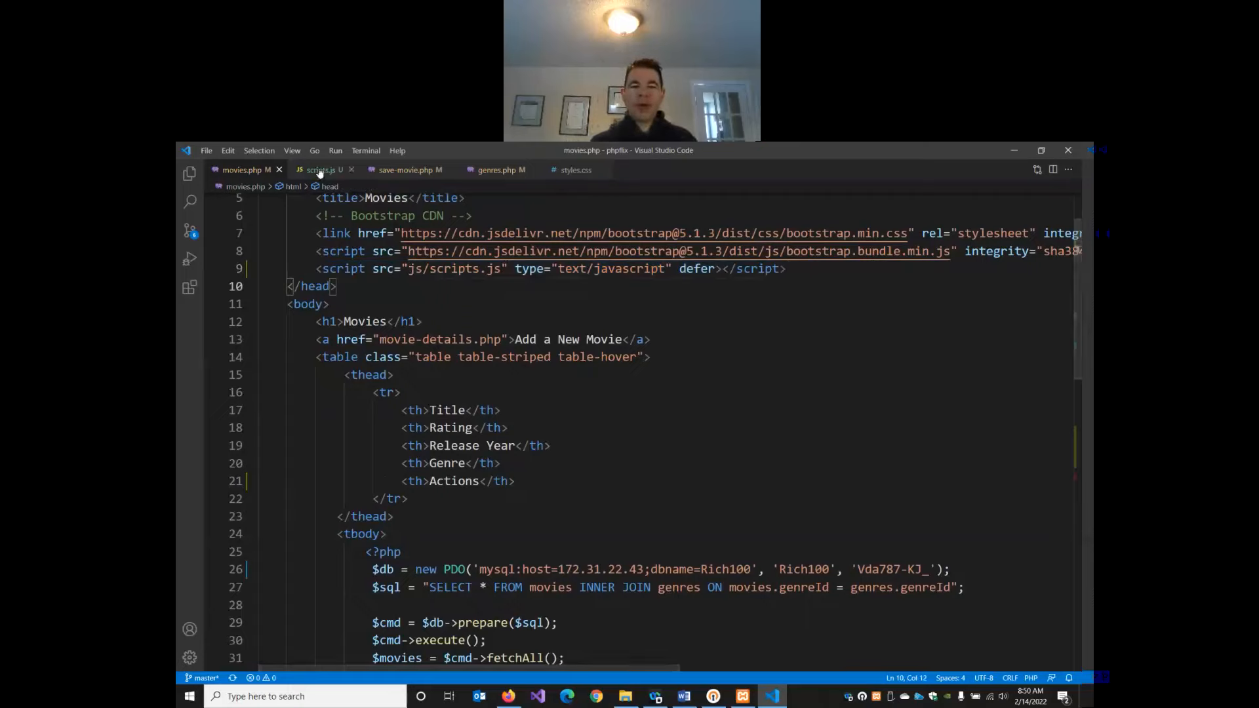
pyautogui.moveTo(318, 169)
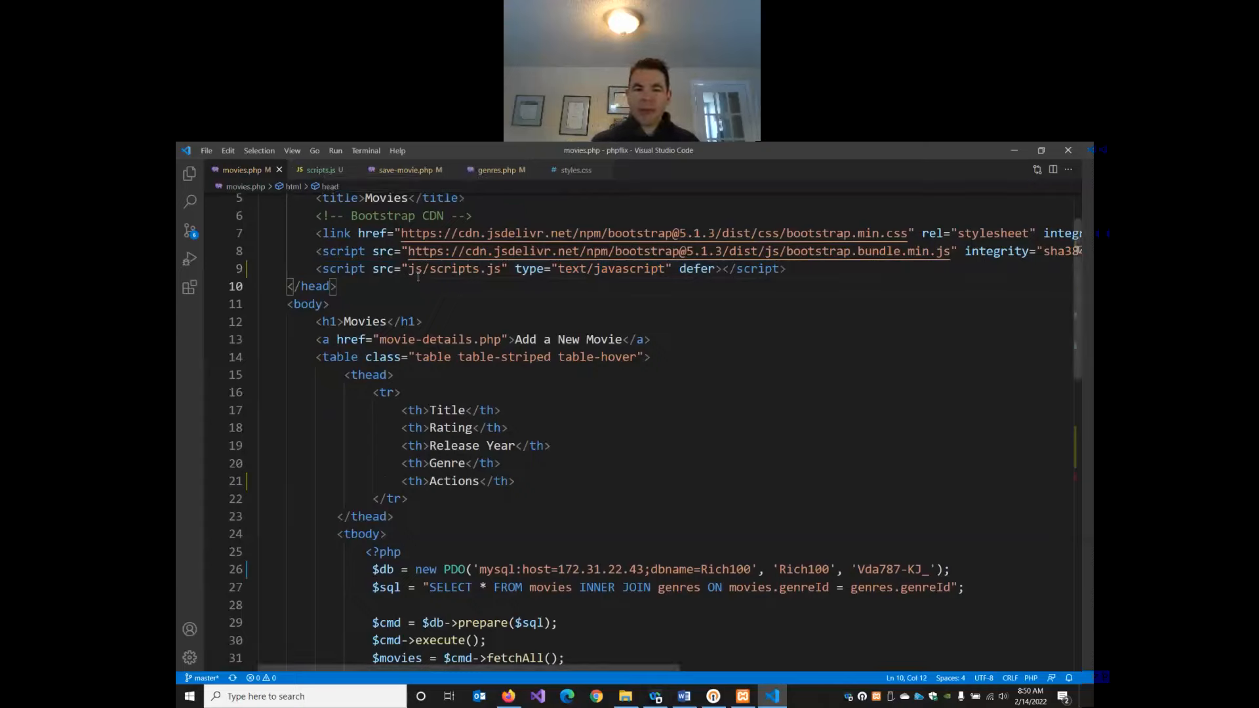
pyautogui.doubleClick(415, 267)
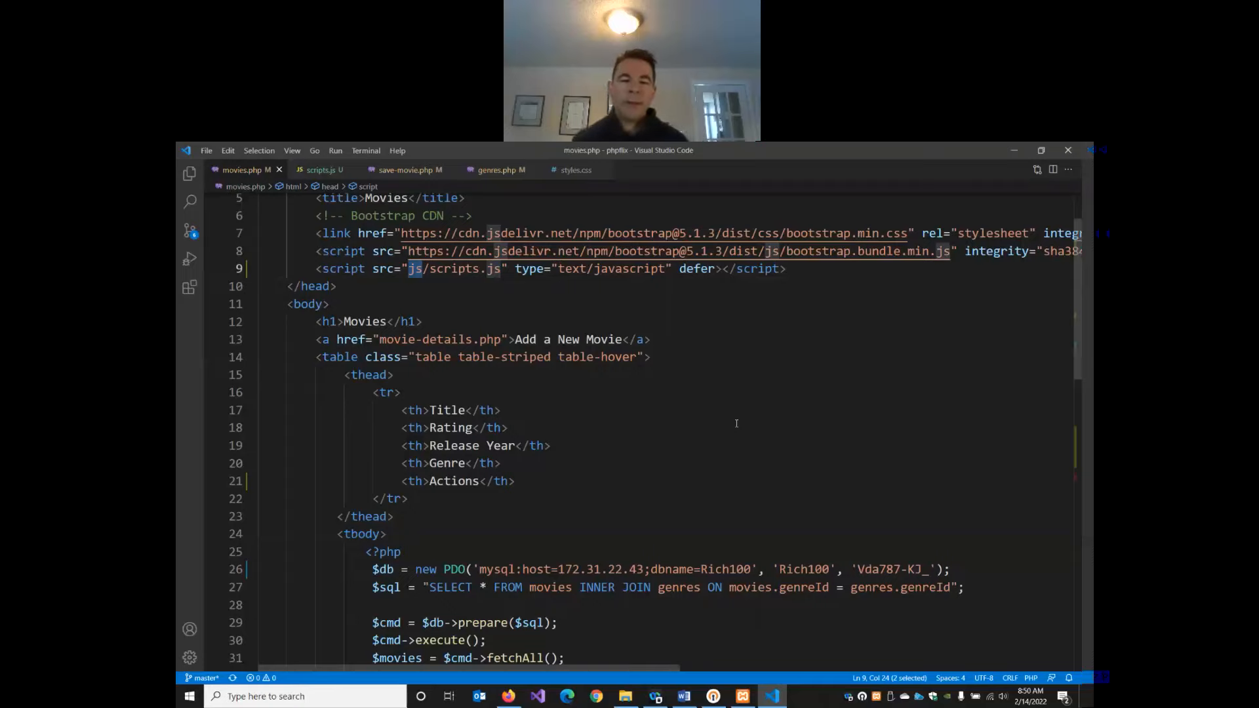
pyautogui.scroll(-3)
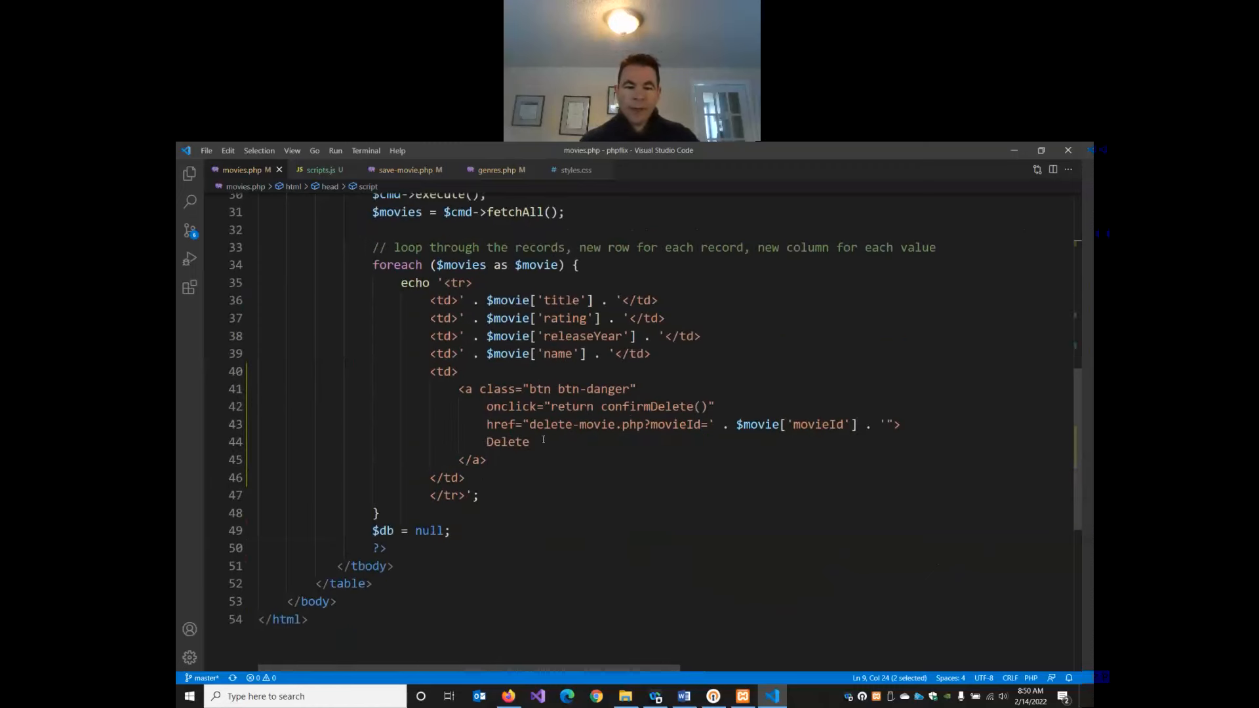
pyautogui.moveTo(531, 424); pyautogui.dragTo(654, 423)
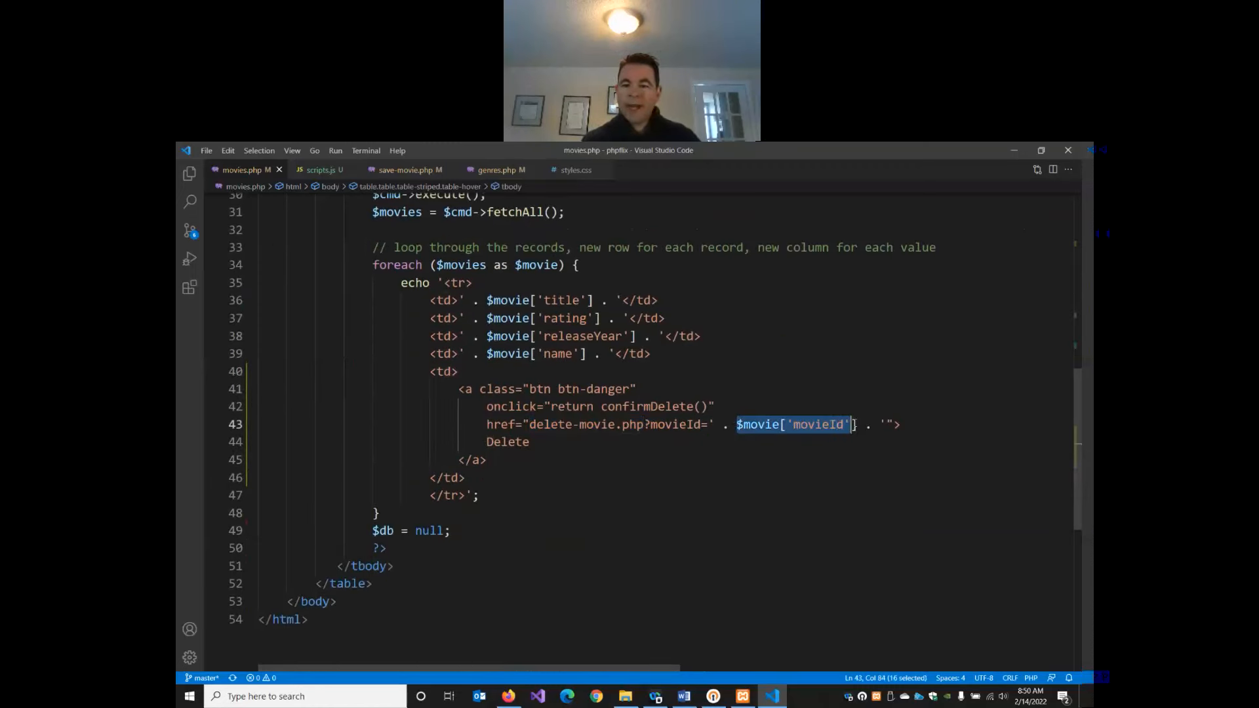
pyautogui.press('Shift+Right')
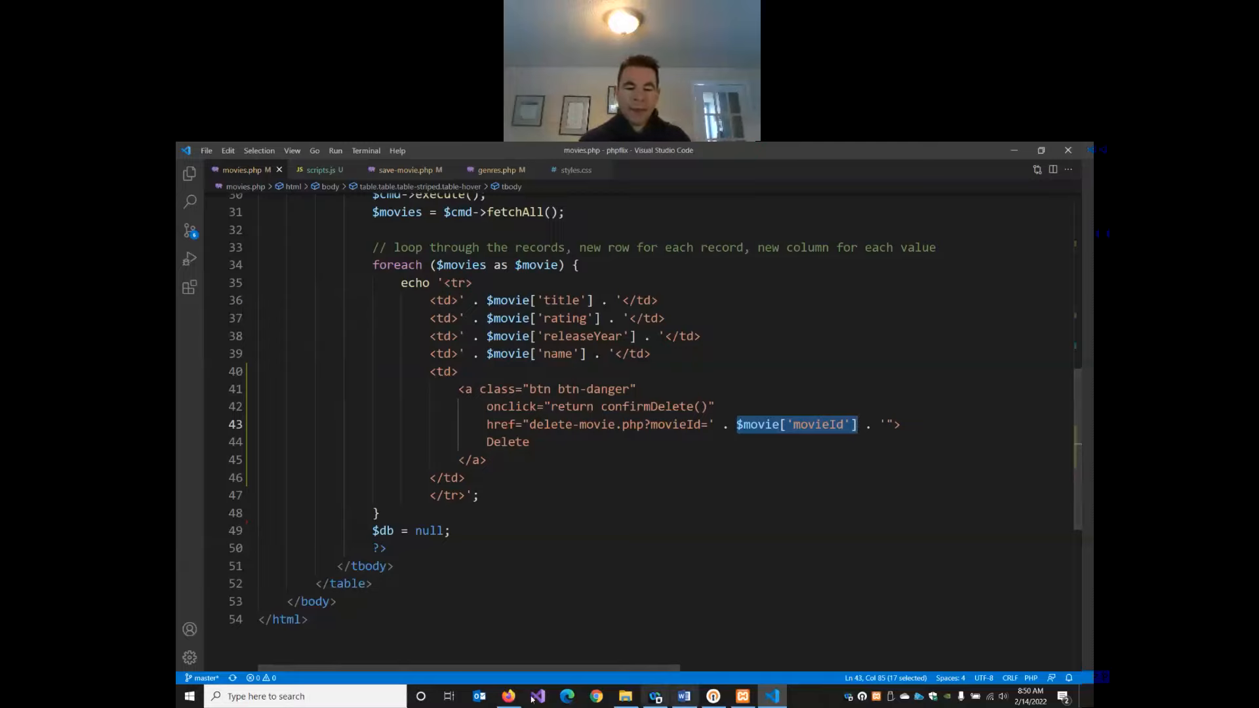
# - Confirm the delete, go back from the 404 page, and open the Add a New Movie form
pyautogui.click(507, 696)
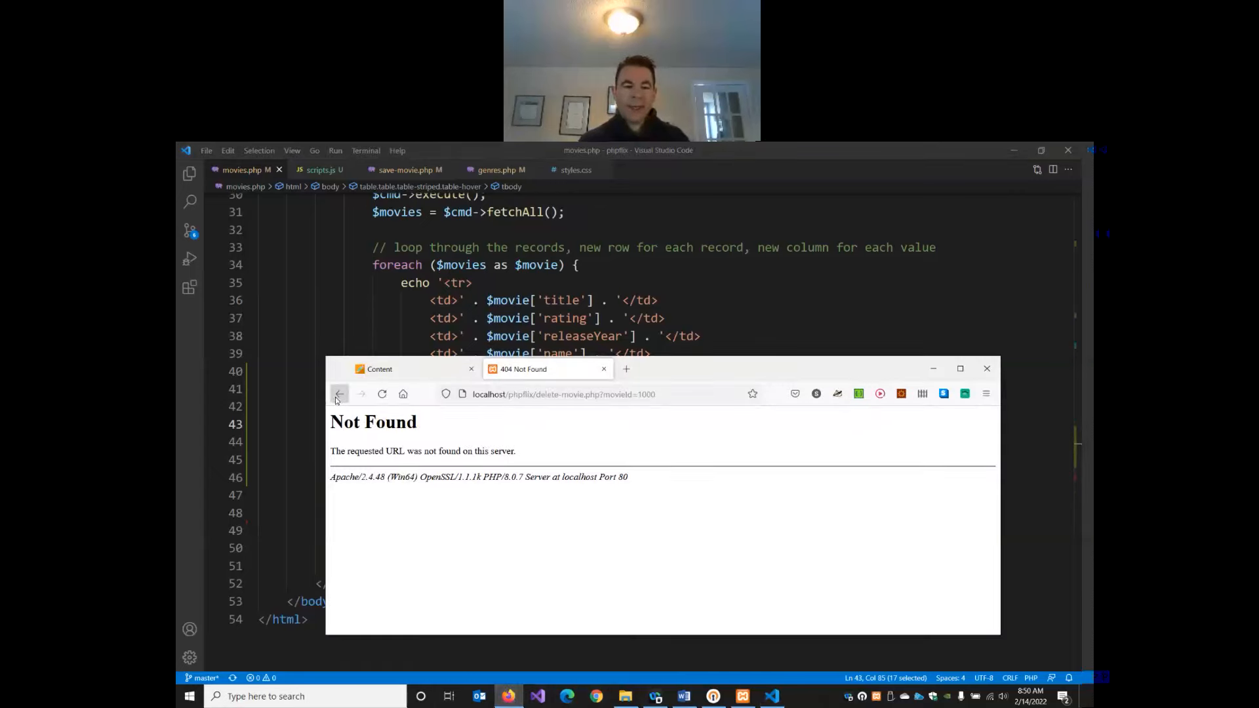
pyautogui.click(338, 394)
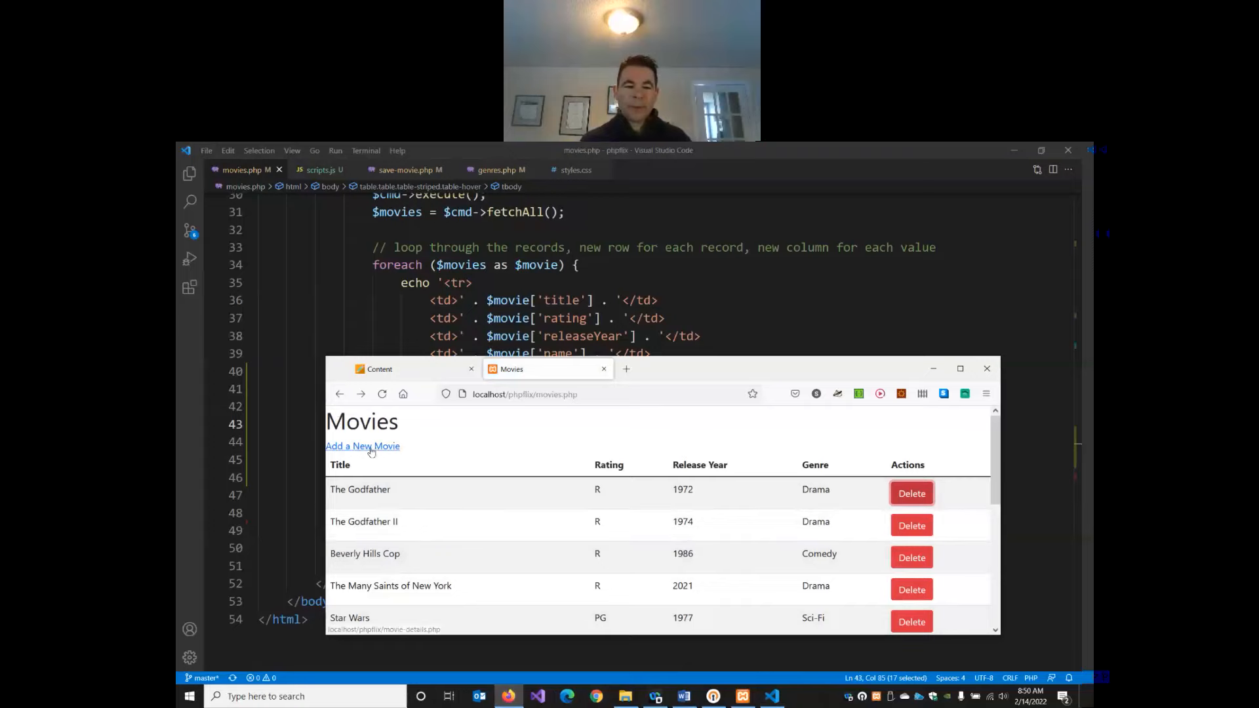
pyautogui.click(362, 446)
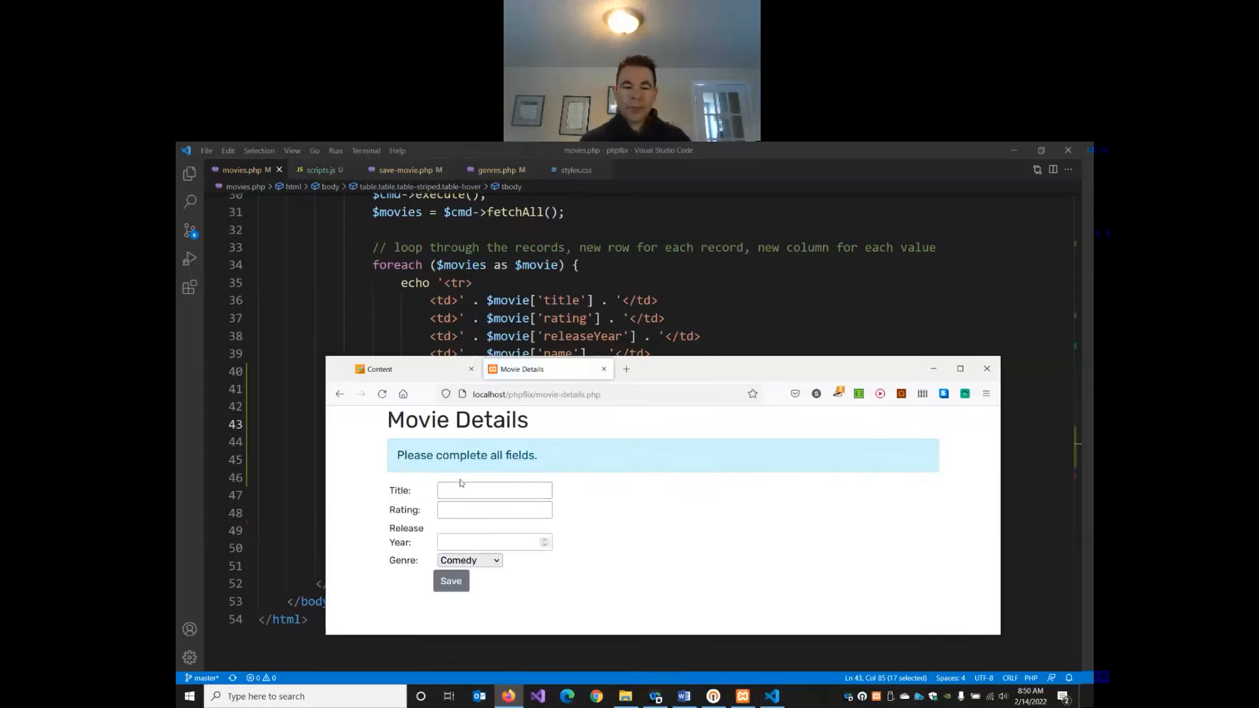